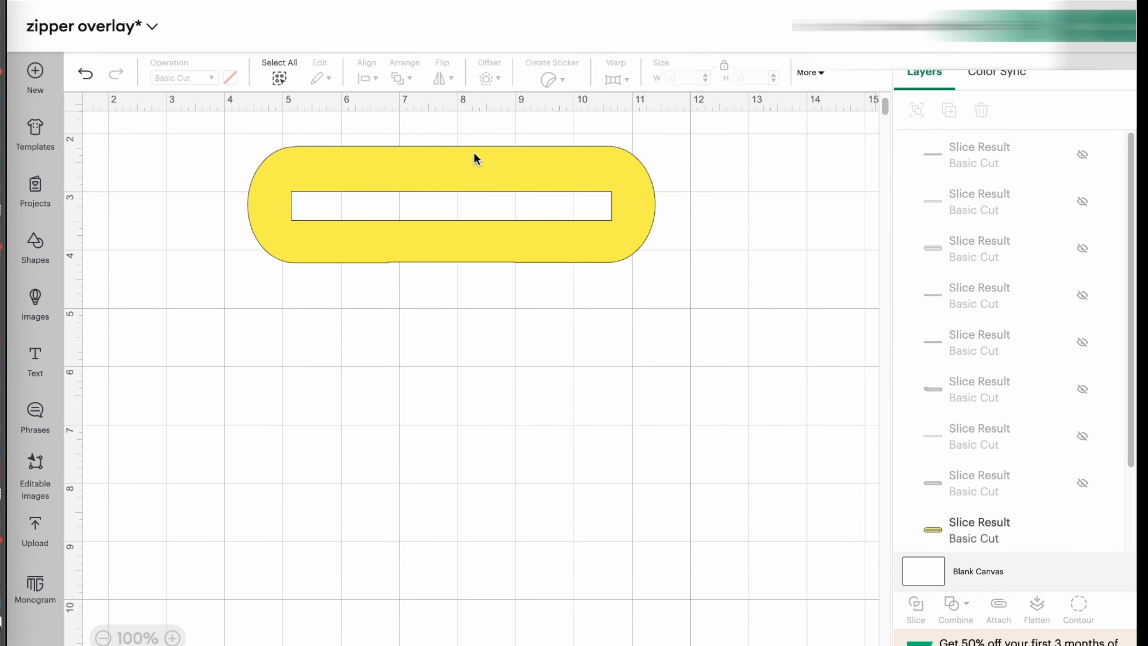
mouse_move(708, 306)
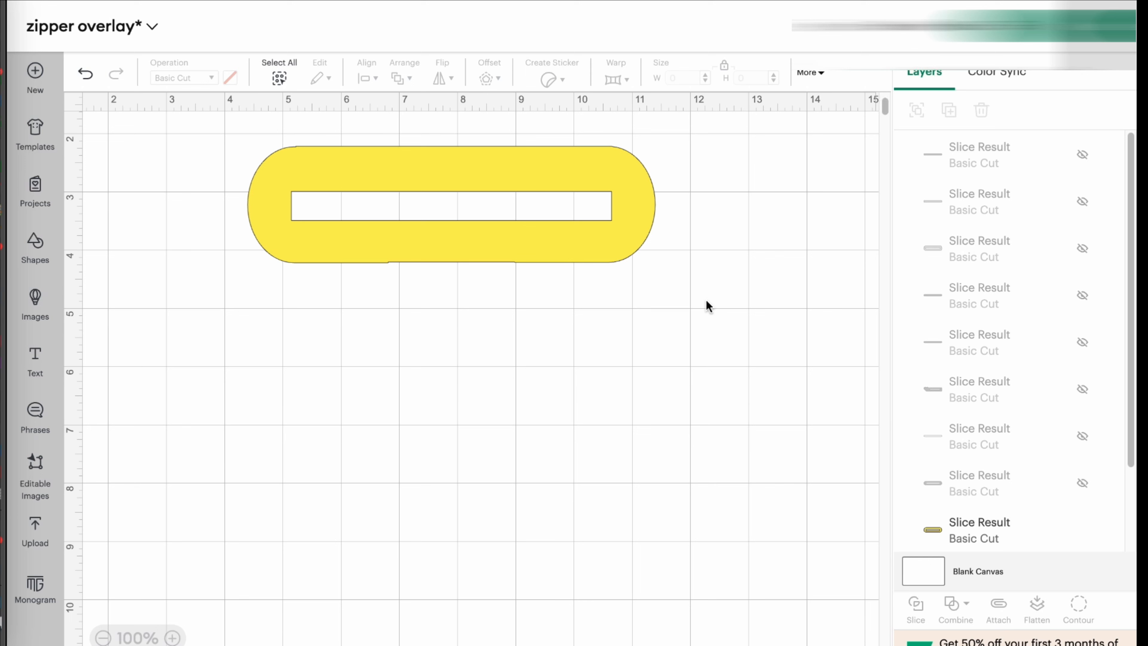
mouse_move(604, 358)
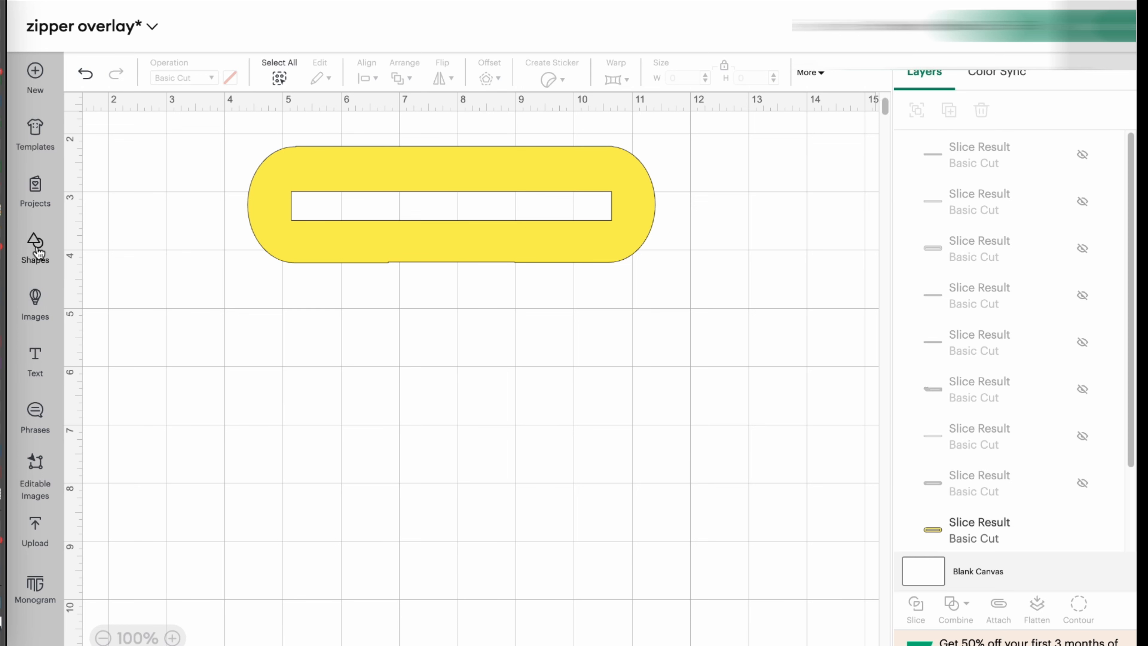
mouse_move(516, 490)
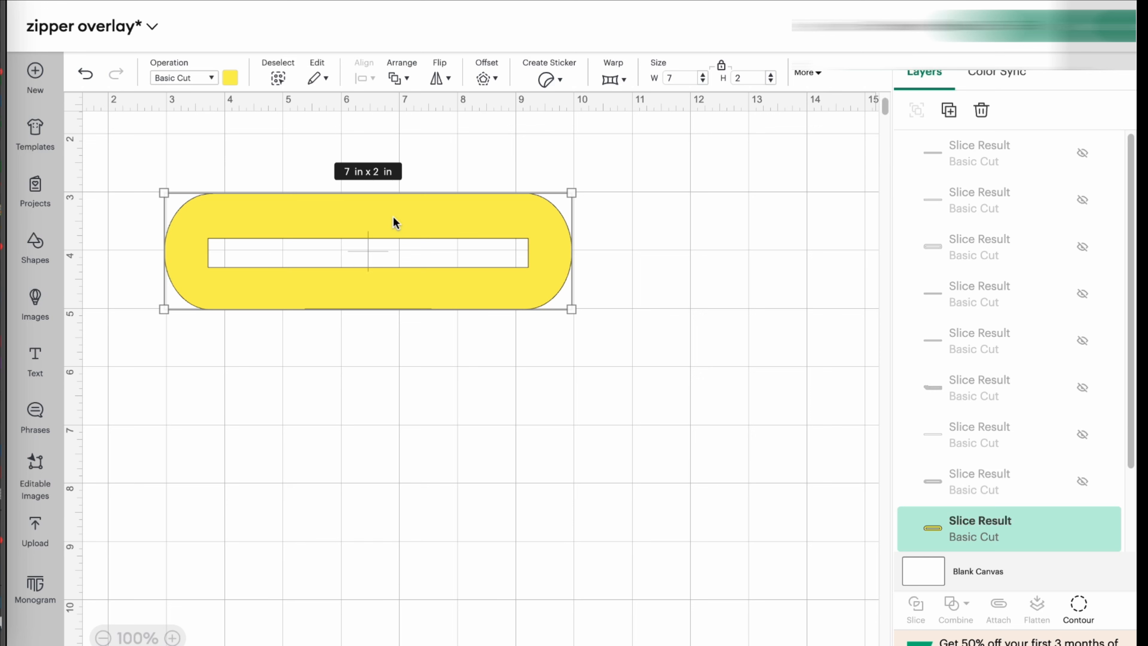
mouse_move(369, 414)
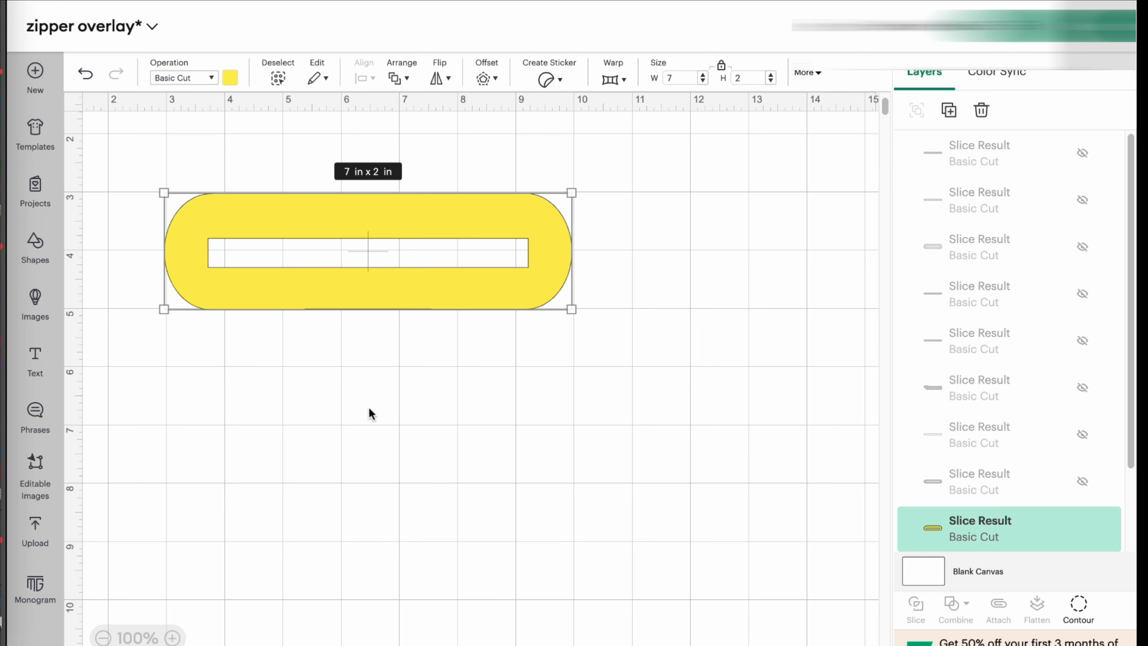
mouse_move(538, 260)
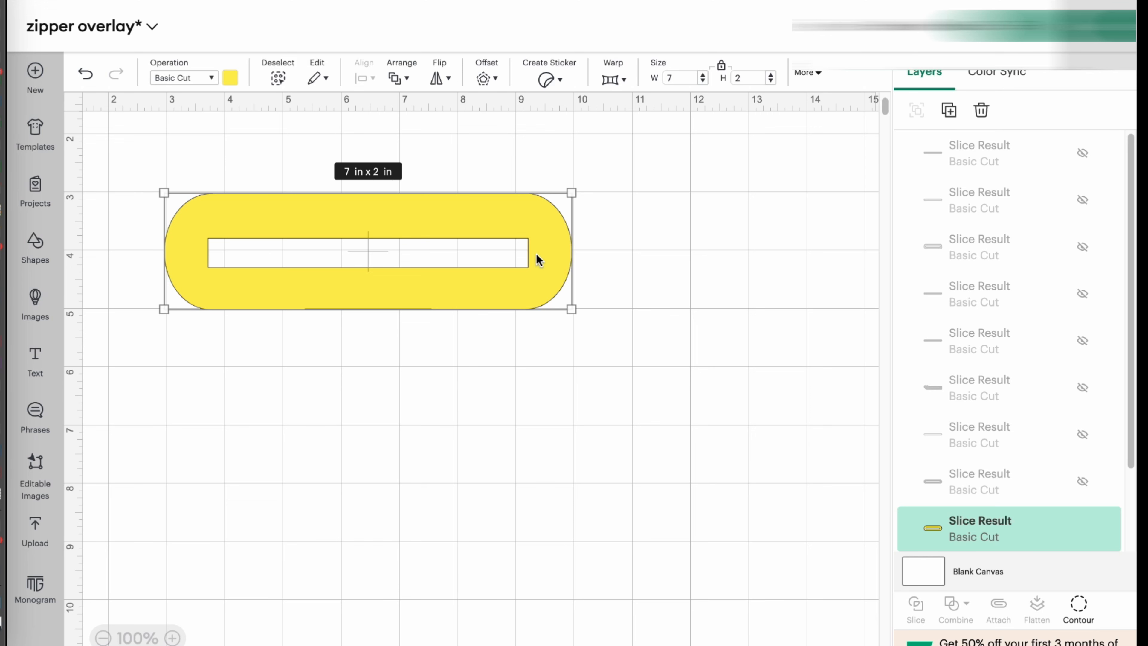
mouse_move(434, 449)
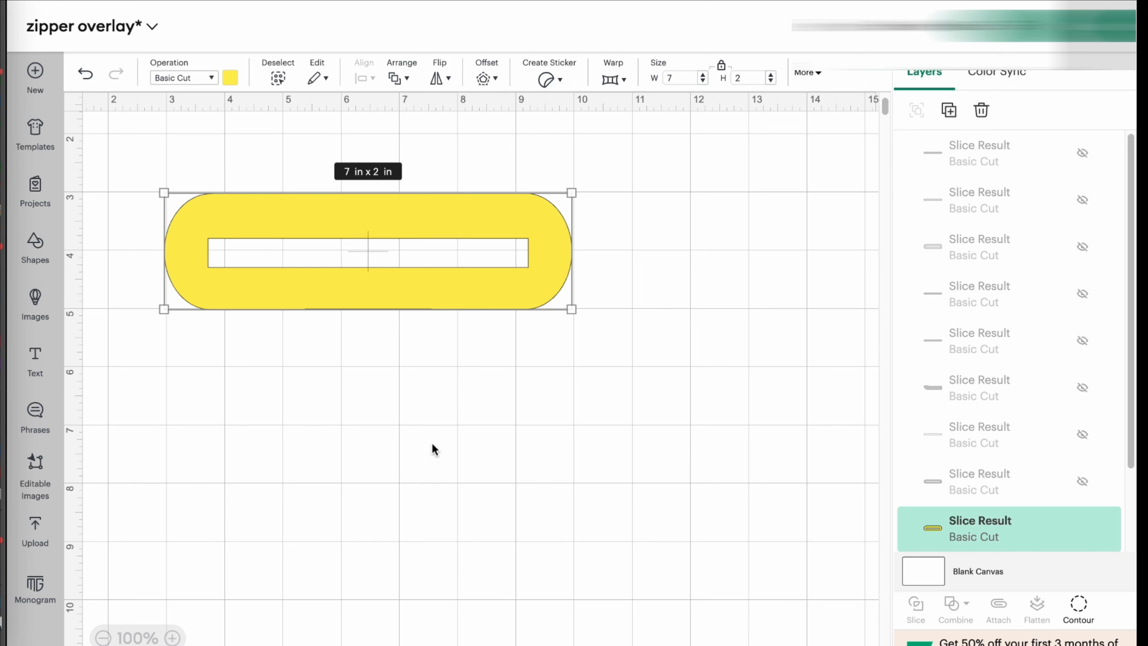
mouse_move(513, 284)
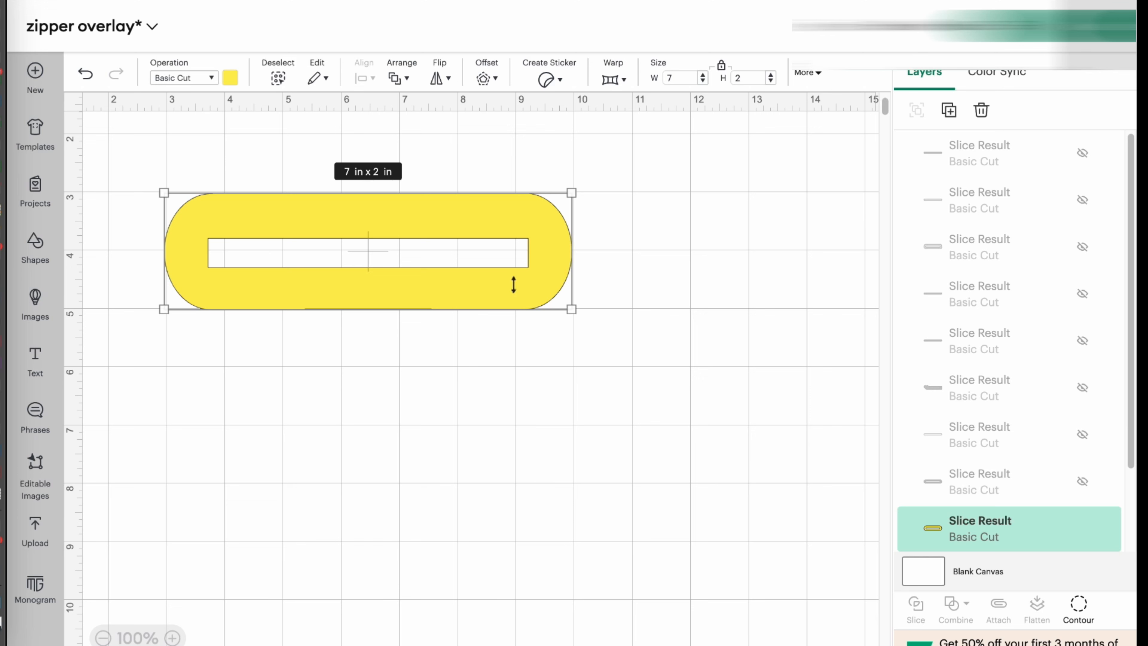
mouse_move(202, 291)
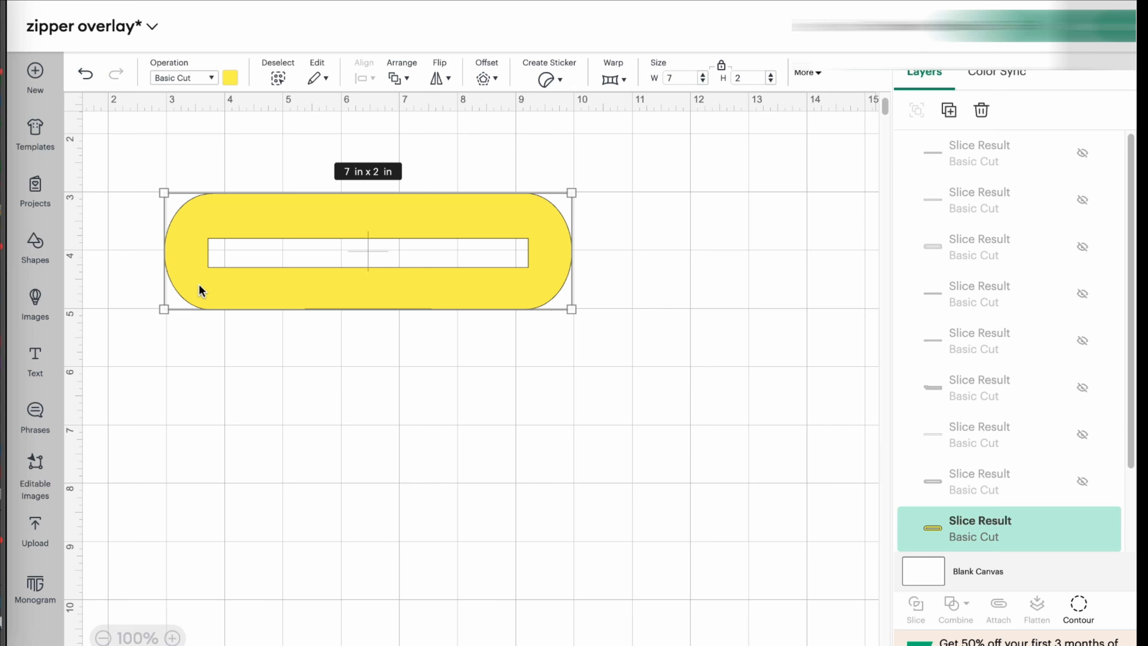
mouse_move(167, 261)
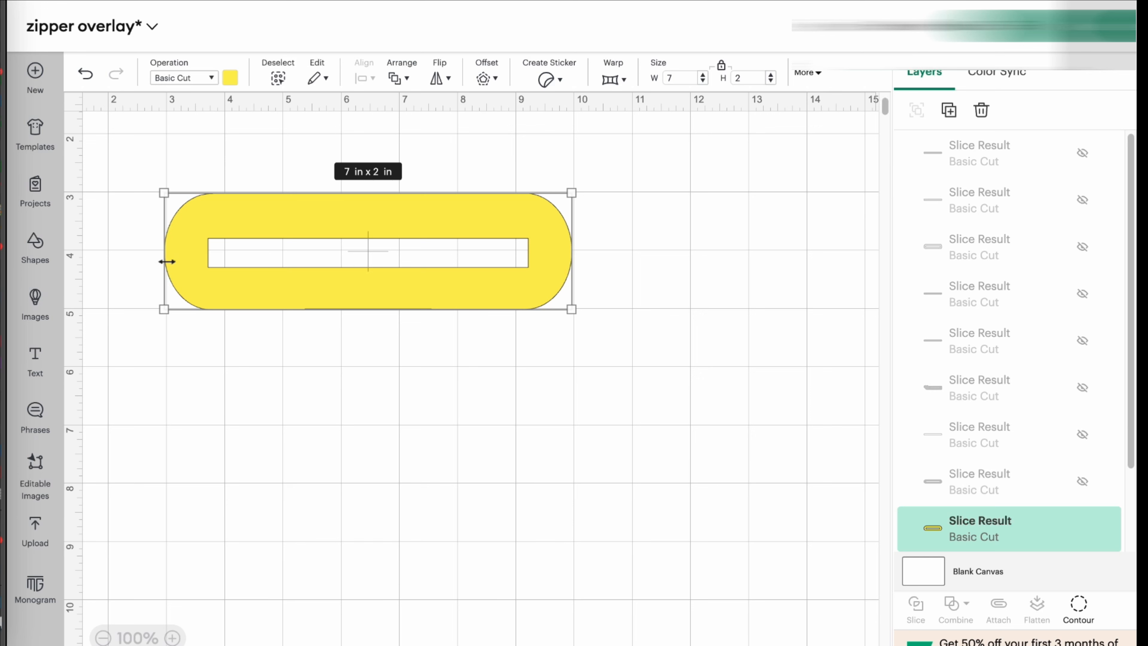
mouse_move(251, 304)
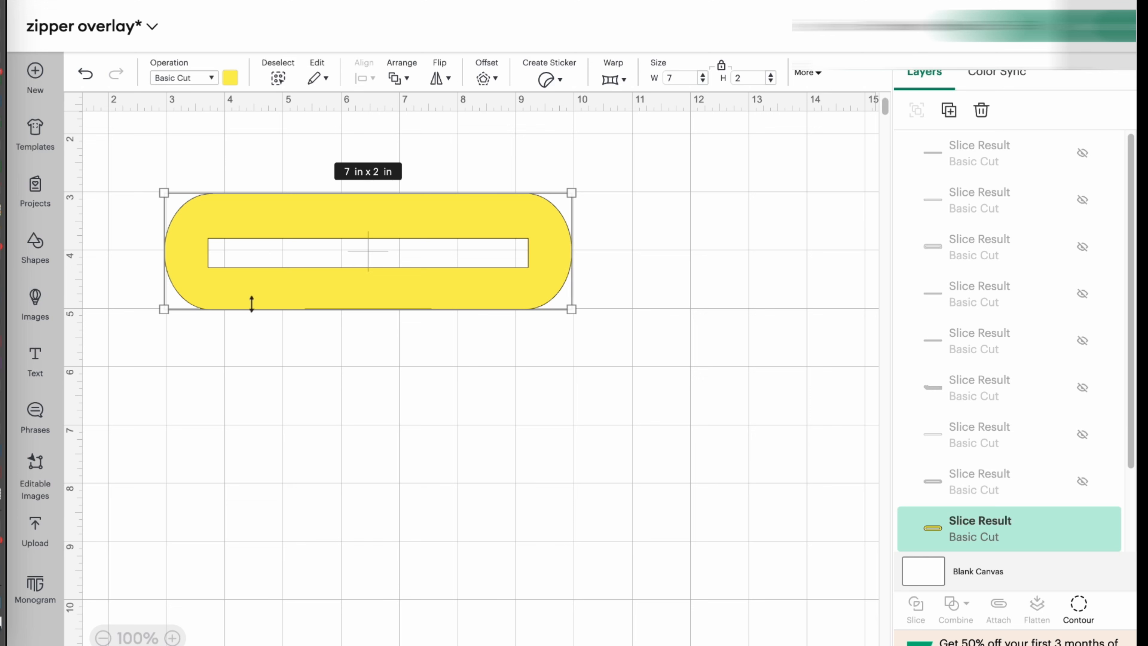
mouse_move(672, 409)
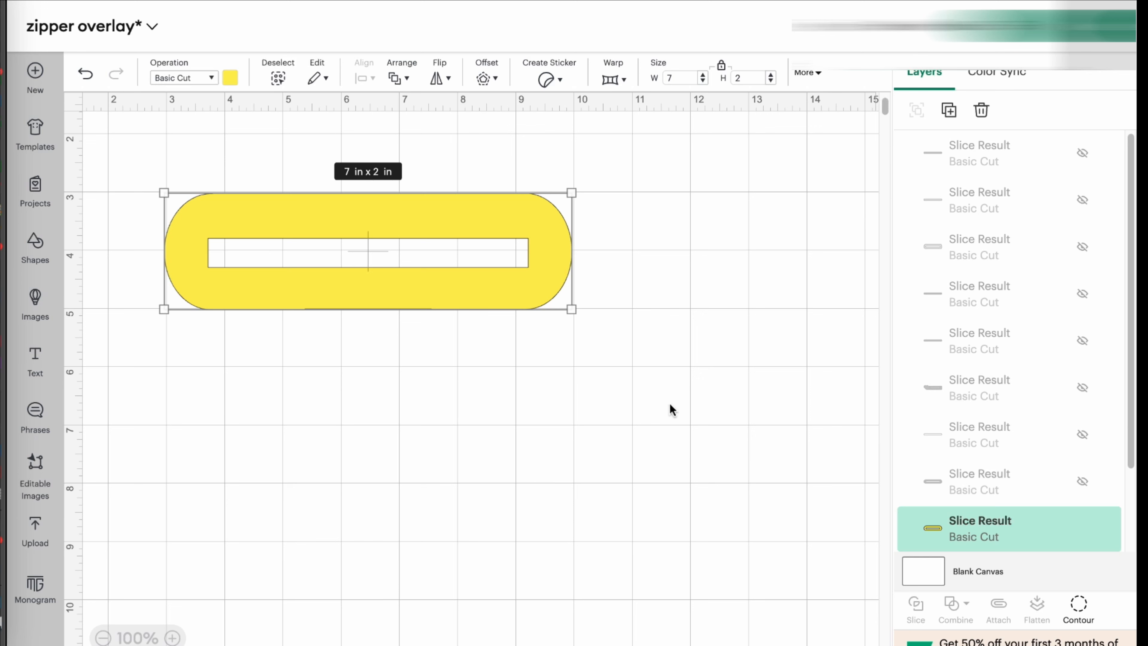
Step: Insert a 2 x 2 in square from the Shapes library below the zipper overlay
click(274, 274)
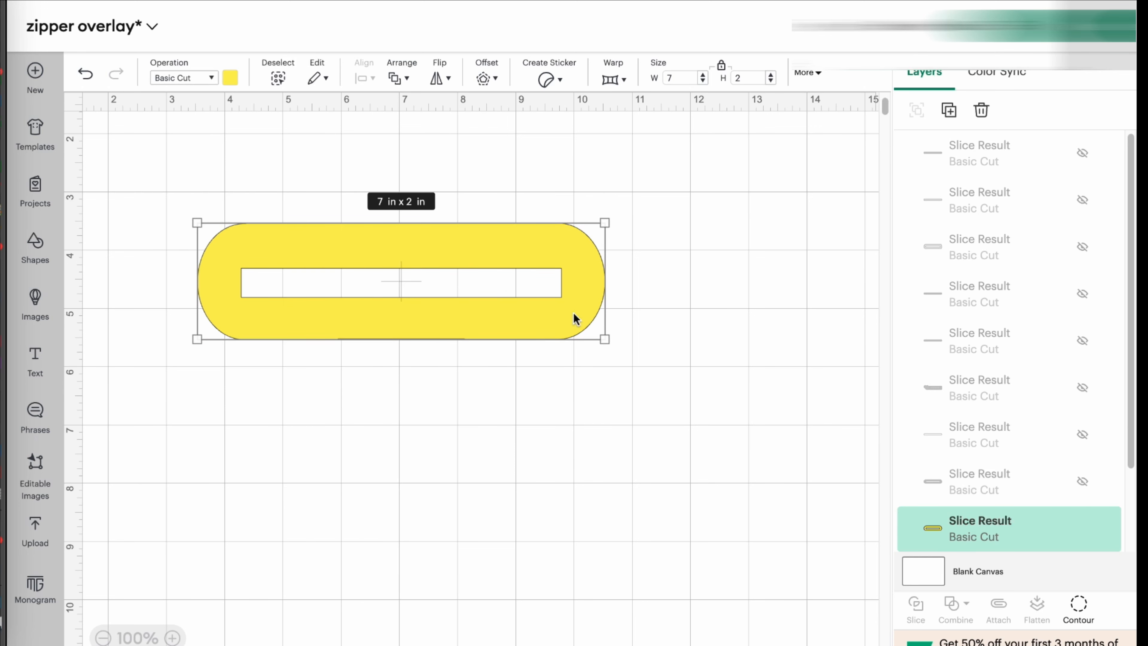
mouse_move(196, 254)
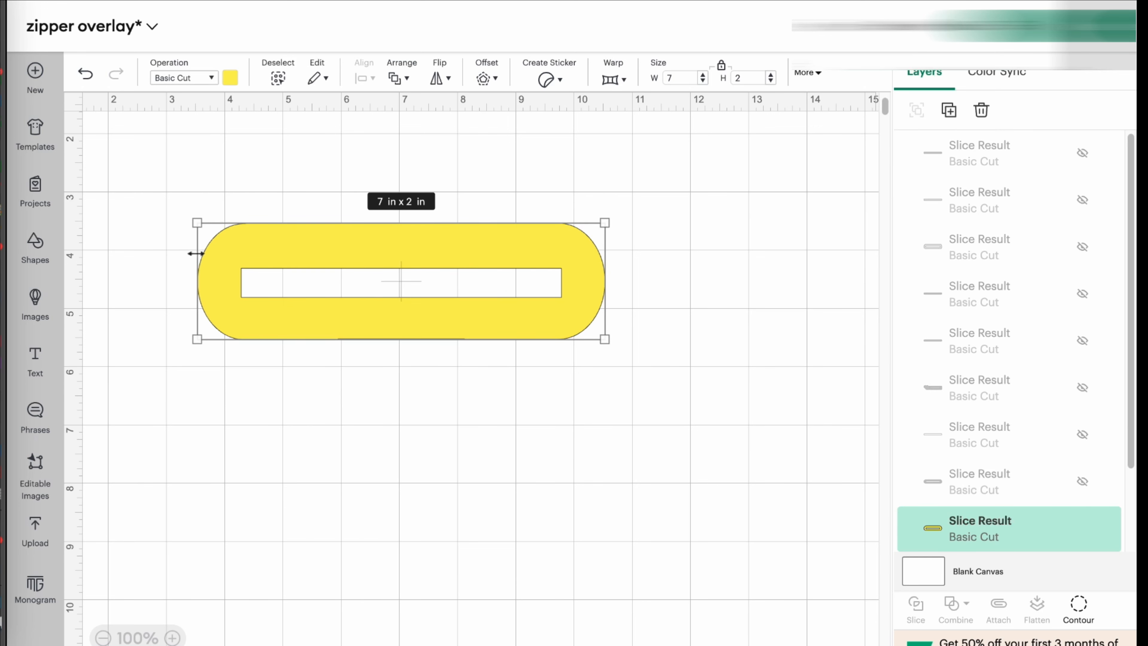
mouse_move(591, 300)
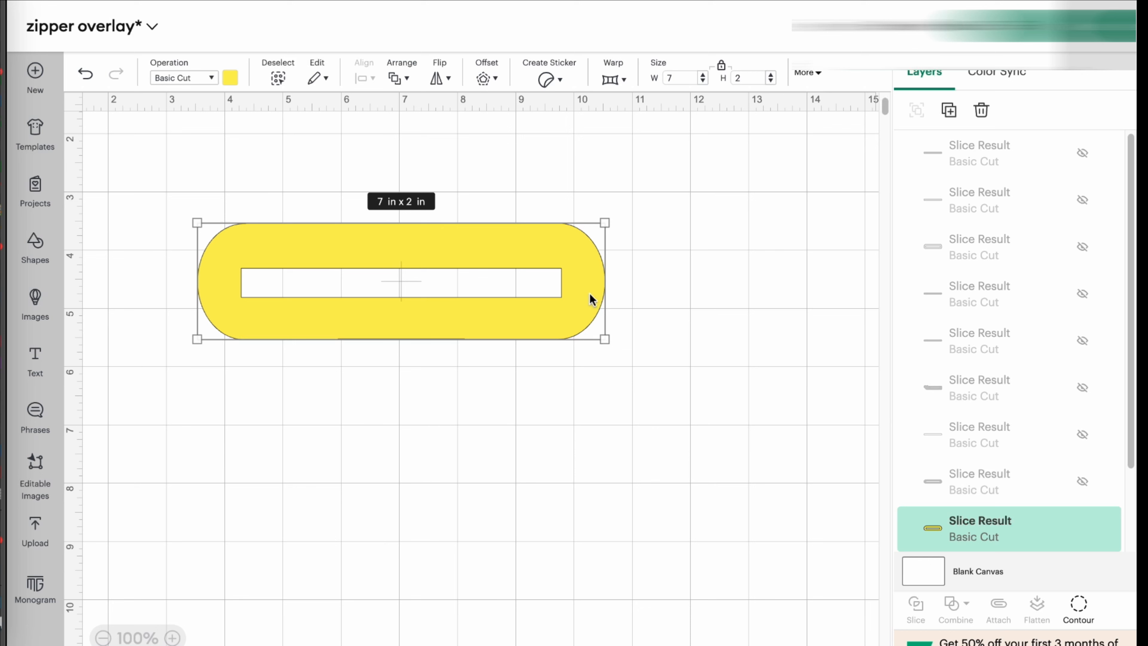
mouse_move(408, 264)
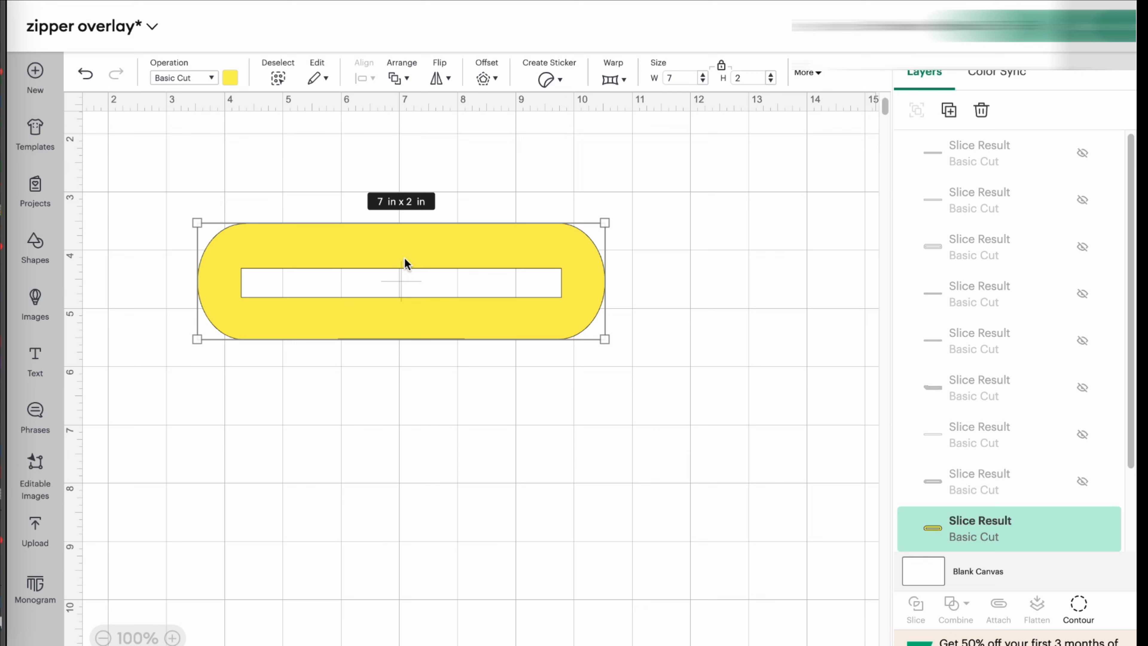
mouse_move(418, 331)
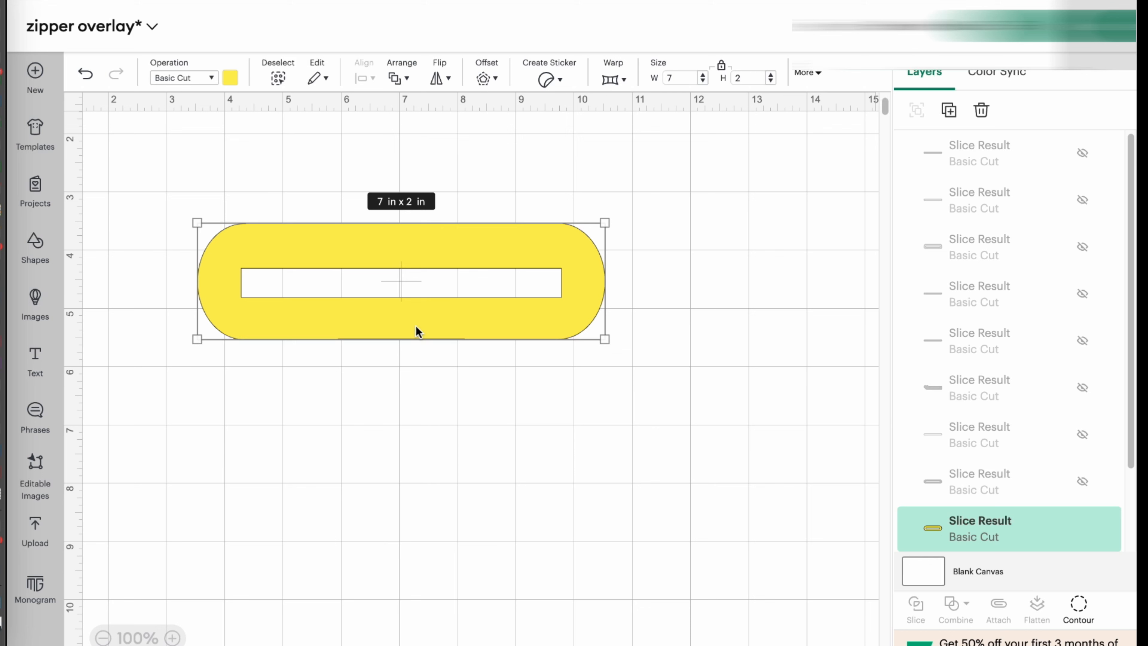
mouse_move(489, 325)
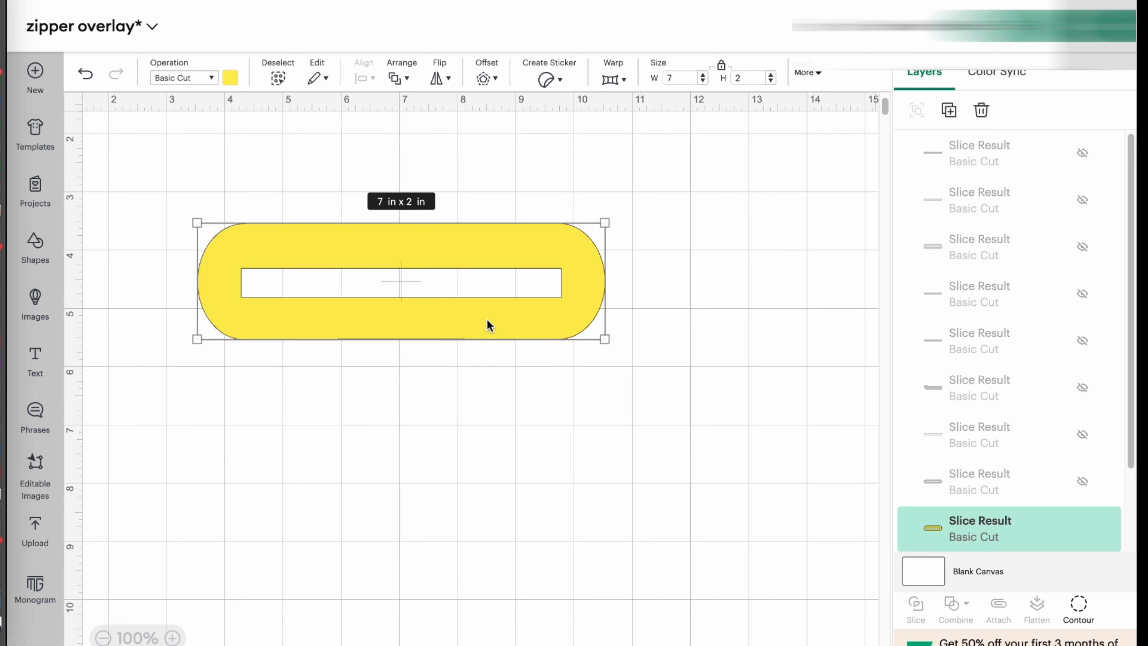
mouse_move(589, 285)
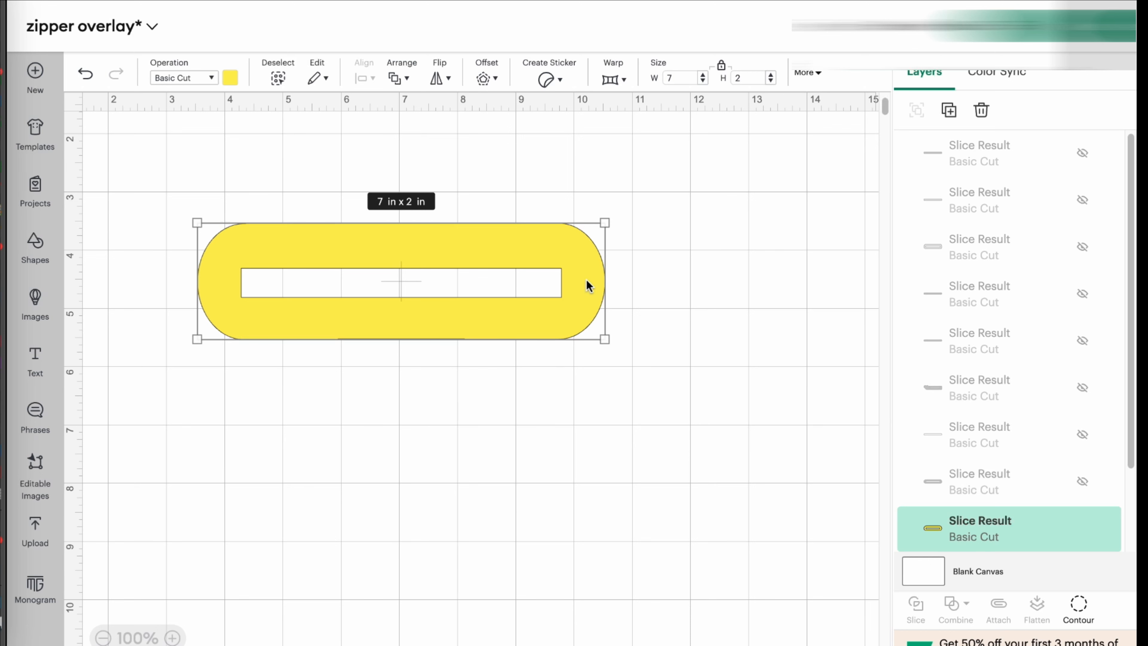
mouse_move(295, 342)
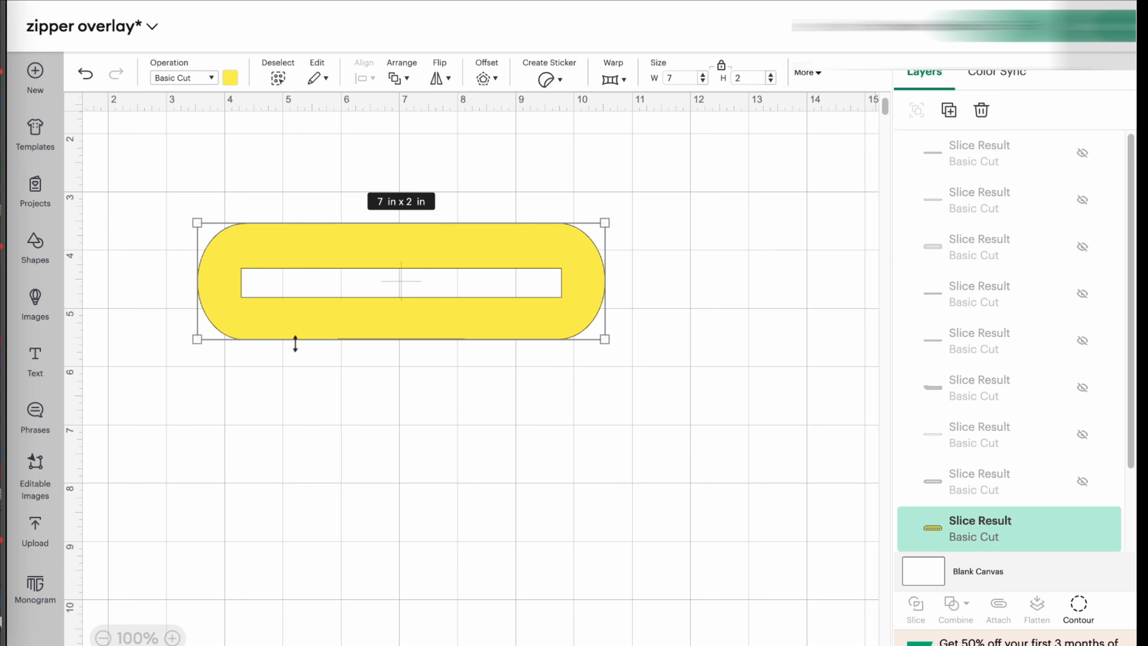
mouse_move(436, 245)
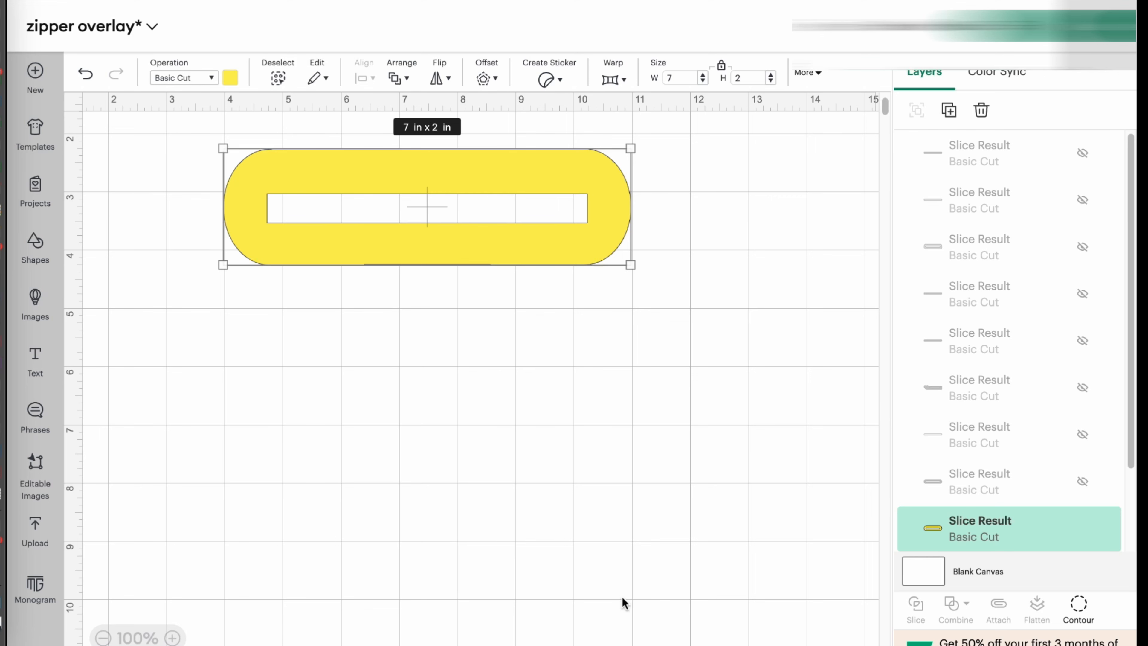
mouse_move(70, 260)
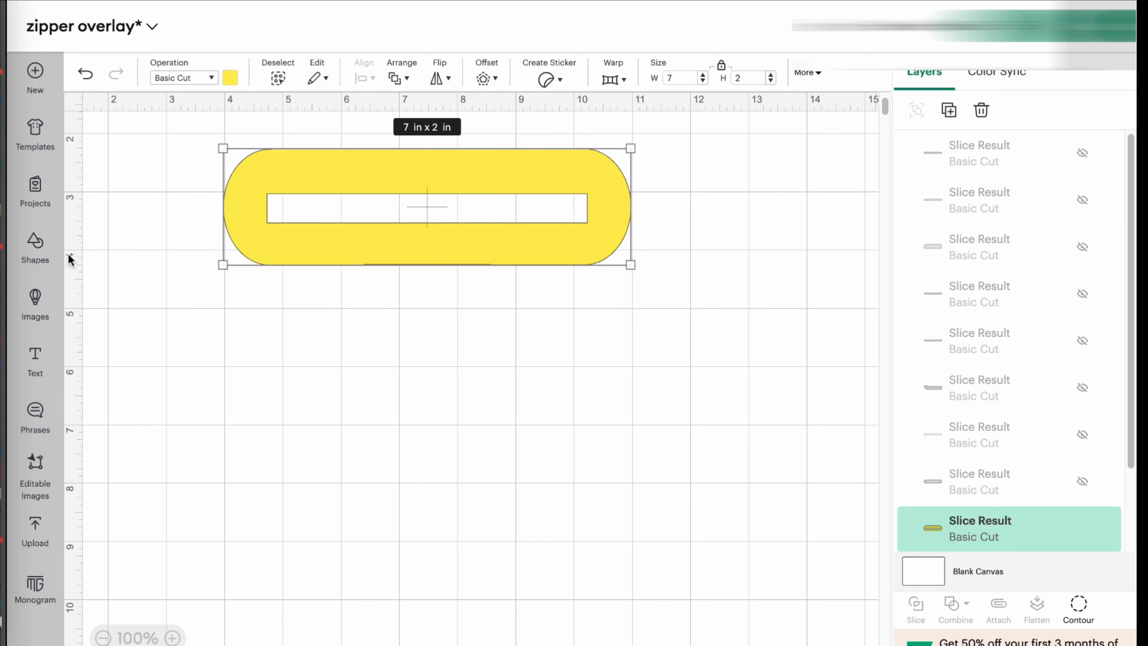
click(34, 249)
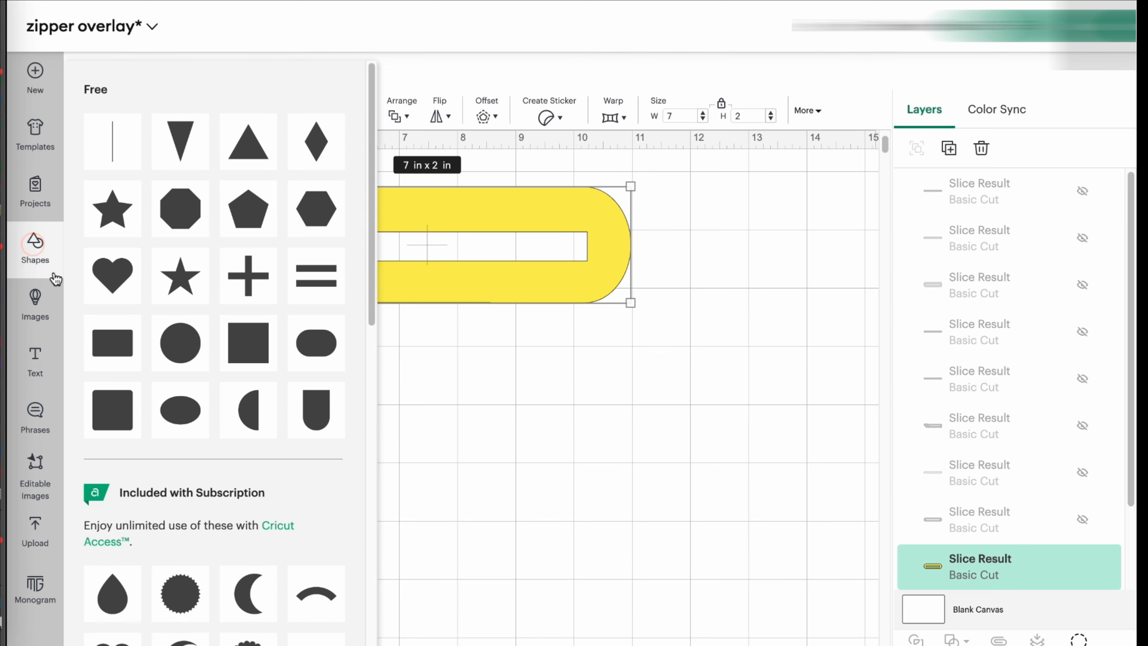
mouse_move(248, 352)
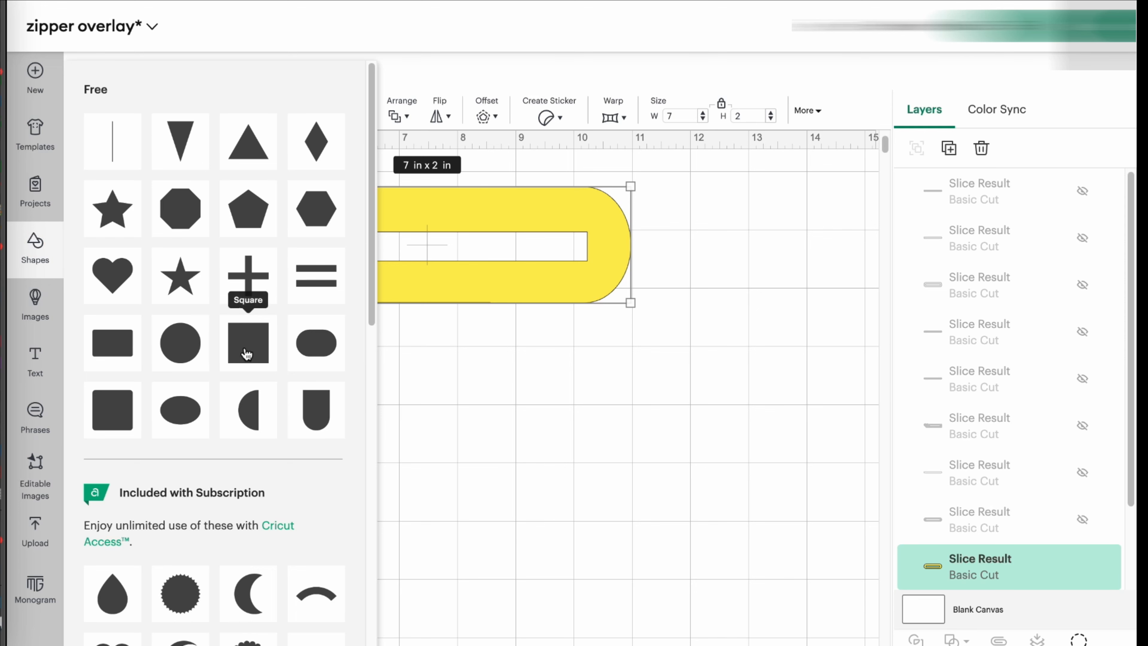
click(247, 343)
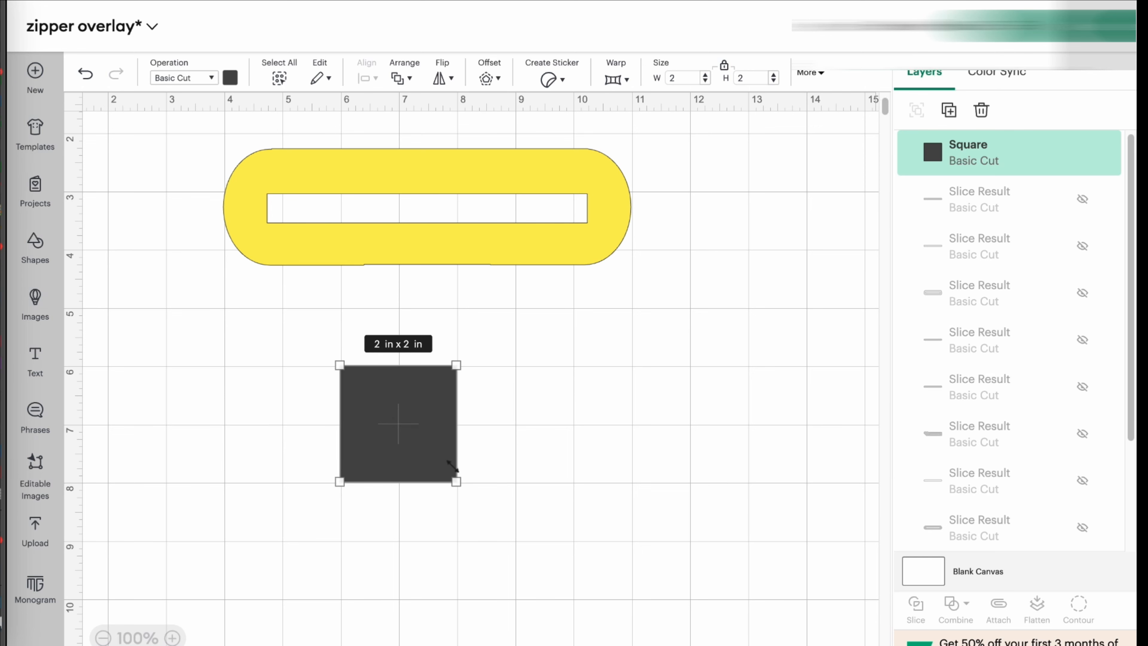
mouse_move(376, 427)
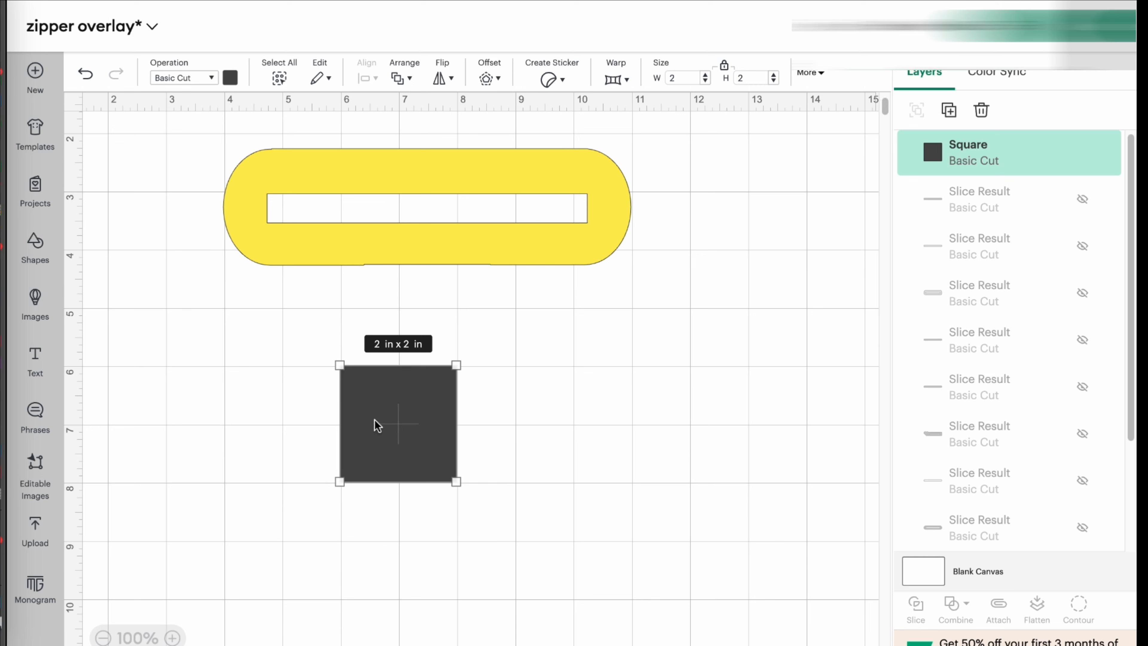
mouse_move(395, 428)
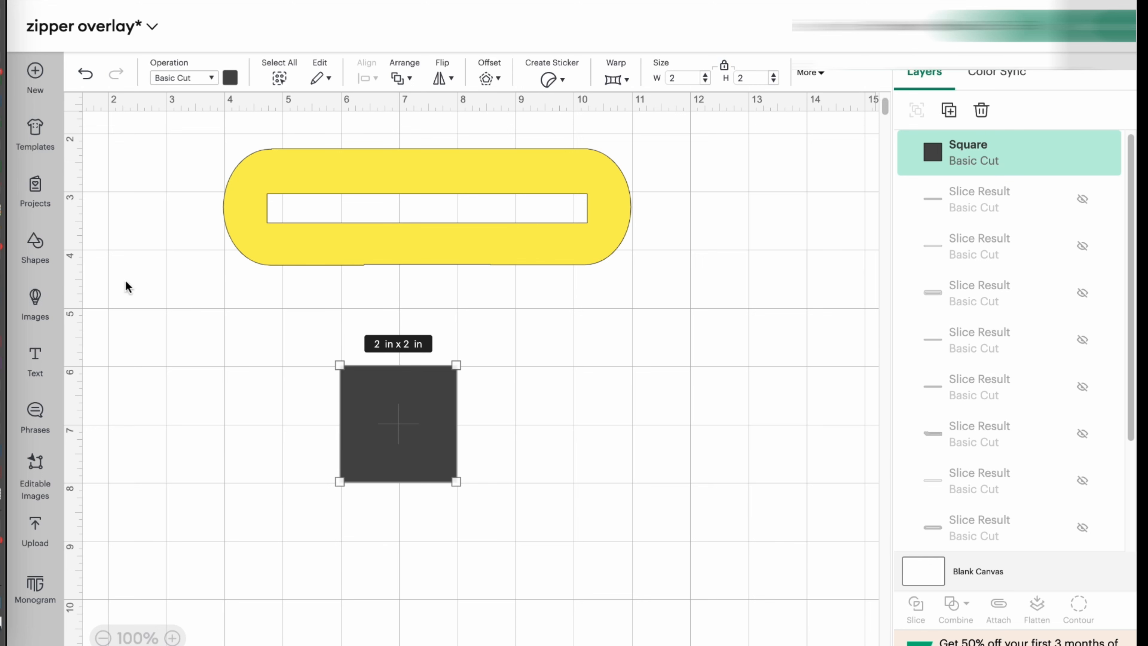
Step: Add a rectangle from Shapes, then delete the large rounded rectangle again
click(35, 249)
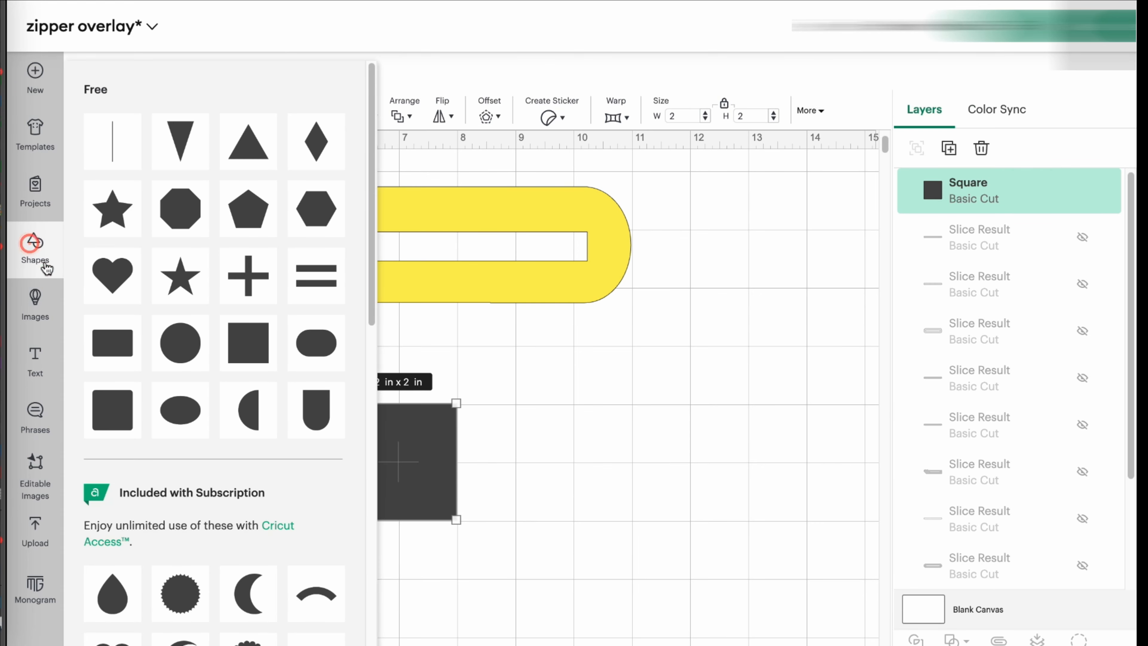
mouse_move(111, 344)
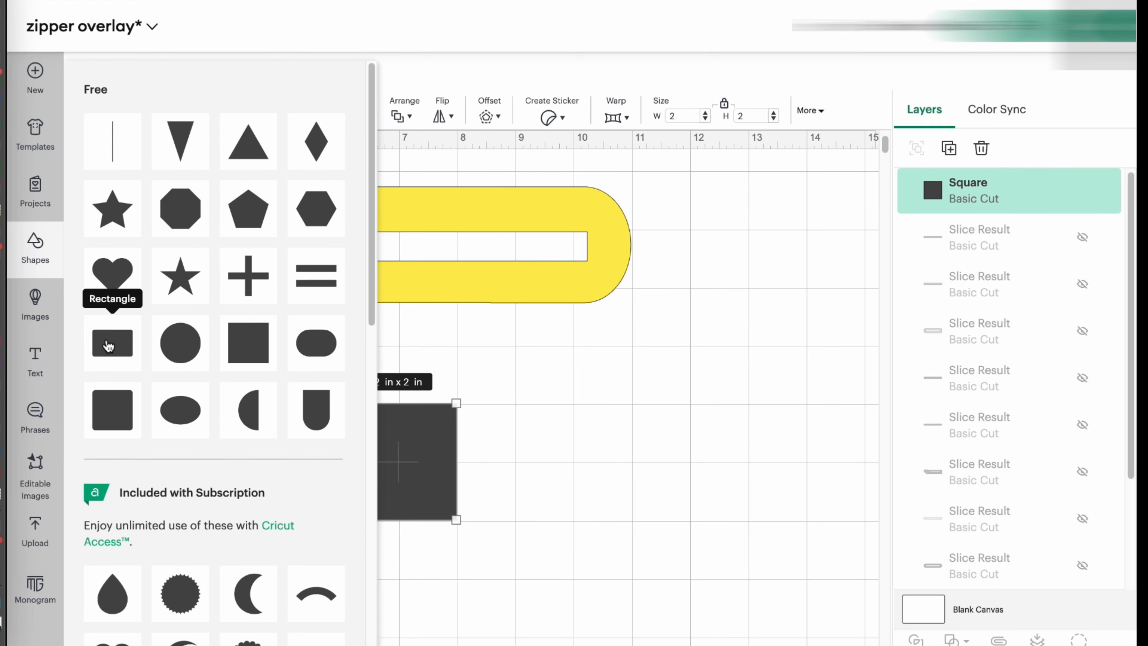
click(112, 343)
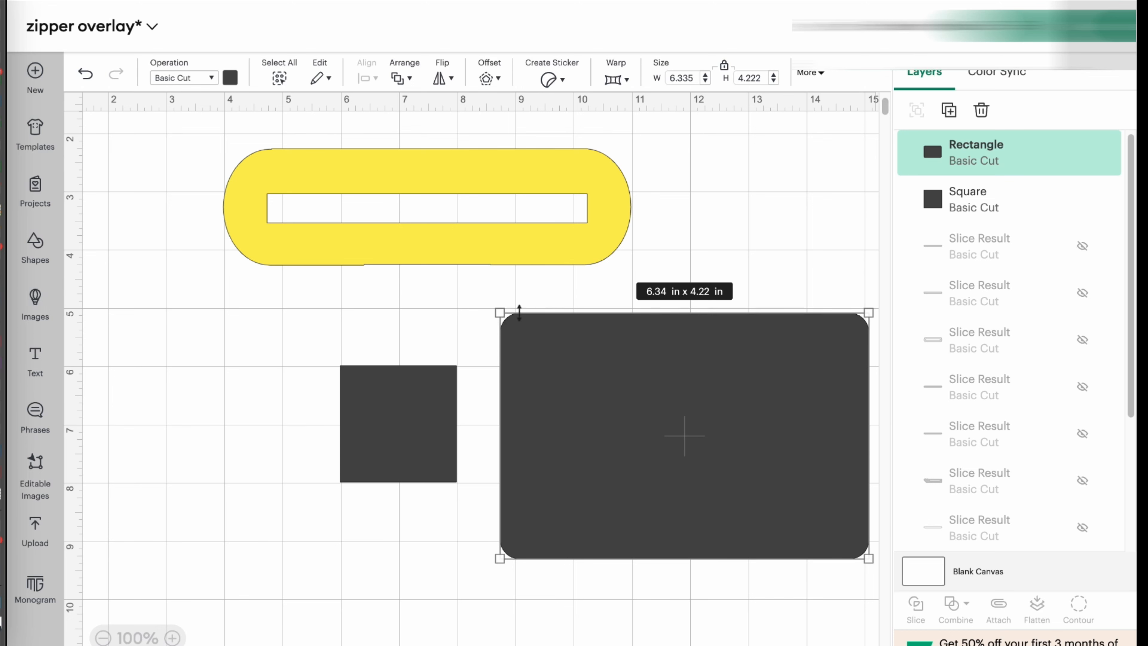
mouse_move(652, 406)
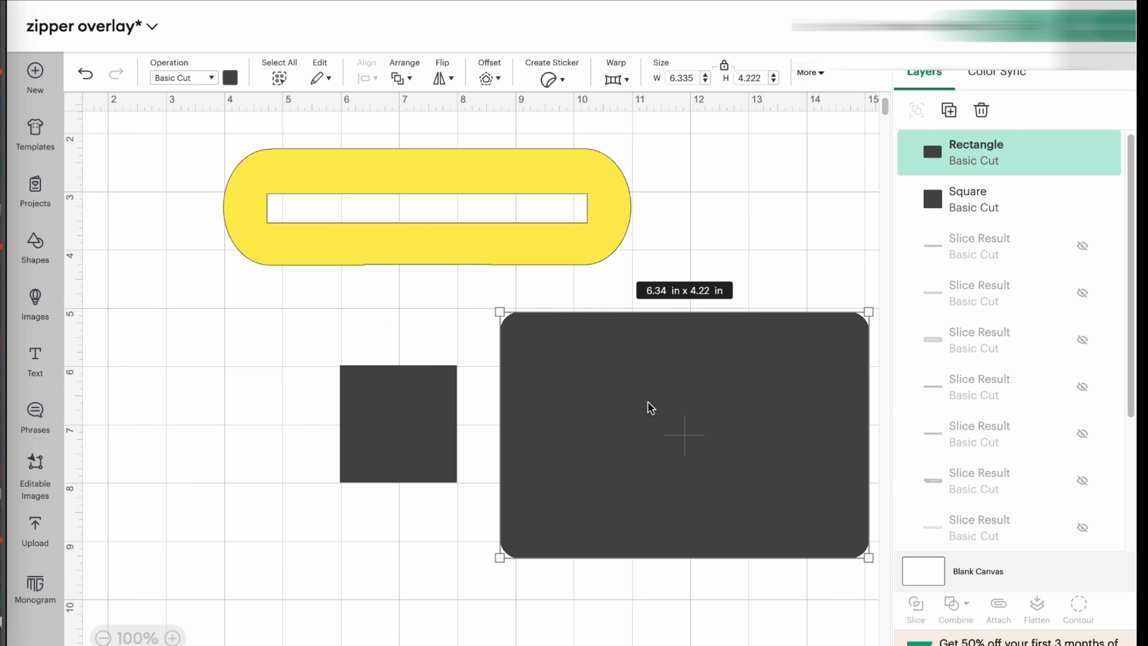
click(981, 110)
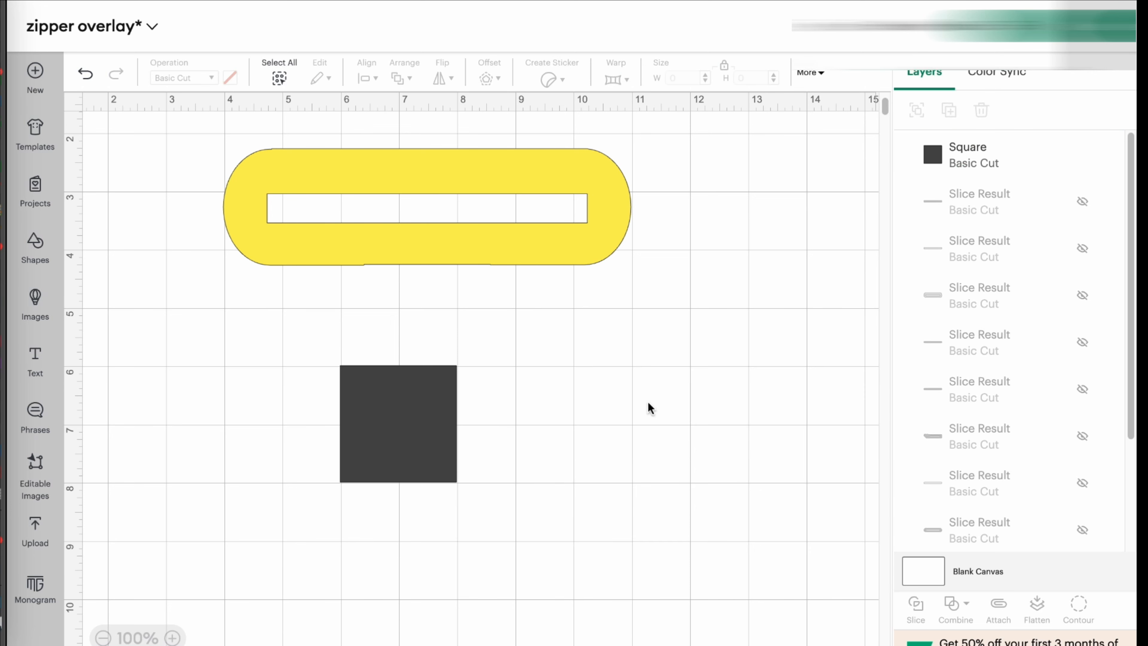
Step: Select the square and unlock its size proportions so width can change alone
click(398, 424)
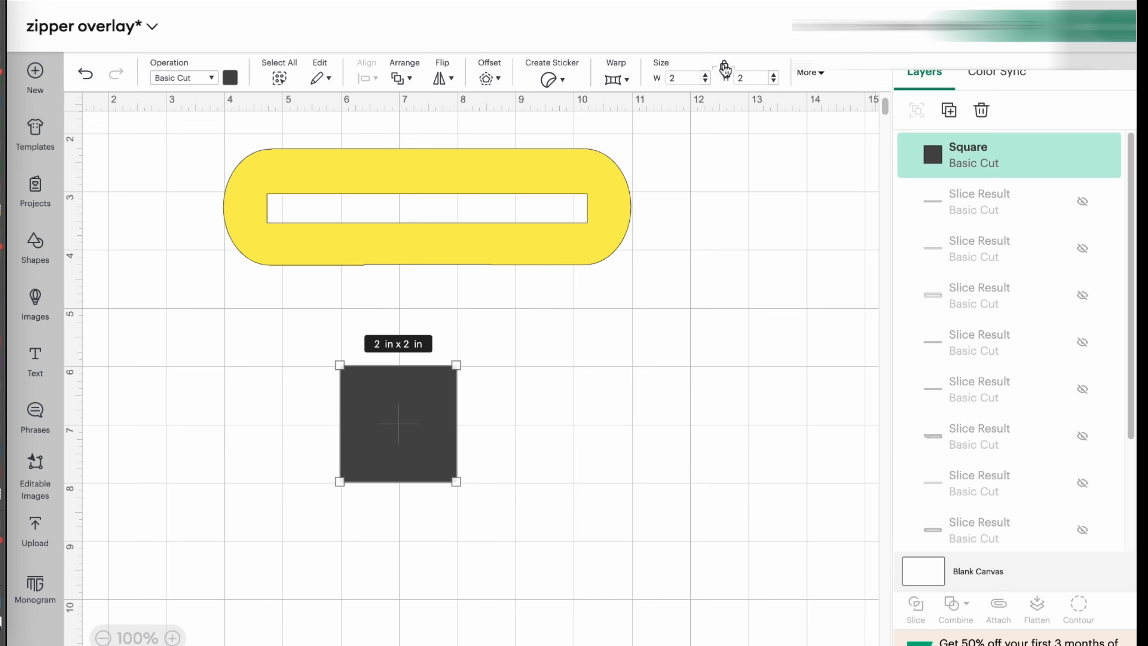
click(724, 66)
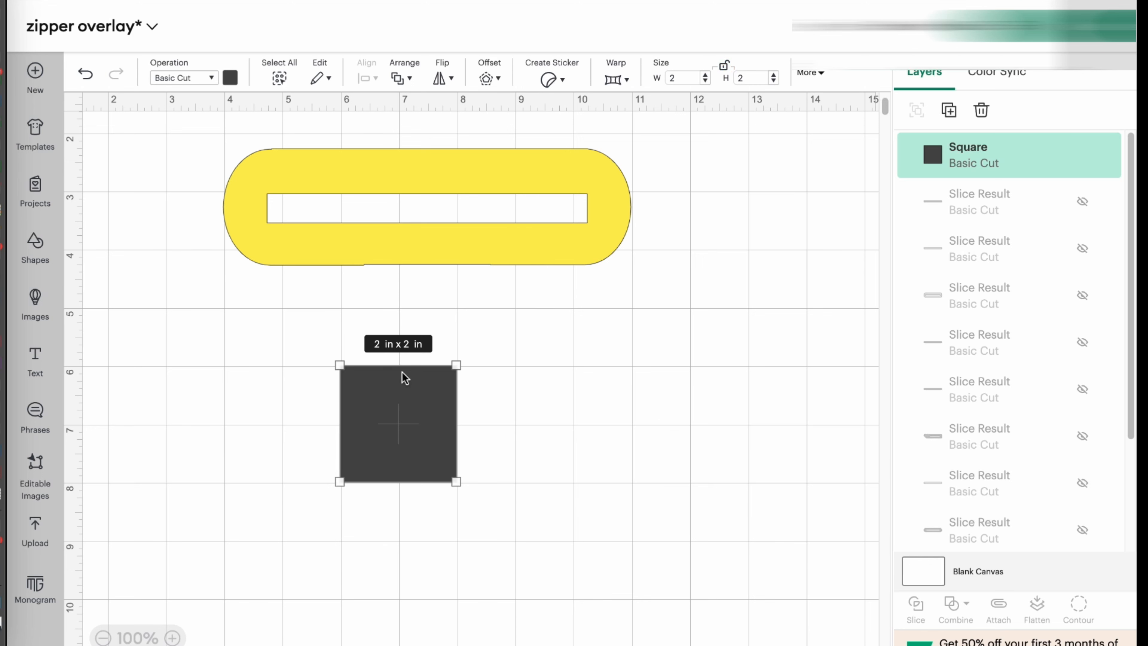
mouse_move(692, 148)
text(6)
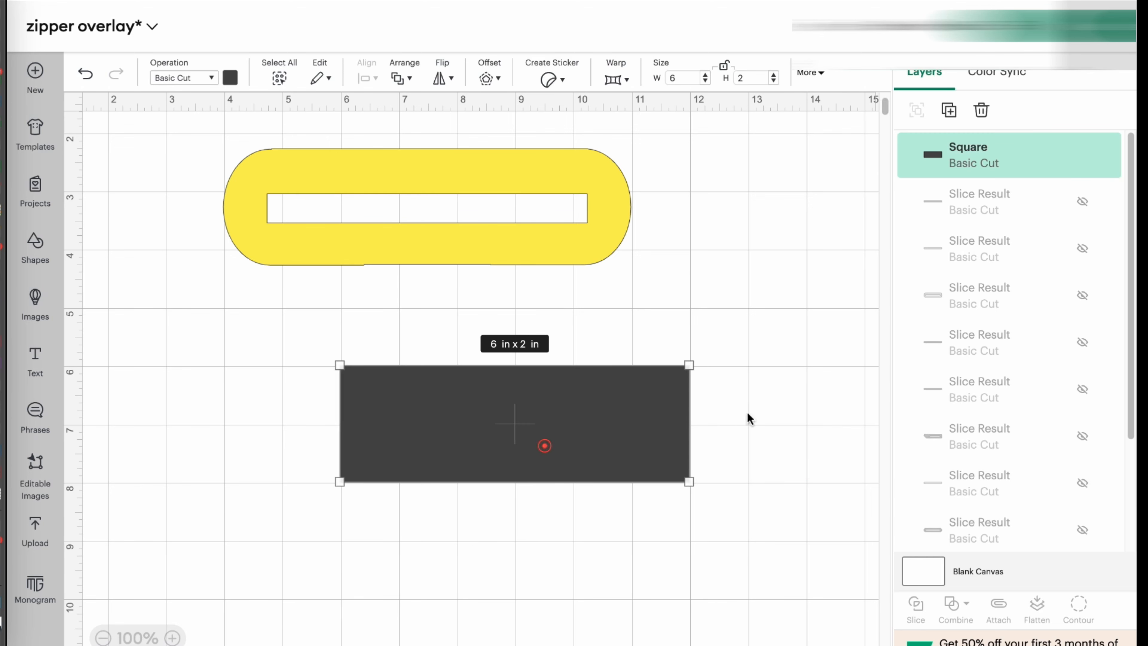
mouse_move(724, 68)
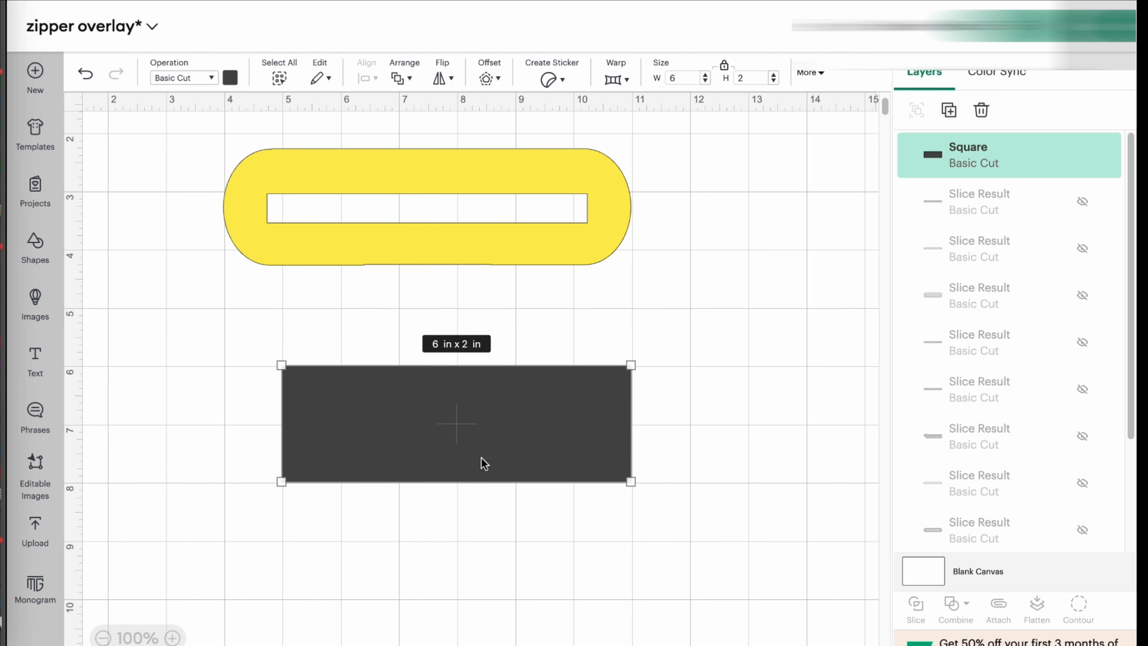
mouse_move(281, 621)
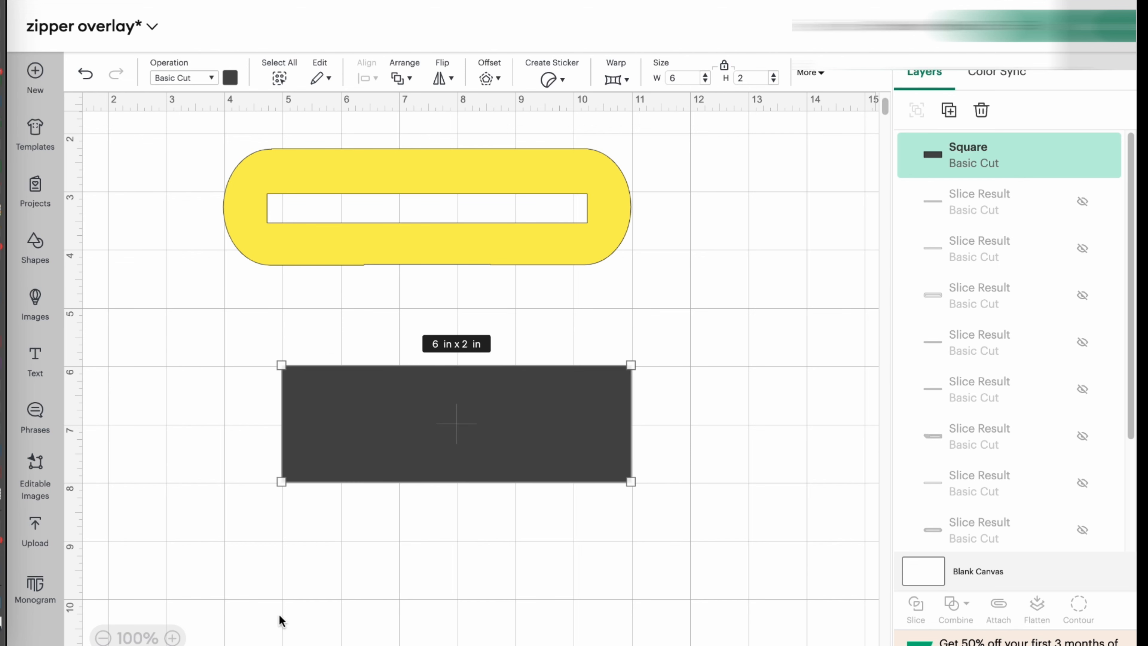
mouse_move(387, 491)
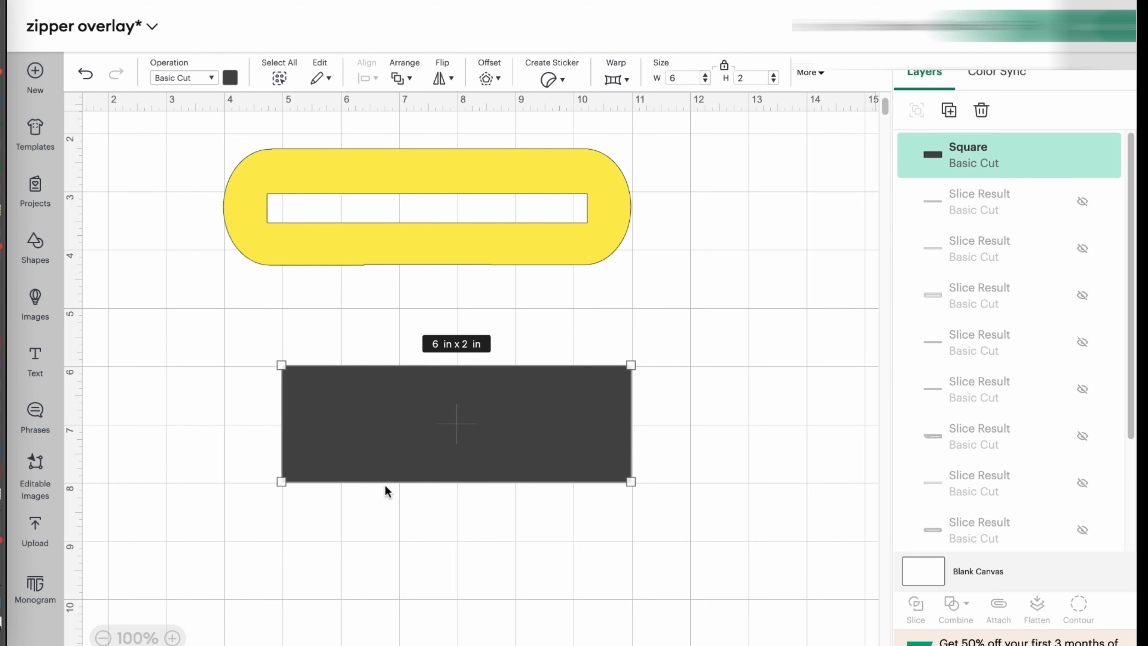
mouse_move(605, 366)
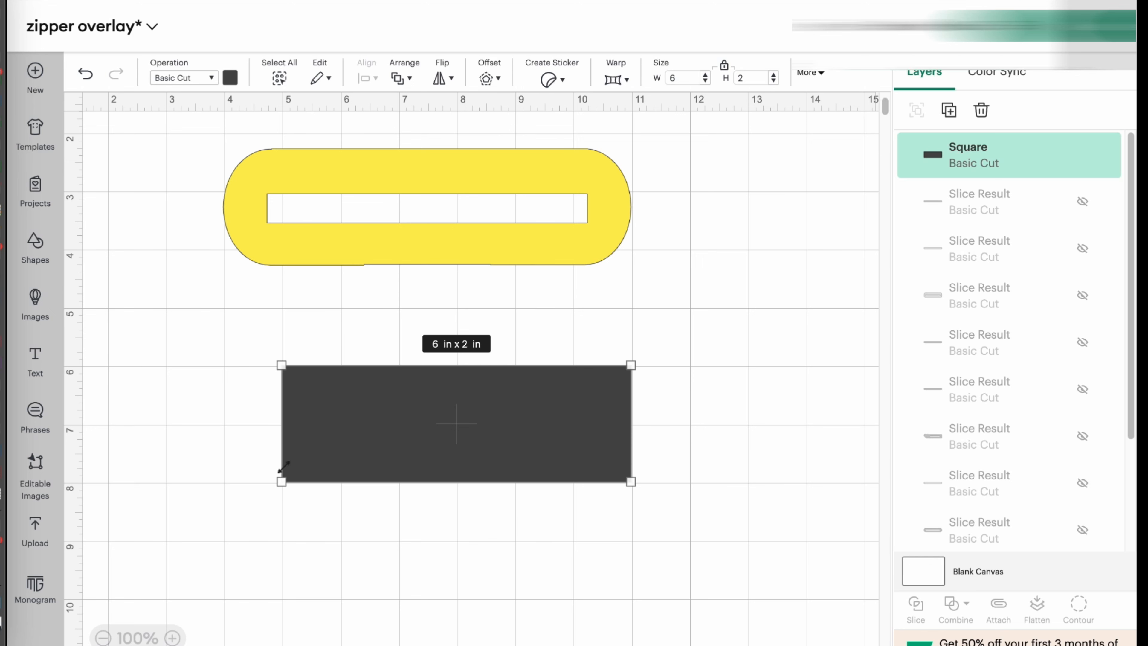
mouse_move(145, 284)
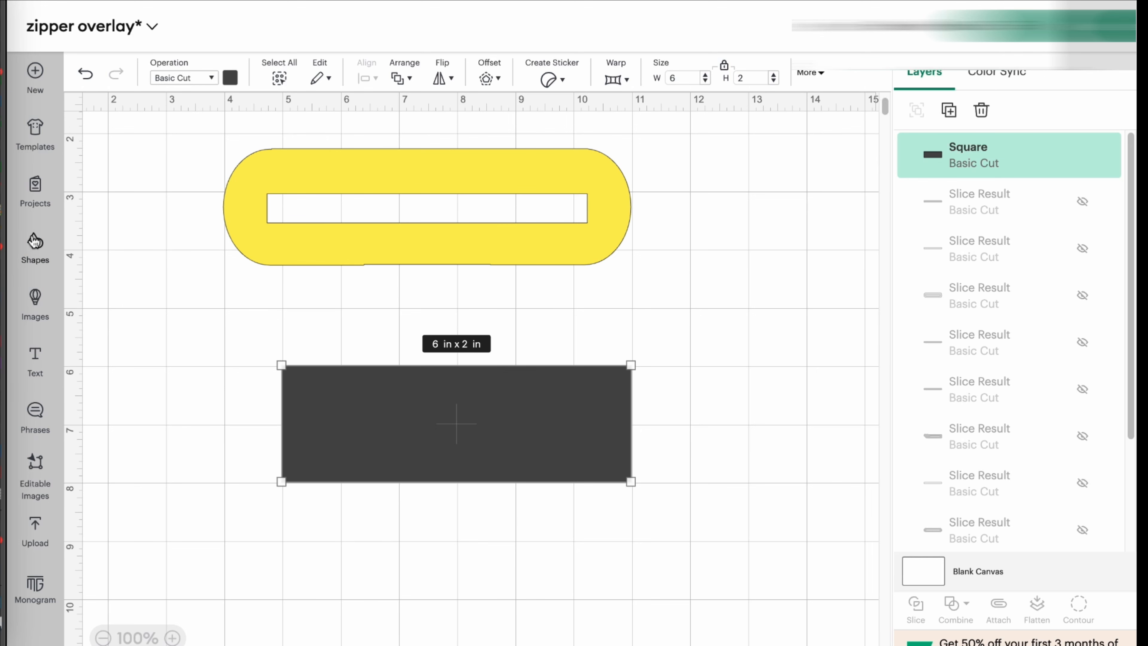
click(34, 248)
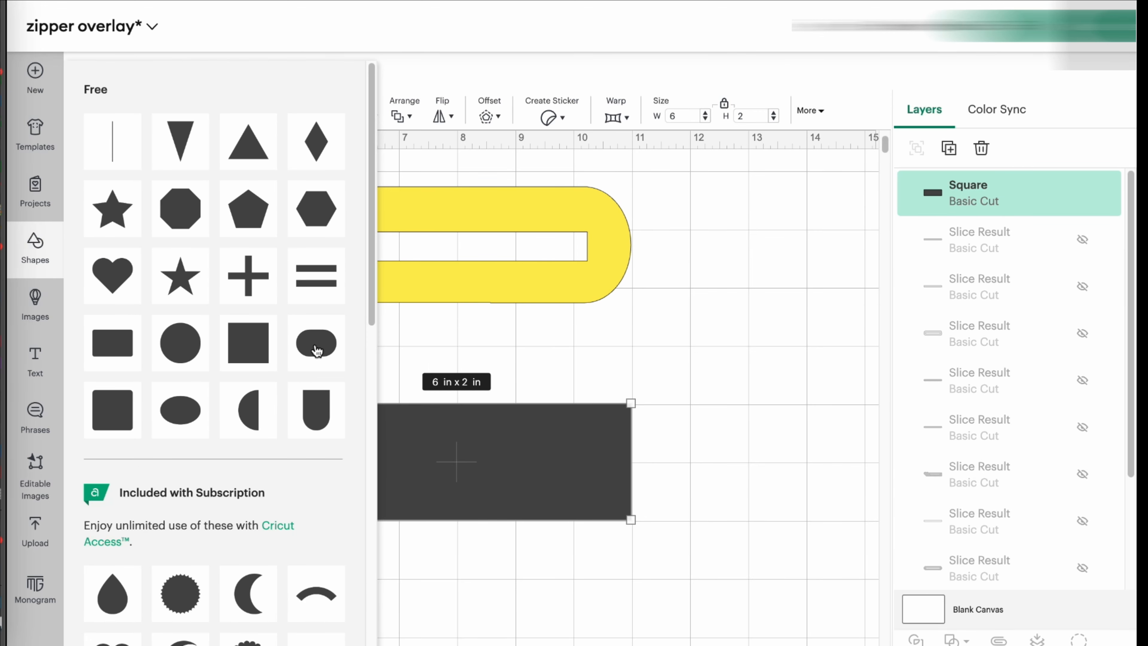
click(316, 342)
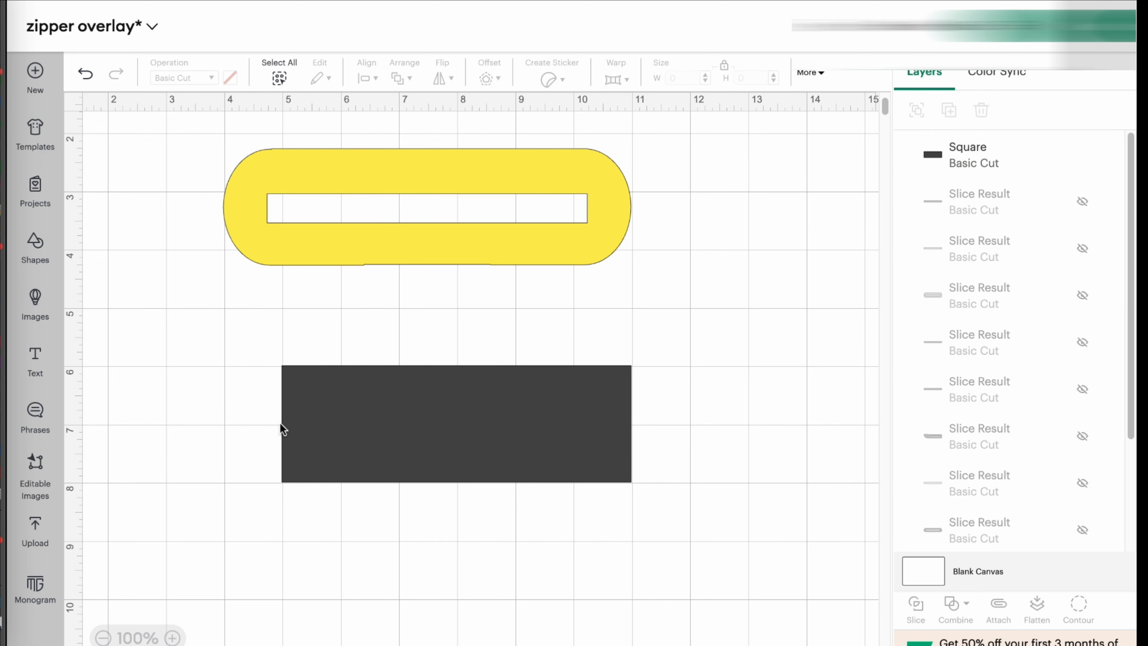
click(34, 249)
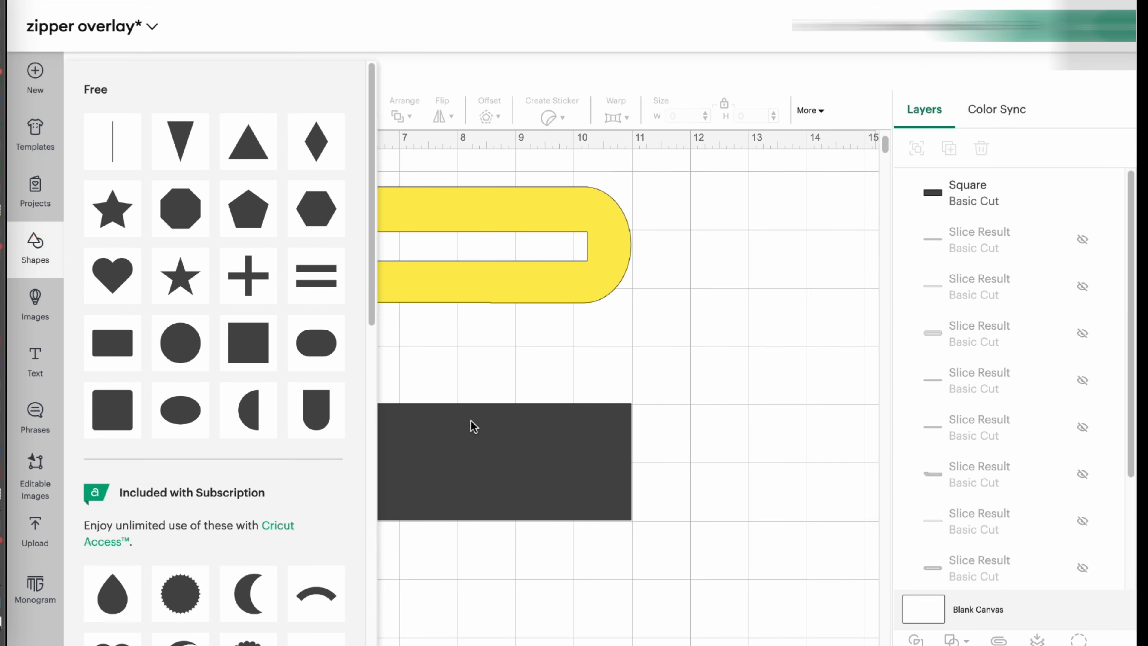
click(247, 209)
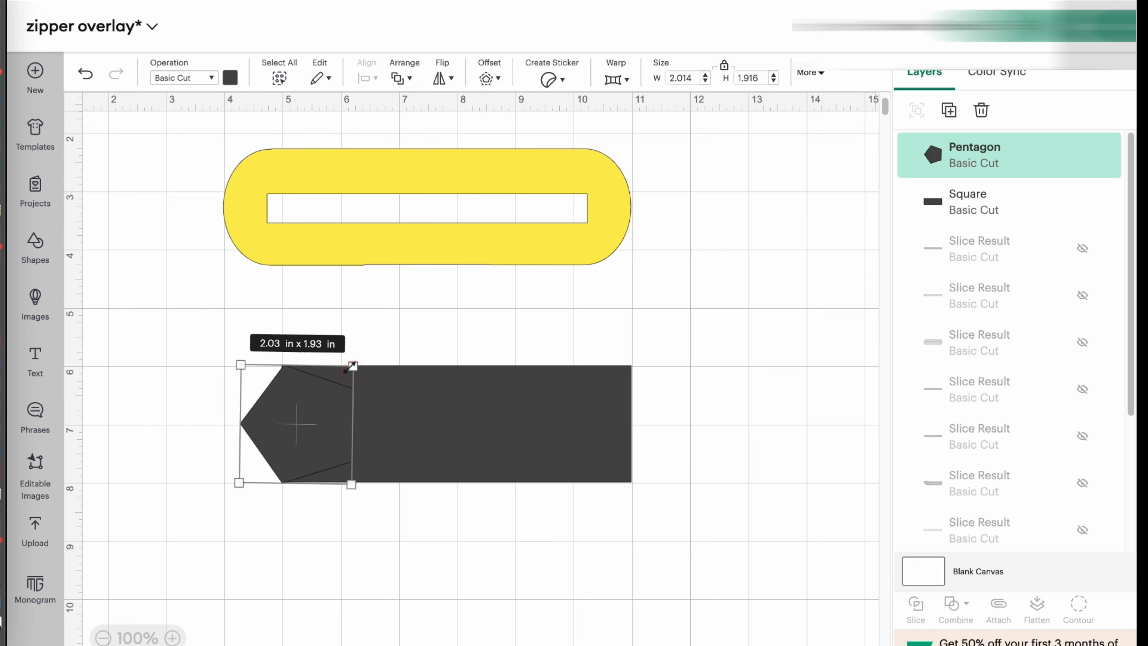
click(699, 448)
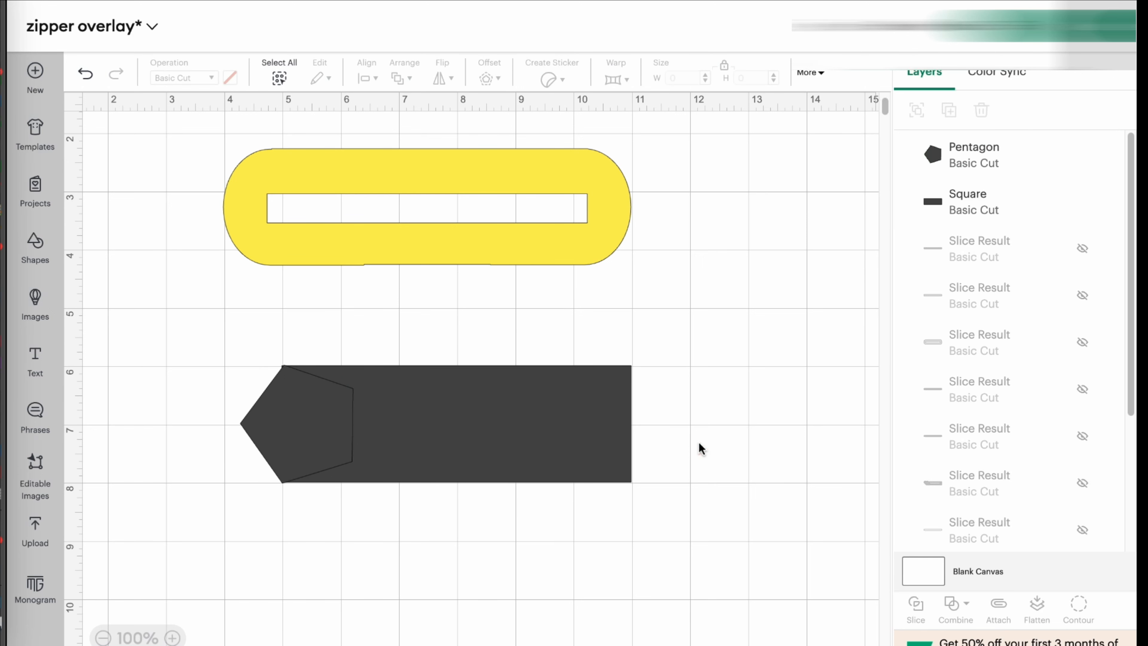
click(295, 410)
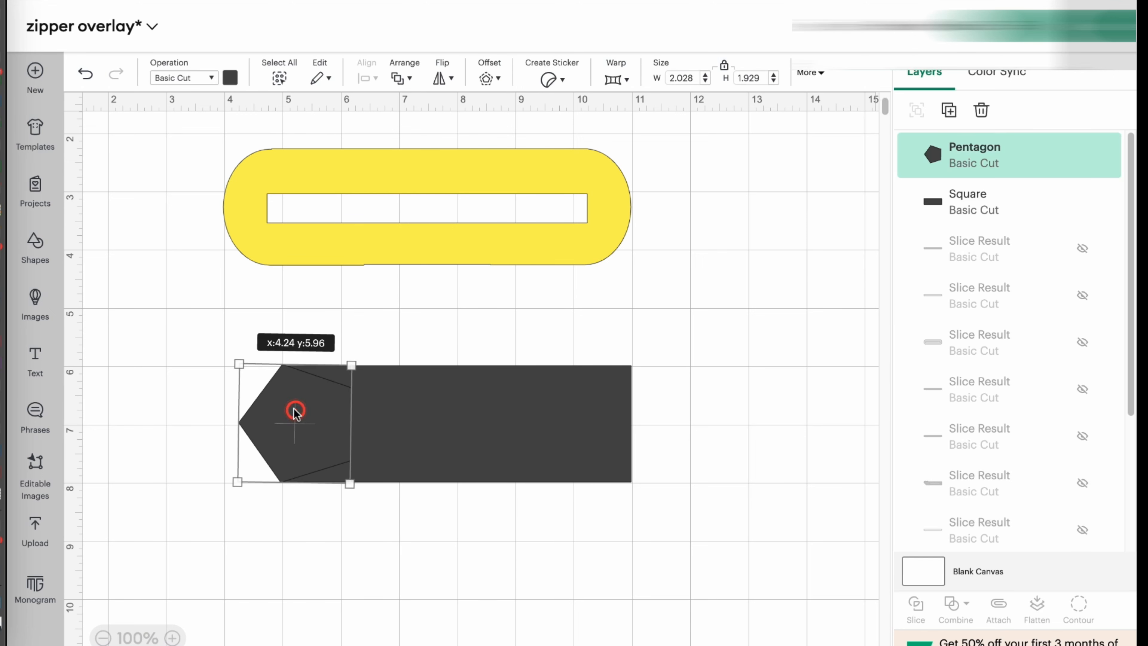
click(803, 463)
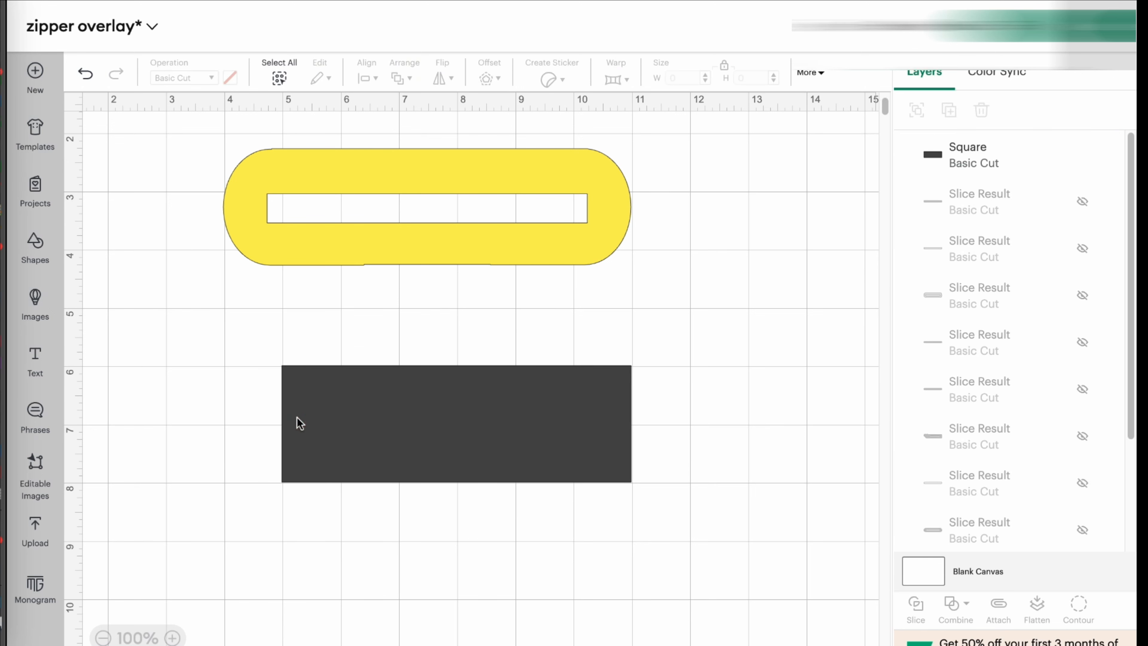
Step: Add a light orange oval and nudge it over the dark rectangle's left end
click(35, 249)
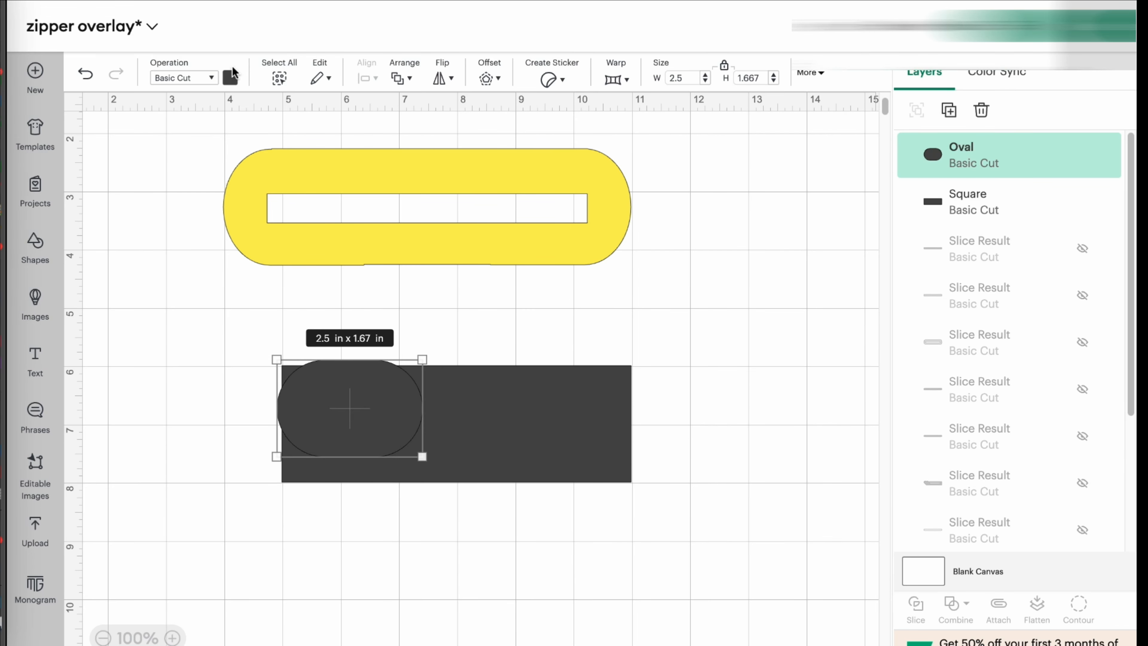
click(230, 78)
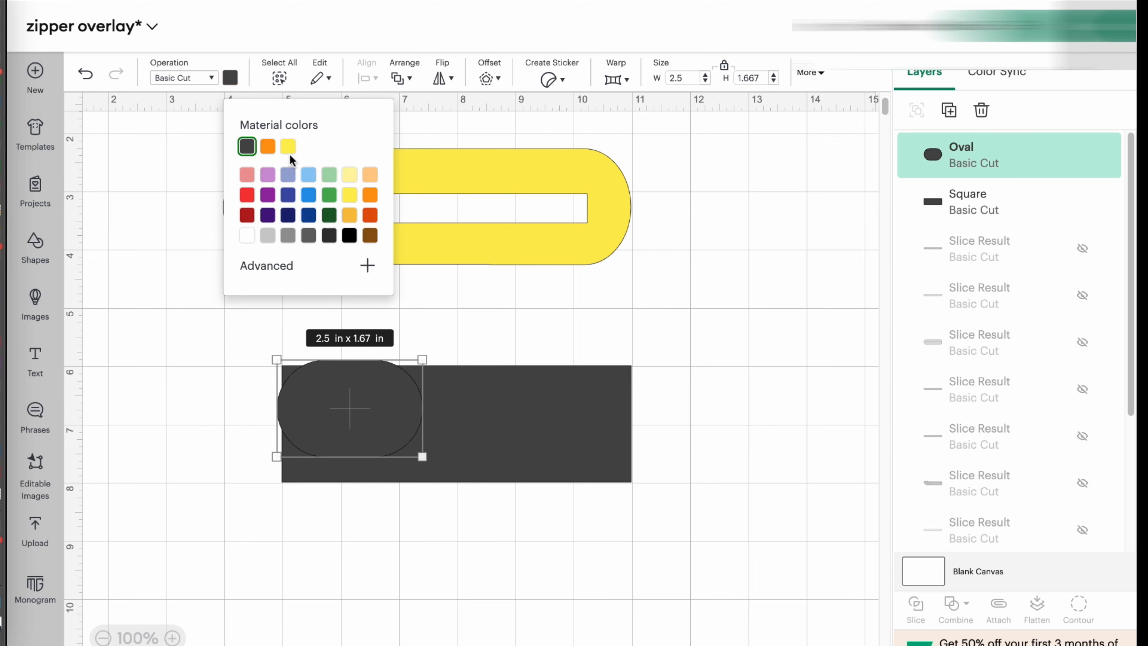
click(267, 146)
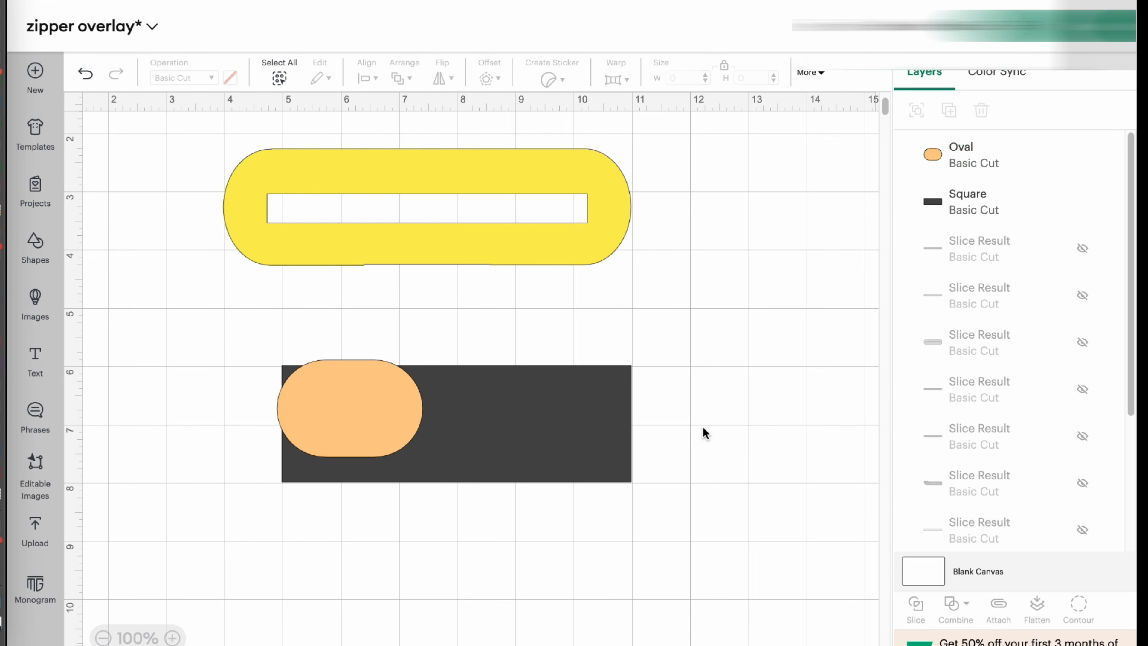
mouse_move(350, 424)
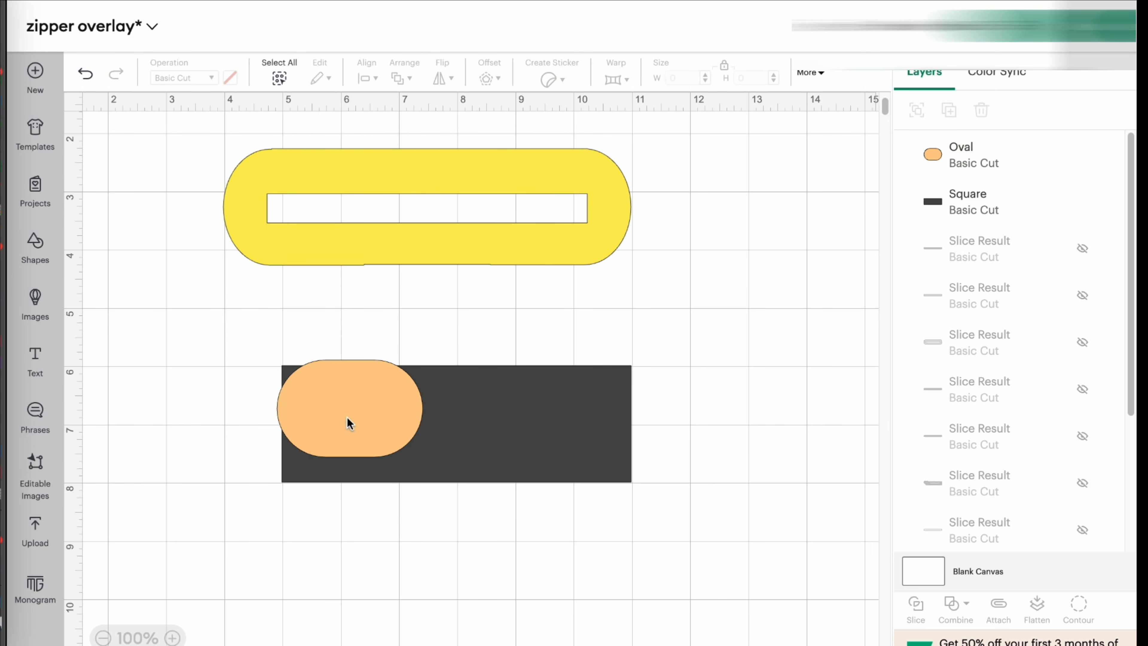
click(350, 424)
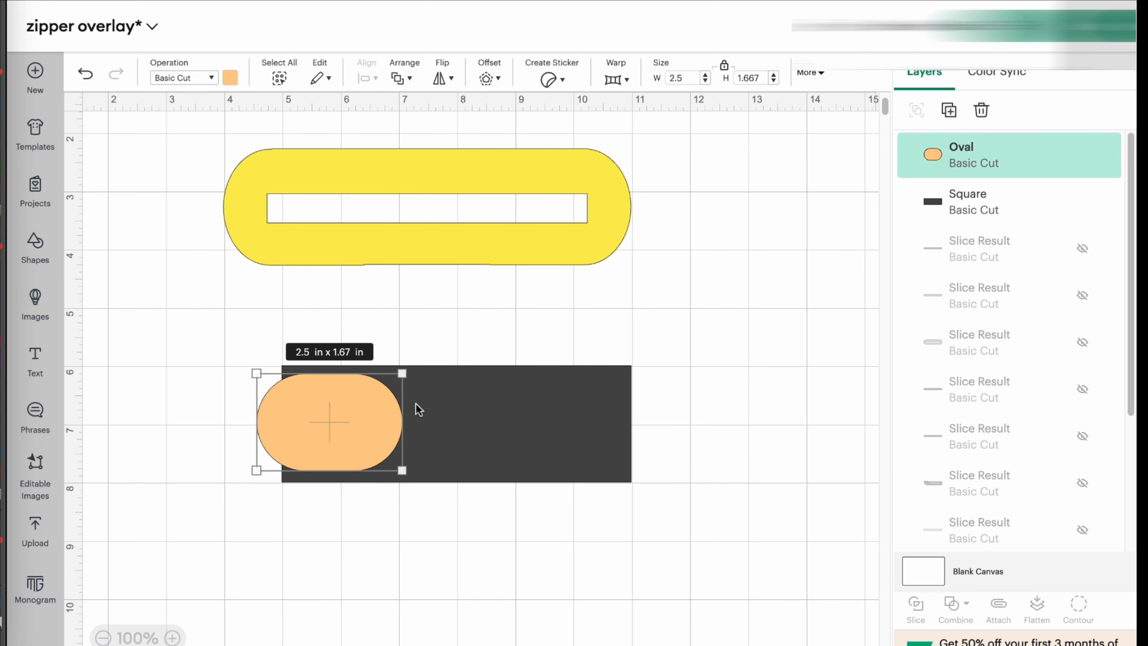
mouse_move(568, 408)
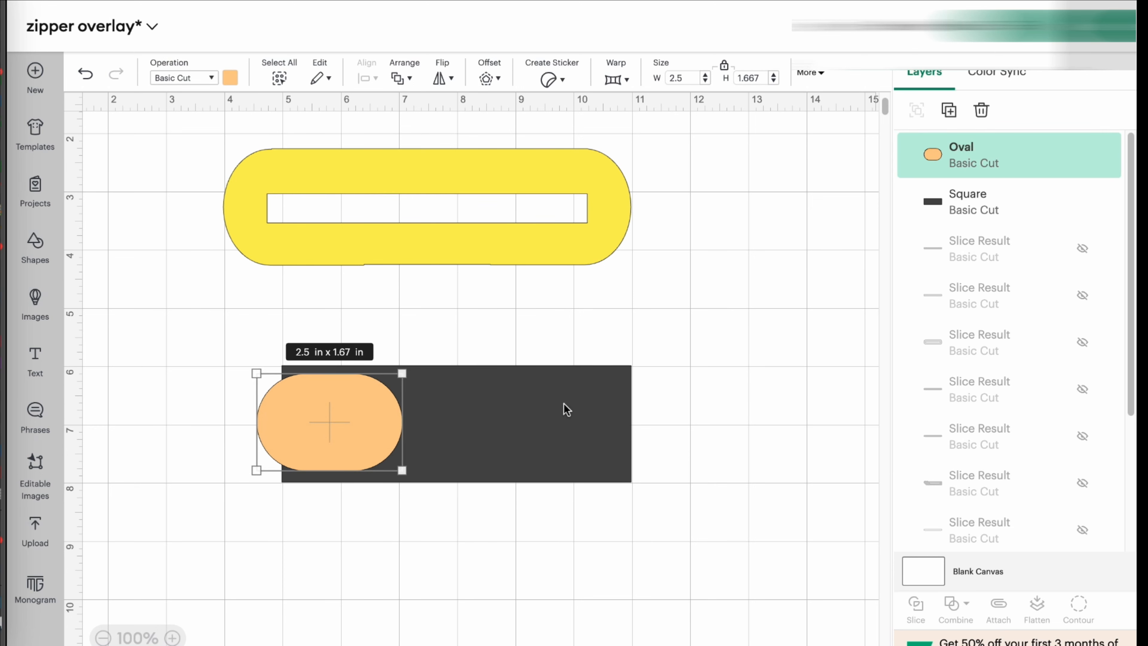
mouse_move(672, 431)
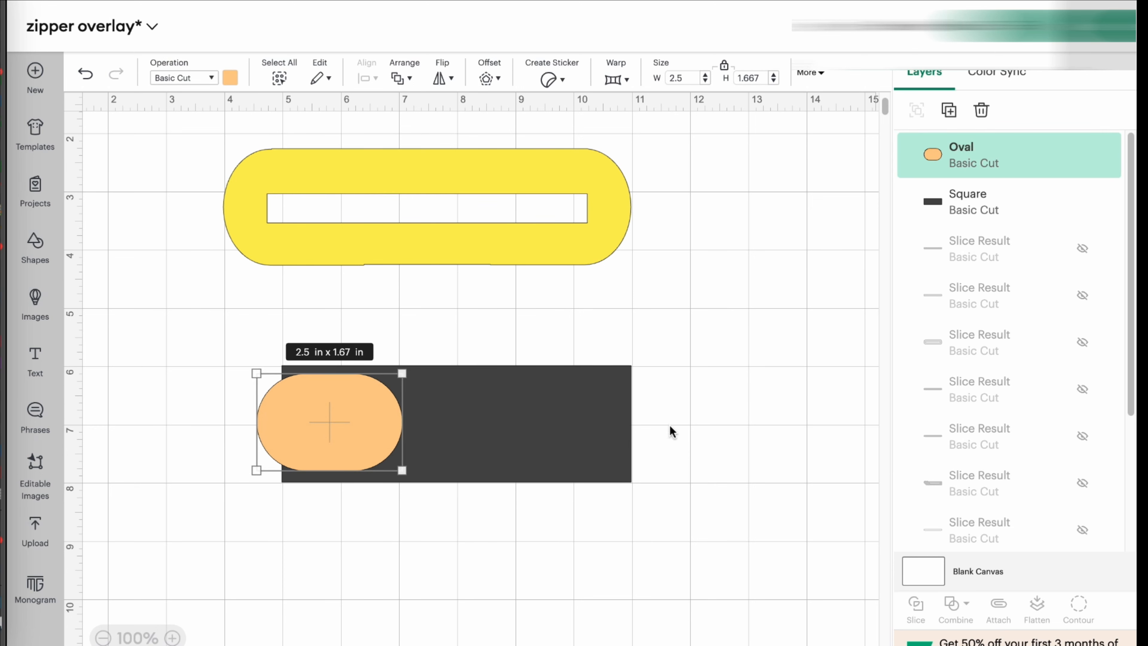
mouse_move(251, 430)
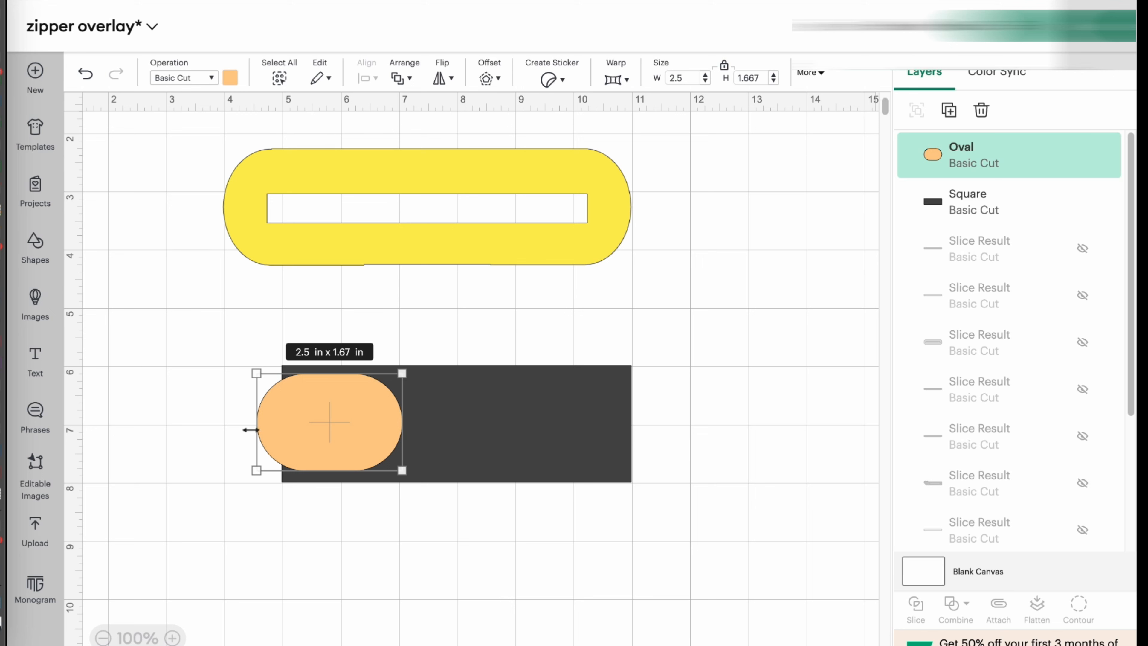
mouse_move(629, 378)
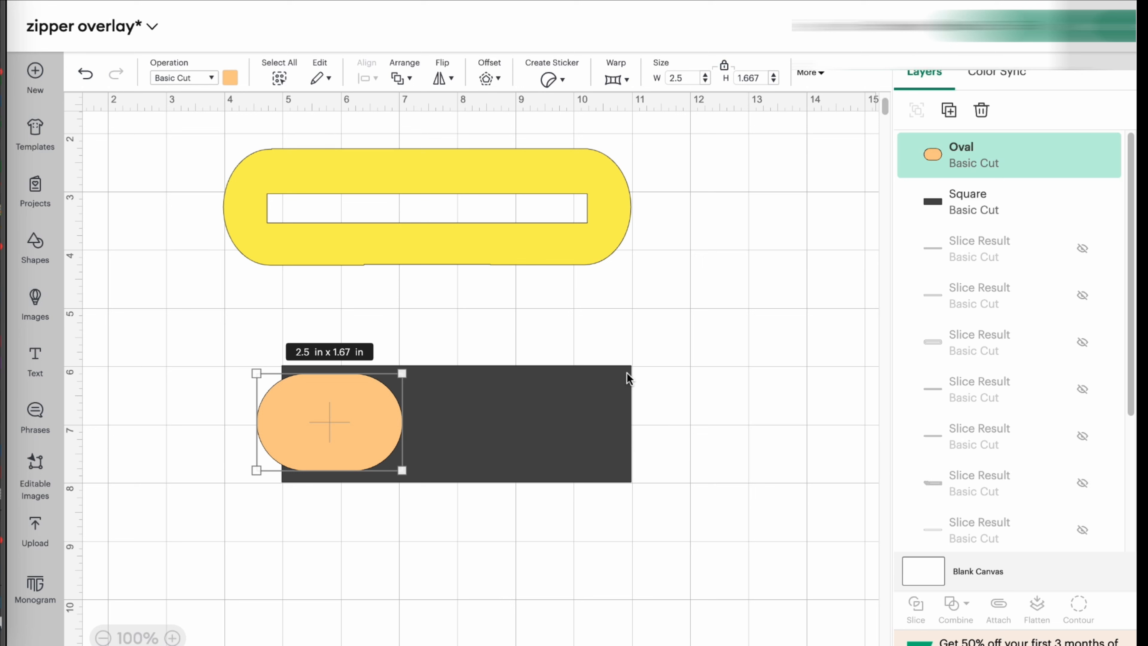
mouse_move(608, 430)
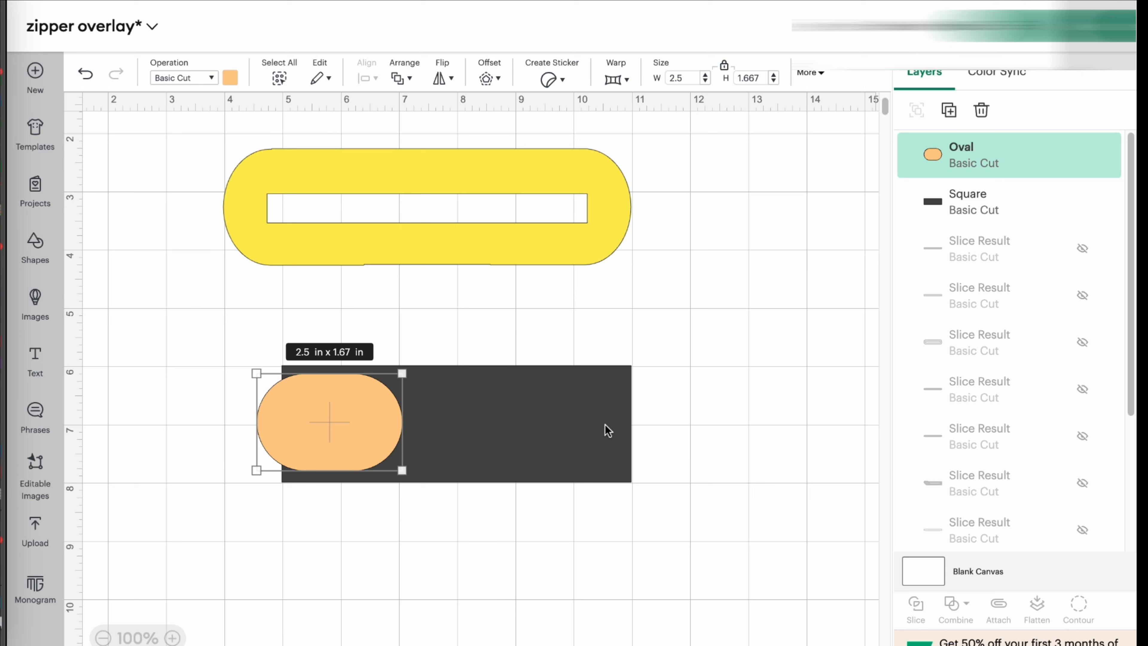
mouse_move(384, 436)
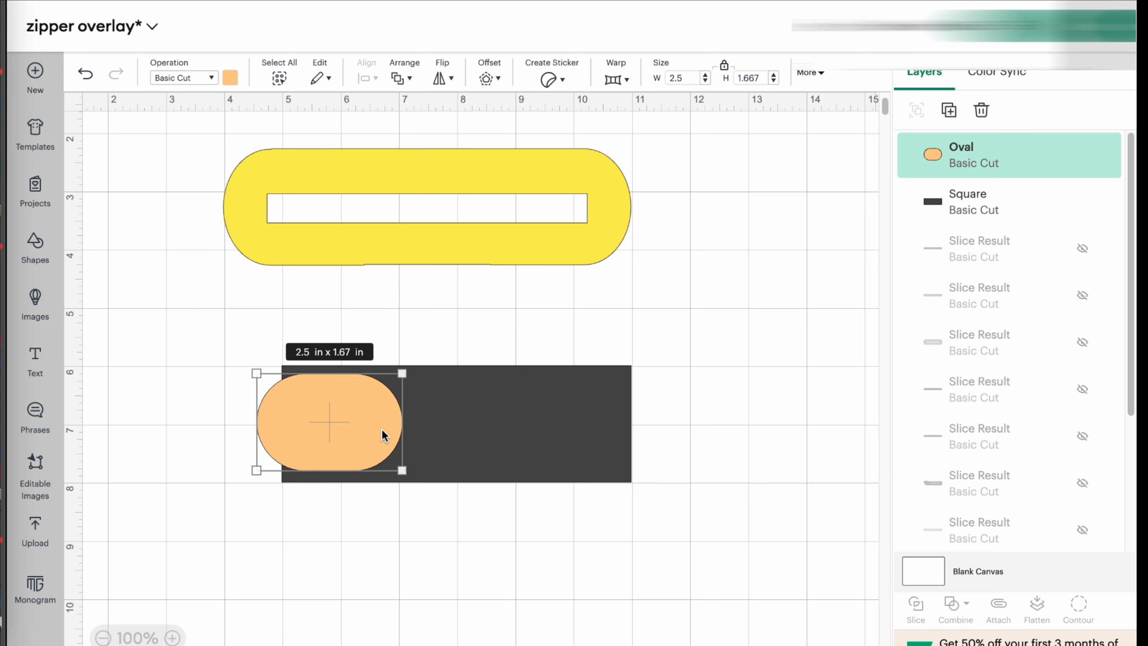
mouse_move(309, 434)
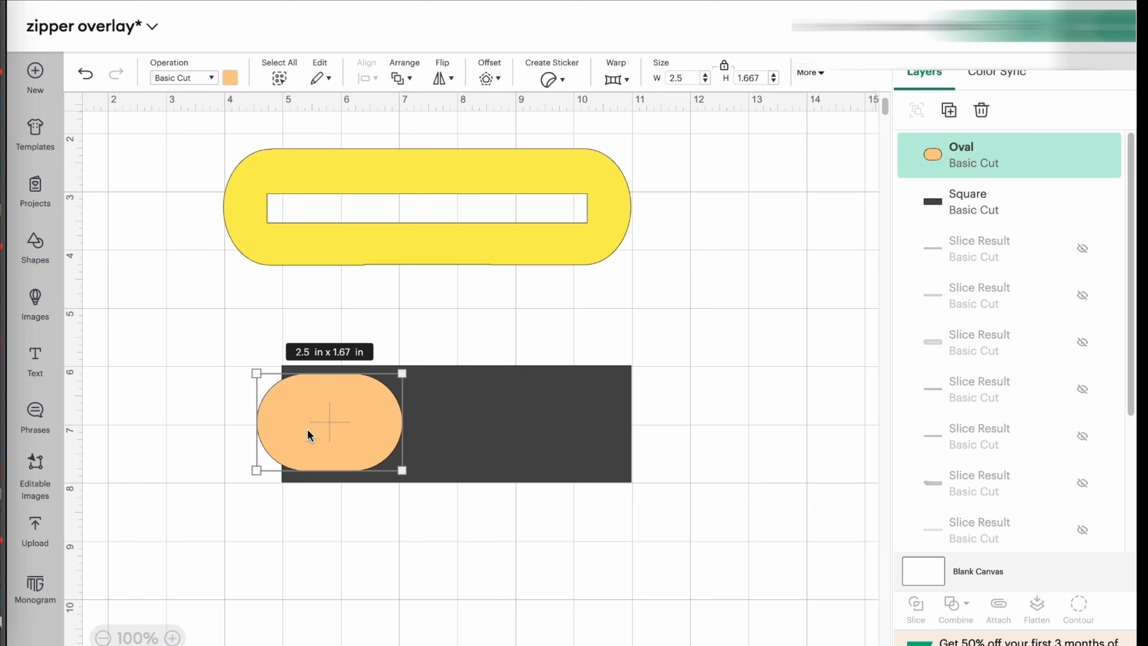
mouse_move(501, 434)
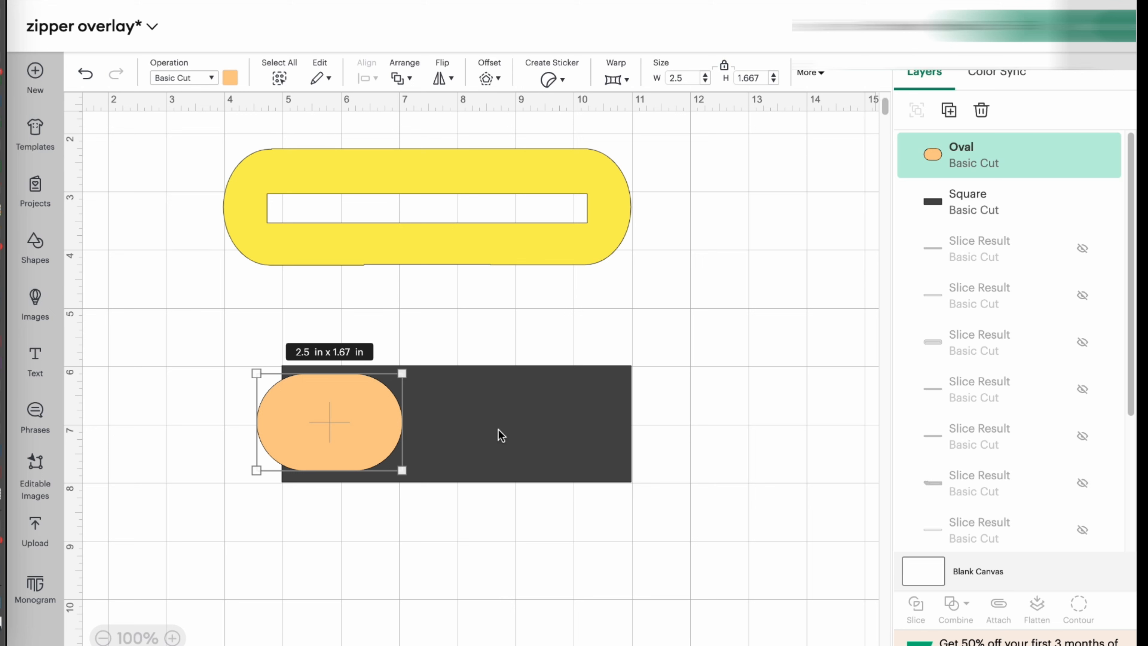
Step: Zoom in and reposition the 2.02 in tall oval at the rectangle's left end
click(174, 638)
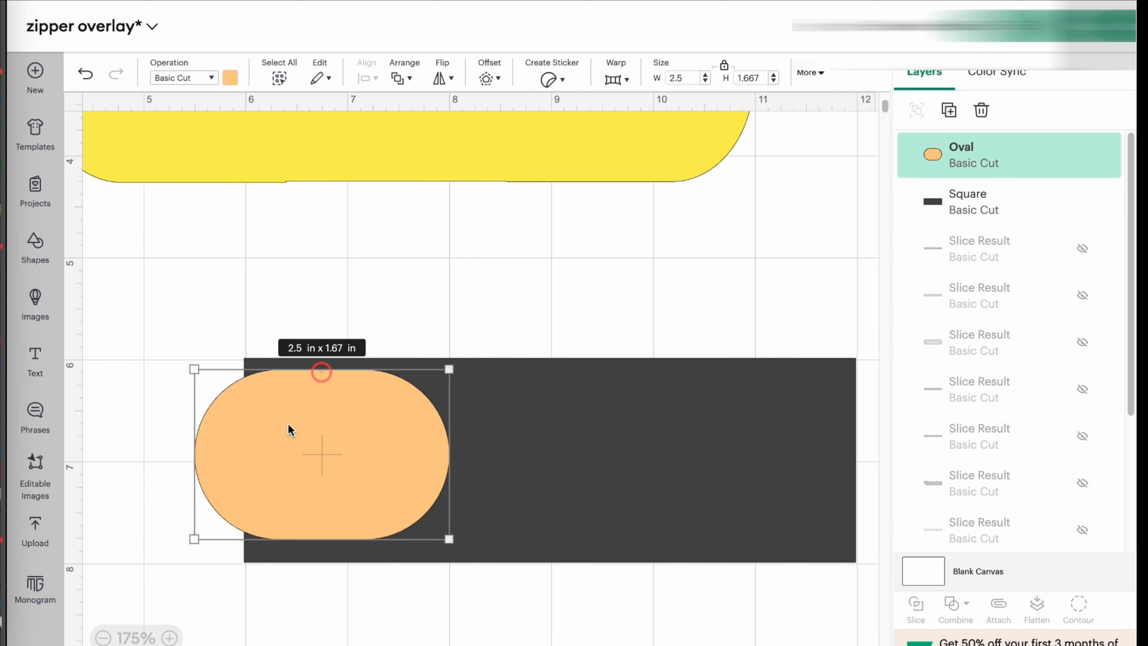
mouse_move(539, 415)
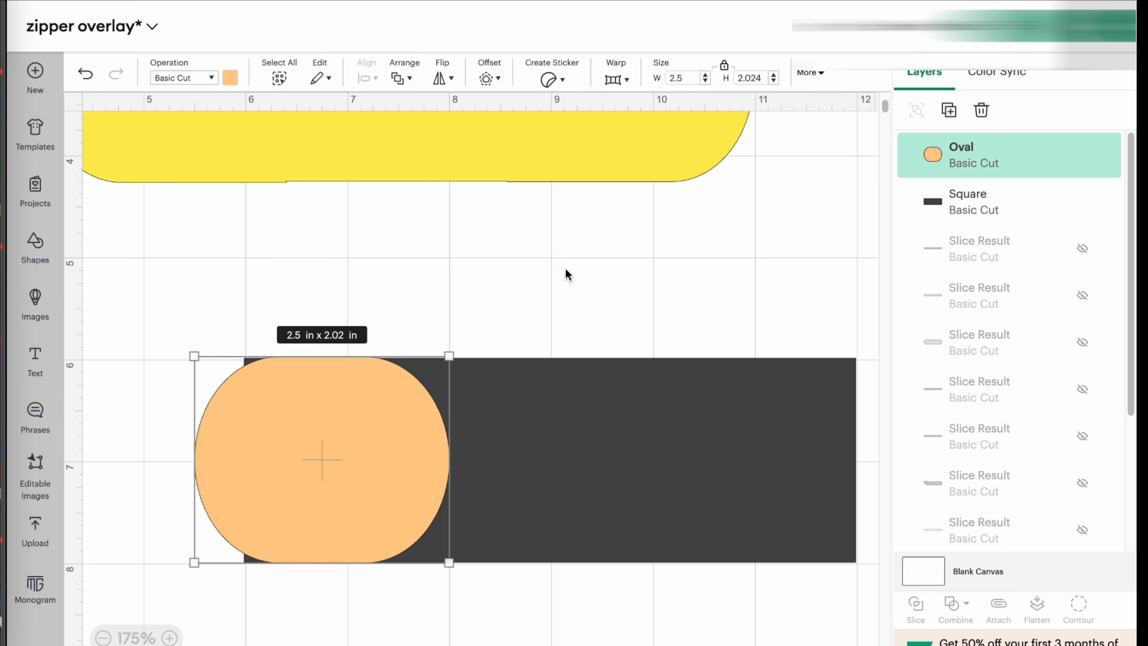
mouse_move(309, 479)
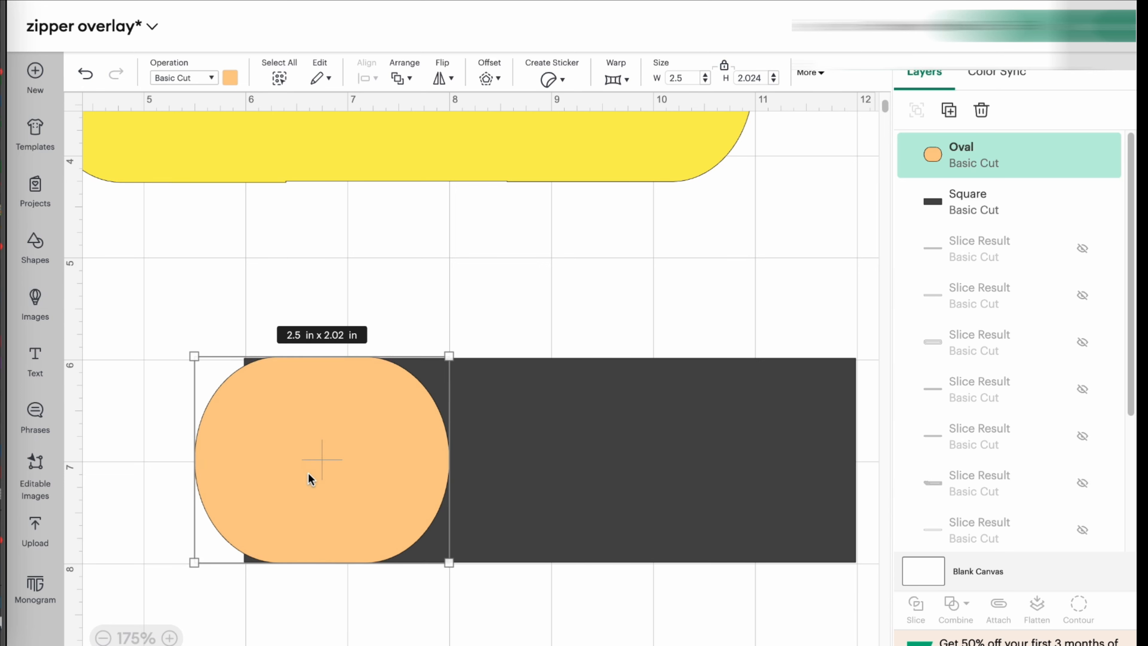
drag(322, 460, 300, 460)
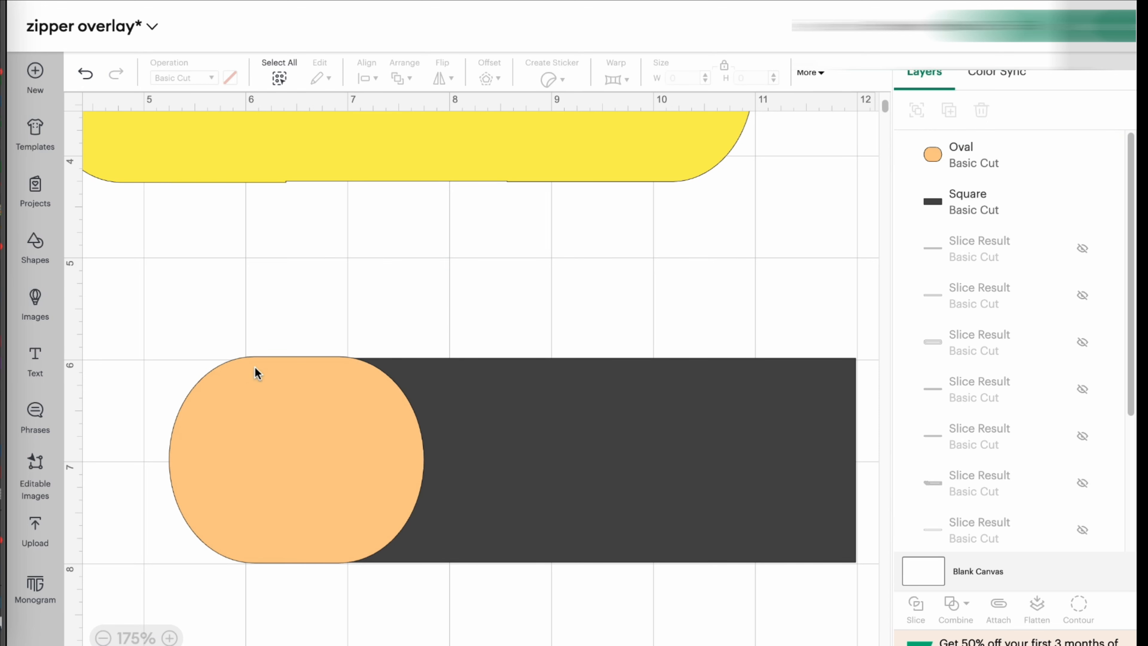
mouse_move(348, 519)
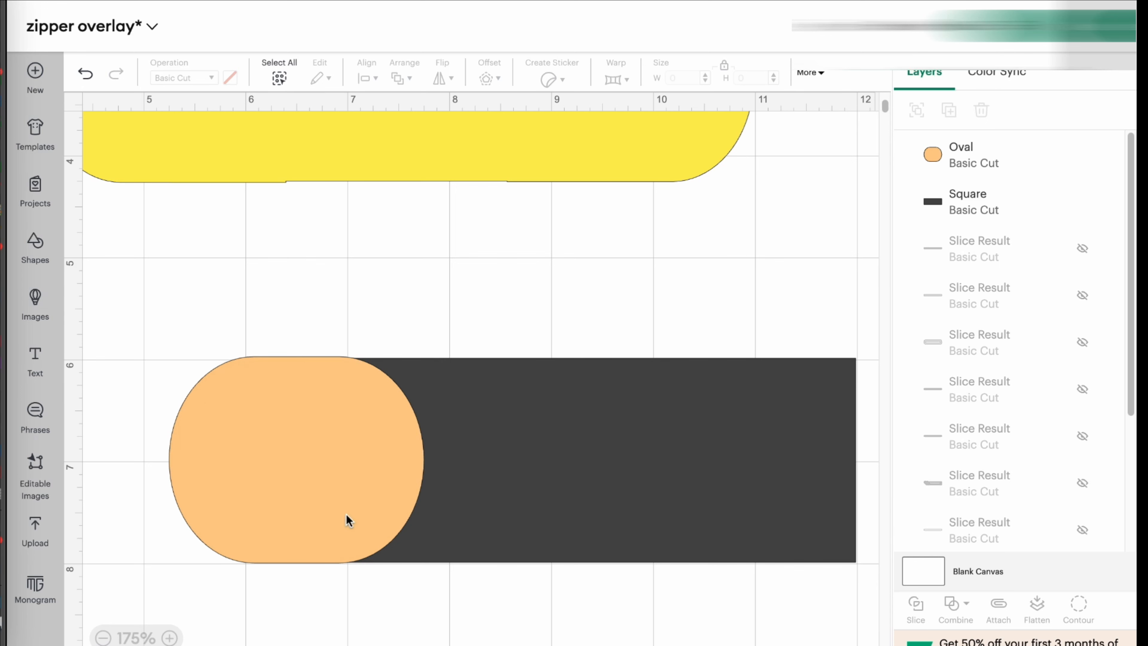
mouse_move(303, 509)
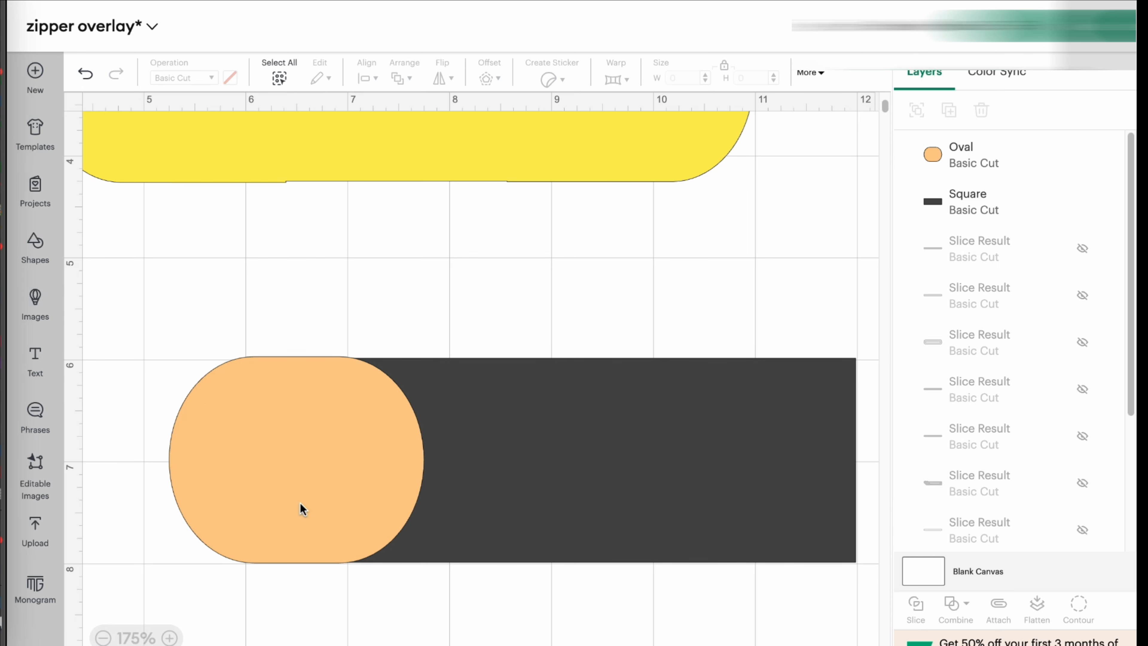
mouse_move(229, 476)
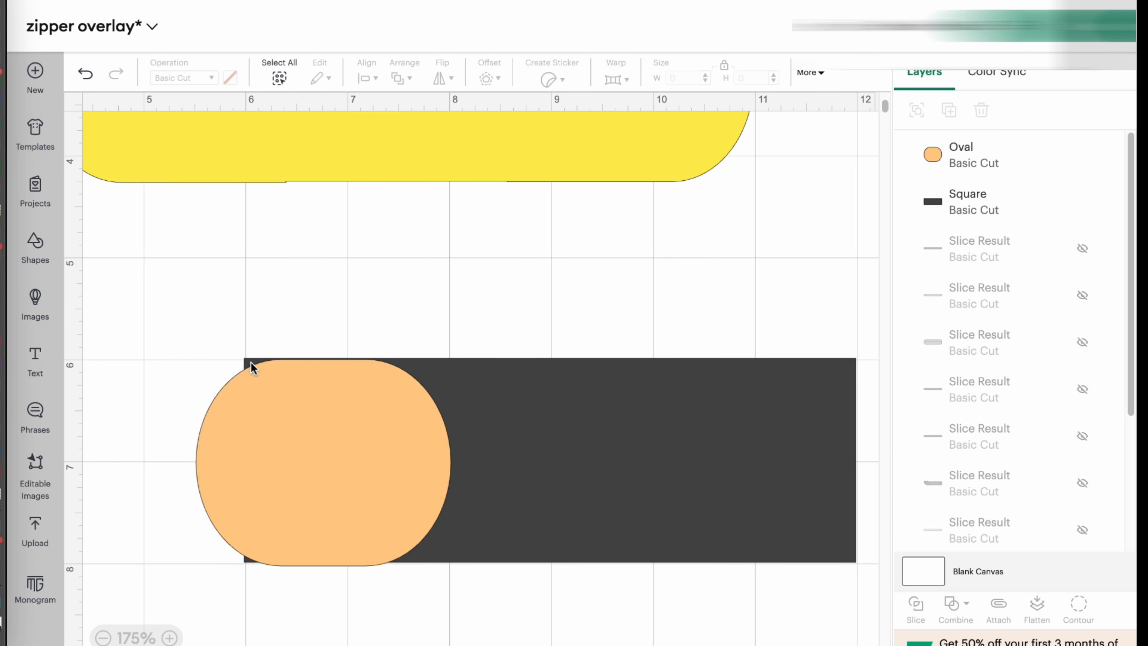
mouse_move(522, 479)
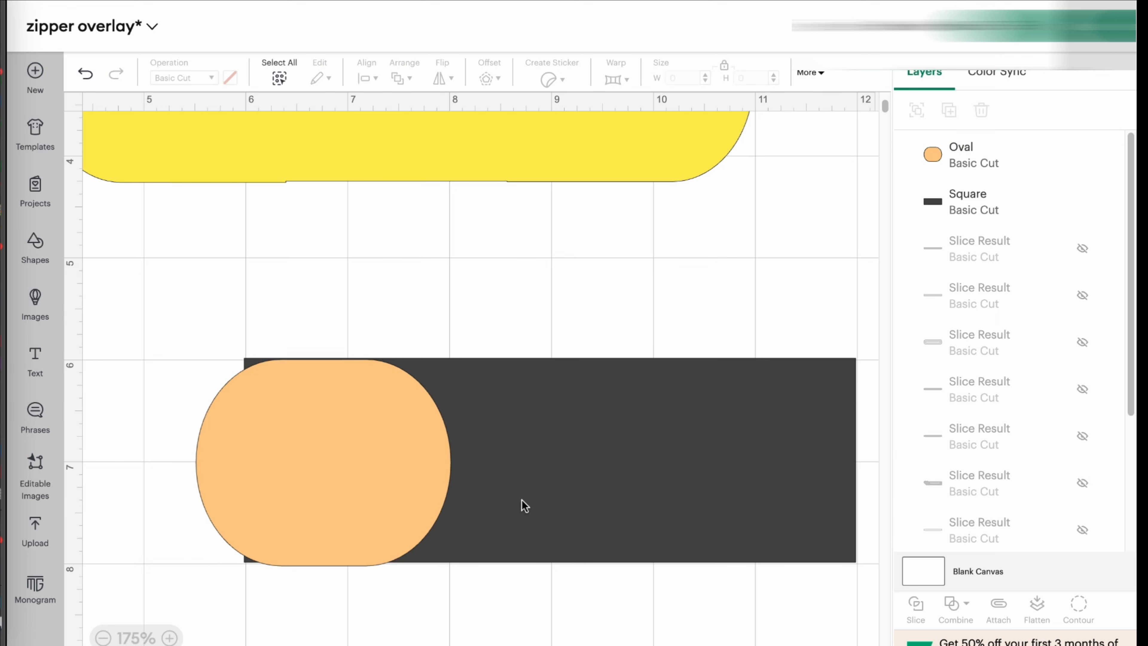
mouse_move(380, 494)
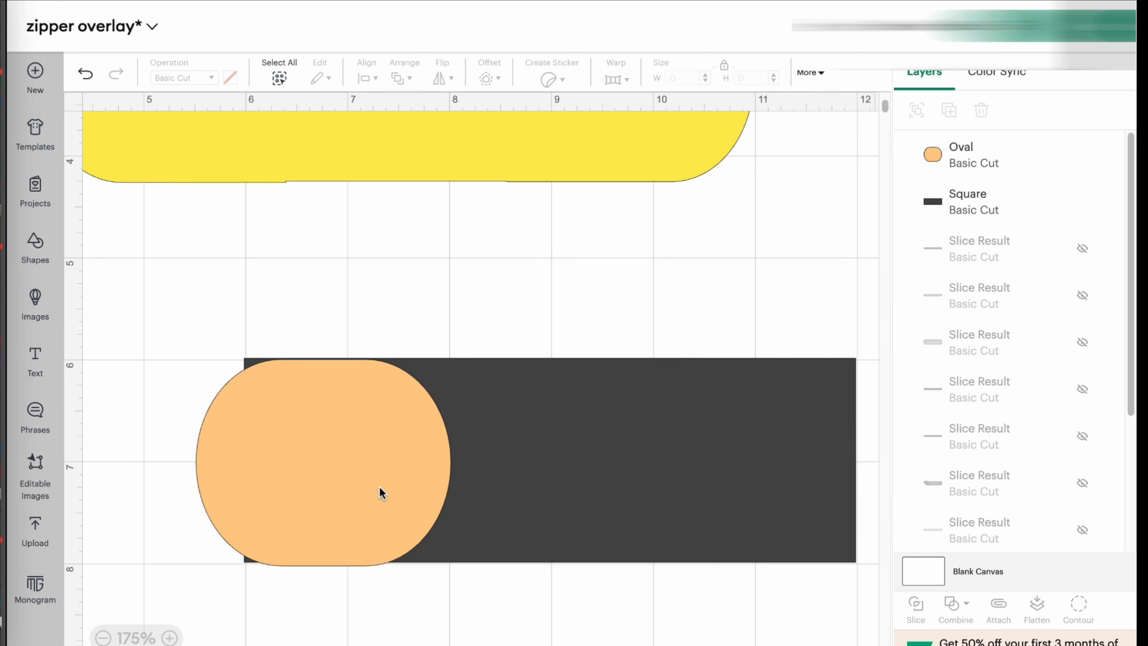
Step: Select the oval and shift it slightly left to about x 5.21, y 5.98 in
click(322, 461)
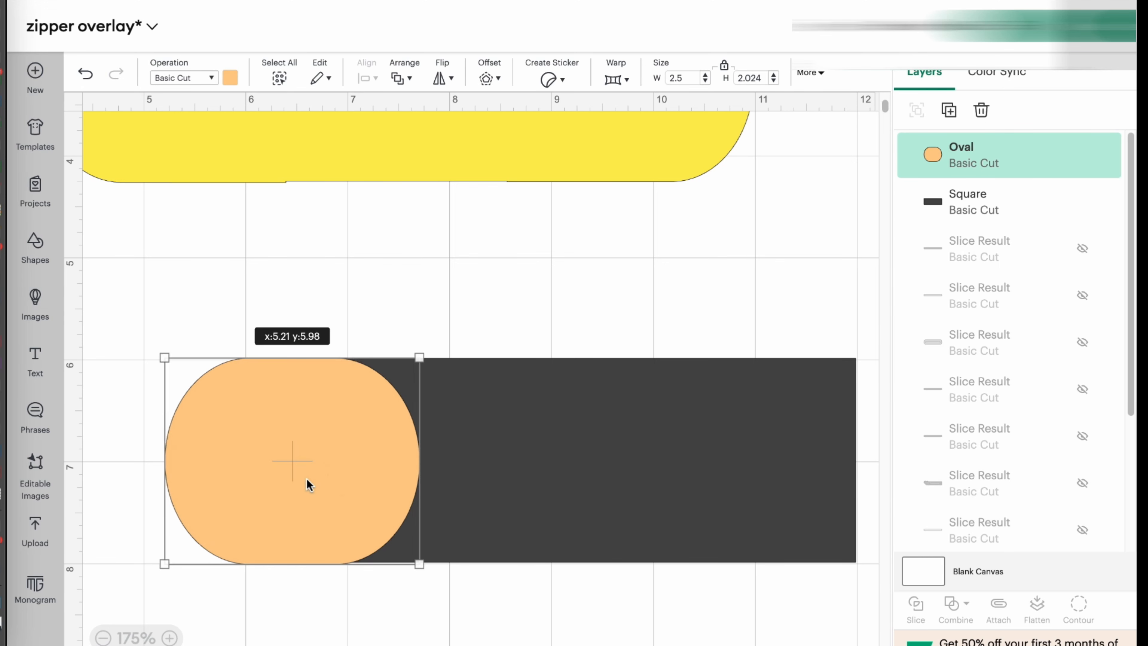
mouse_move(418, 403)
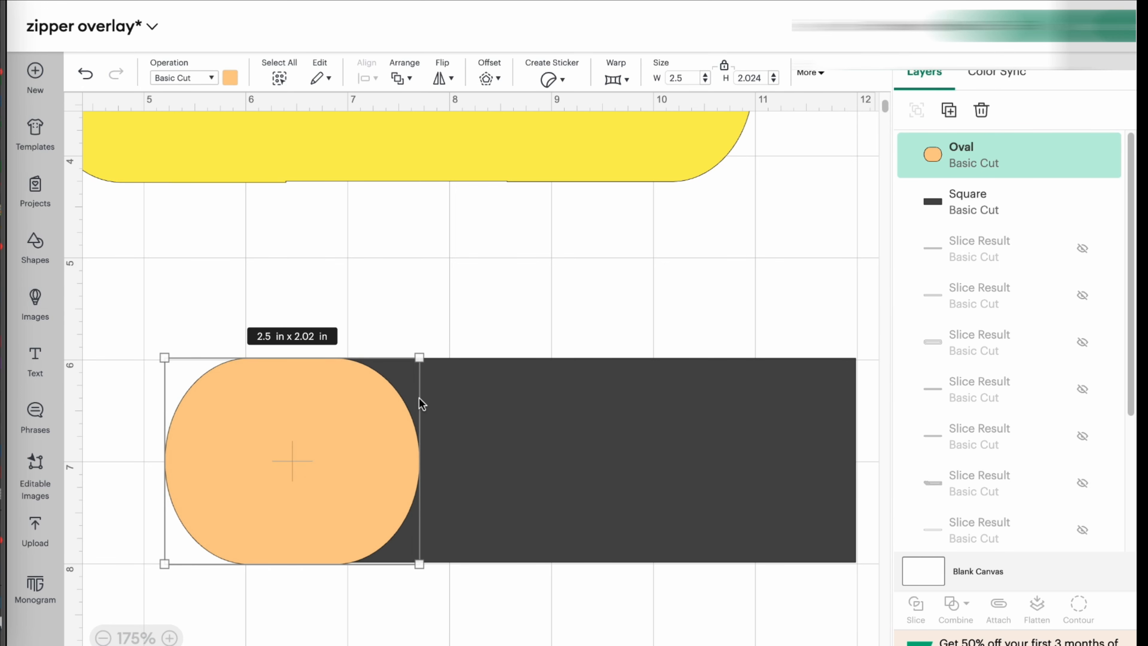
mouse_move(326, 458)
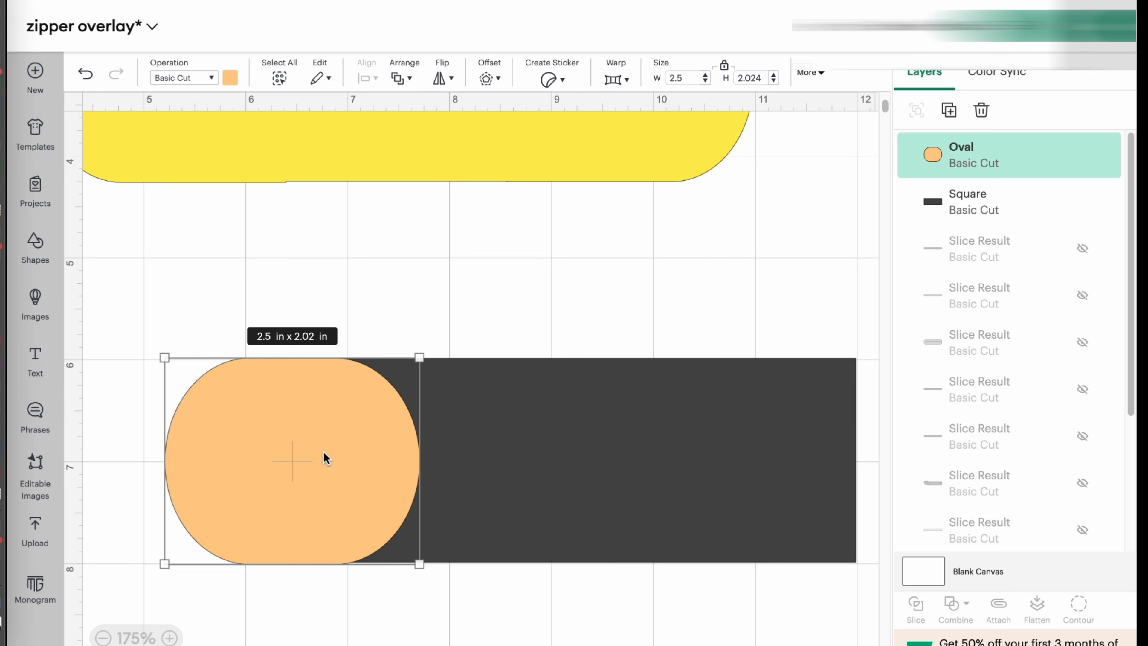
mouse_move(315, 472)
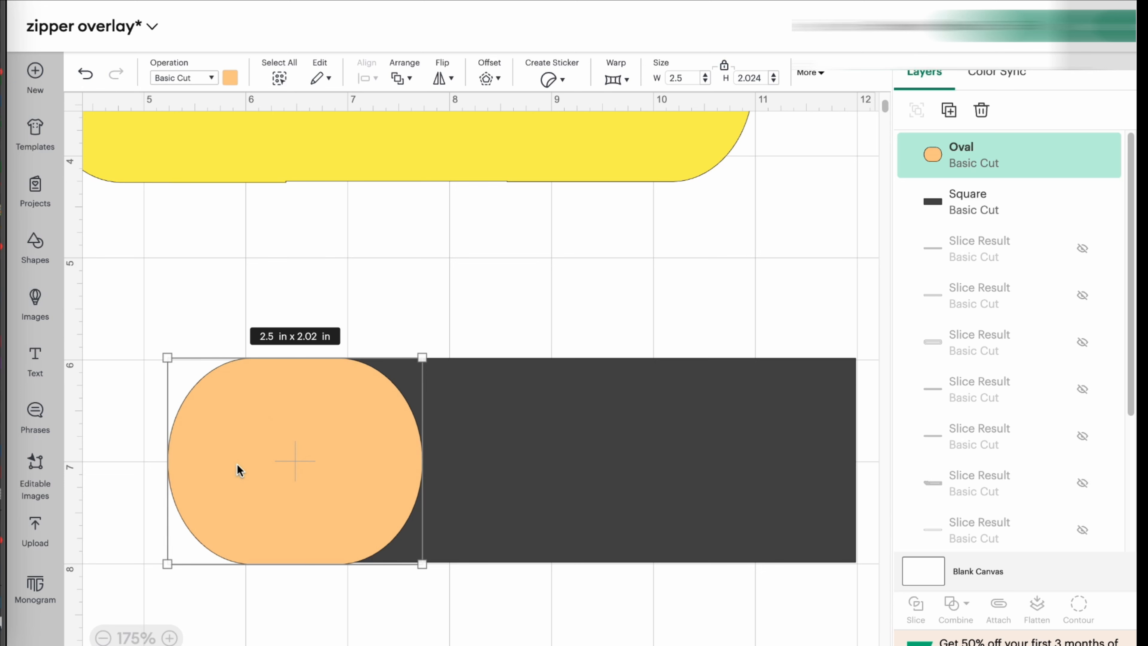
mouse_move(288, 492)
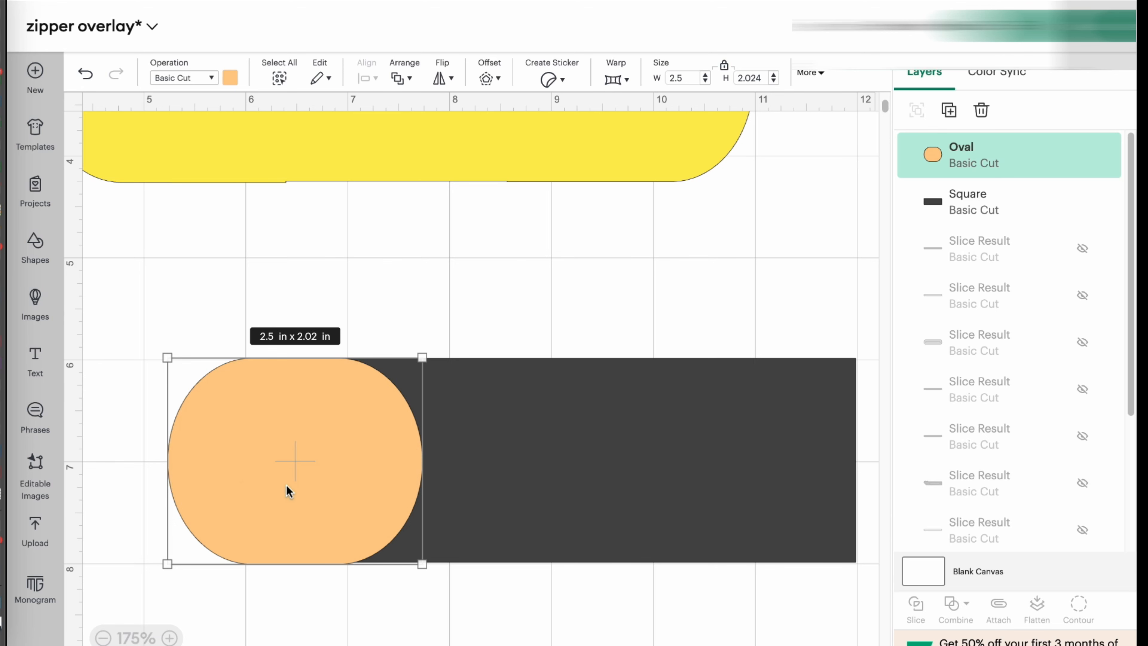
mouse_move(278, 489)
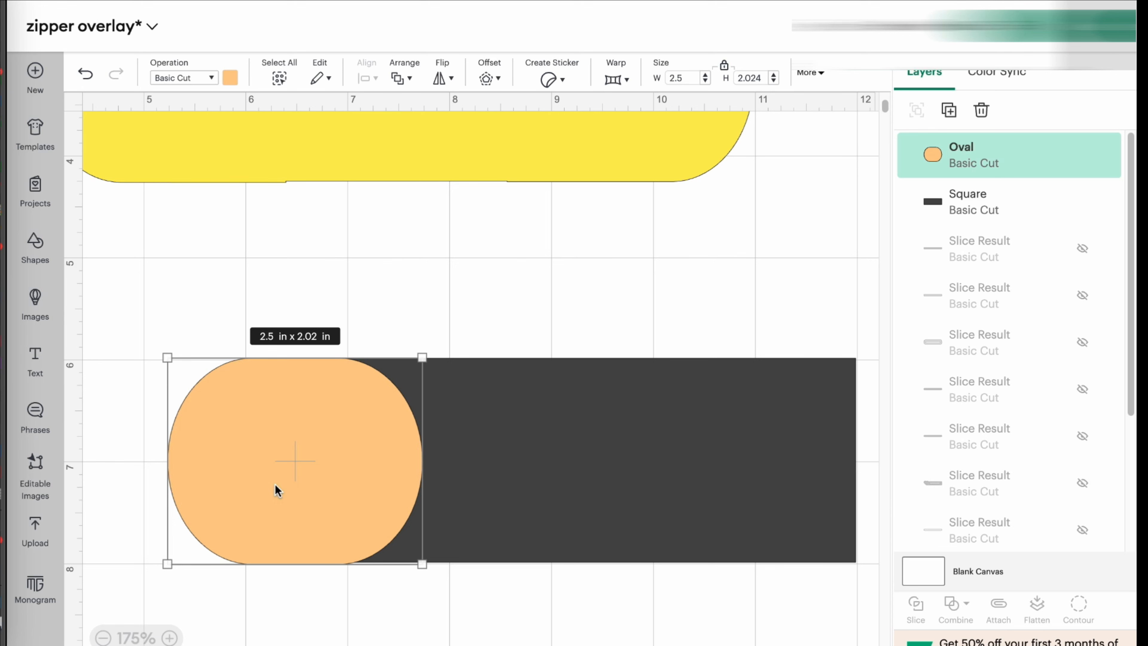
mouse_move(213, 172)
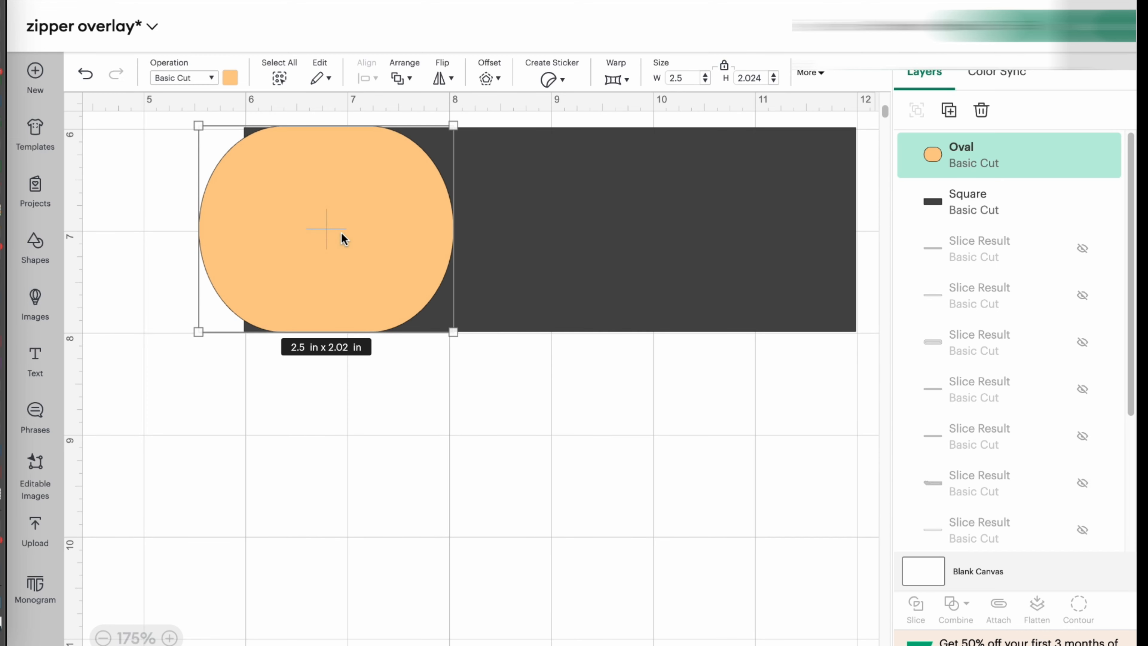
mouse_move(539, 228)
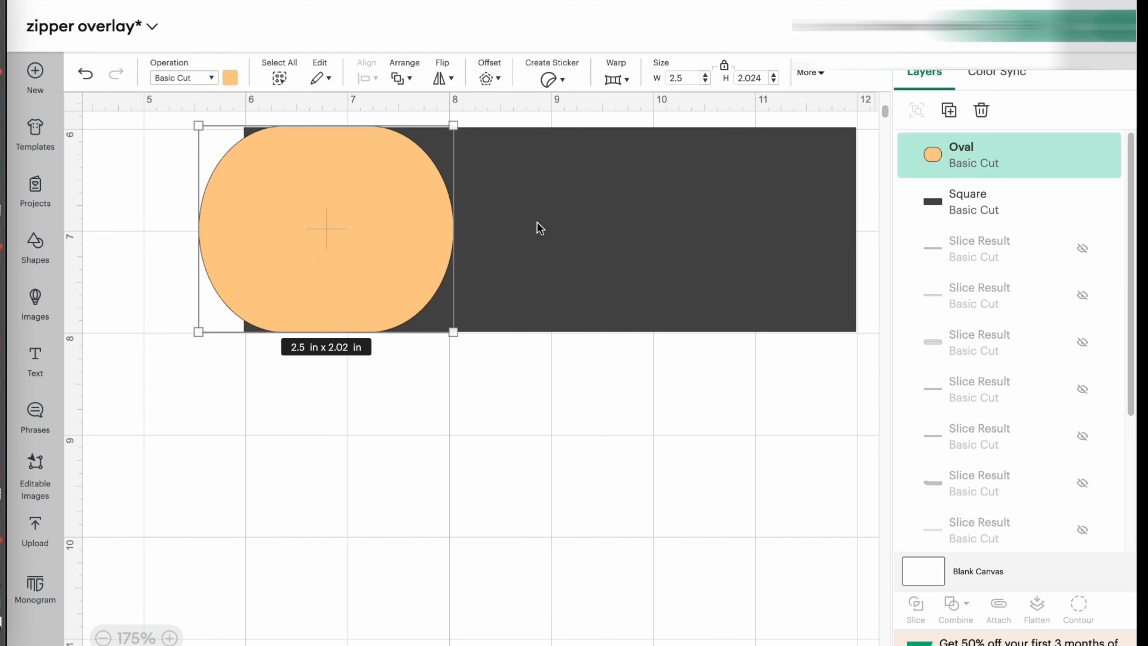
Step: Resize the dark rectangle to the oval's 2.02 in height, about 5.71 x 2.02 in
click(968, 202)
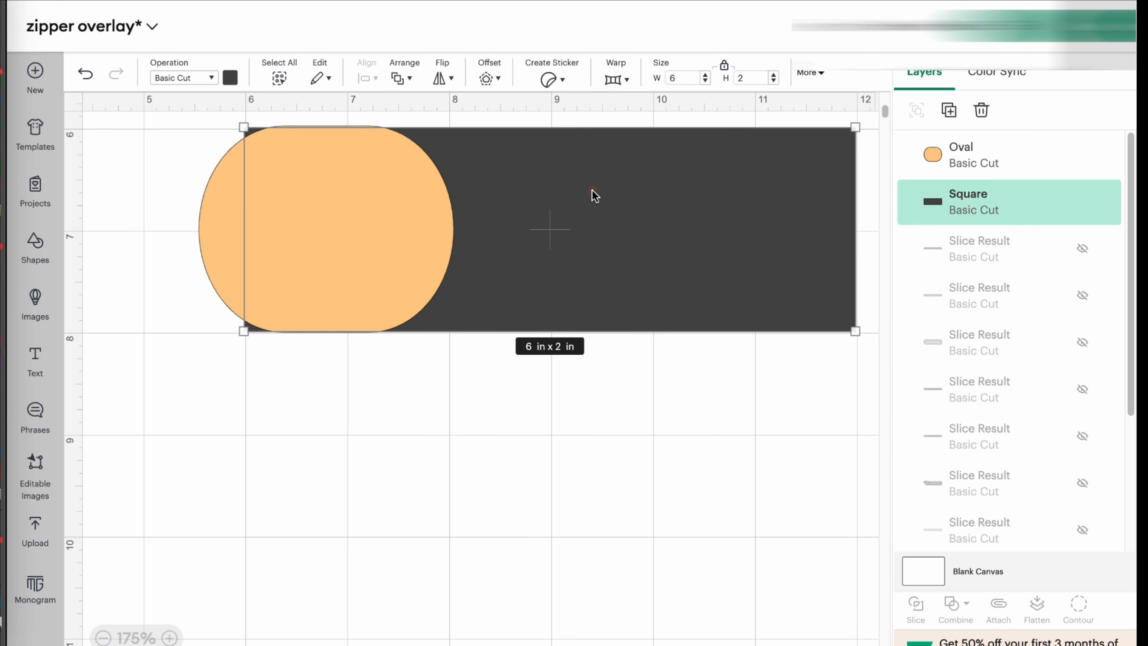
mouse_move(545, 236)
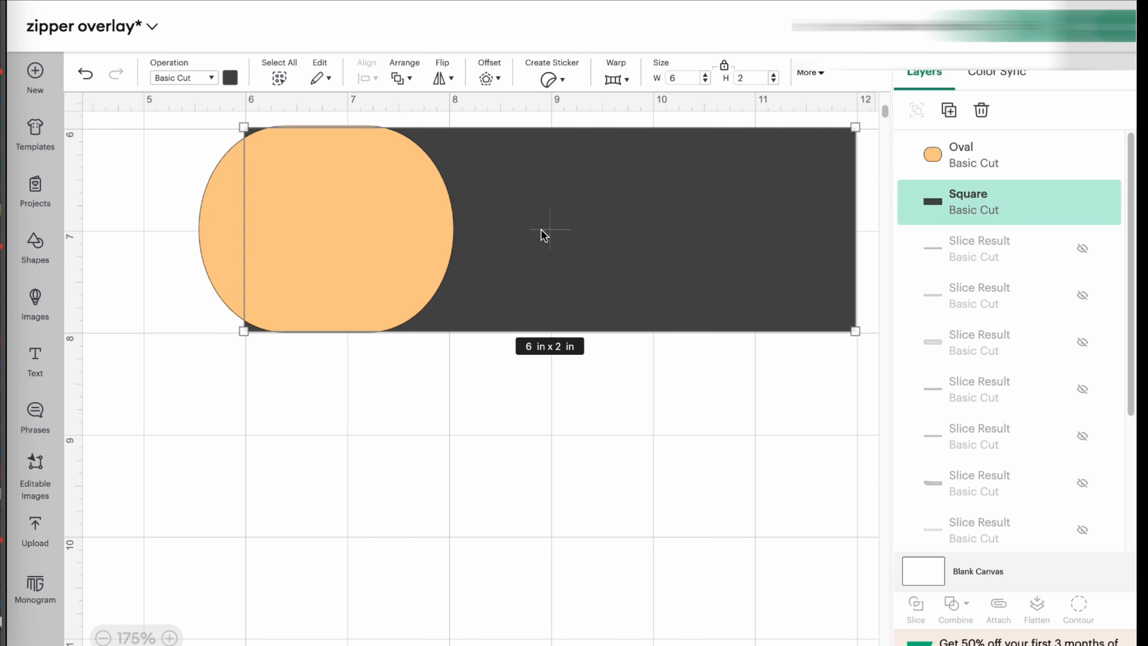
mouse_move(970, 213)
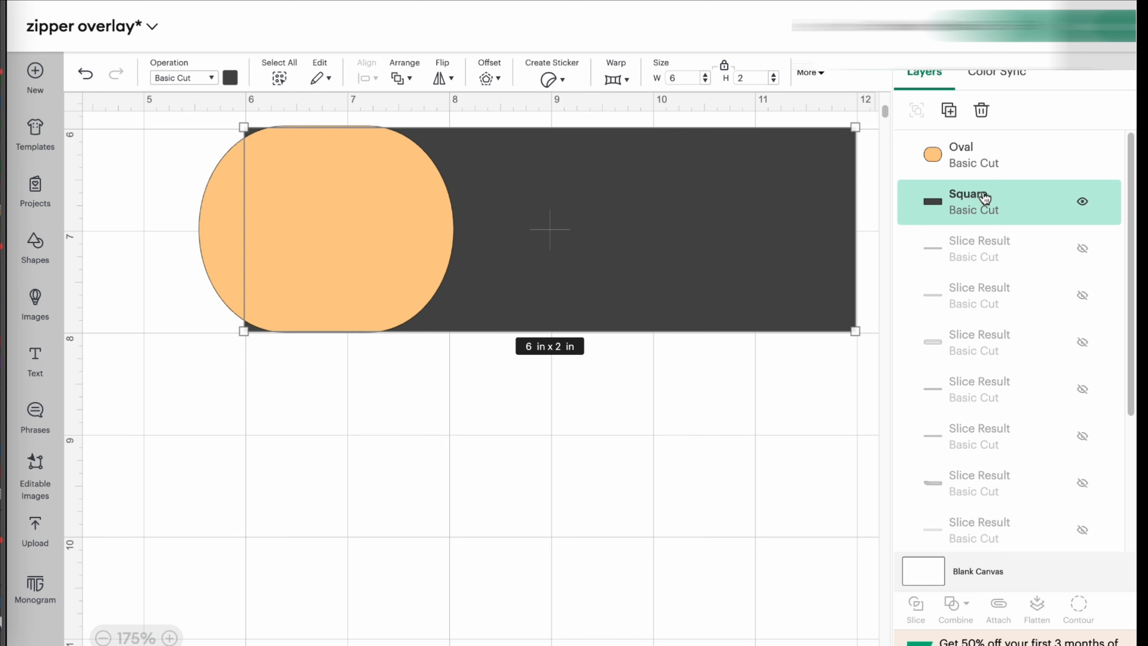
mouse_move(646, 219)
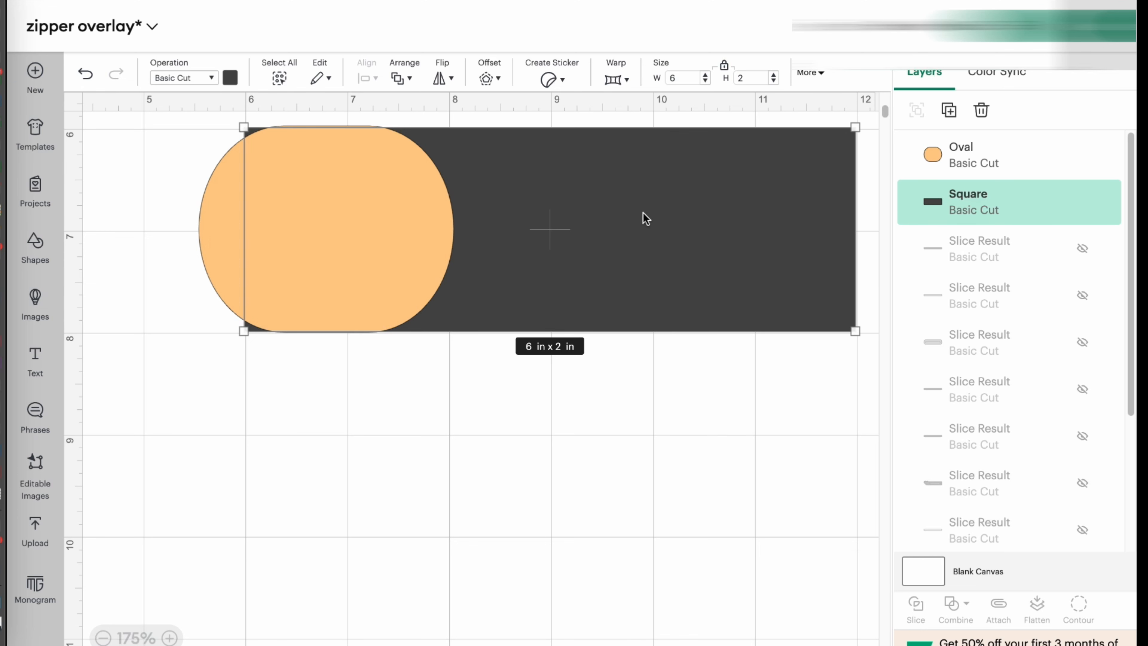
mouse_move(962, 221)
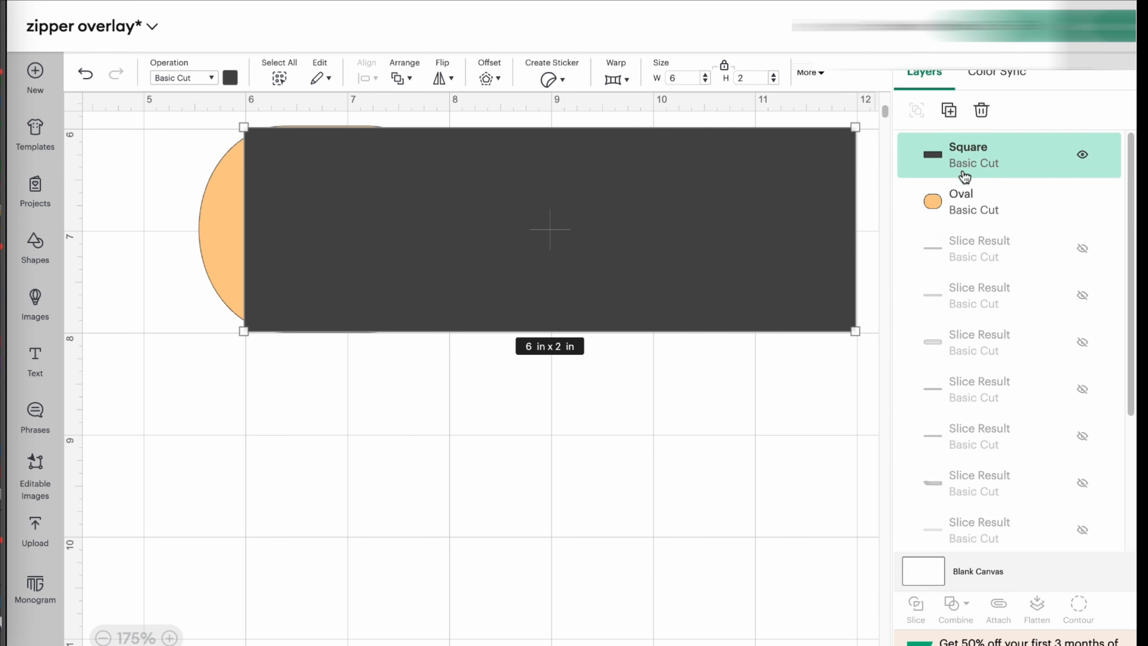
mouse_move(336, 131)
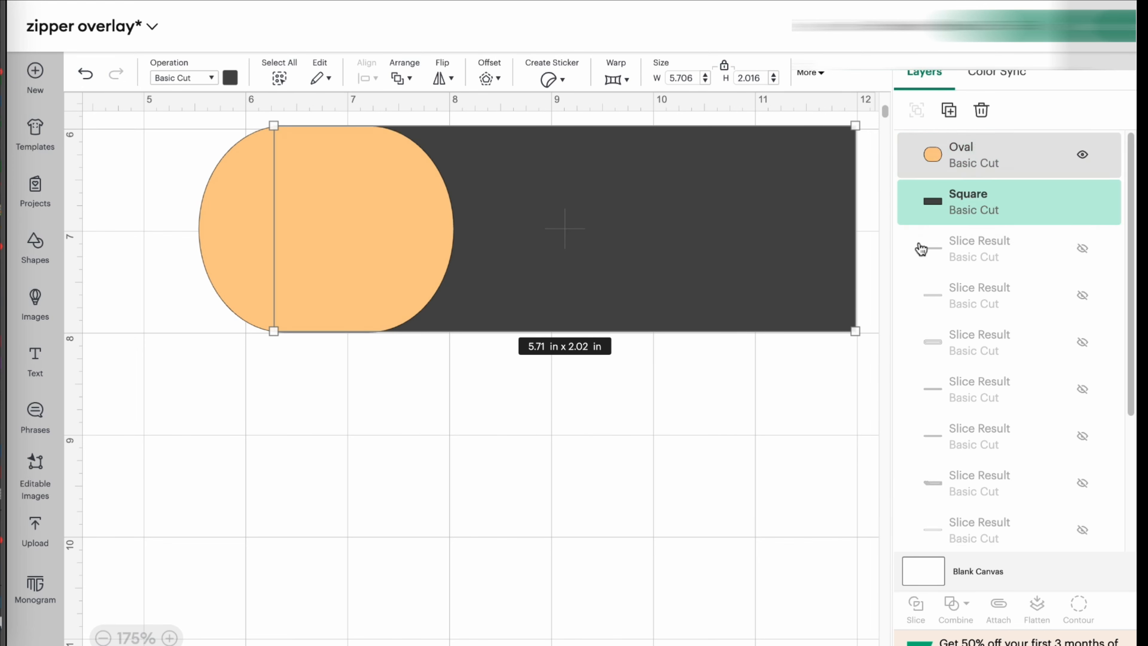
click(242, 235)
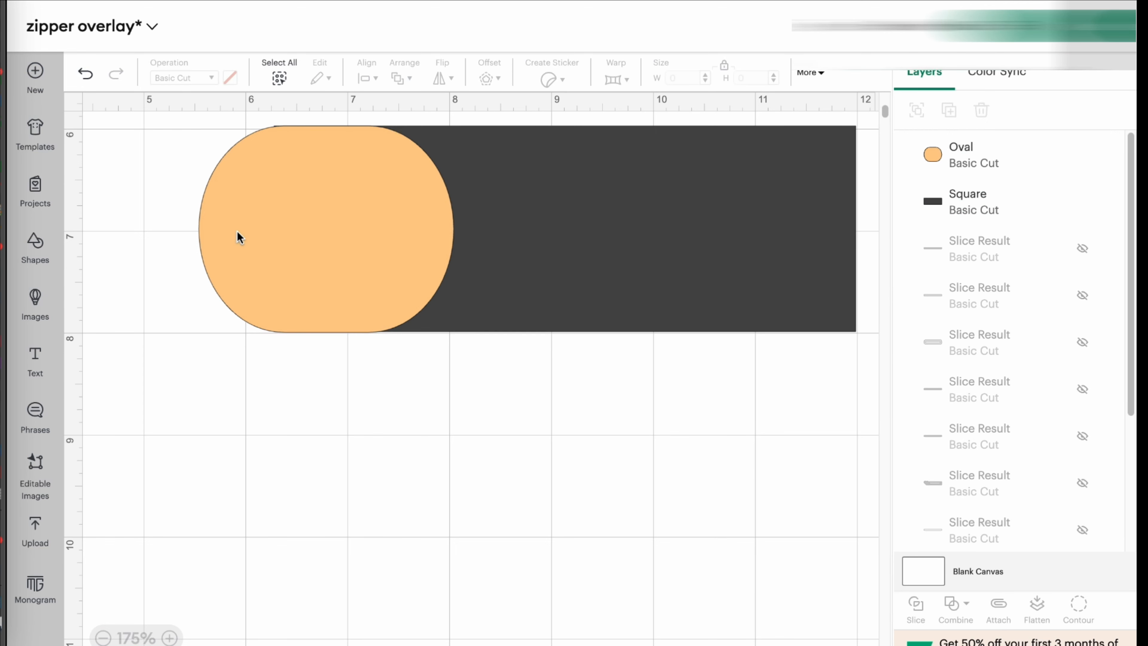
mouse_move(292, 303)
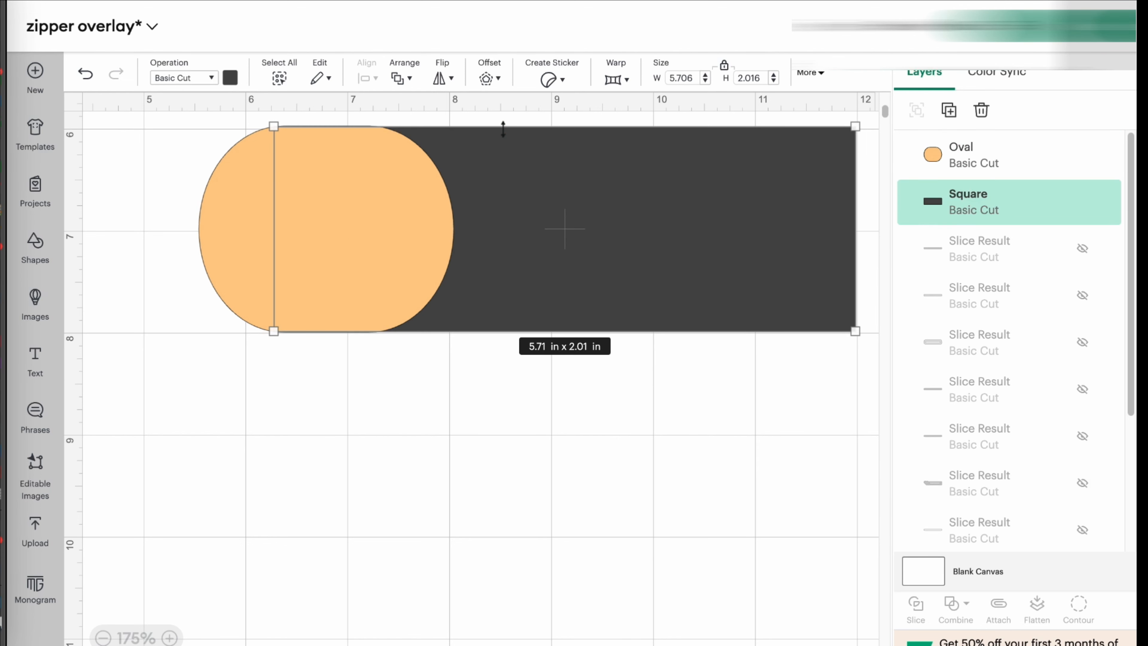
click(360, 416)
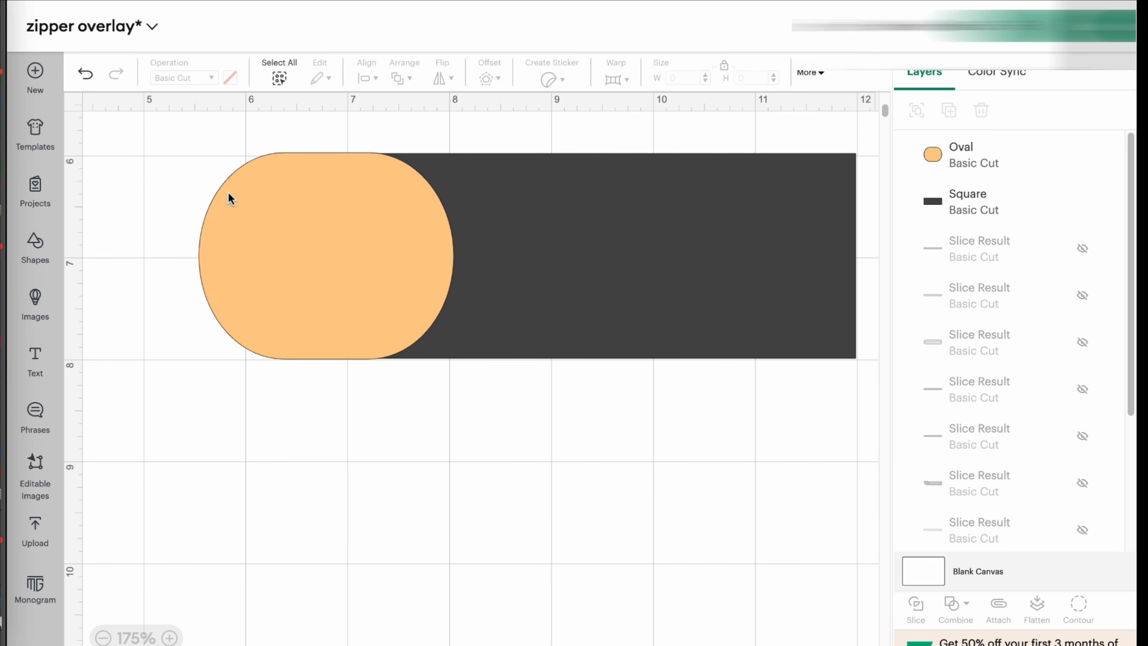
mouse_move(293, 194)
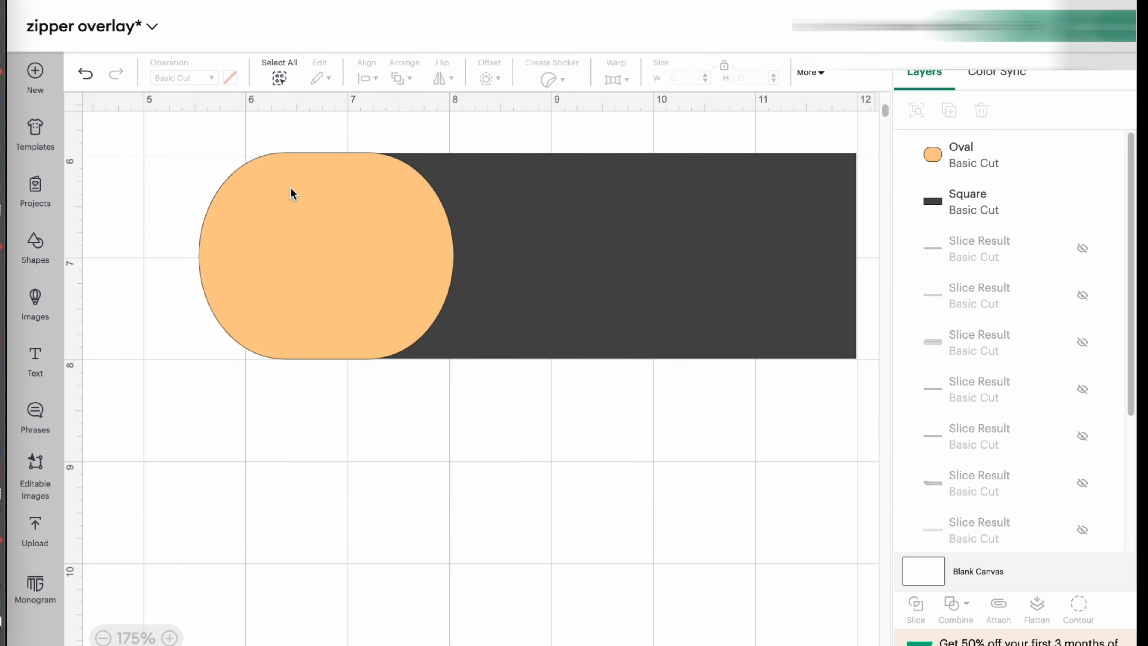
mouse_move(202, 121)
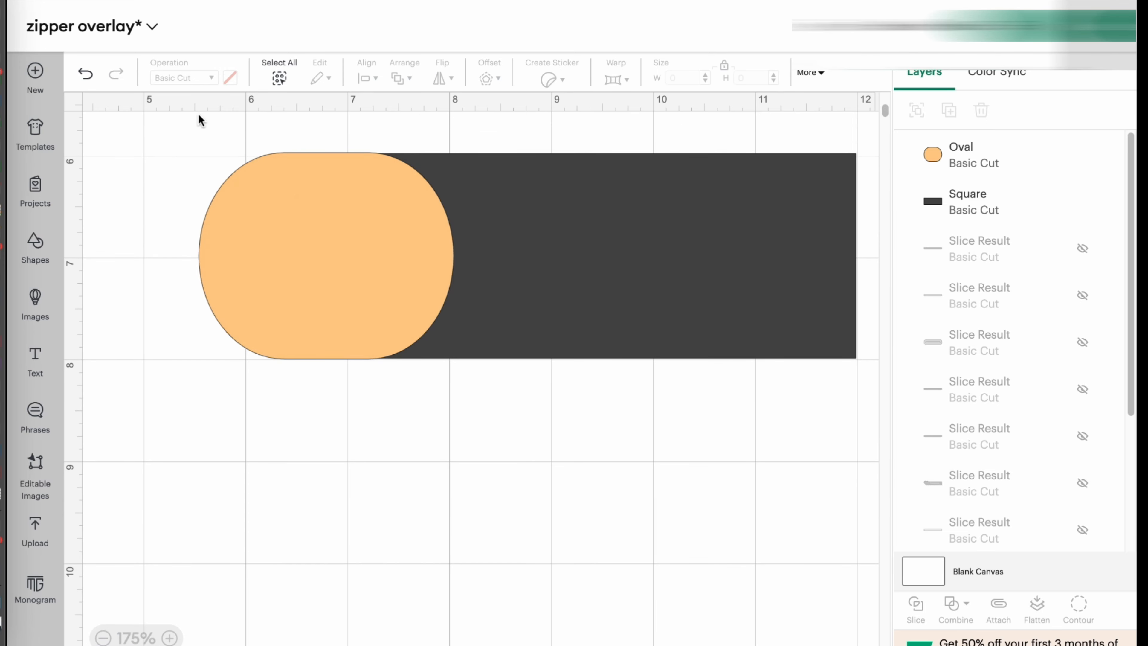
mouse_move(205, 230)
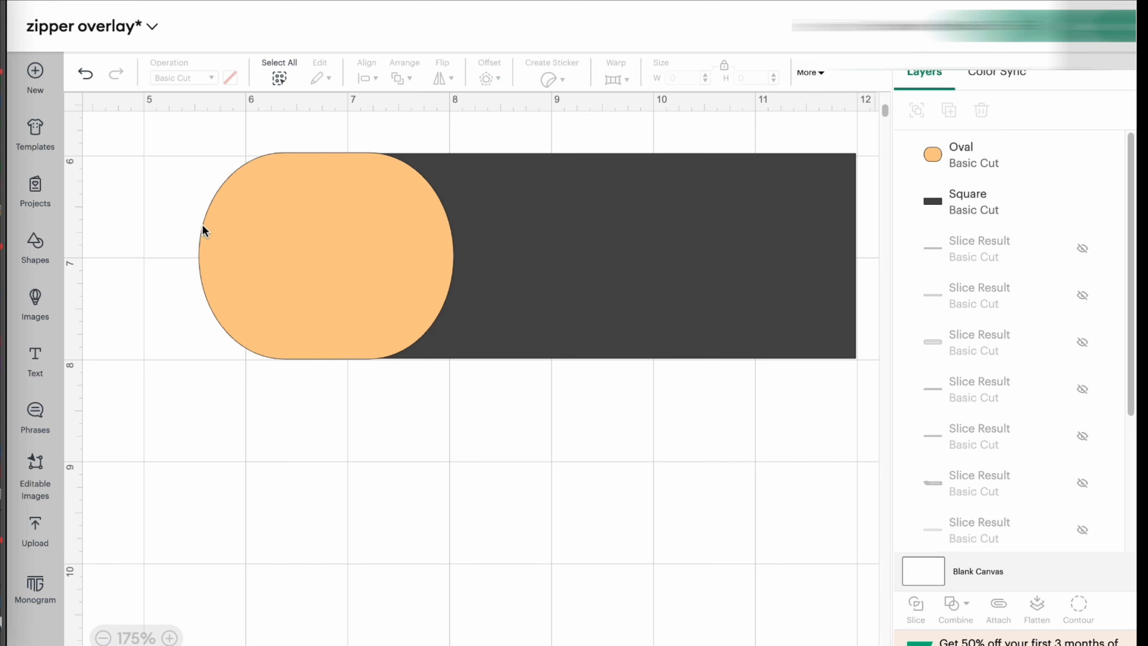
mouse_move(388, 600)
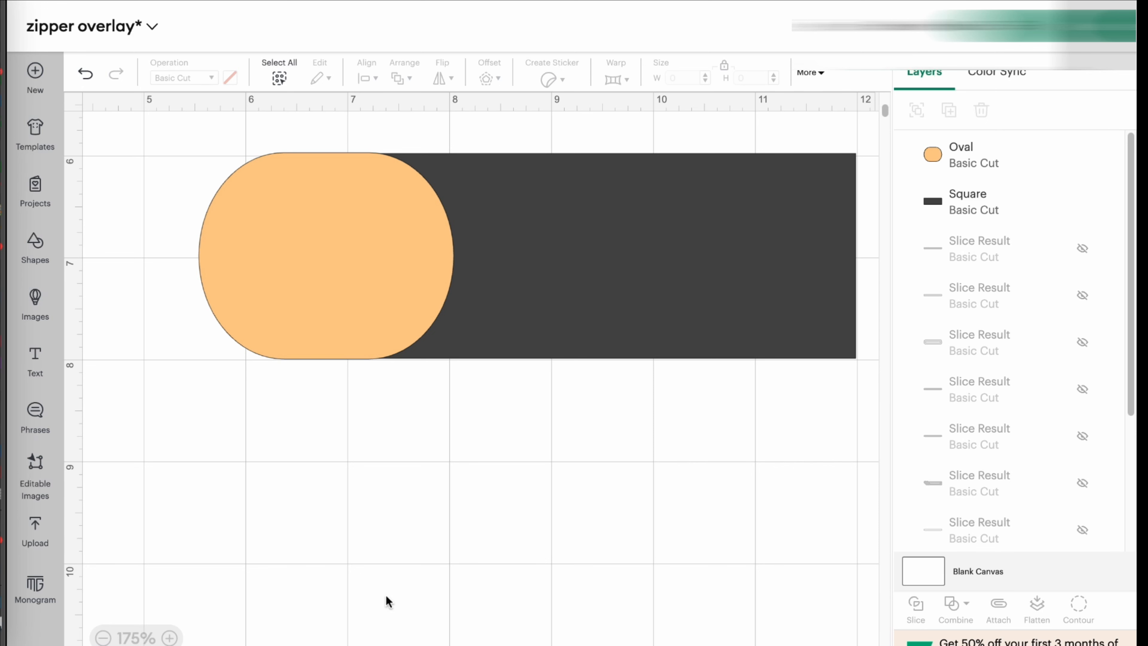
mouse_move(350, 314)
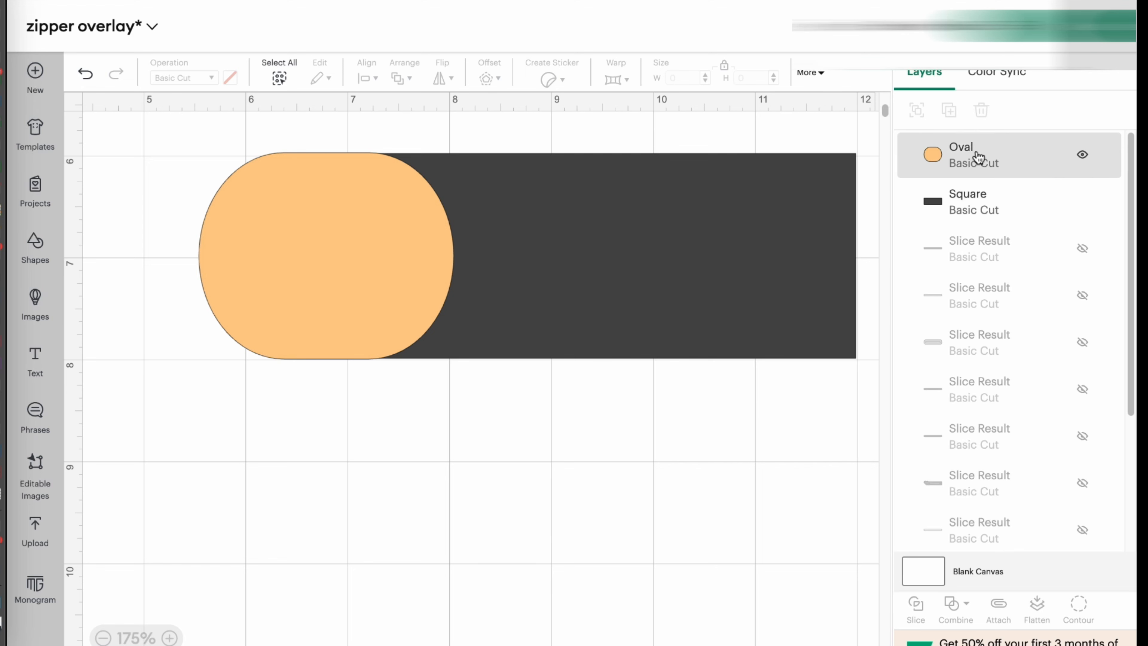
Step: Duplicate the orange oval and place the copy over the rectangle's right end
click(961, 154)
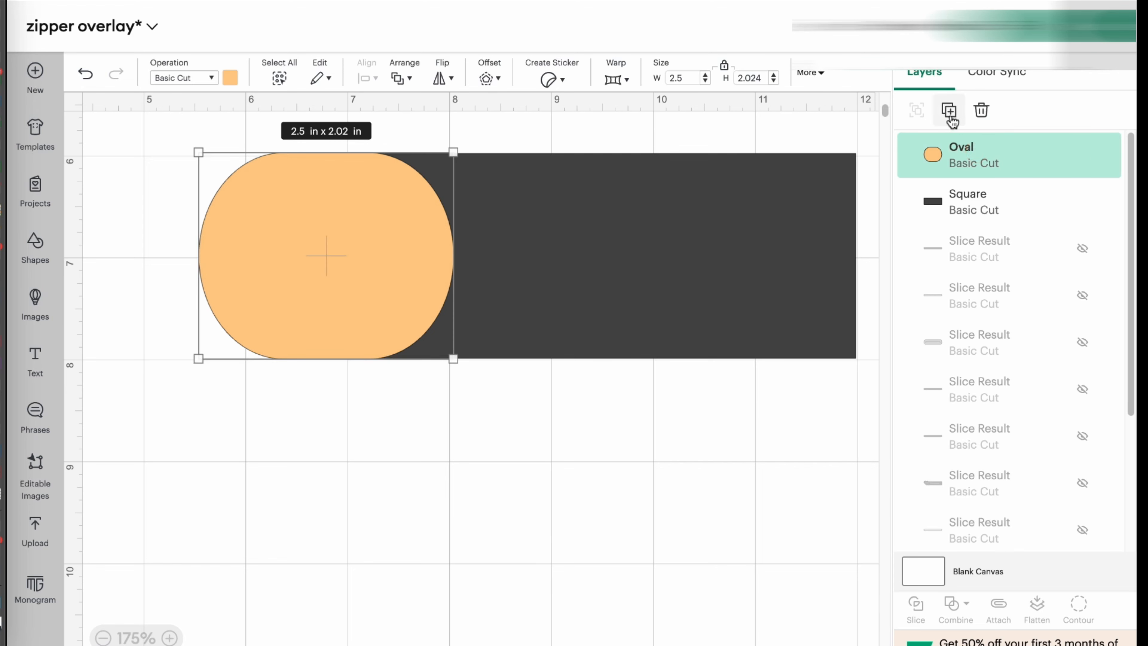
click(949, 111)
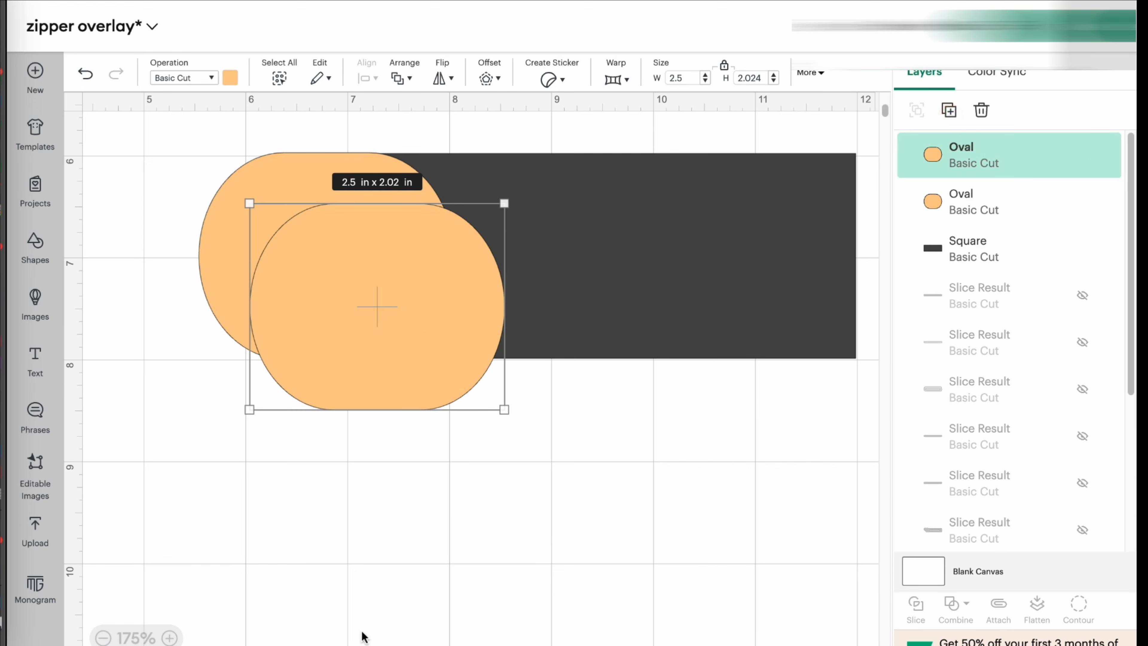
mouse_move(352, 384)
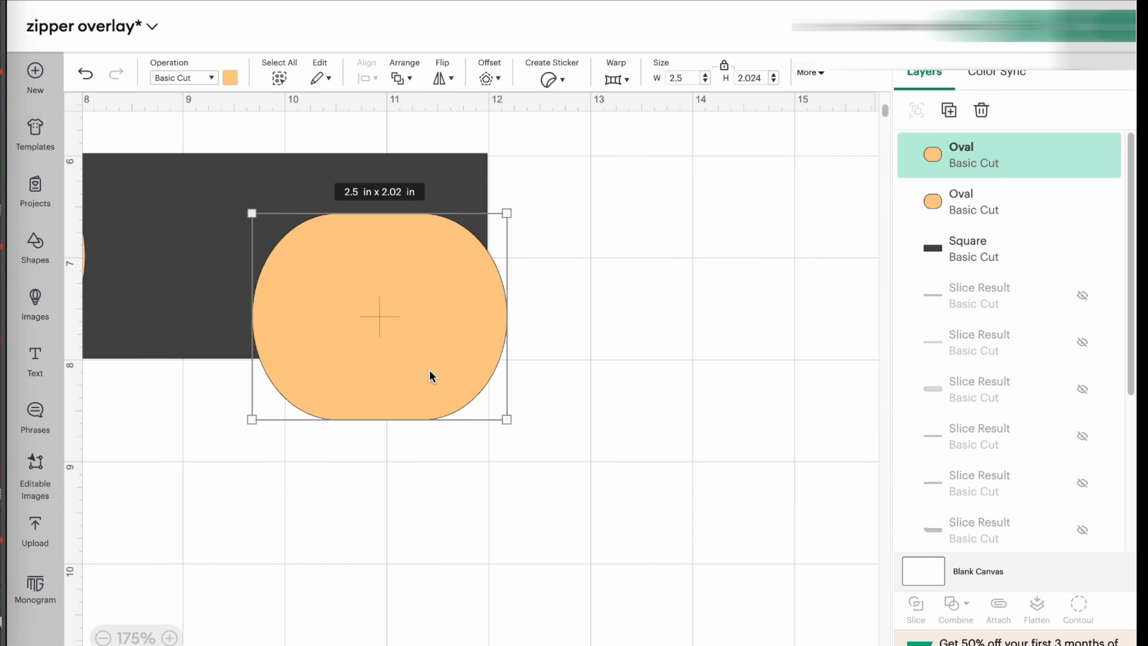
mouse_move(452, 315)
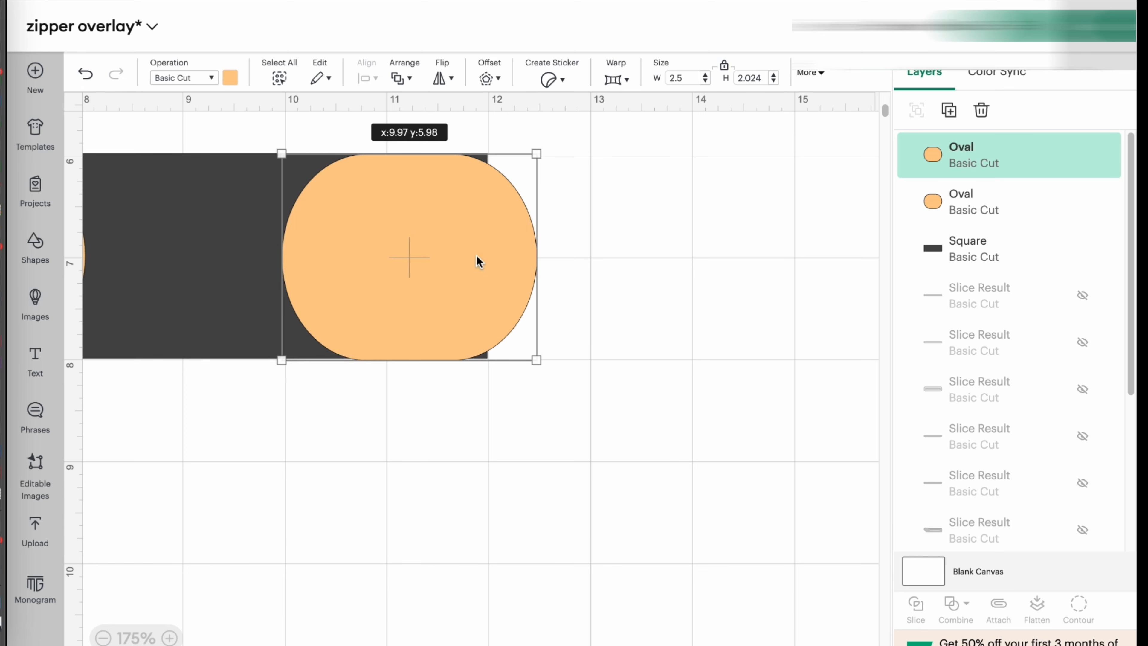
click(598, 445)
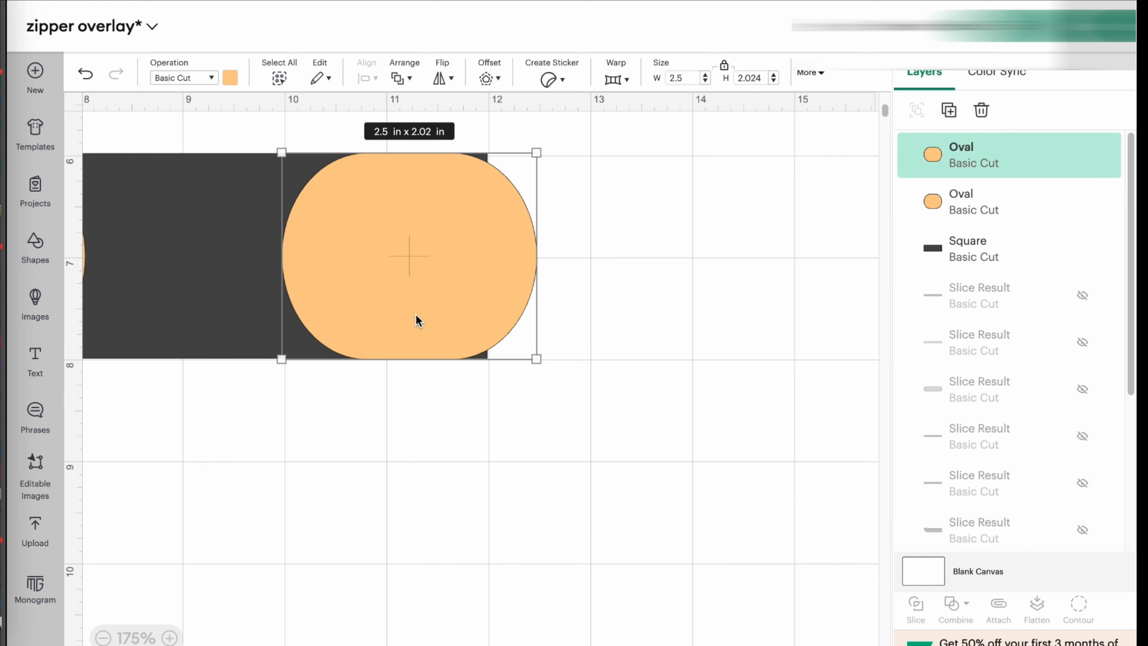
click(536, 338)
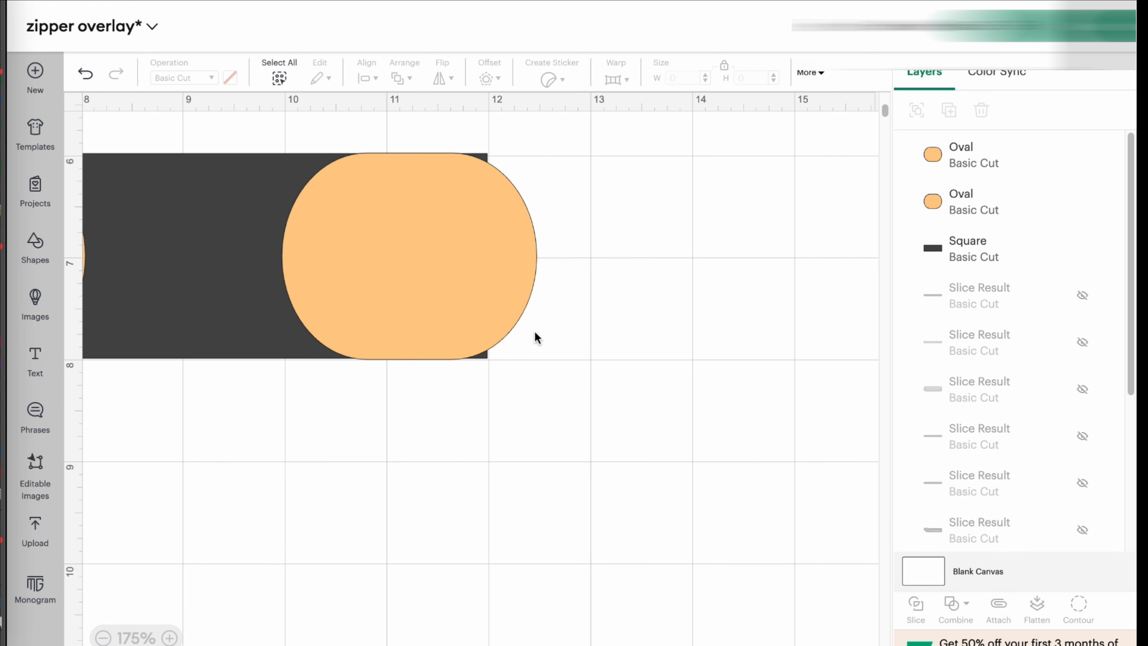
mouse_move(479, 365)
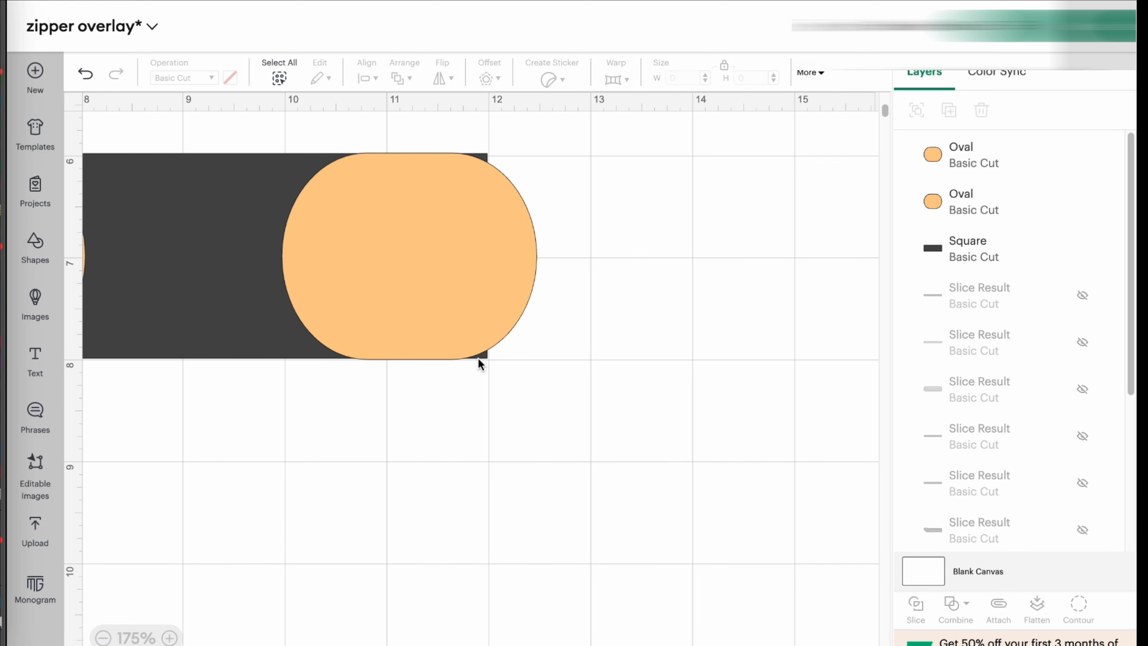
mouse_move(528, 369)
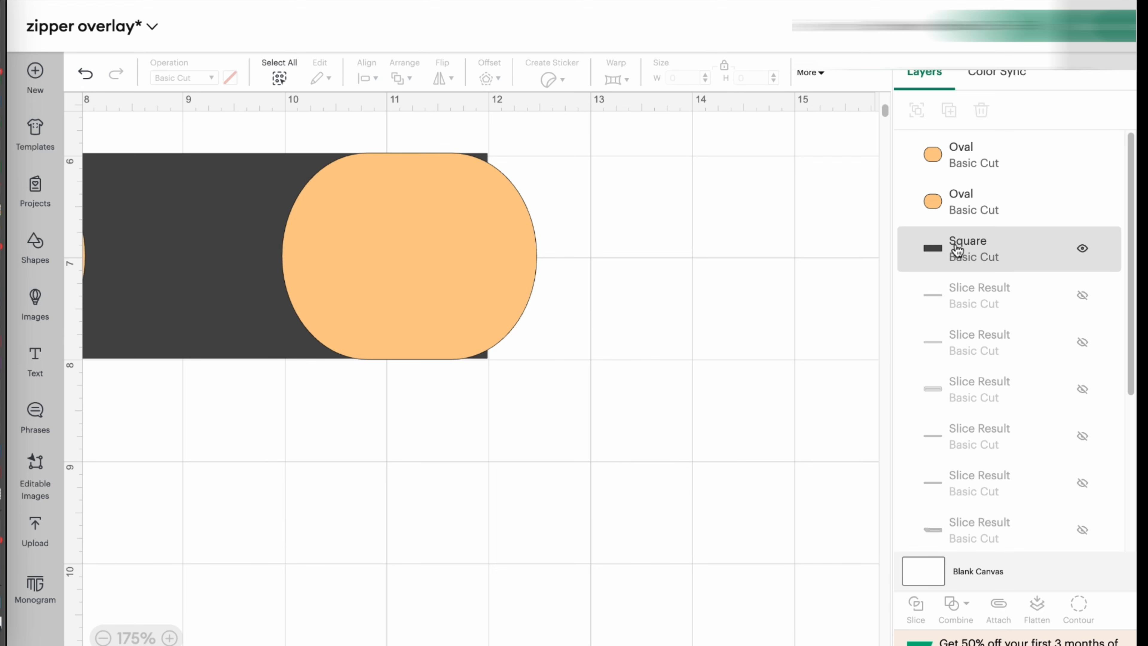
Step: Shorten the rectangle so the ovals cap both ends, checking the bar is about 6.99 x 2.03 in
click(968, 248)
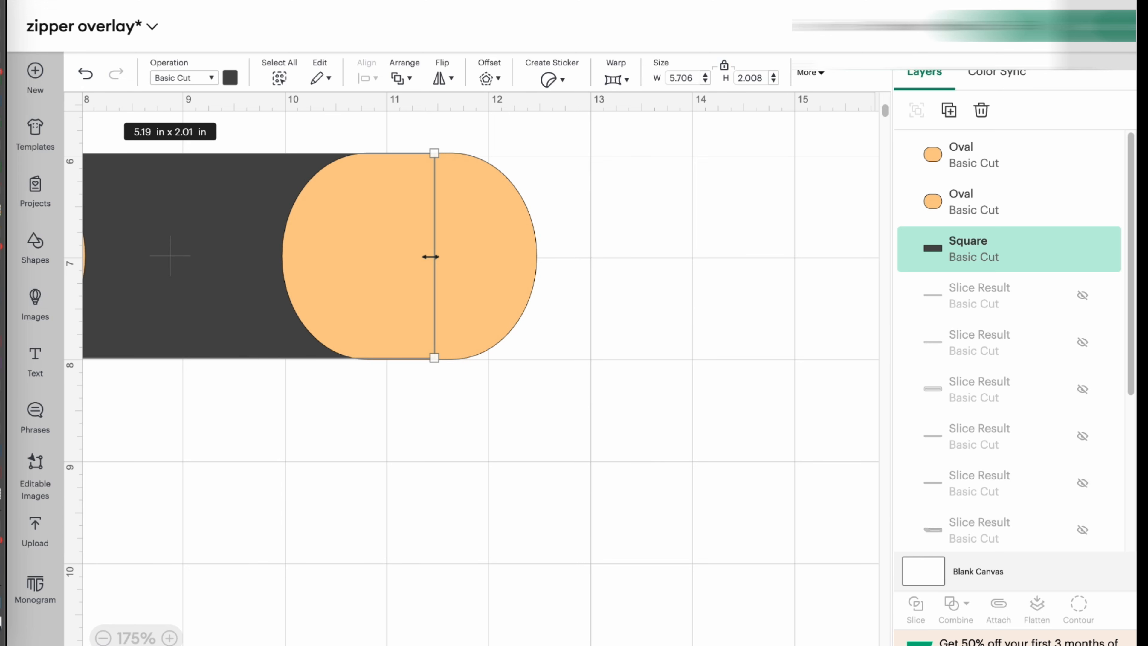
click(539, 473)
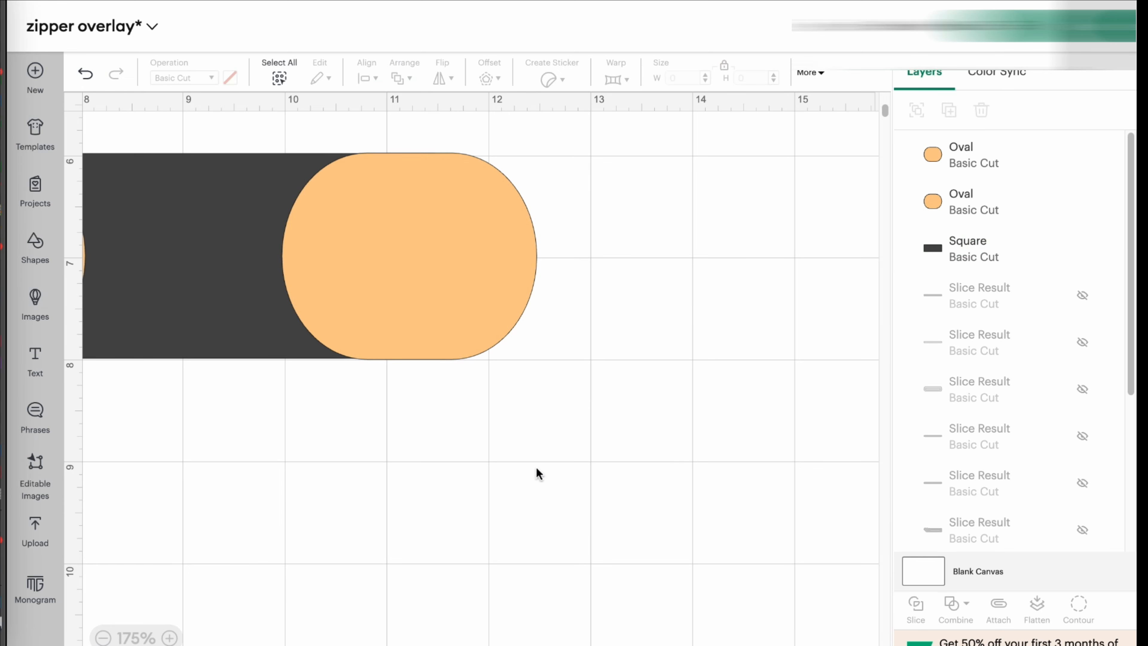
mouse_move(467, 170)
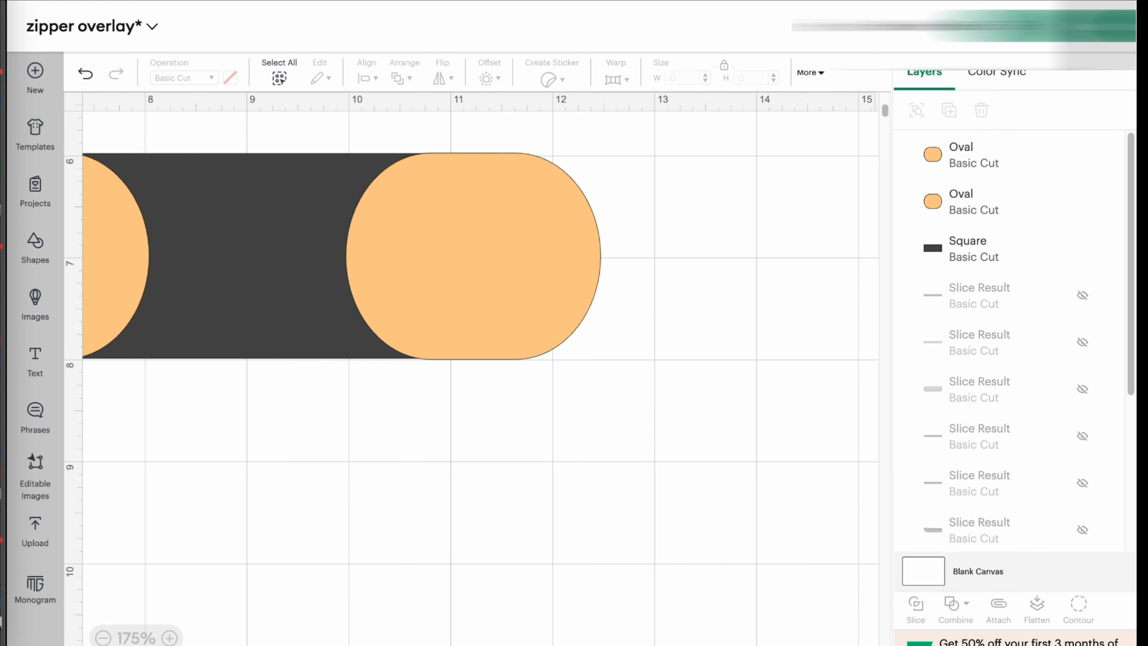
click(103, 638)
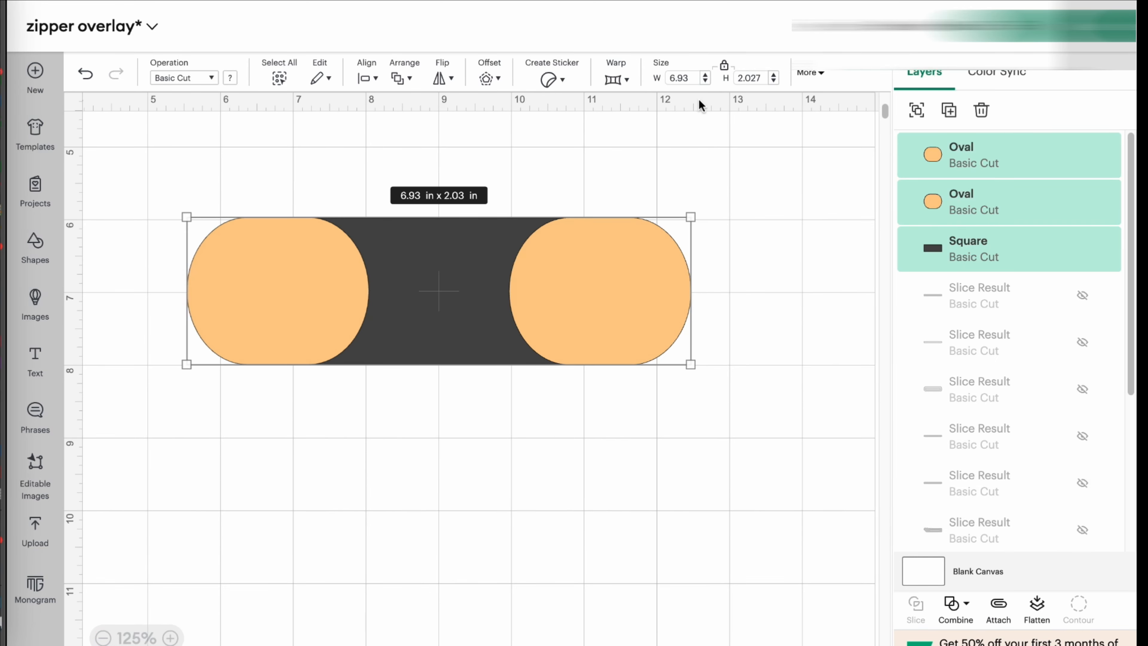
mouse_move(745, 275)
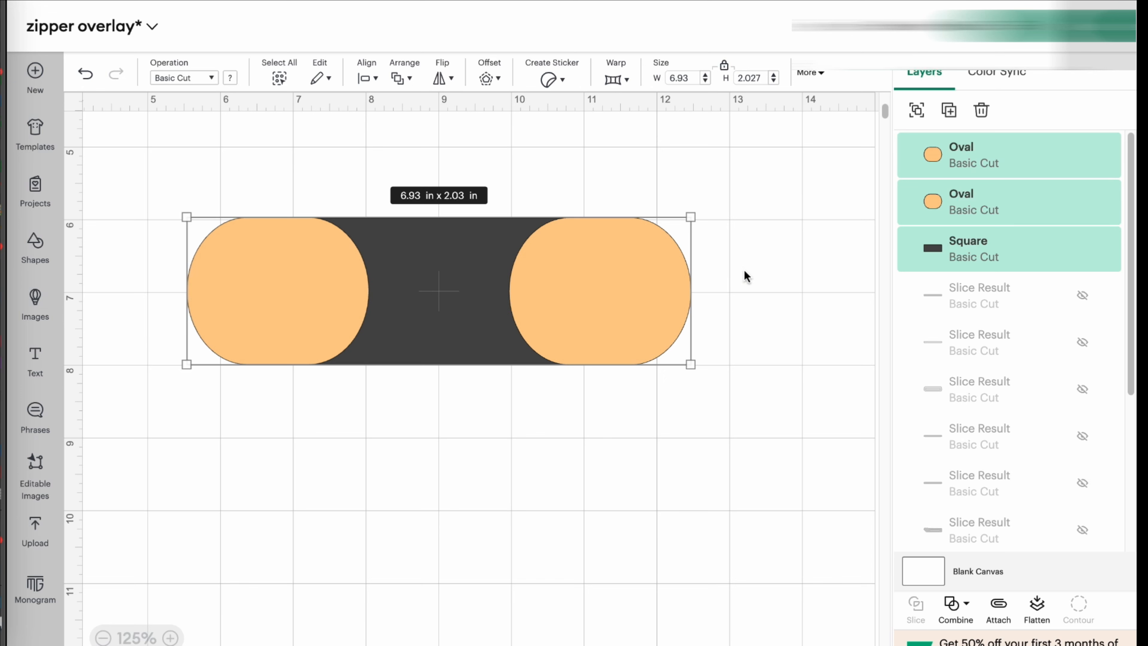
mouse_move(691, 309)
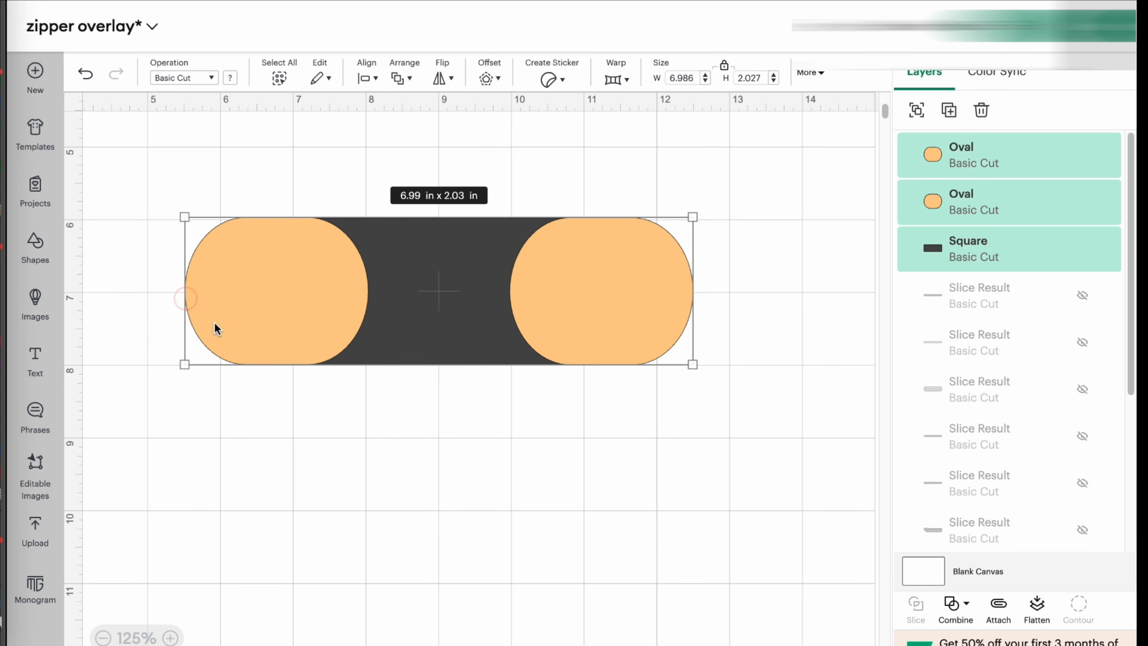
click(759, 372)
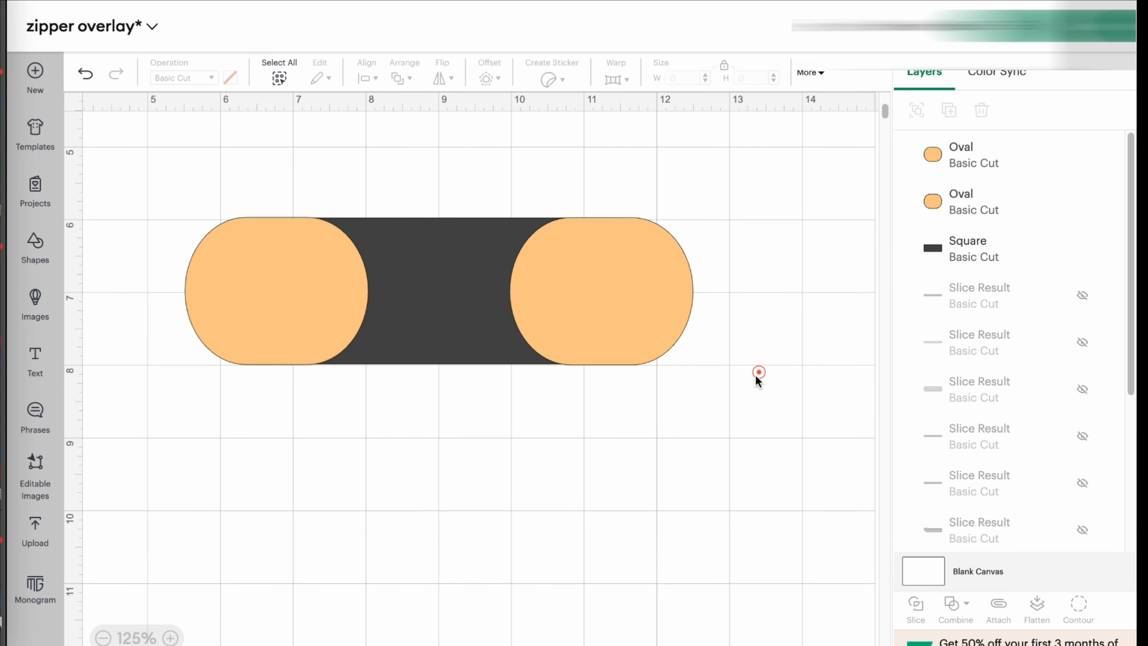
mouse_move(677, 459)
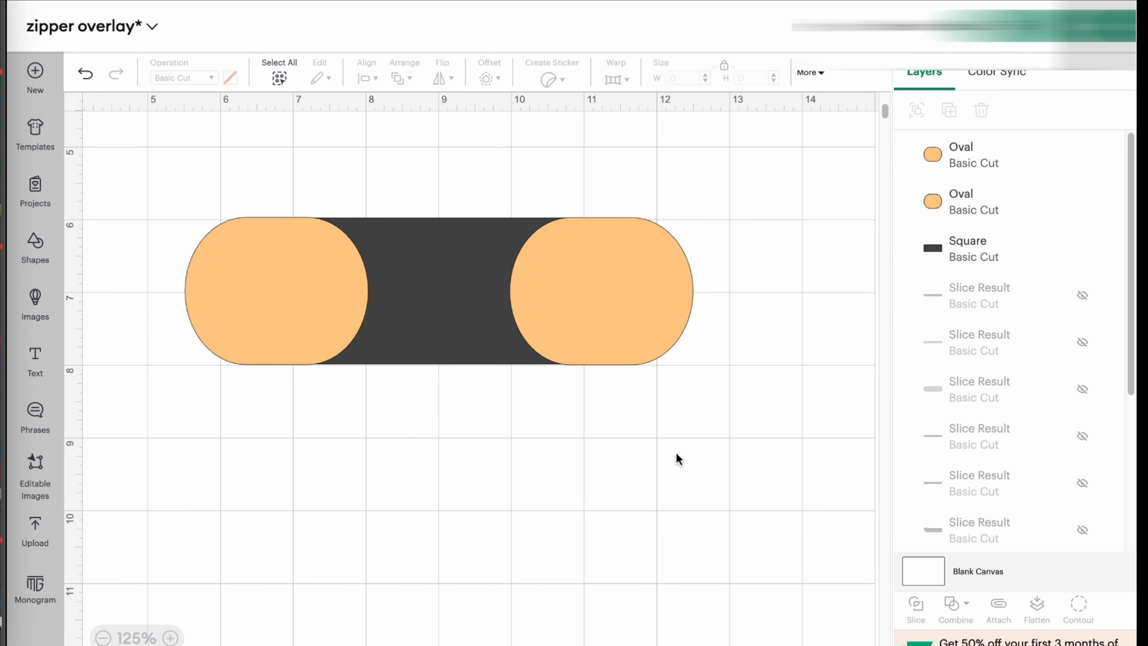
mouse_move(651, 450)
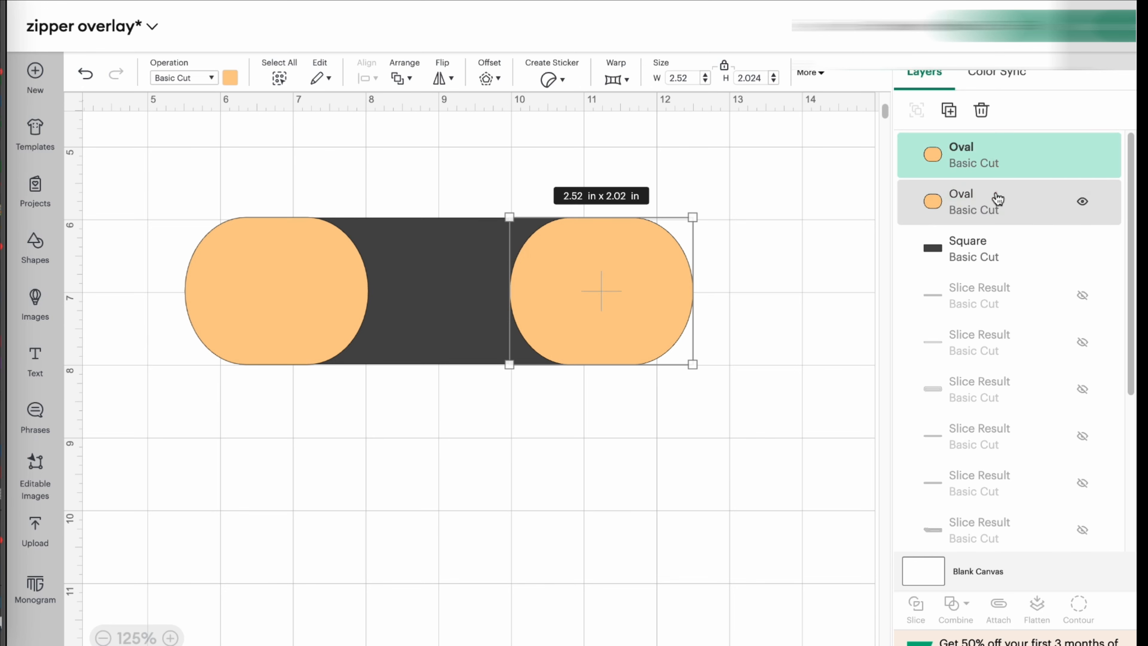
Step: Select both ovals and the square together and bring up the Combine choices
click(989, 248)
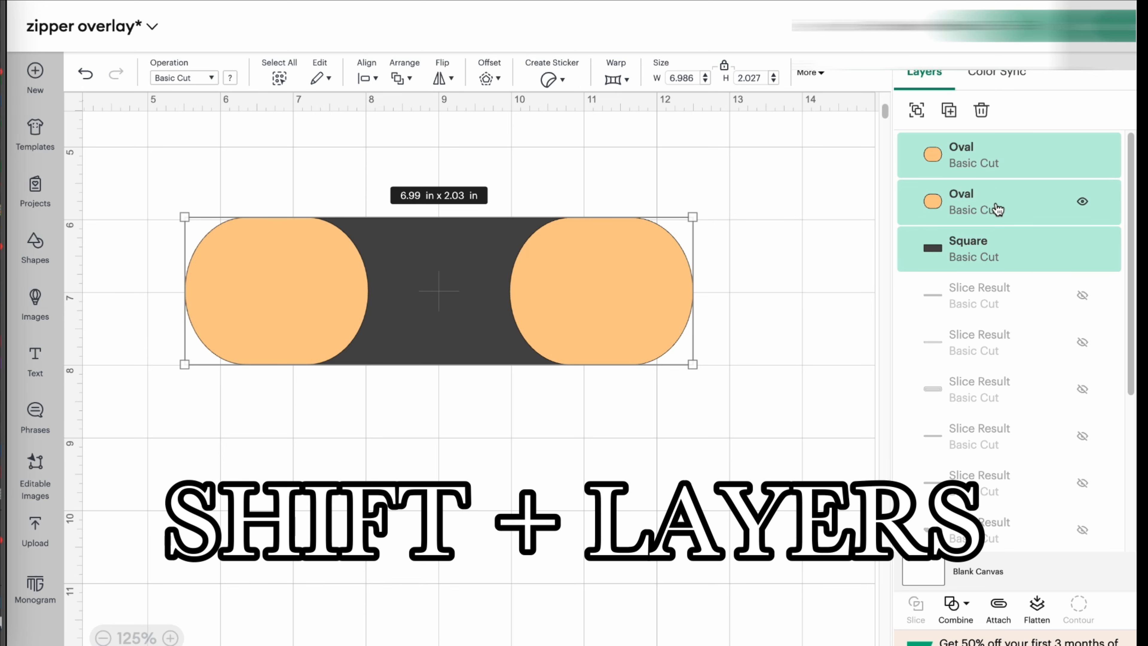
click(775, 326)
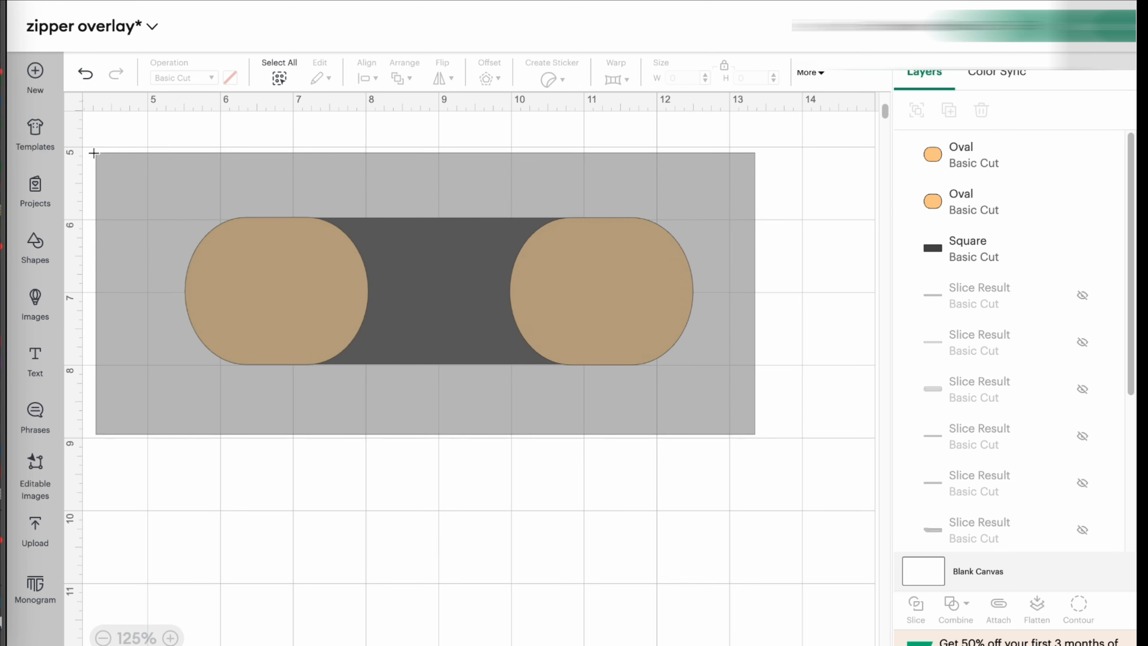
click(279, 72)
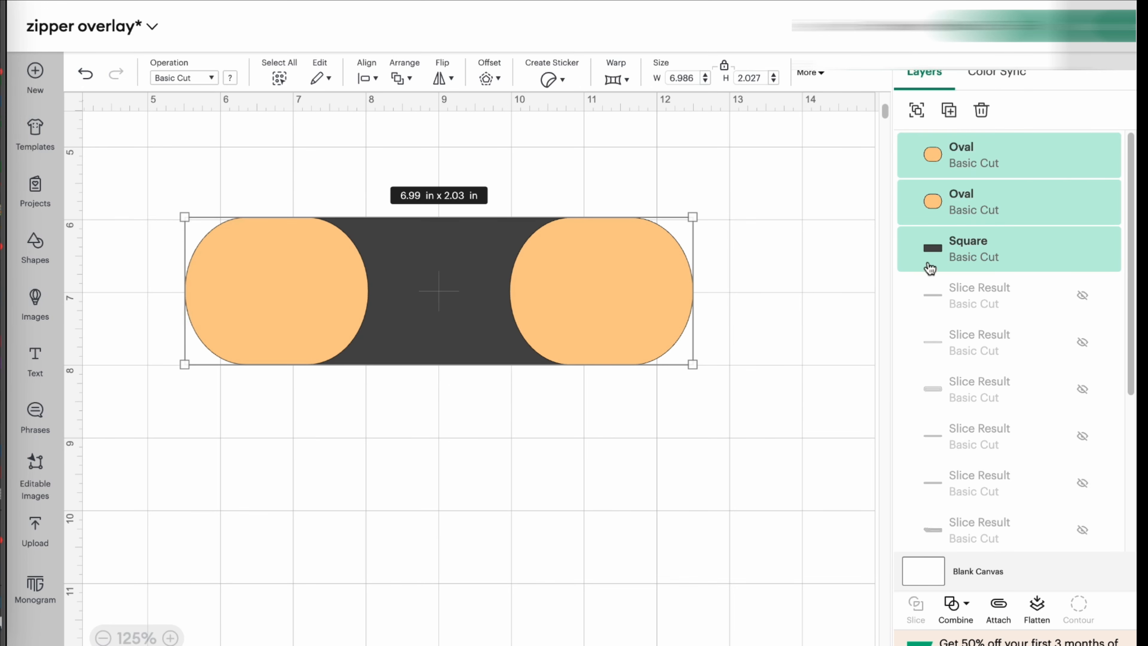
mouse_move(618, 474)
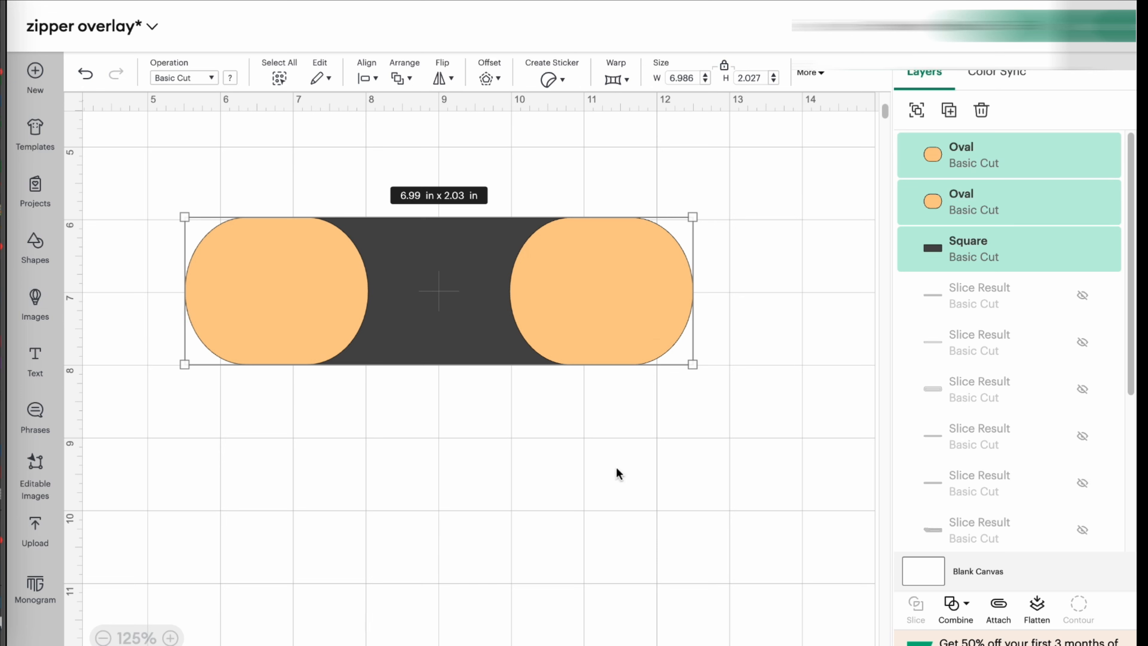
click(955, 608)
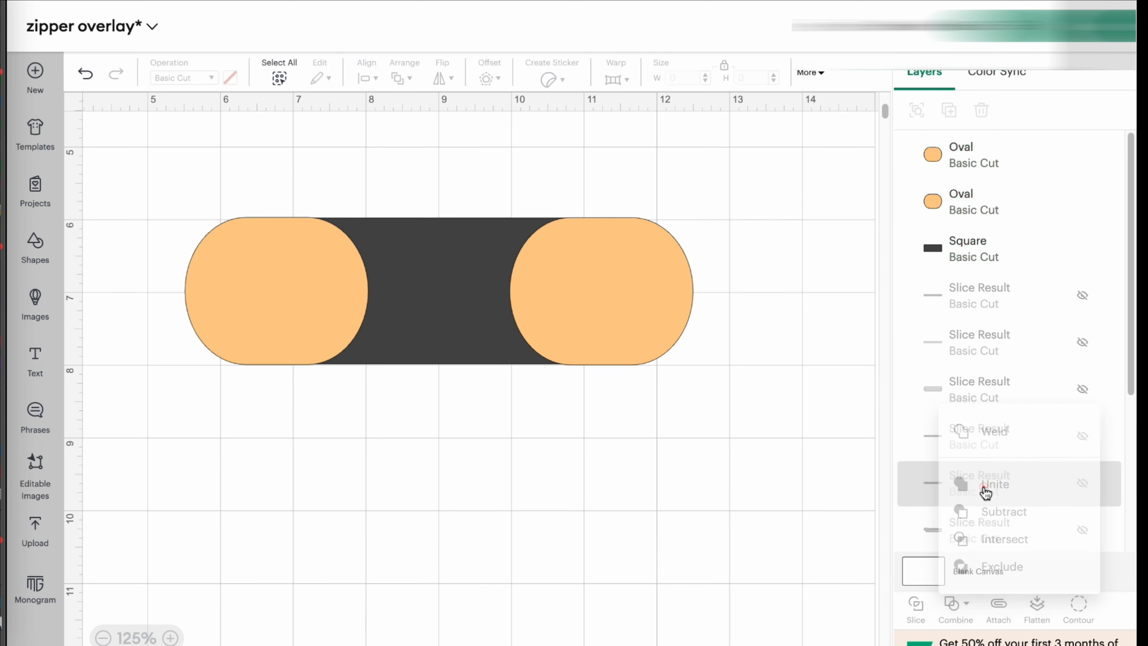
Step: Unite the ovals and square, then merge layers into one 6.99 × 2.03 in pill shape
click(994, 484)
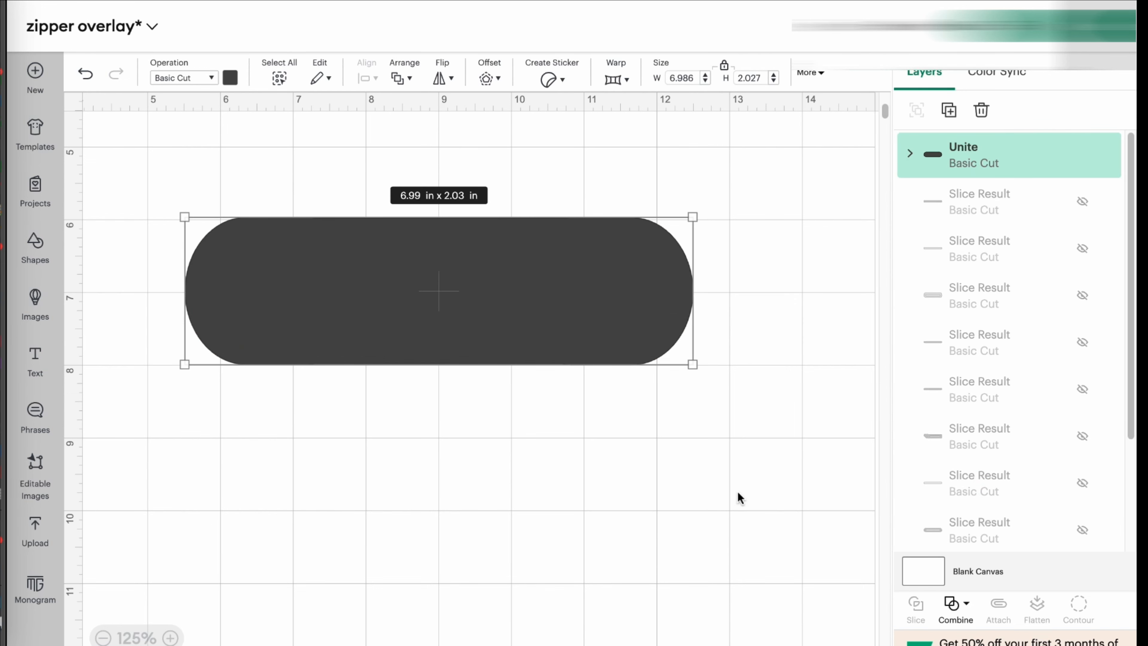
click(653, 496)
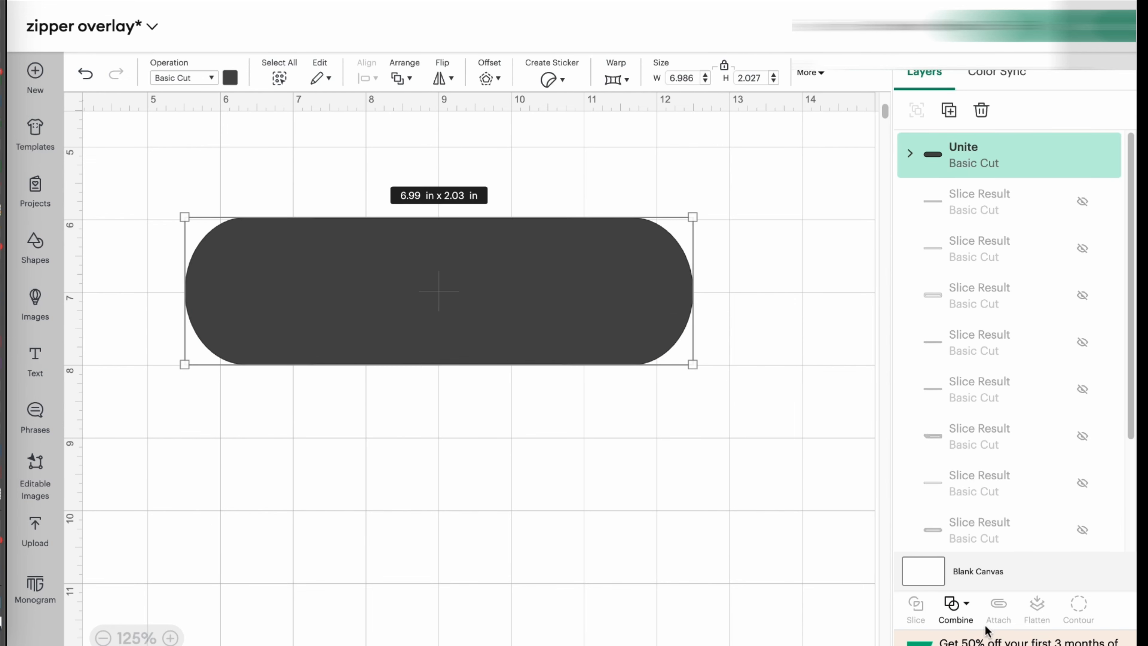
click(955, 604)
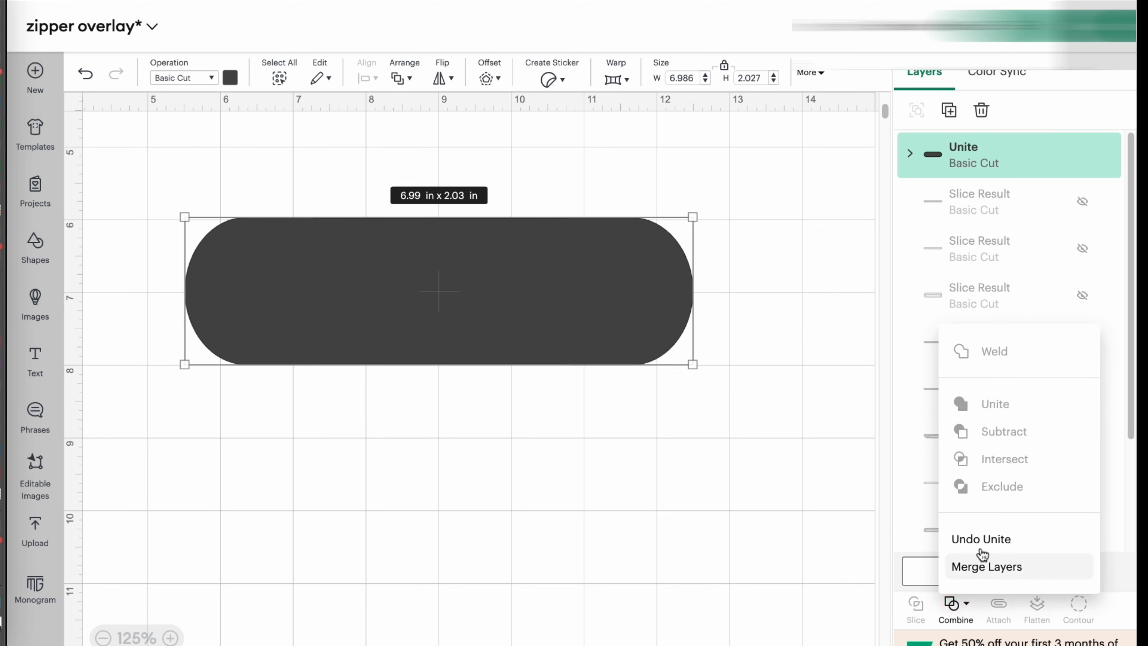
mouse_move(996, 573)
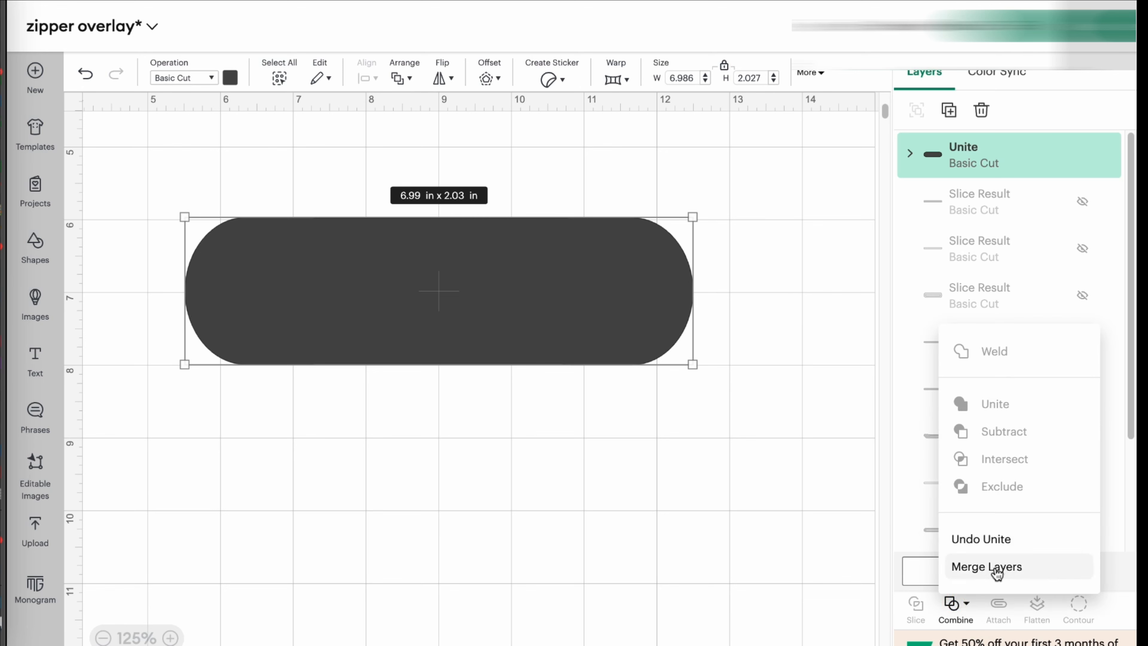
click(986, 567)
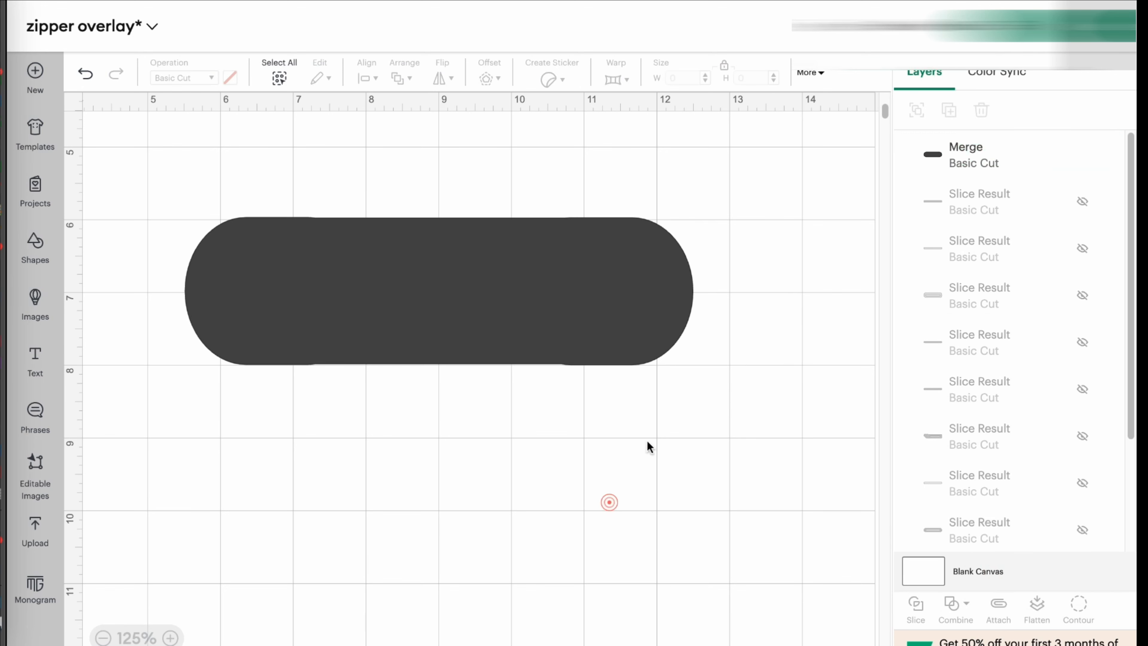
click(438, 291)
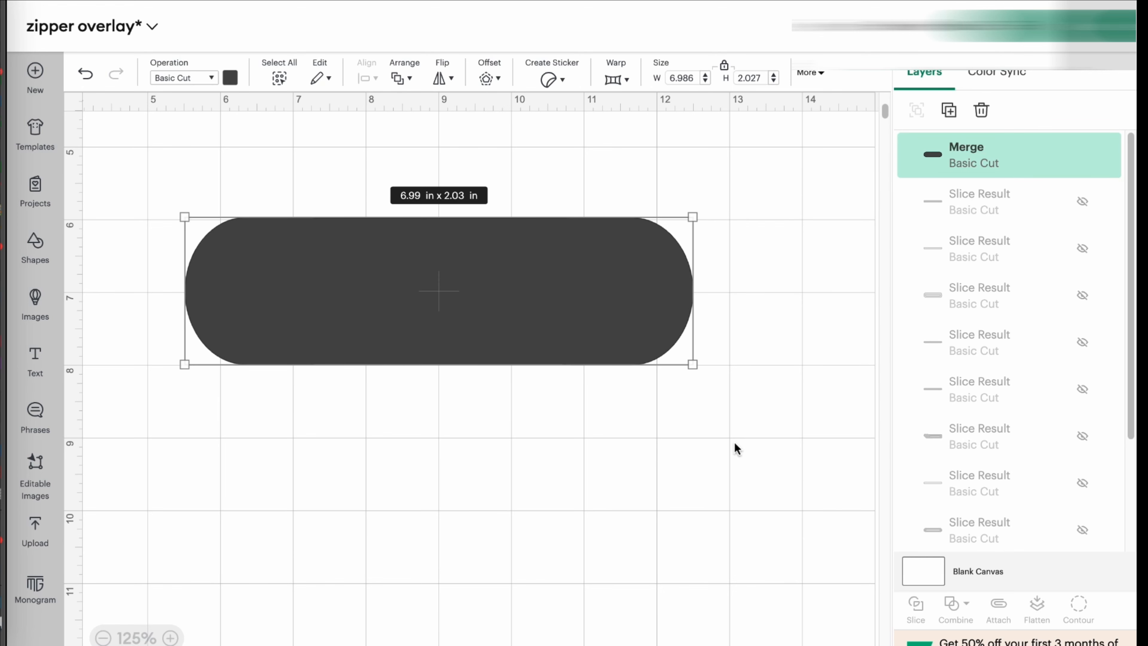
mouse_move(709, 427)
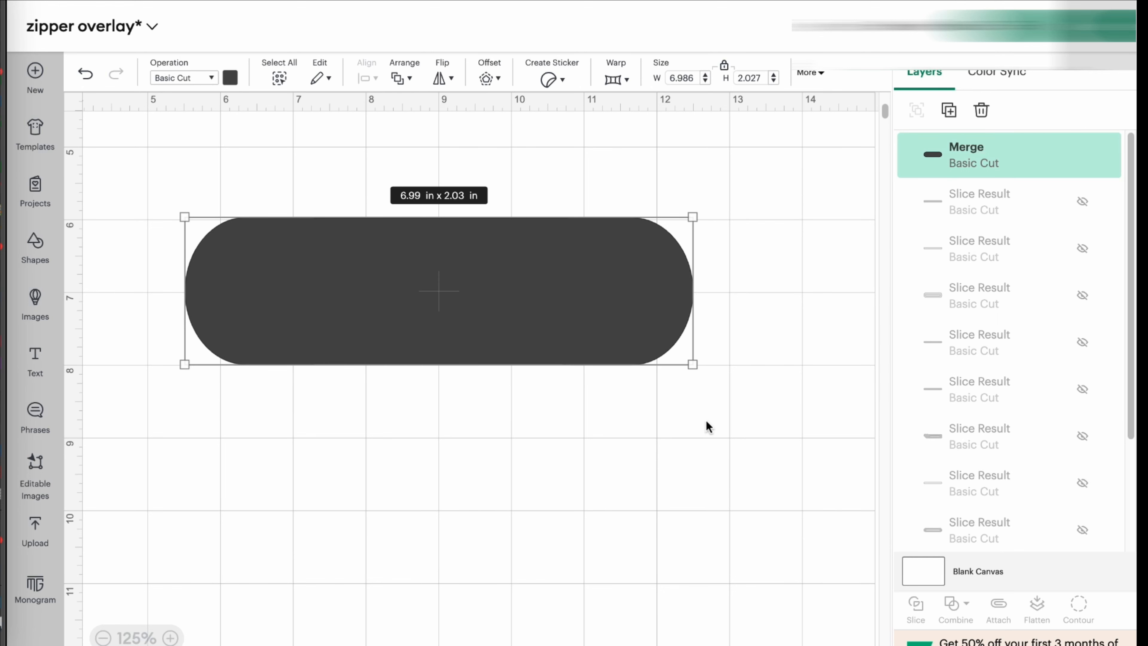
click(762, 414)
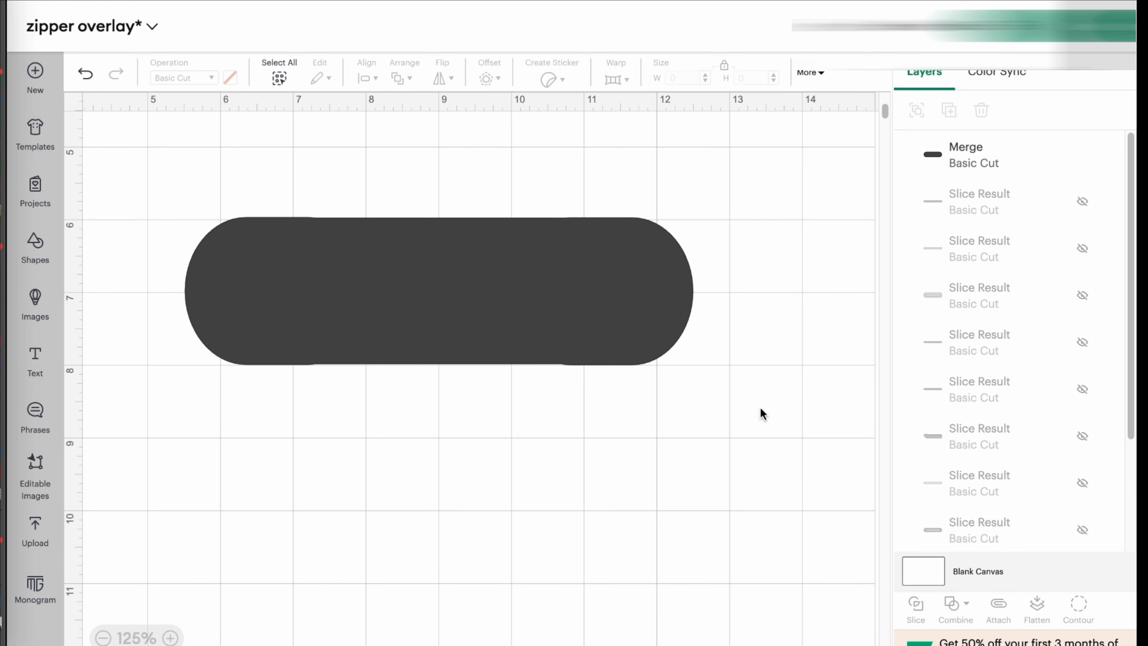
mouse_move(591, 479)
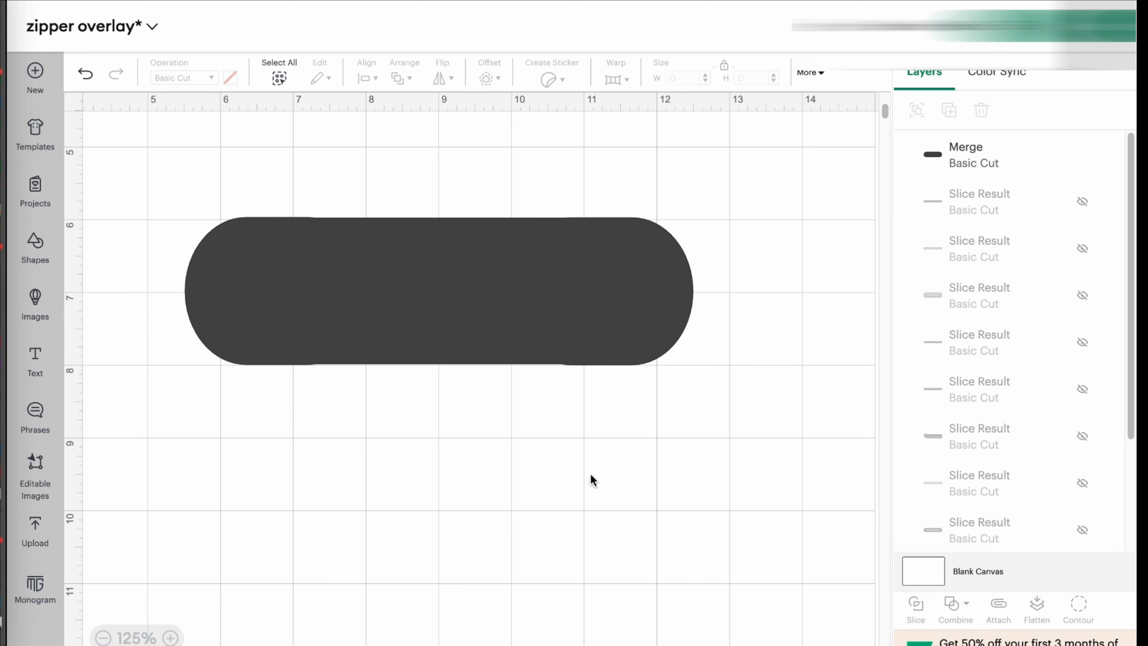
mouse_move(243, 301)
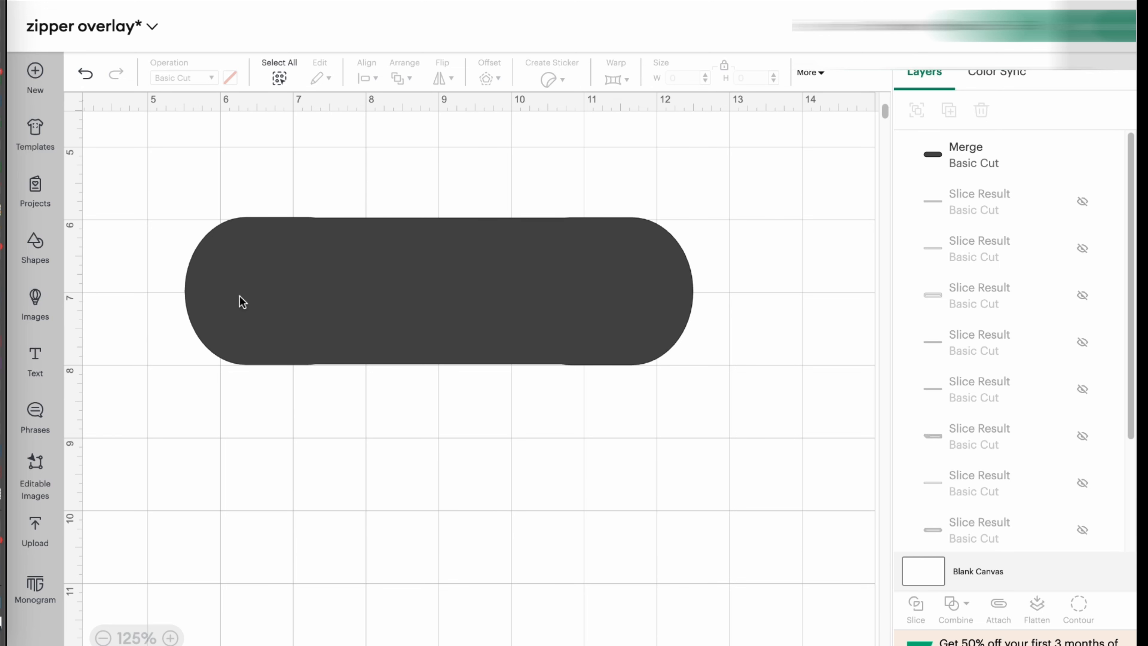
mouse_move(273, 294)
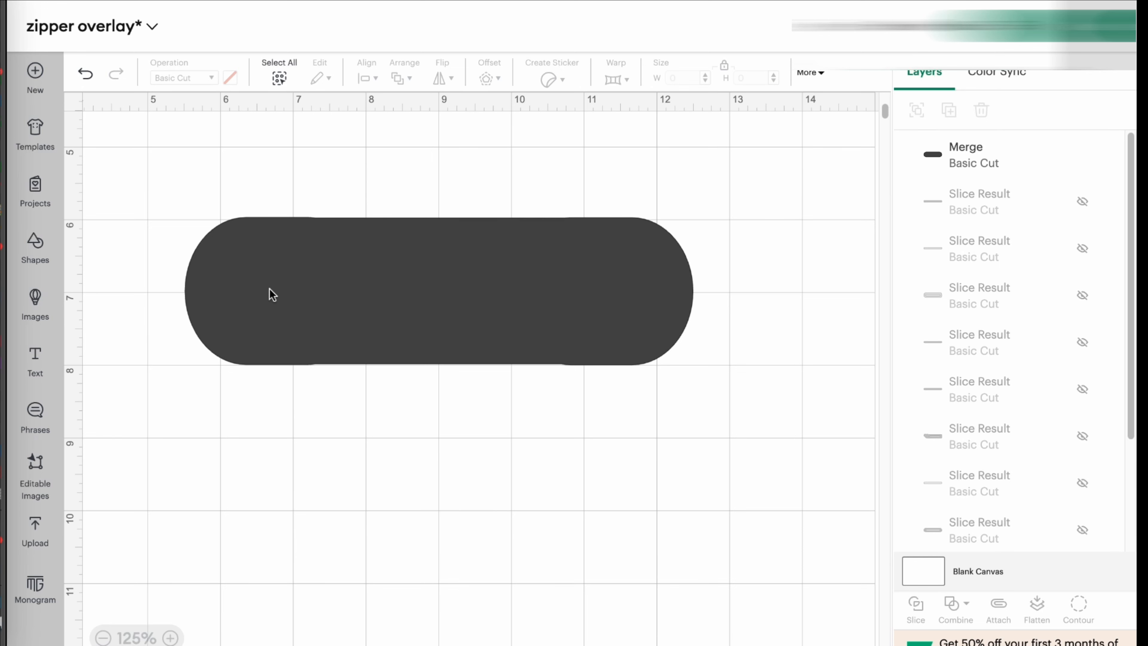
Step: Insert a square from Shapes and resize it to a 6 × 0.5 in bar
click(35, 249)
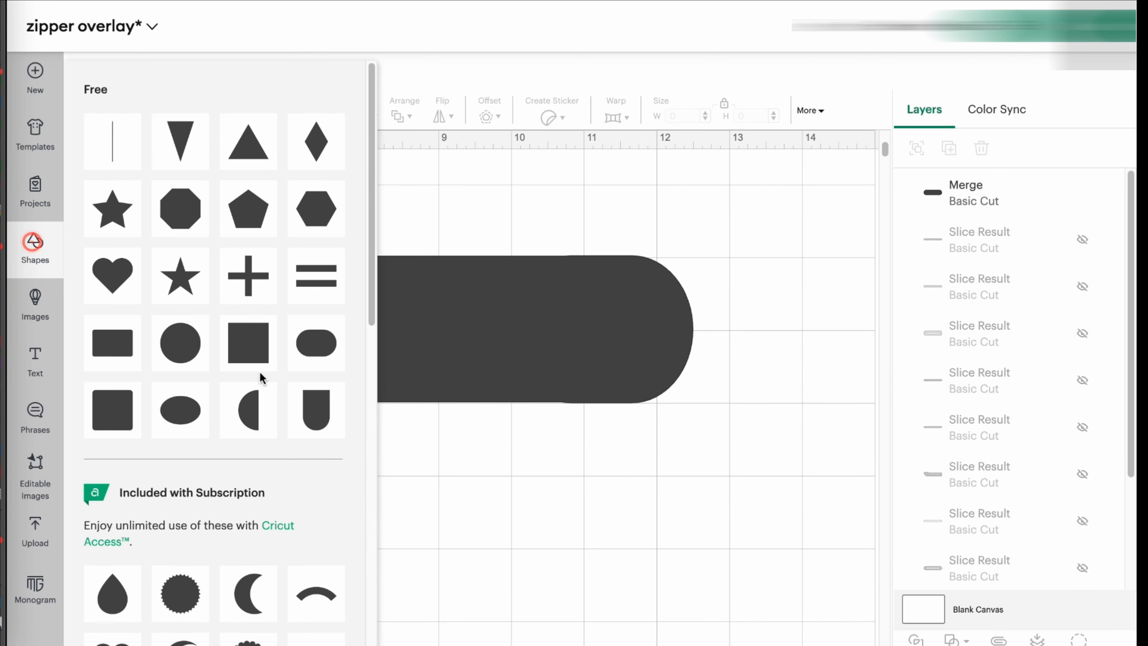
click(248, 344)
text(2)
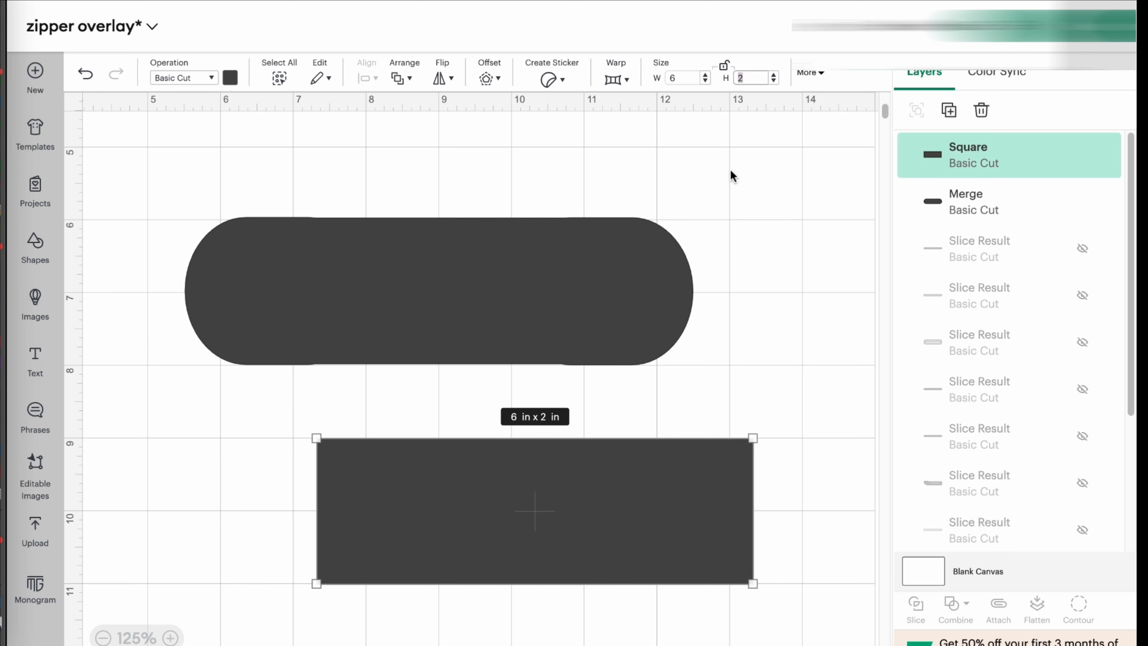
click(754, 79)
text(.5)
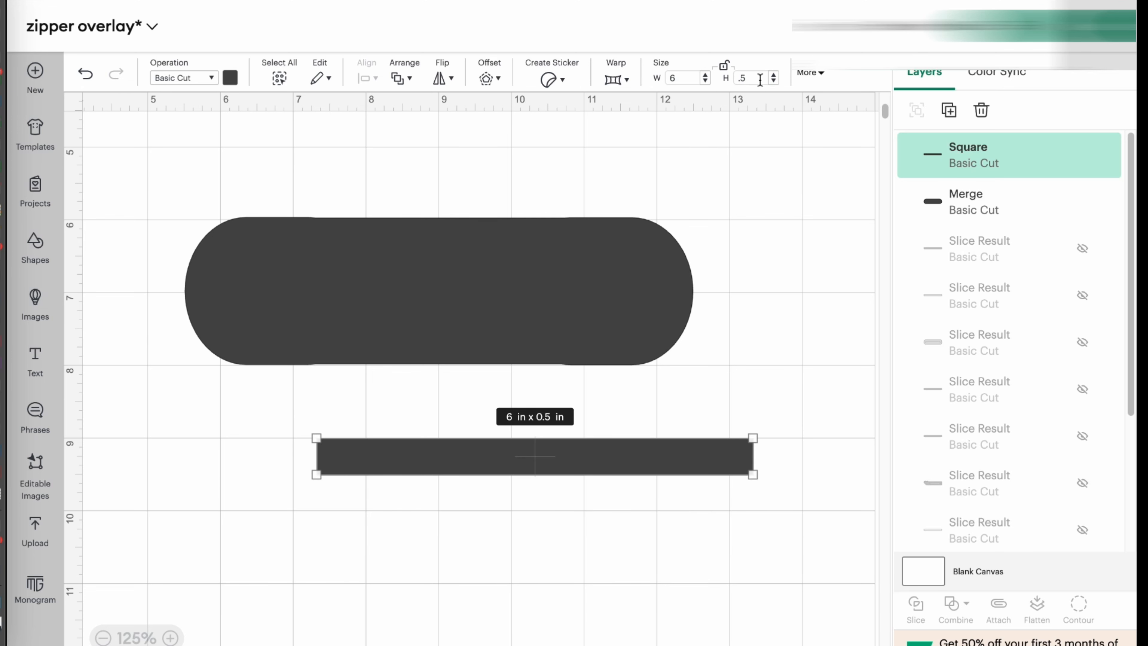
mouse_move(689, 187)
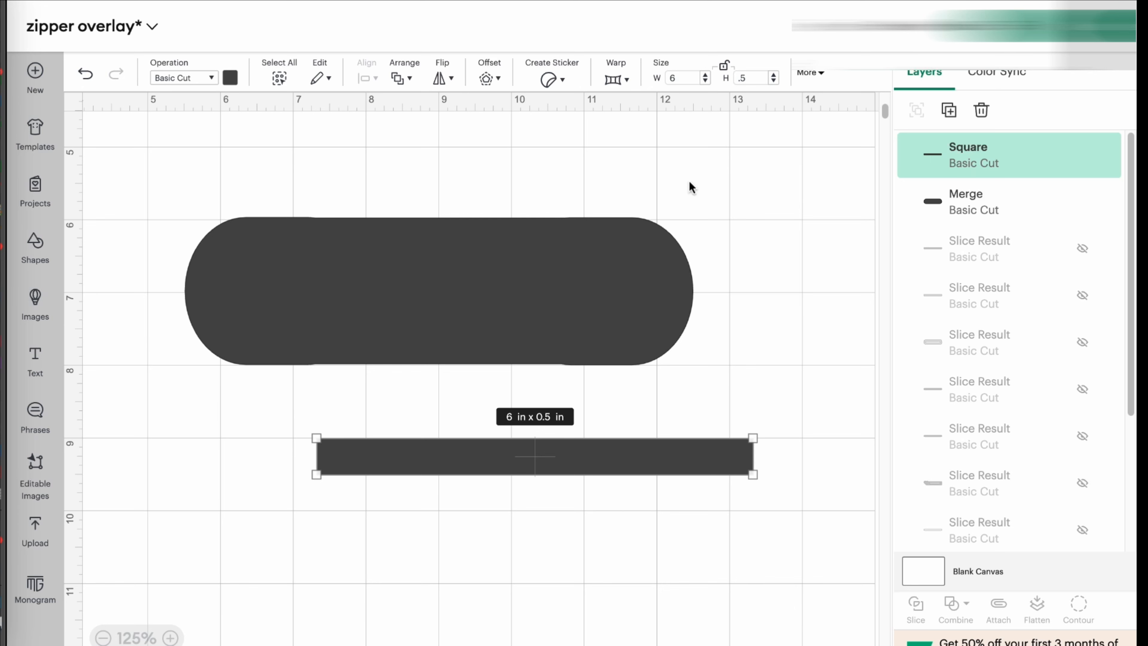
mouse_move(699, 424)
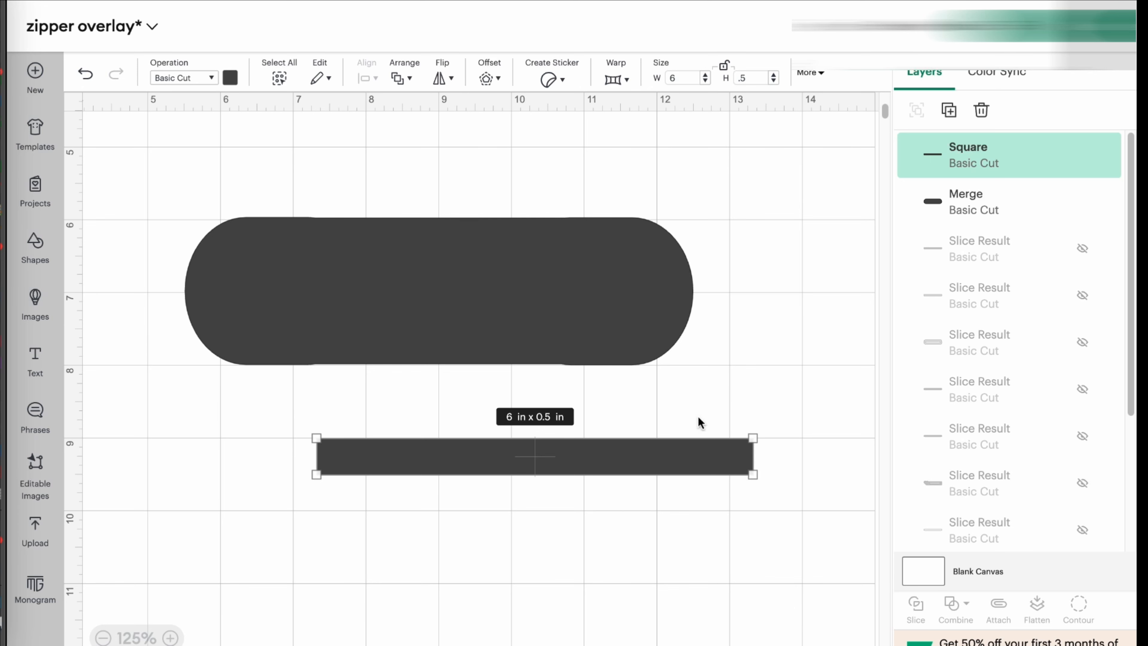
mouse_move(727, 81)
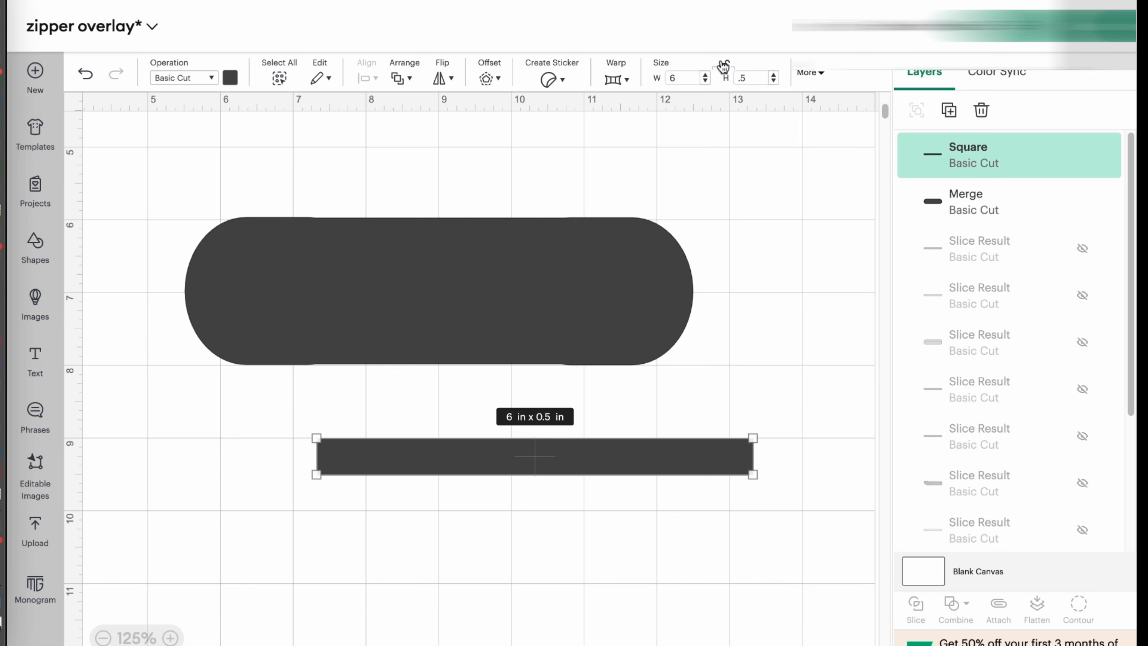
click(641, 582)
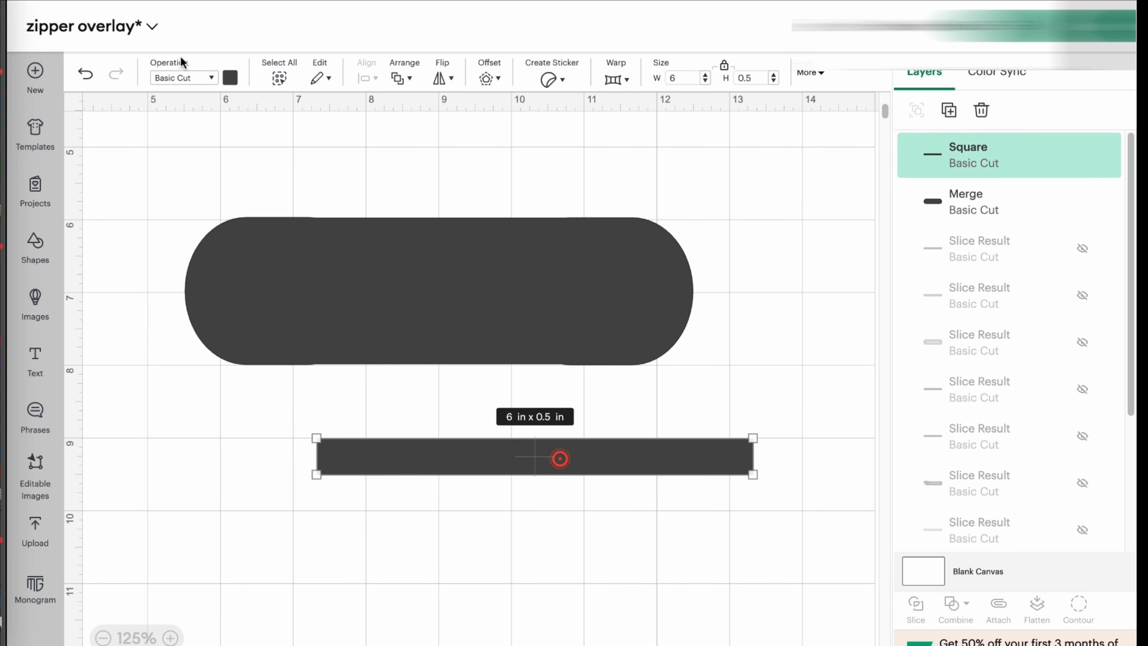
Step: Recolor the 6 × 0.5 in bar white from the Operation color swatch
click(229, 78)
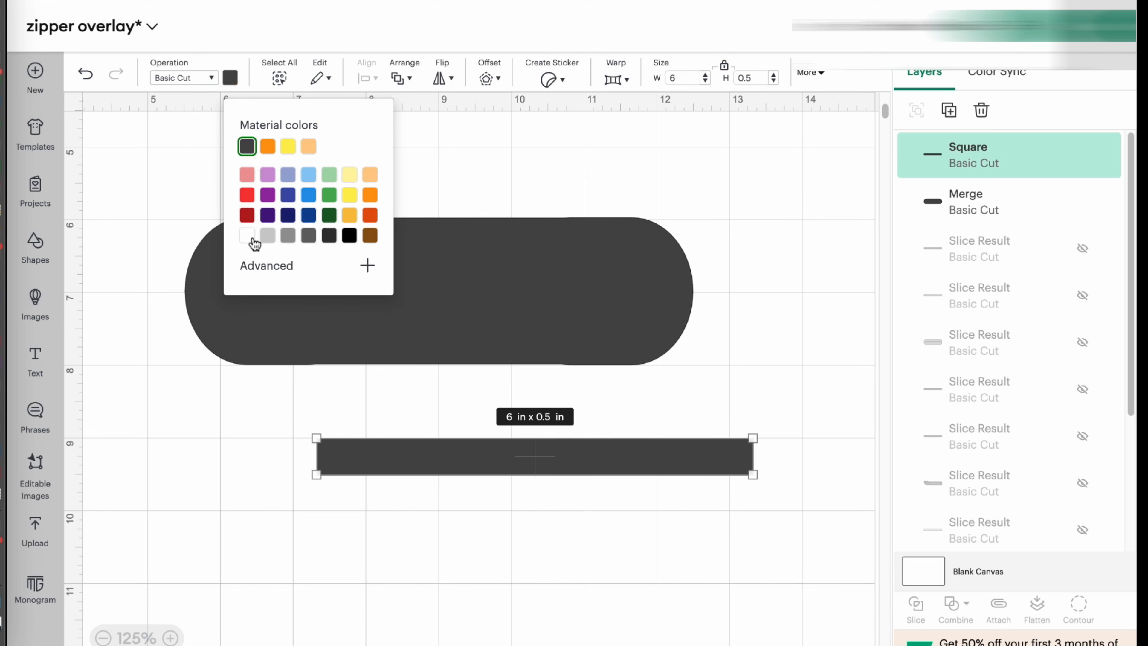
click(247, 235)
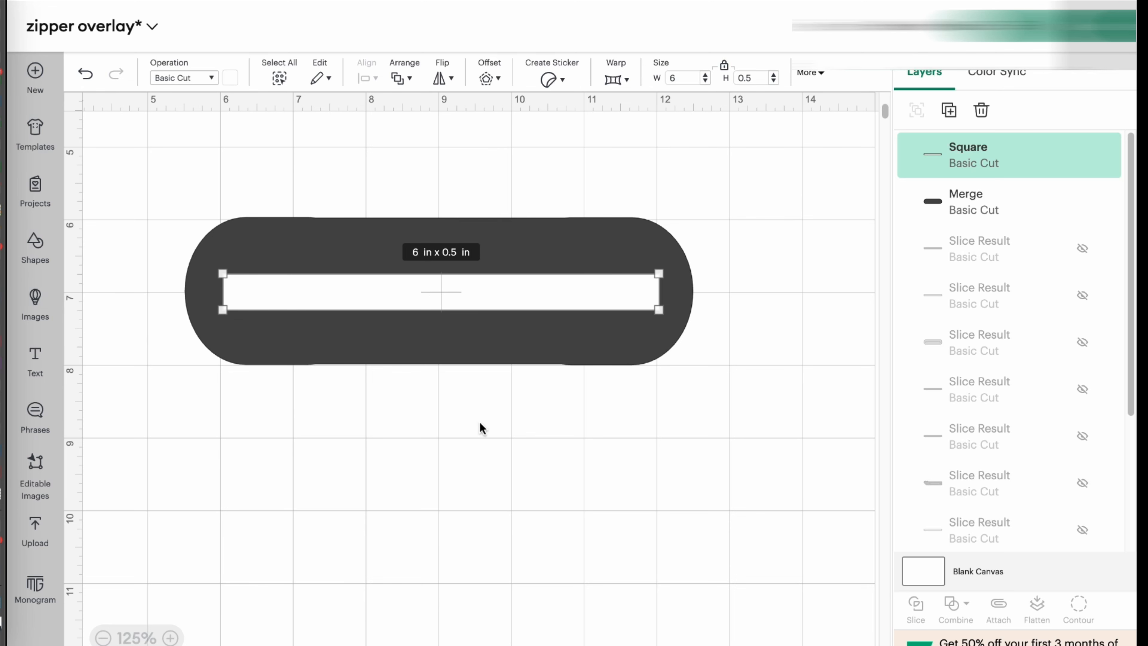
mouse_move(485, 437)
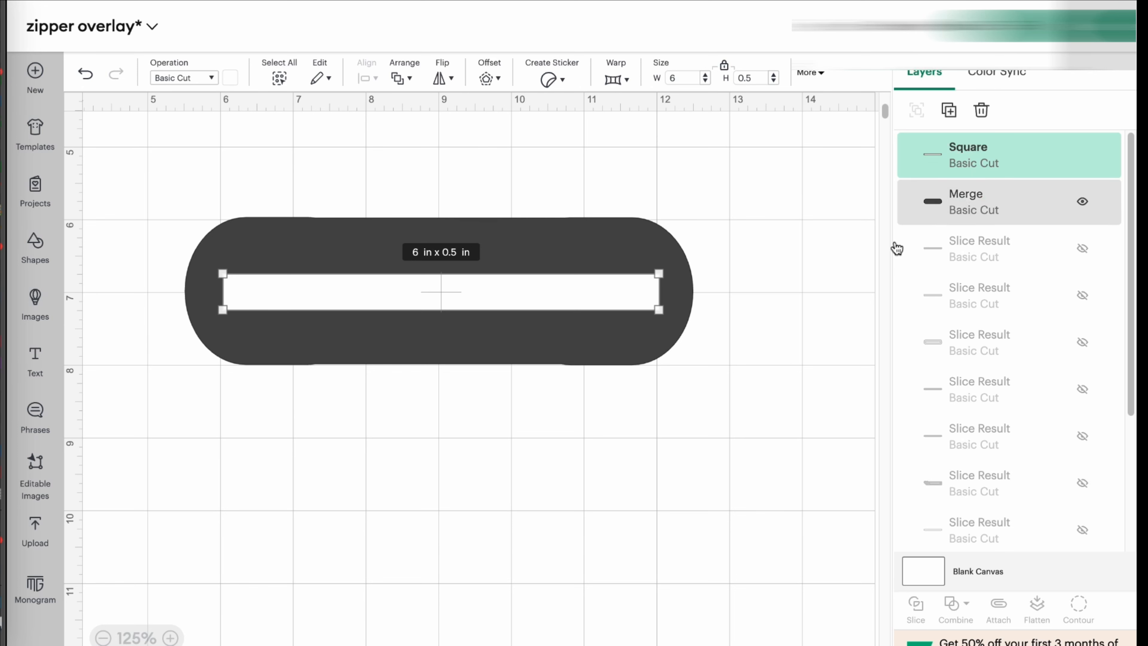
Step: Select the bar with the pill and align them Center Horizontally, then deselect
click(966, 201)
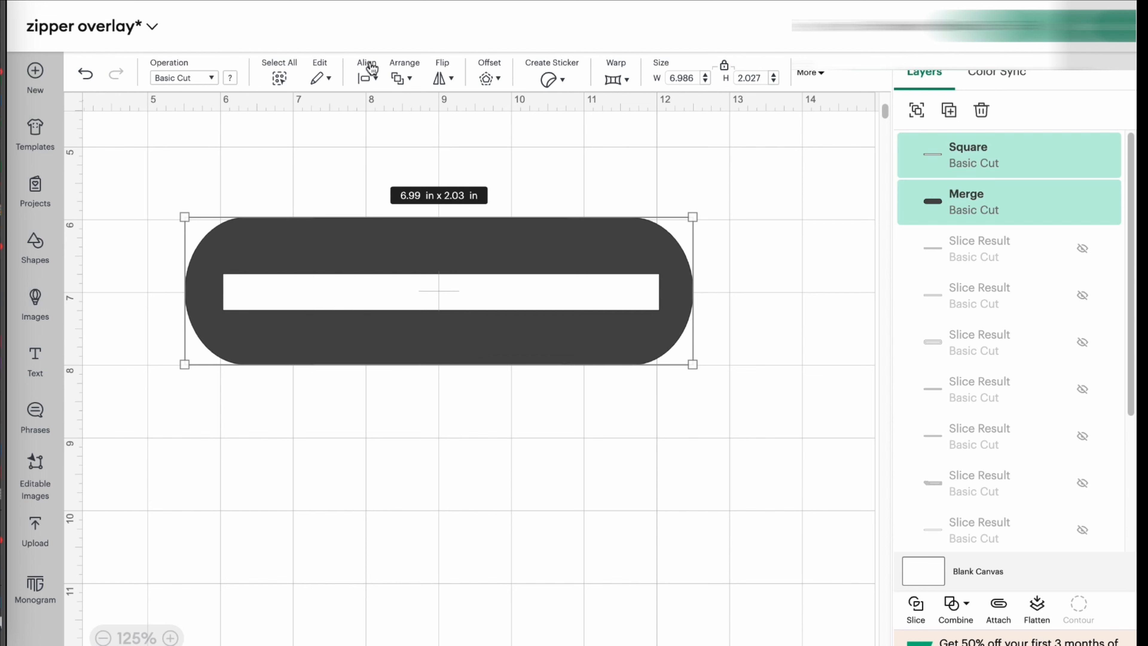
click(366, 72)
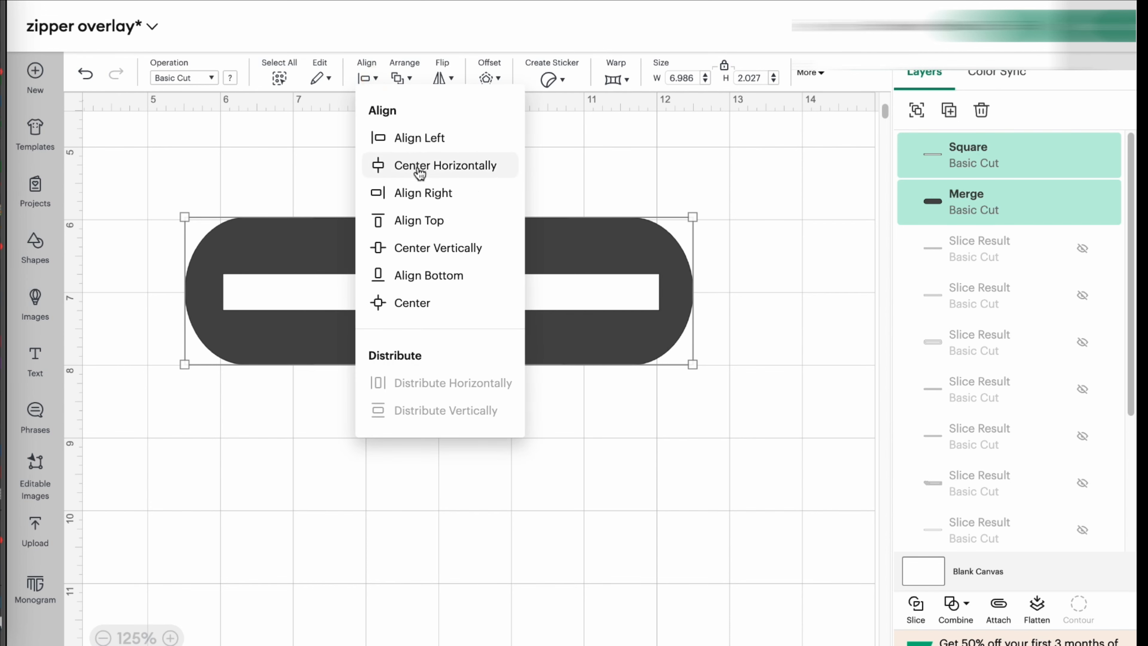
click(445, 165)
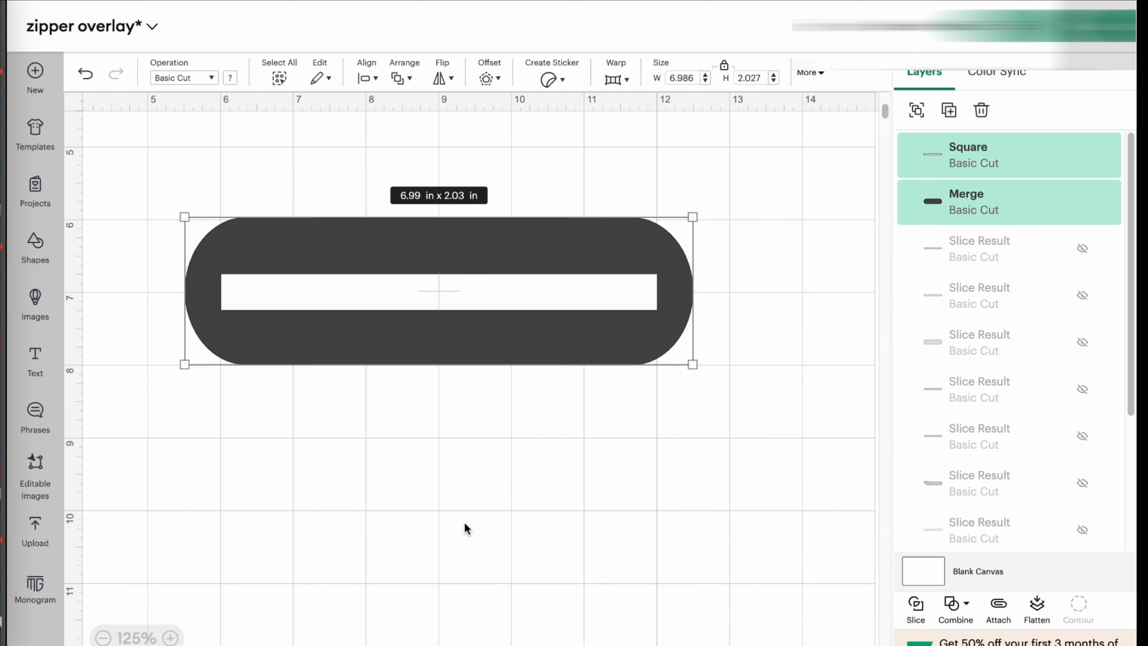
click(469, 527)
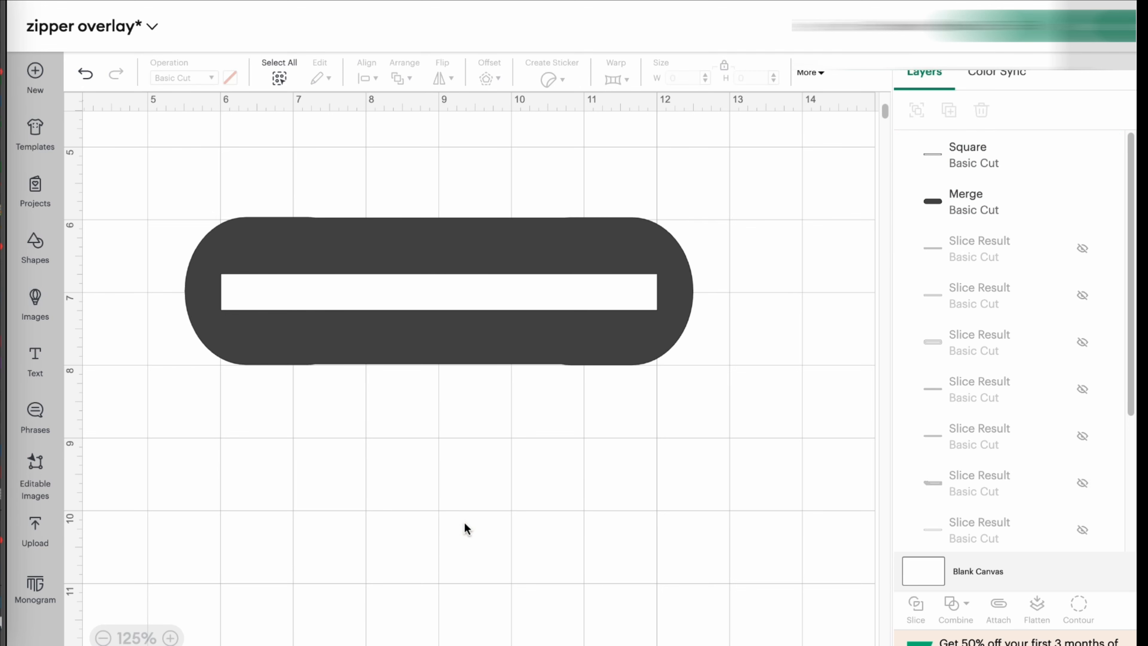
mouse_move(671, 301)
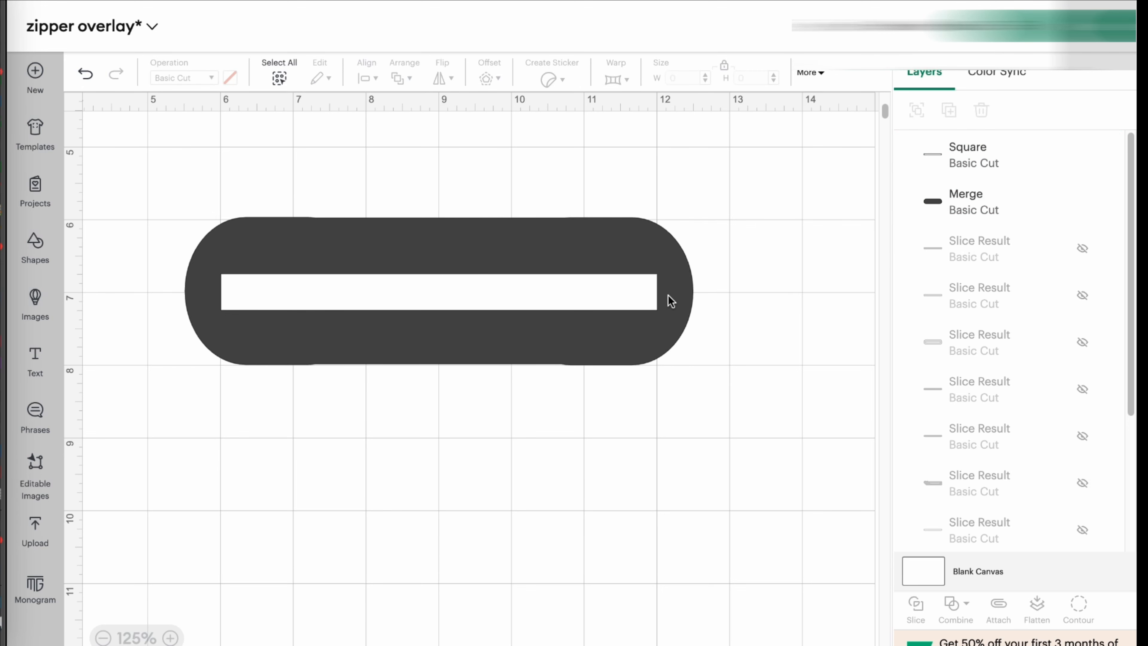
mouse_move(257, 411)
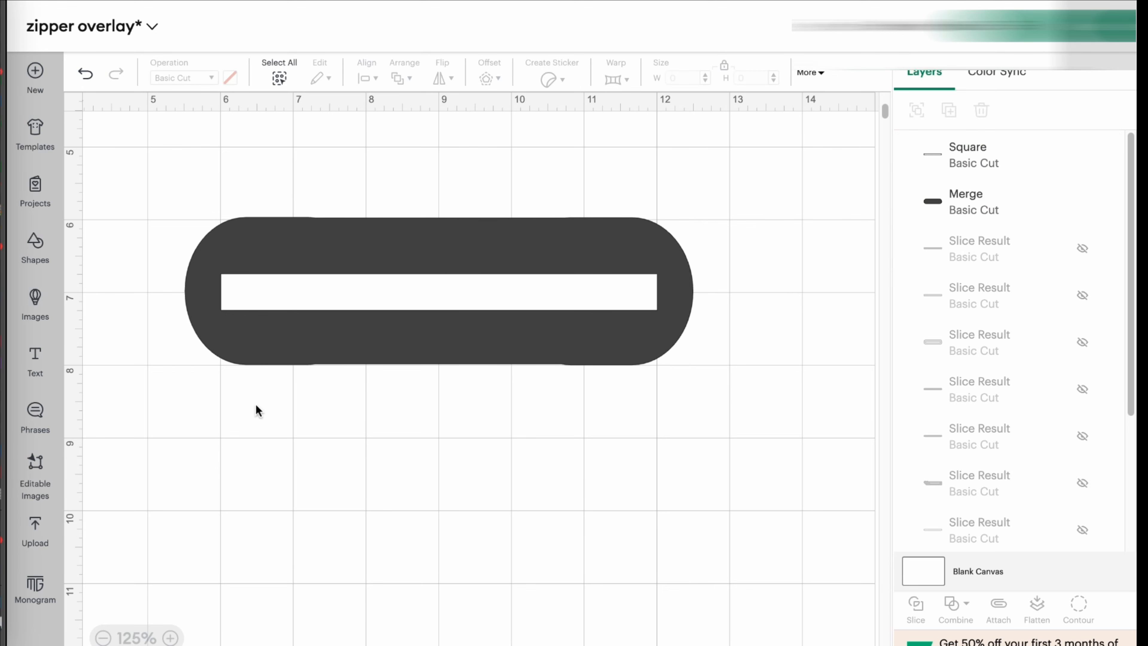
mouse_move(521, 502)
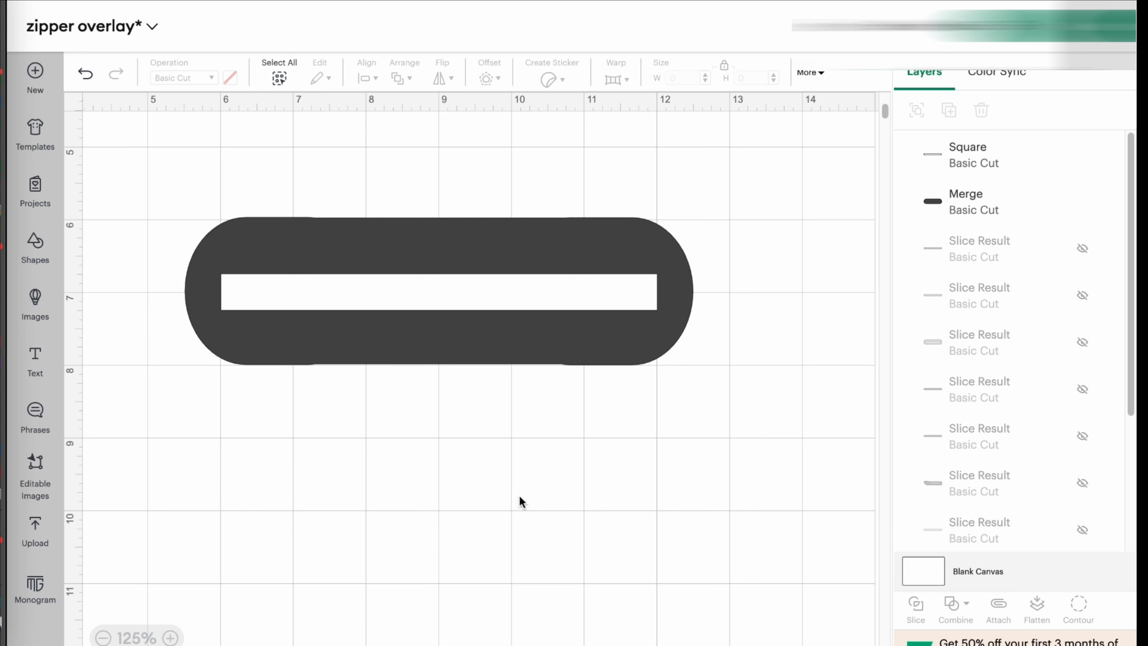
mouse_move(687, 295)
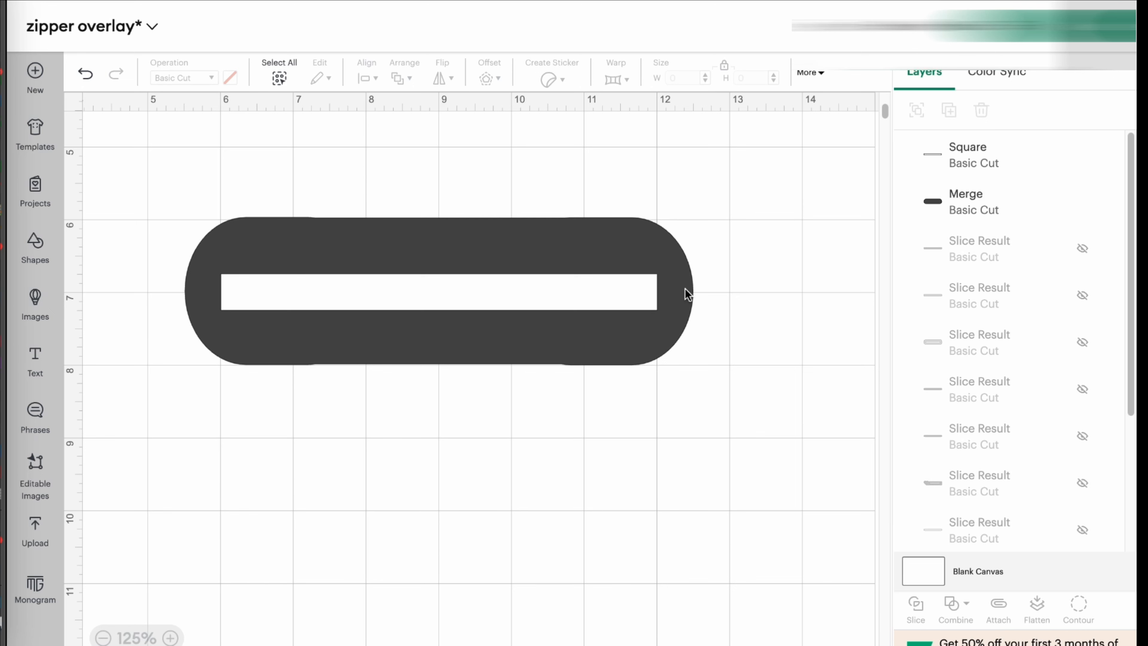
mouse_move(386, 247)
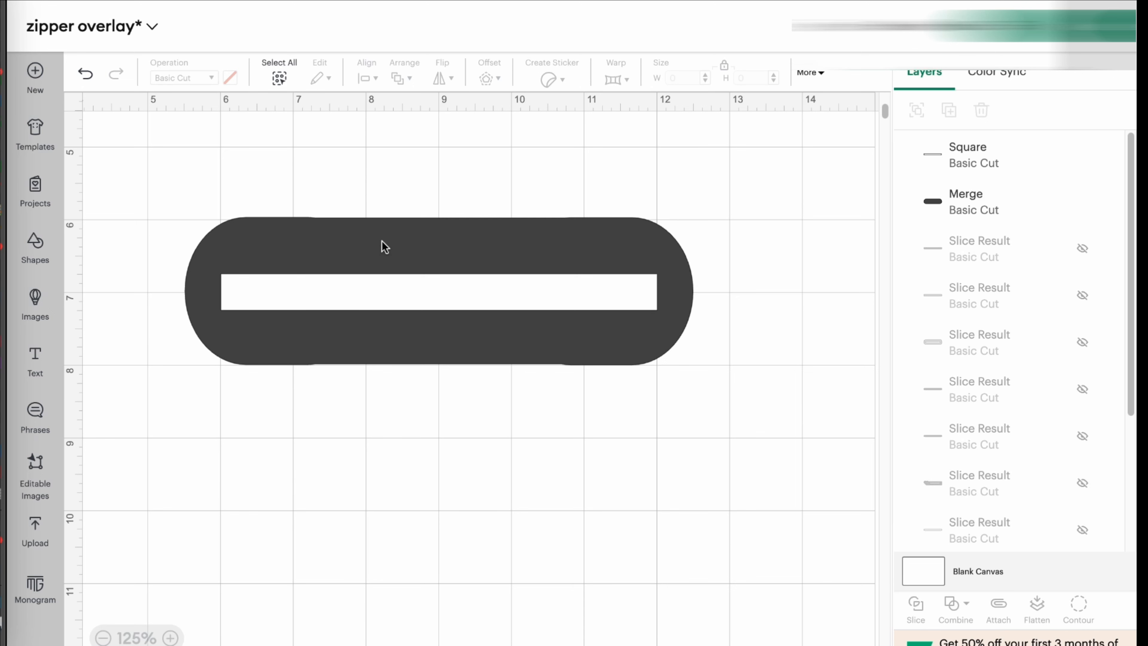
mouse_move(427, 255)
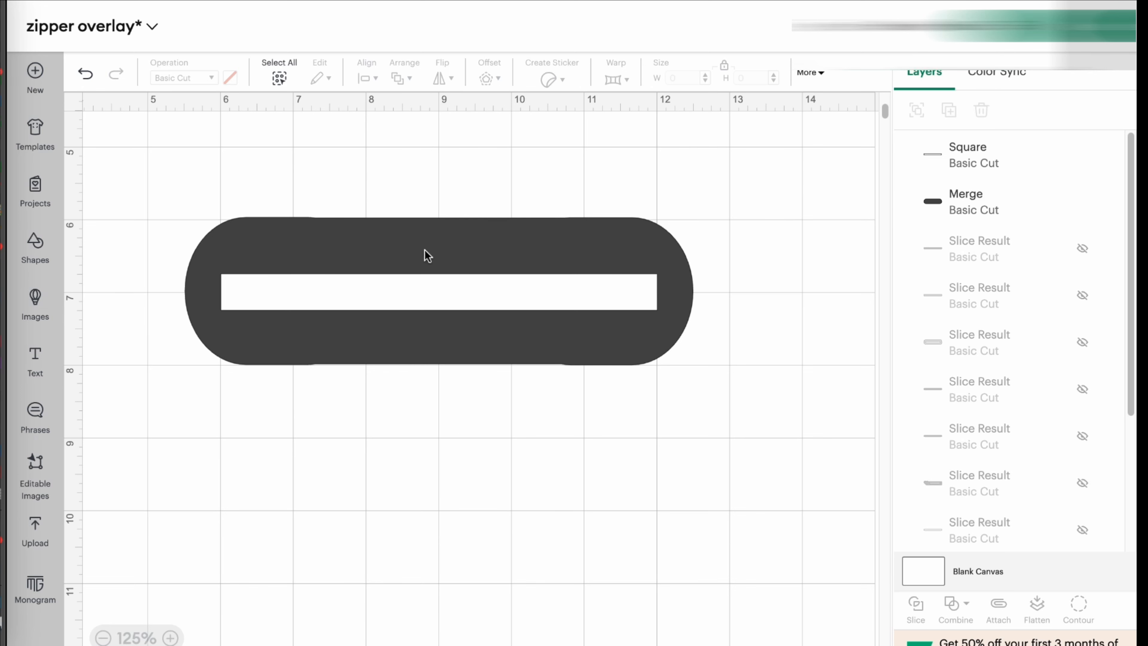
mouse_move(574, 630)
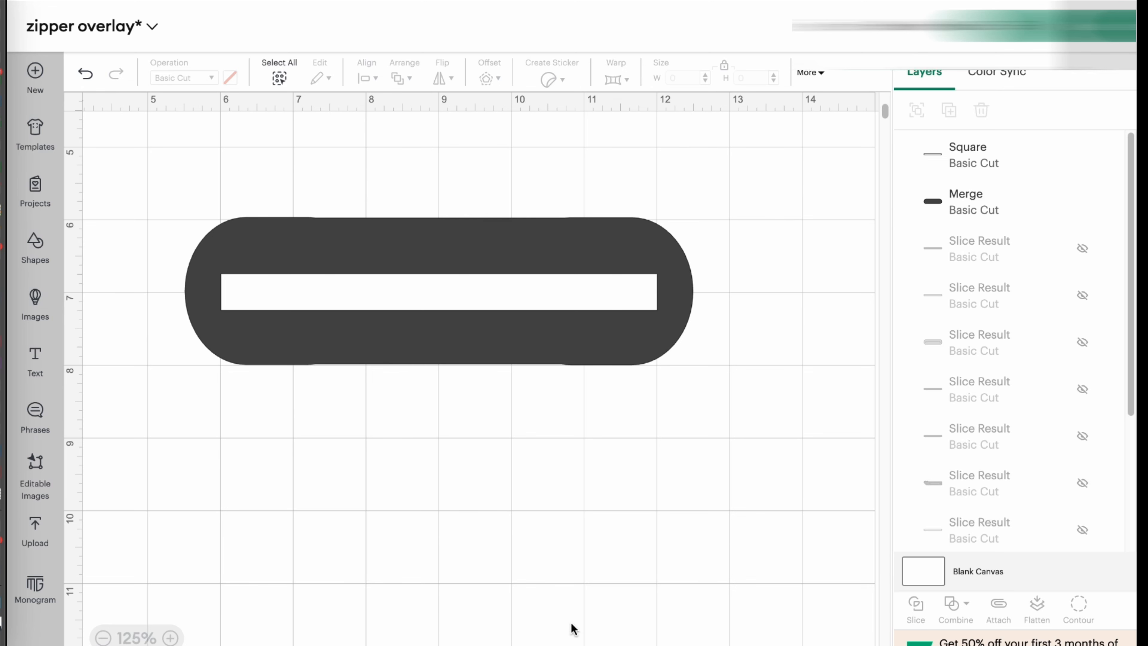
mouse_move(270, 162)
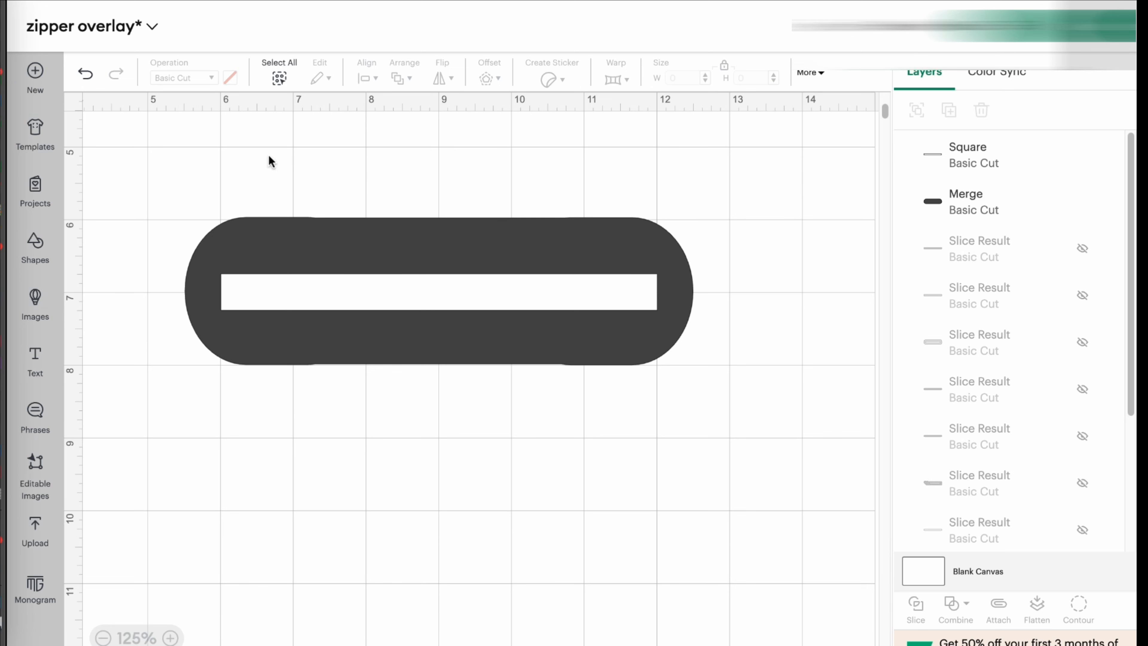
mouse_move(136, 194)
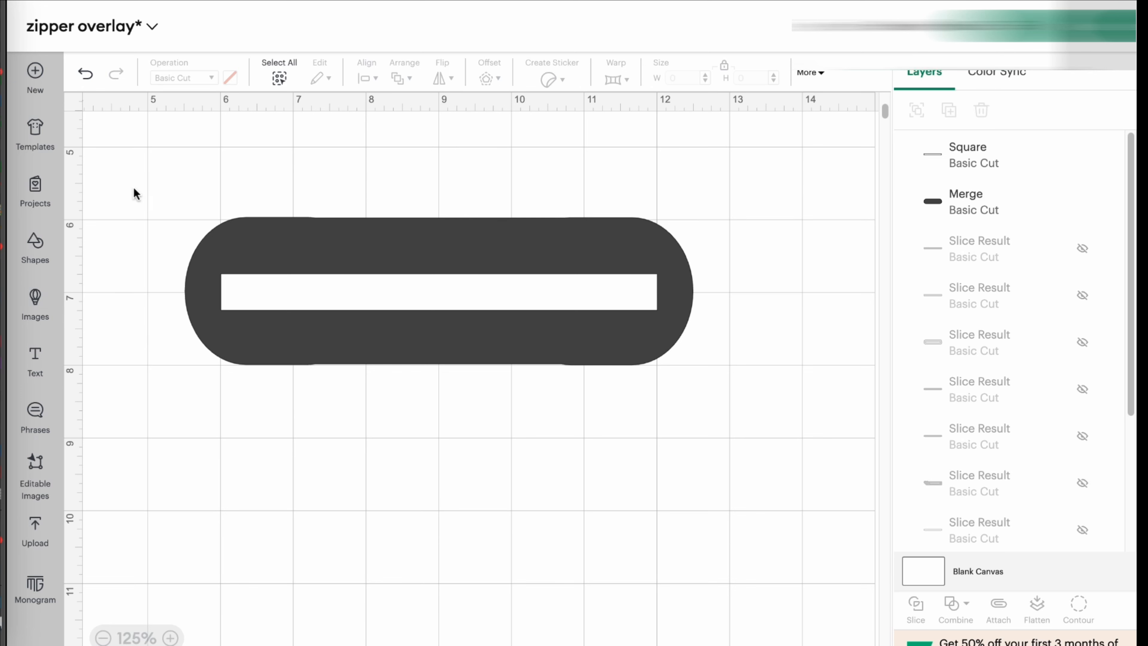
mouse_move(701, 427)
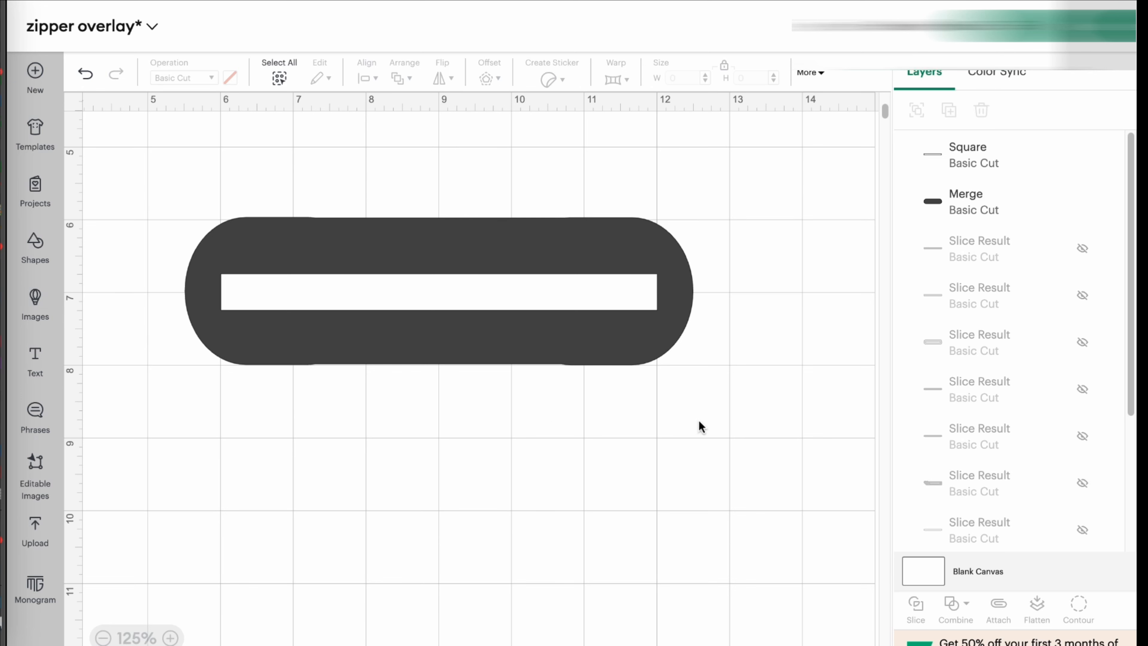
mouse_move(608, 451)
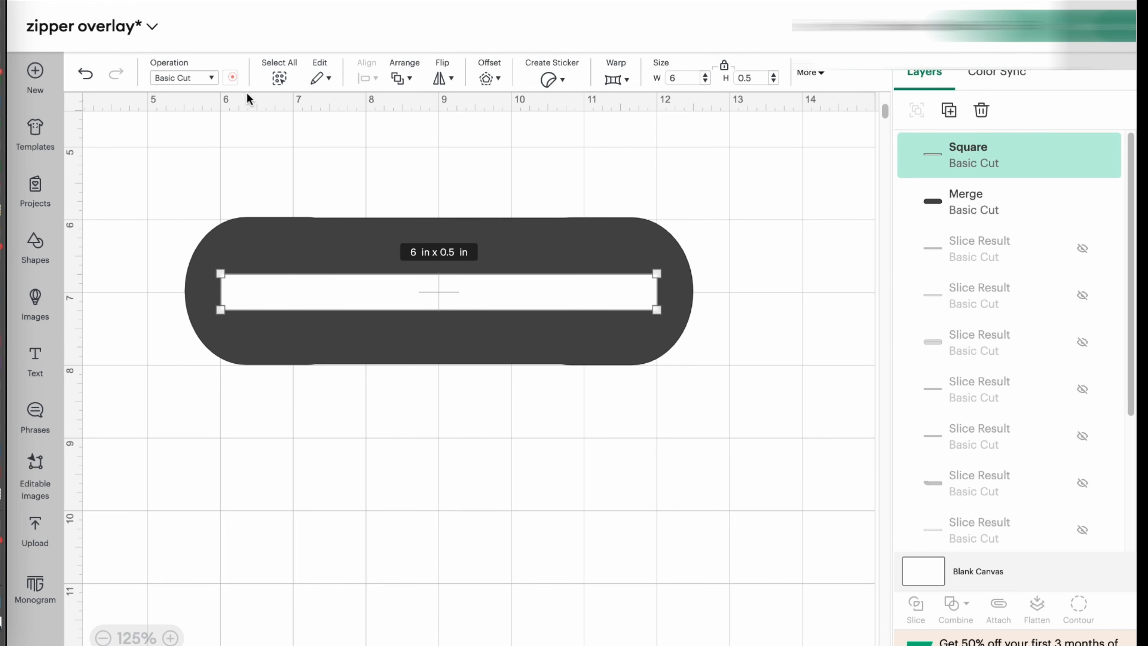
Step: Recolor the thin 6 × 0.5 in bar orange from Material colors
click(232, 77)
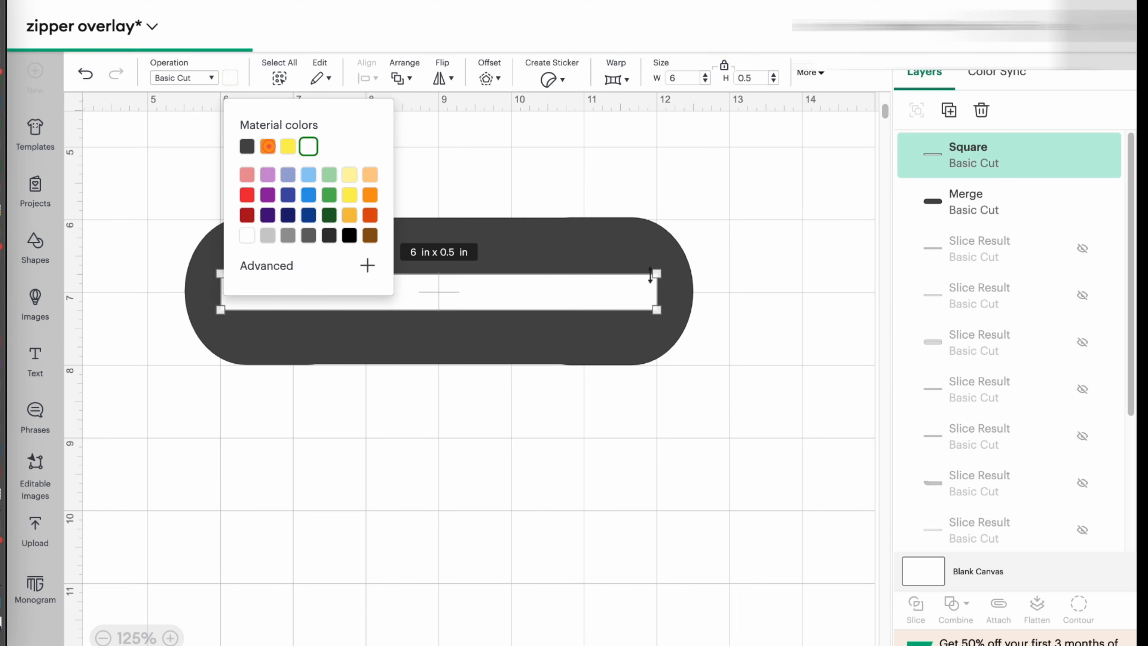
click(268, 146)
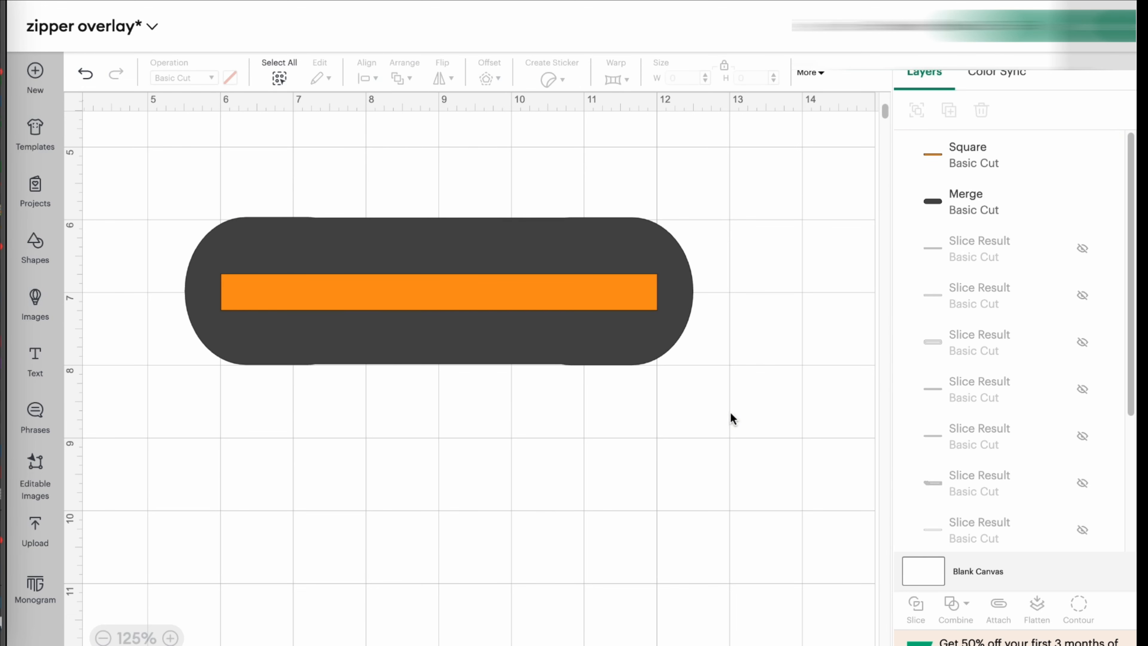
mouse_move(739, 470)
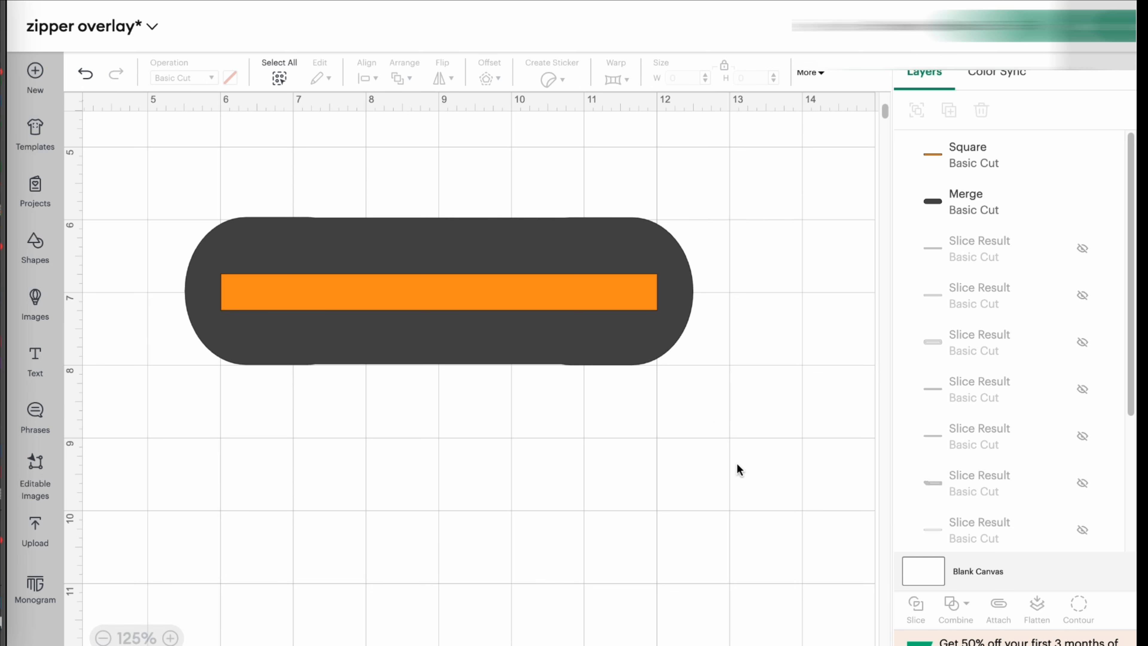
mouse_move(324, 316)
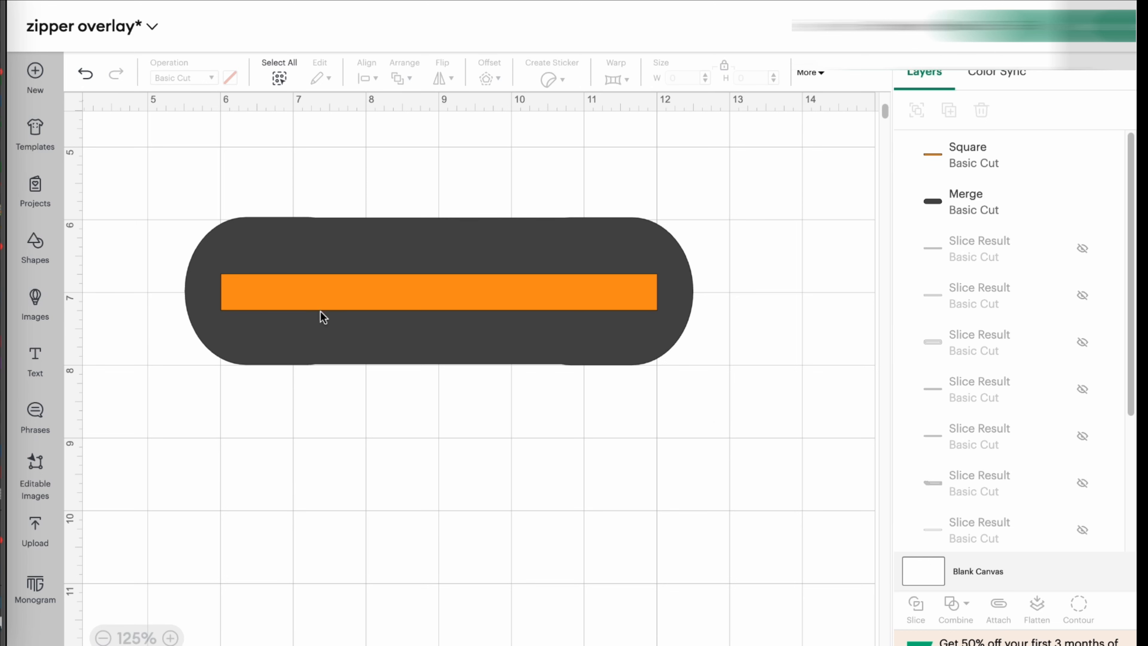
mouse_move(533, 303)
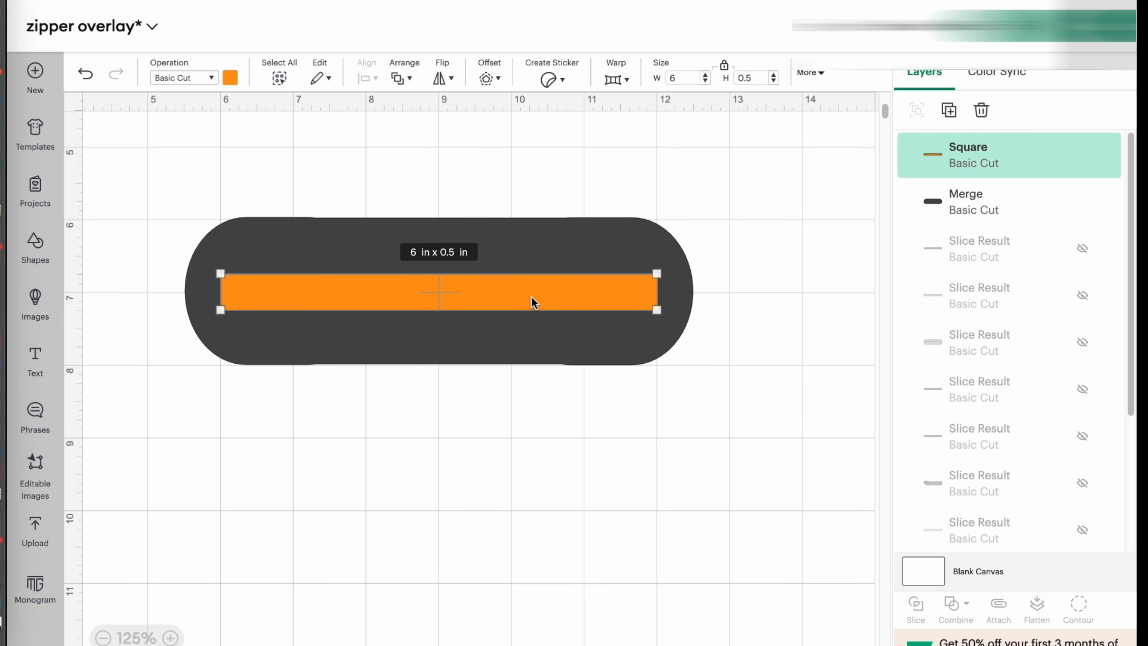
mouse_move(538, 299)
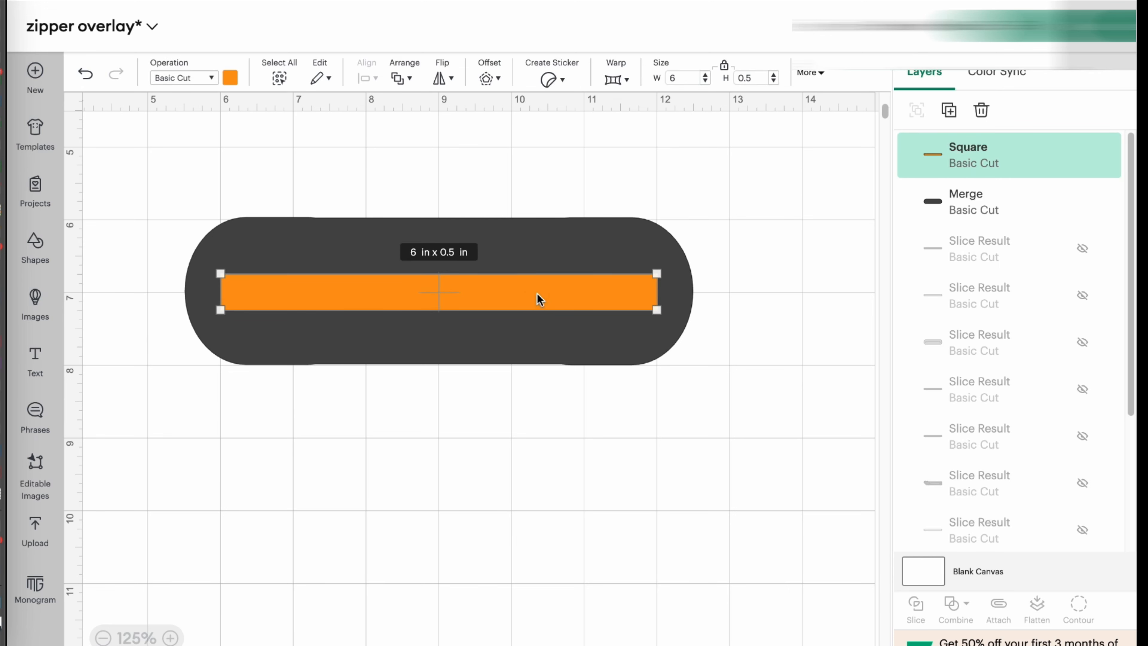
mouse_move(767, 444)
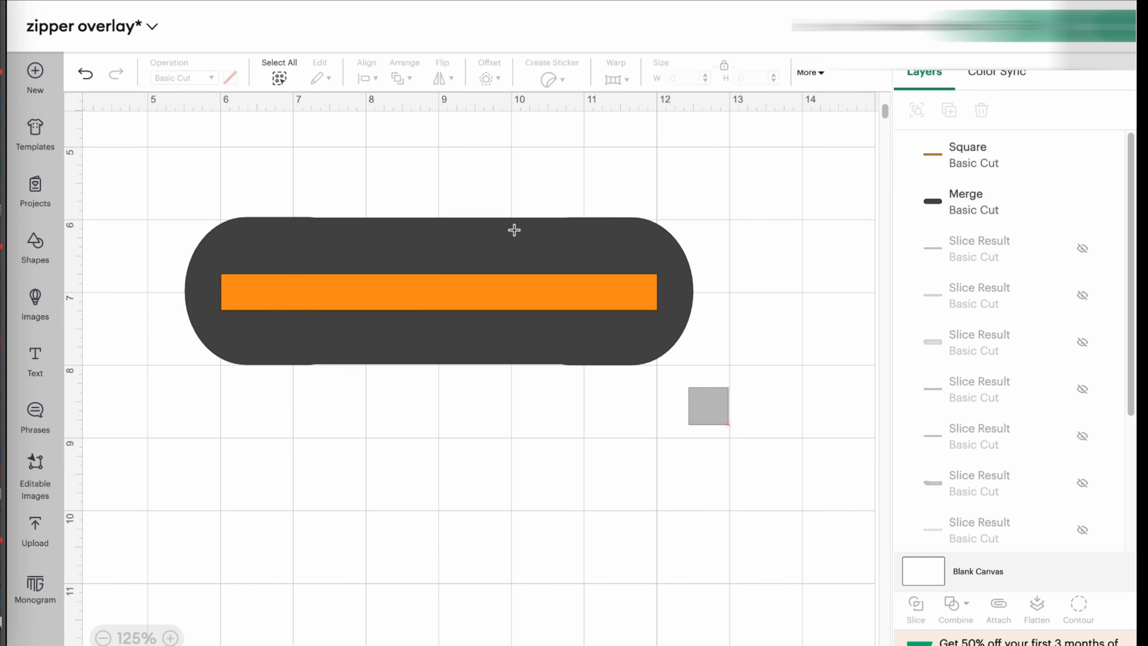
Step: Select the orange bar with the pill and Slice a rectangular slot through it
click(974, 201)
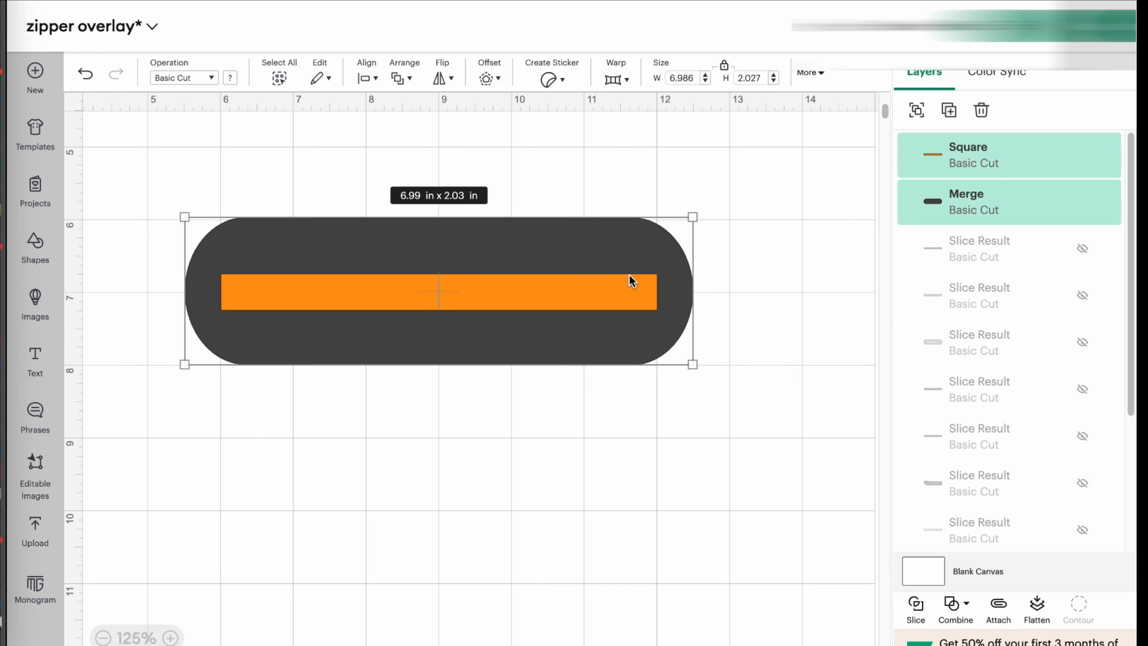
mouse_move(915, 603)
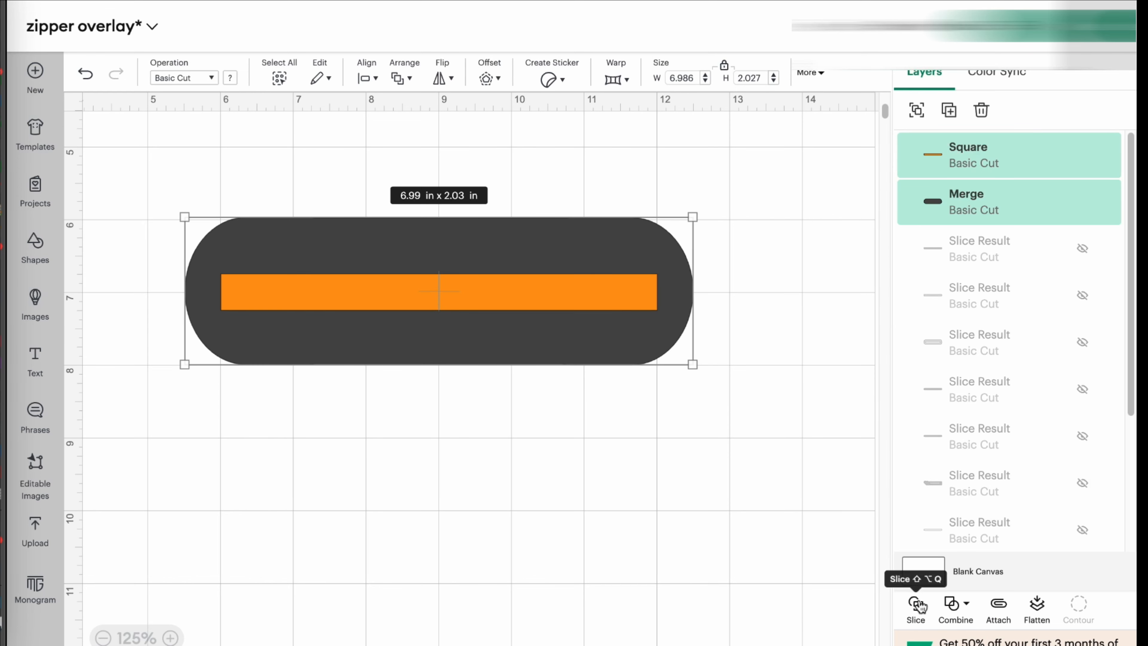
click(916, 604)
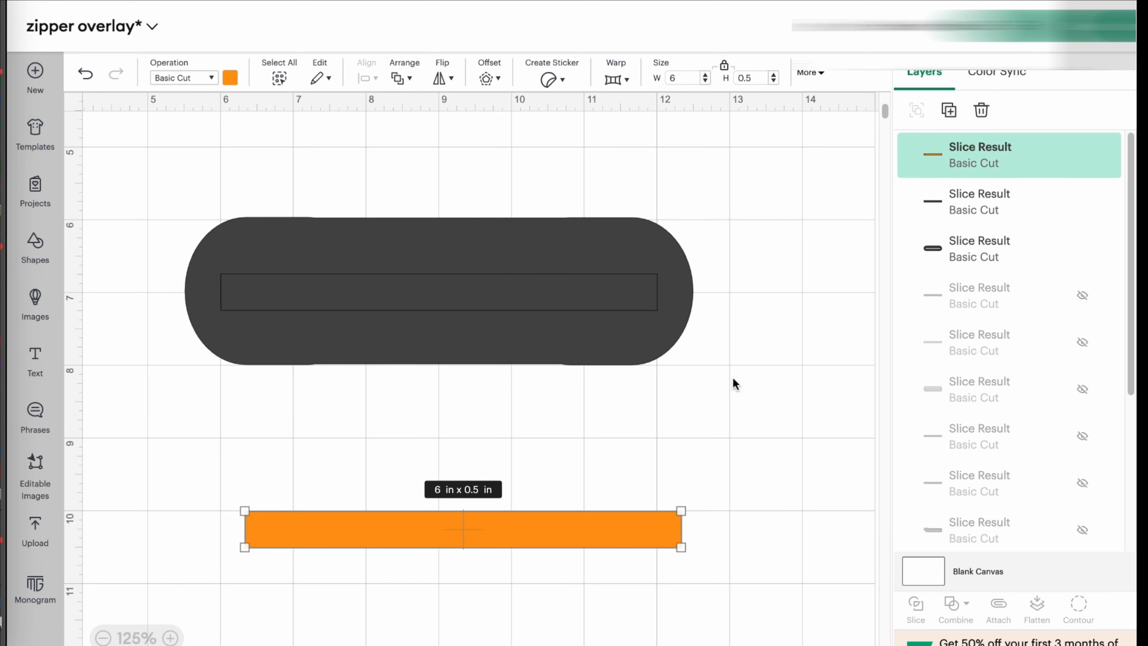
mouse_move(623, 291)
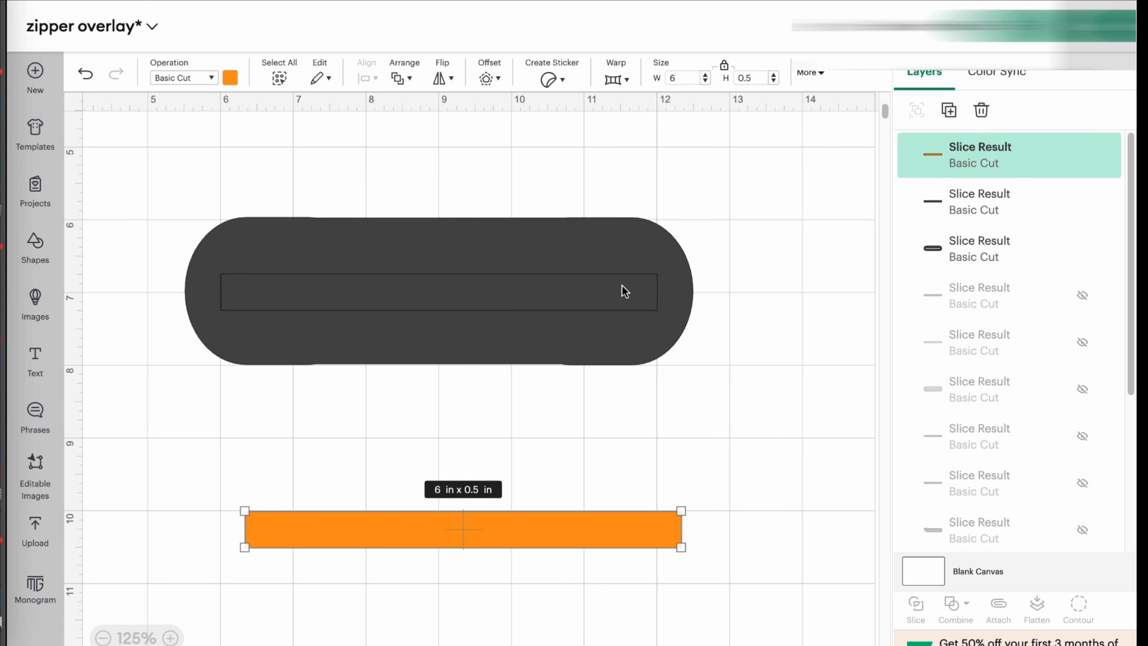
mouse_move(523, 239)
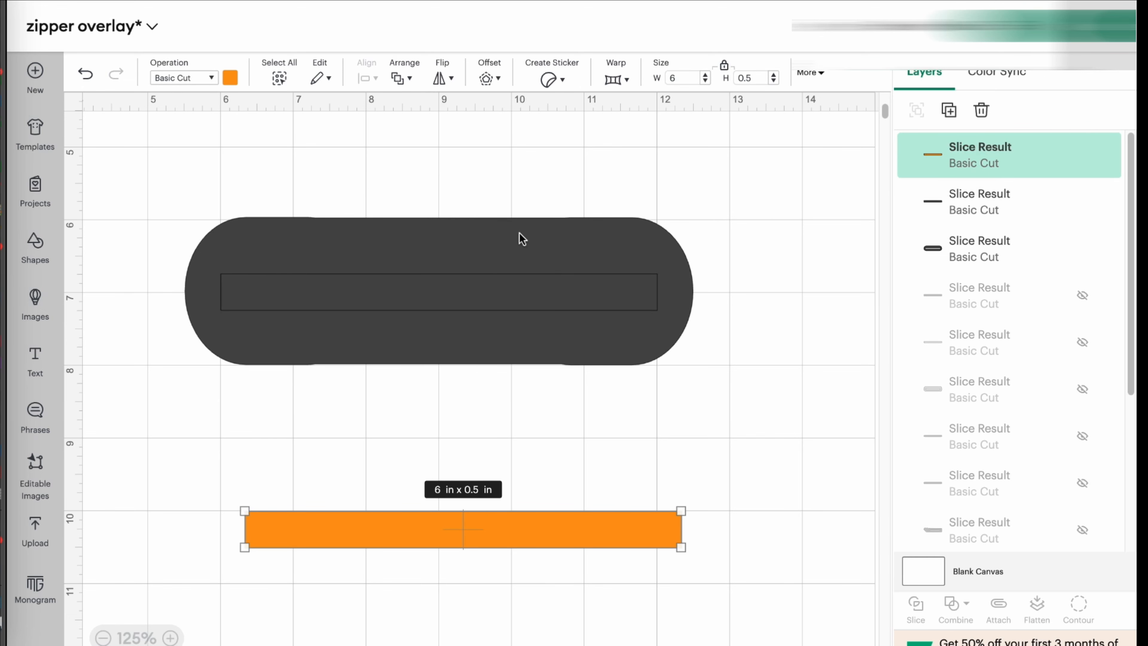
Step: Move the dark leftover piece out of the slot and select the orange cut-out piece
click(1003, 202)
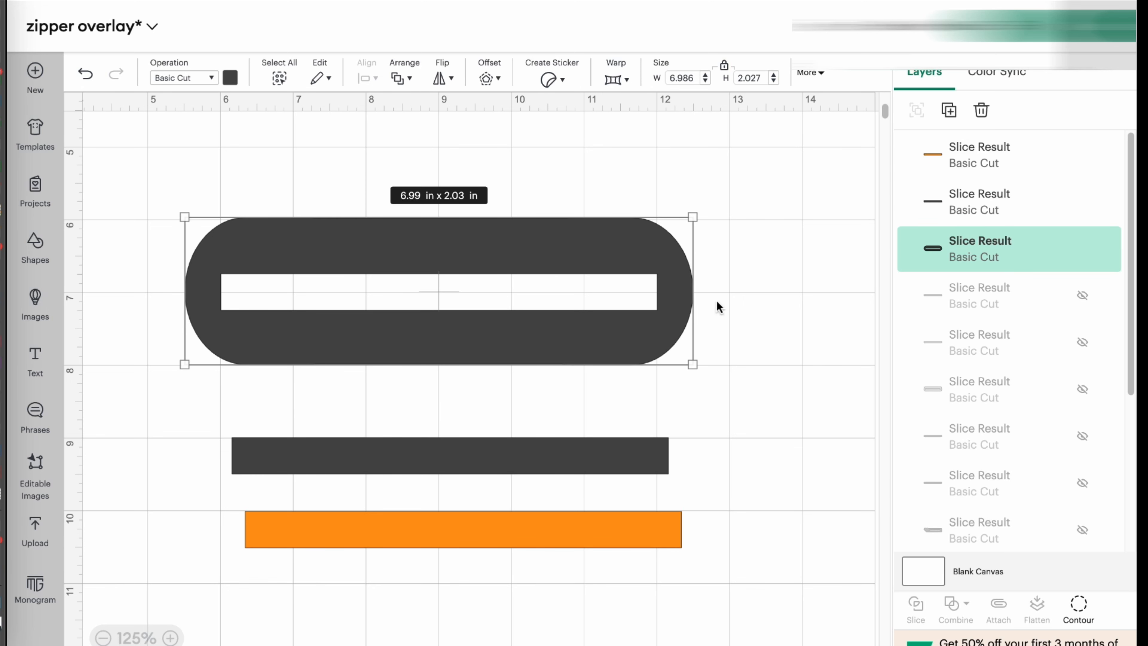
mouse_move(271, 355)
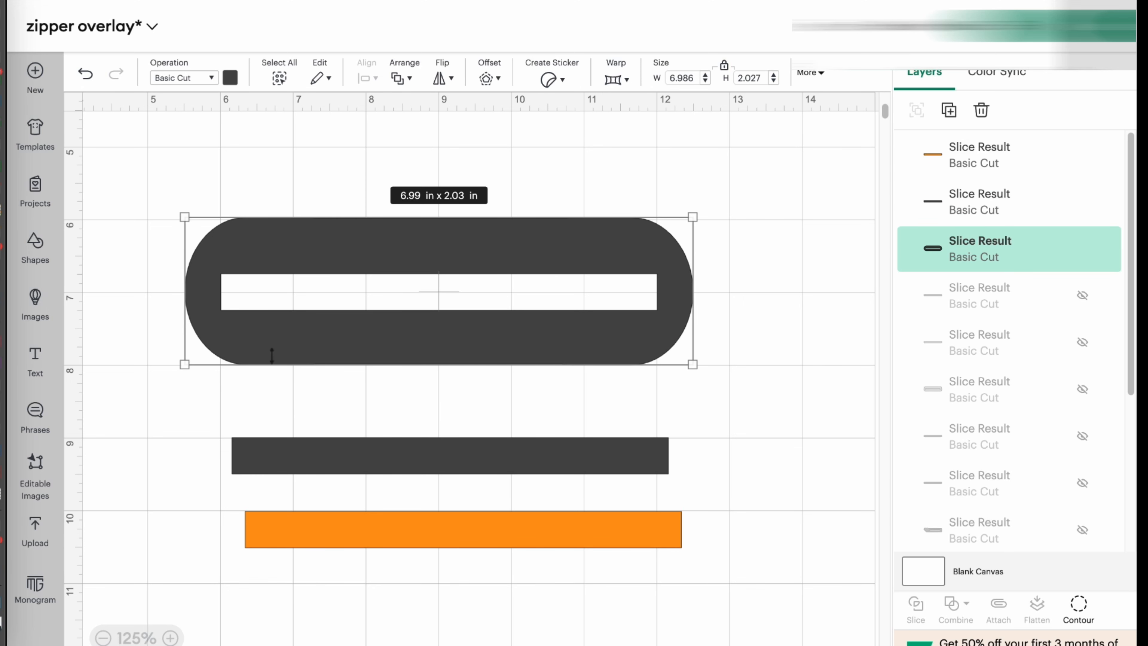
mouse_move(235, 333)
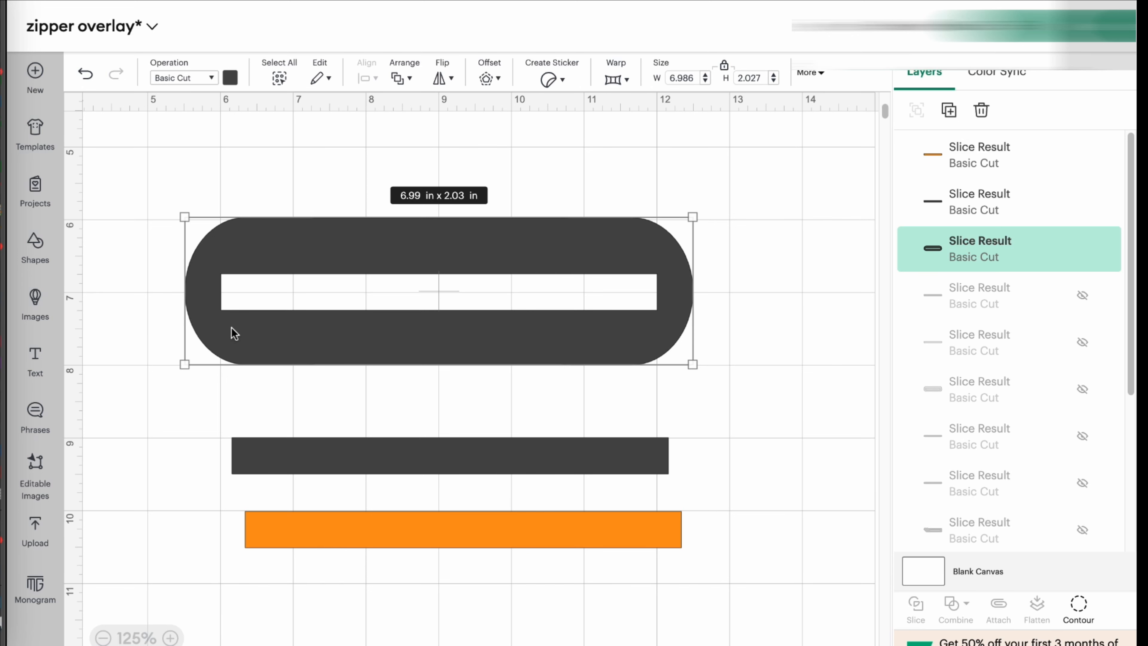
mouse_move(650, 307)
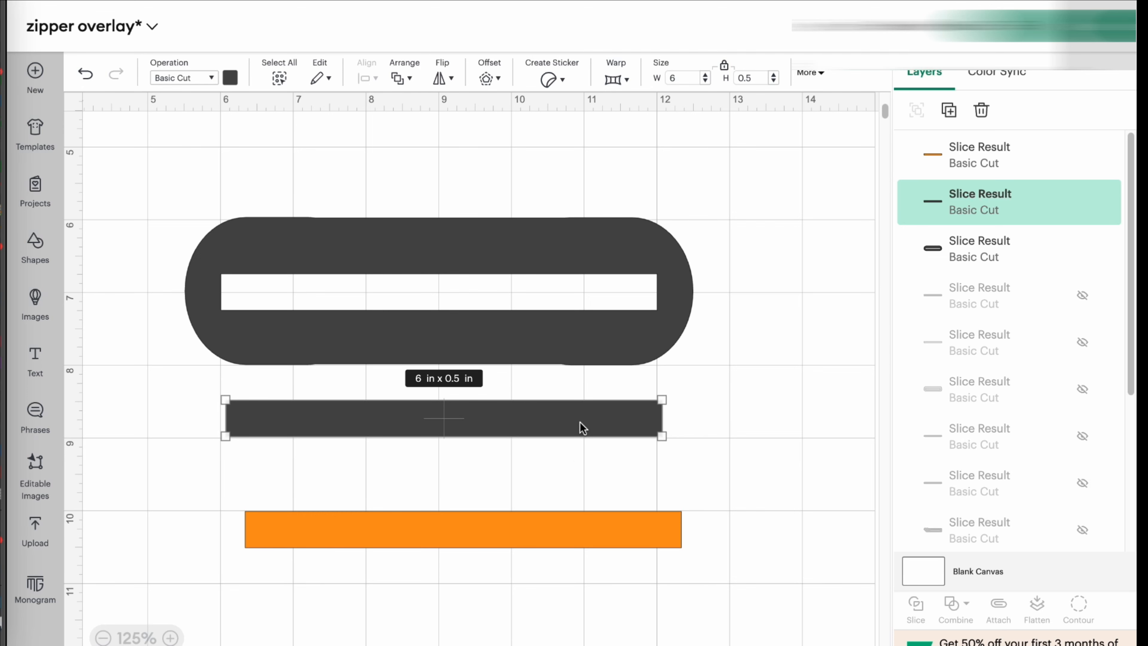
click(463, 531)
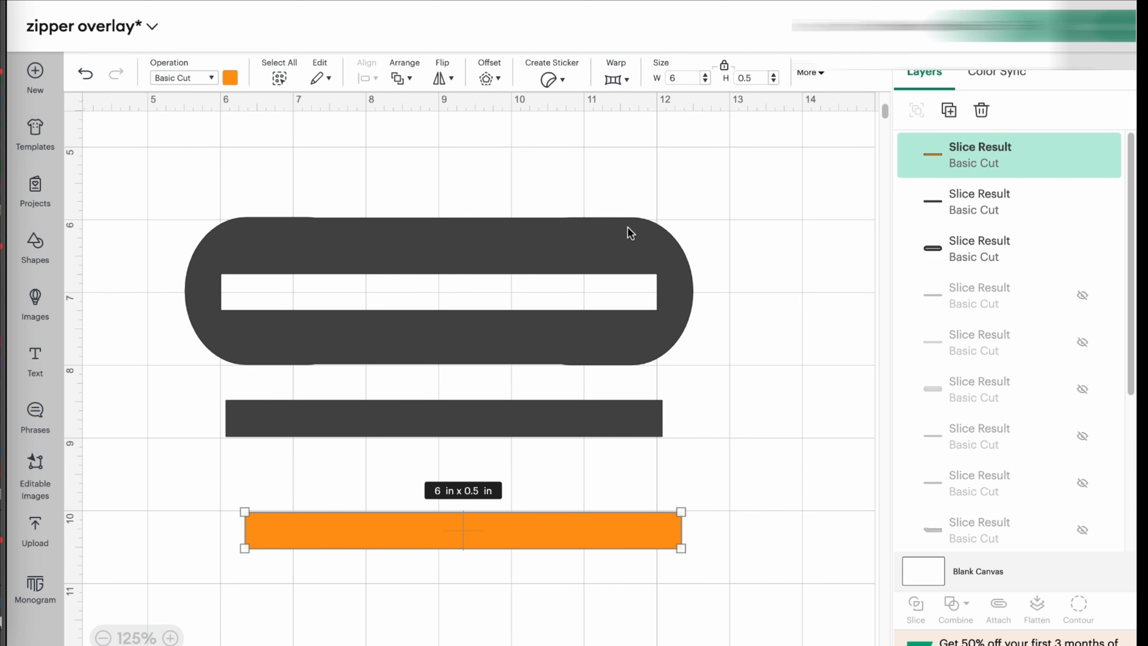
scroll(down, 3)
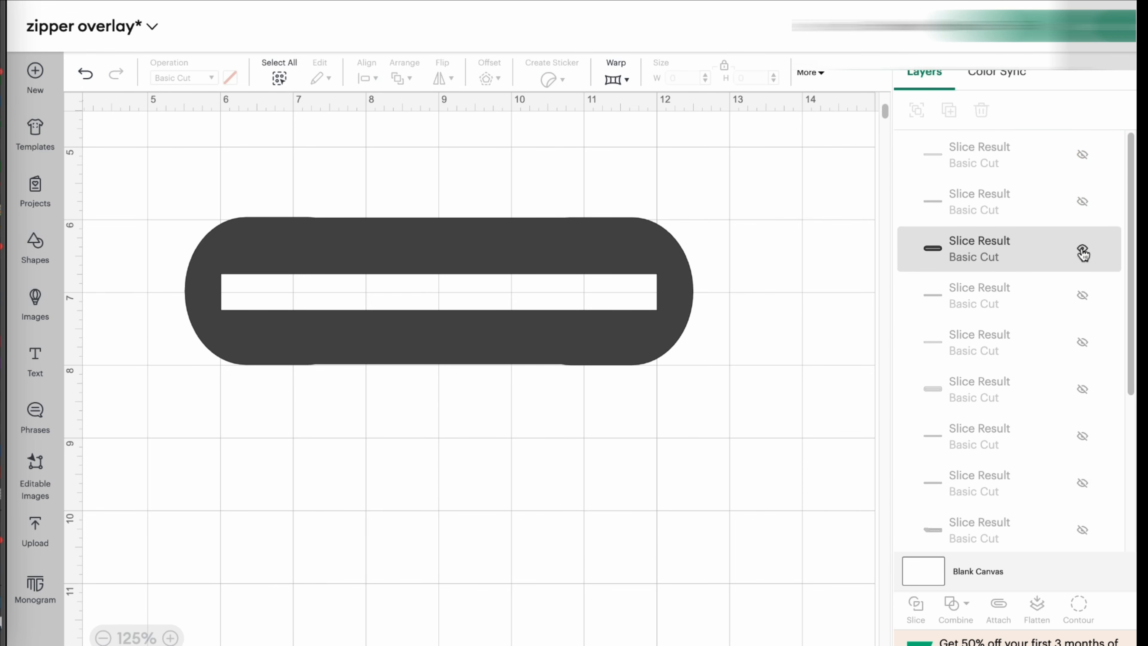
Step: Hide the slotted pill, select the octagon overlay and browse the Shapes library
click(1082, 254)
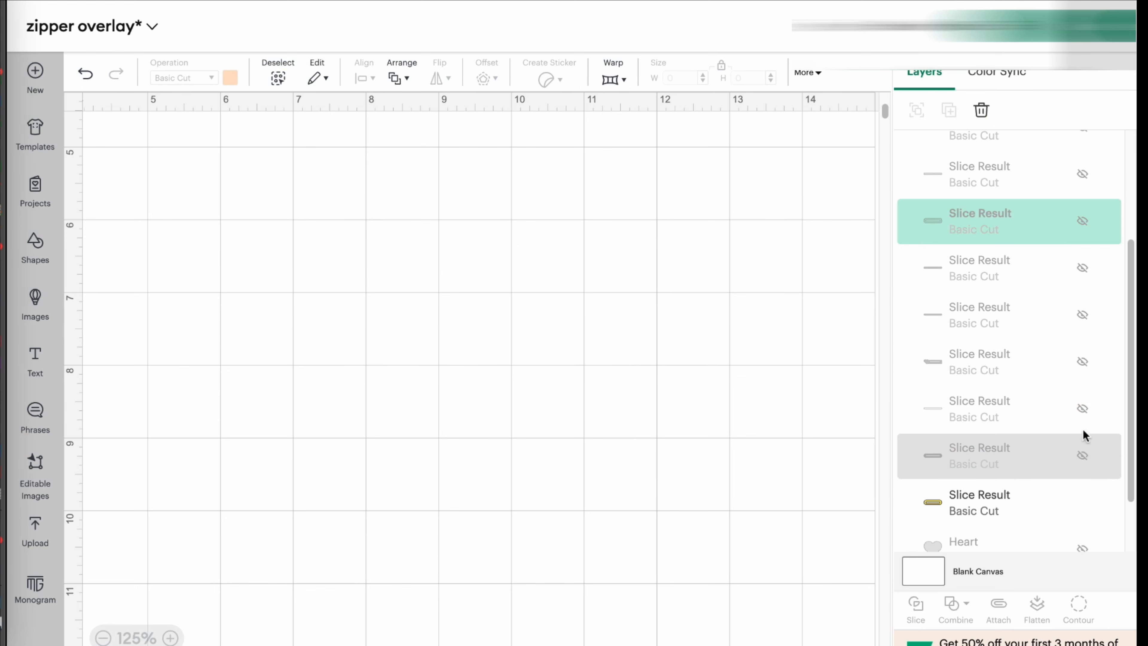
click(1083, 455)
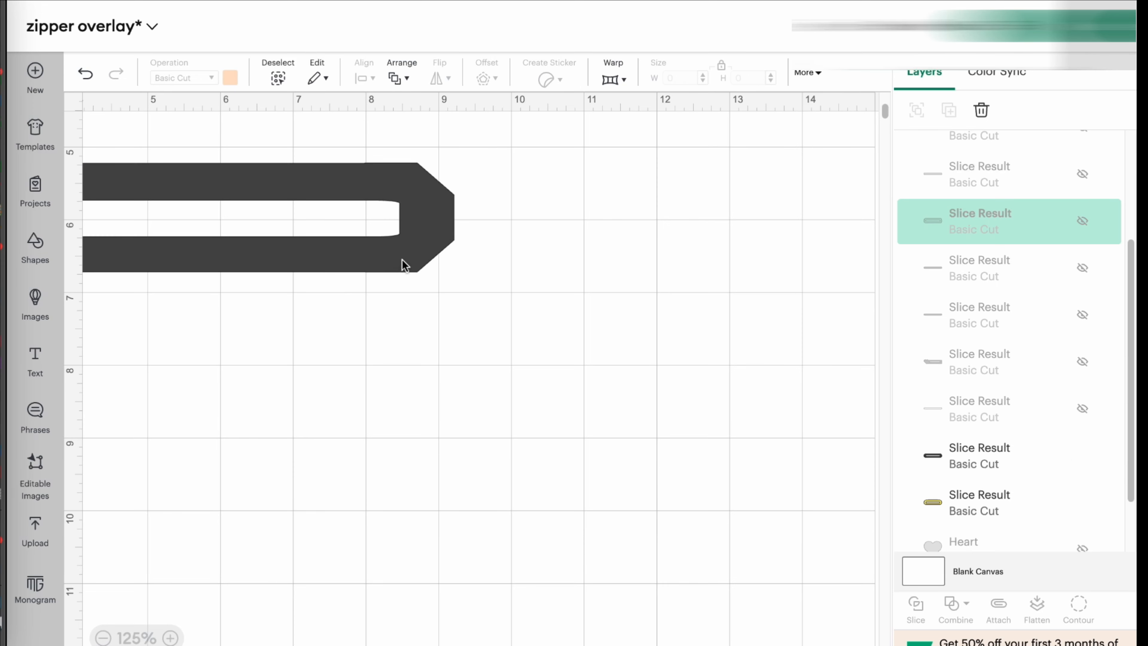
click(979, 447)
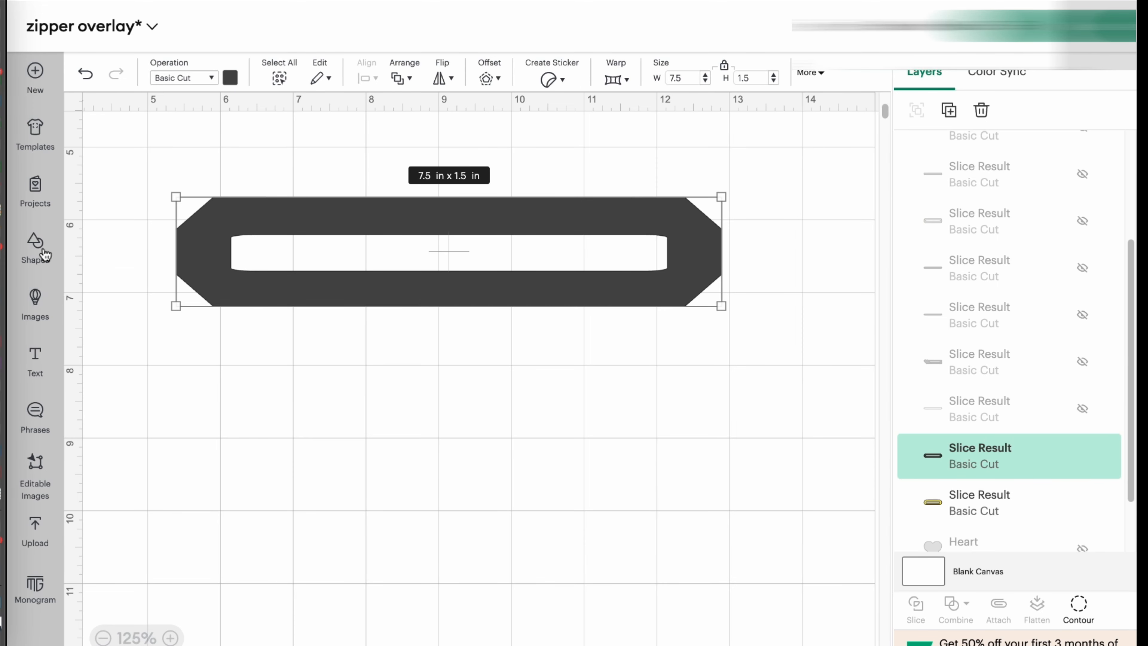
click(35, 249)
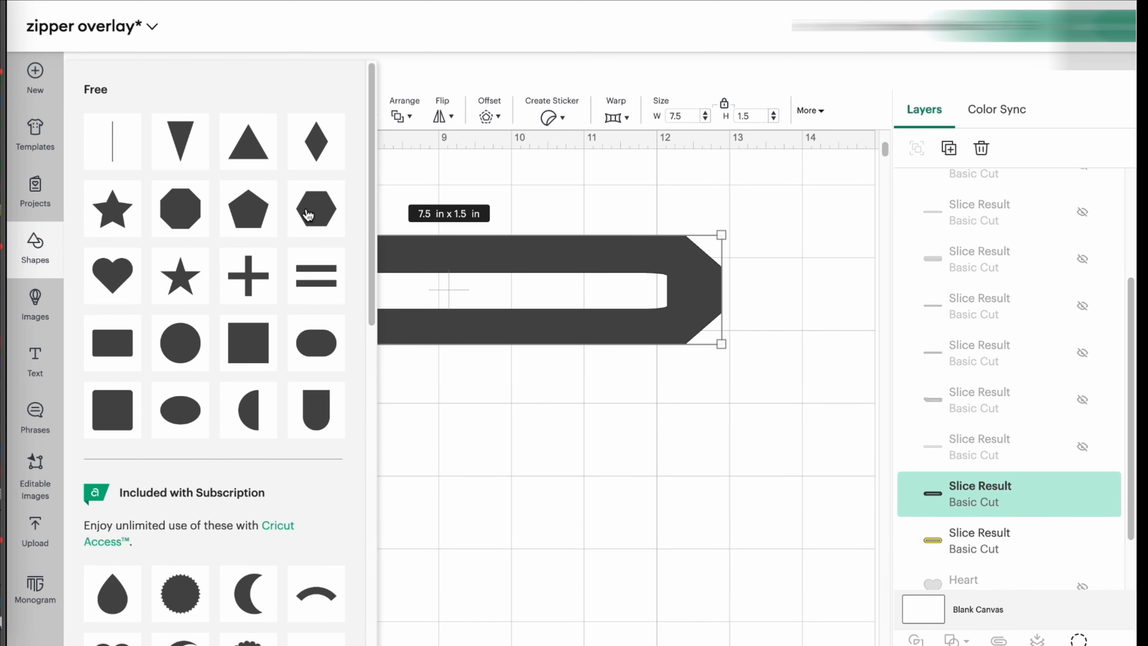
click(316, 209)
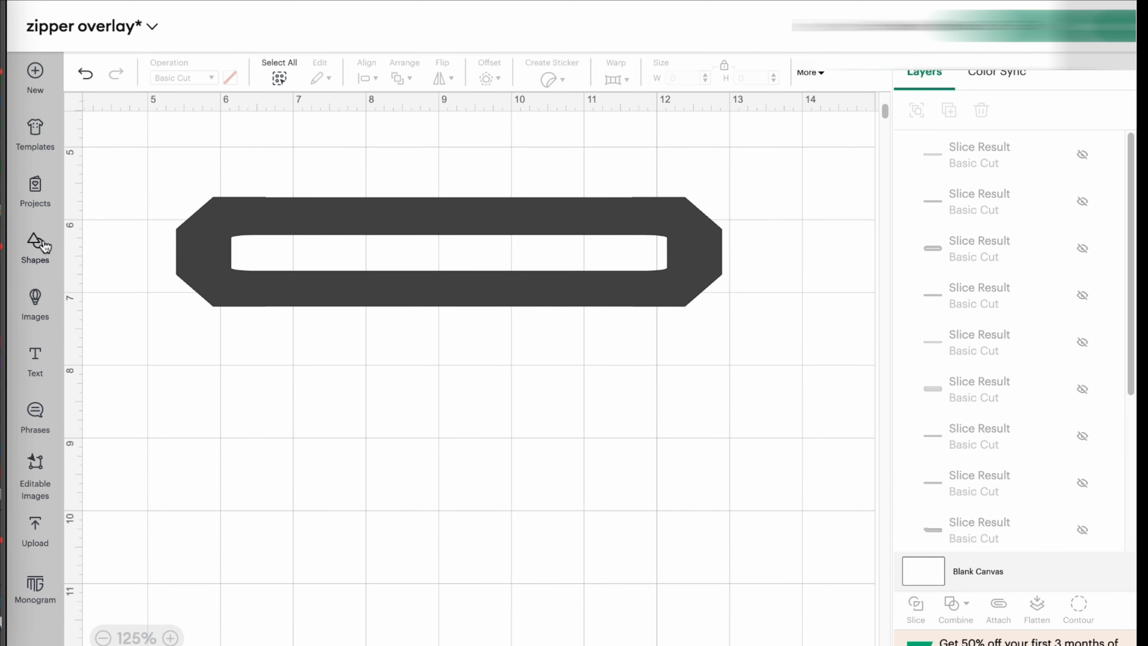
click(35, 247)
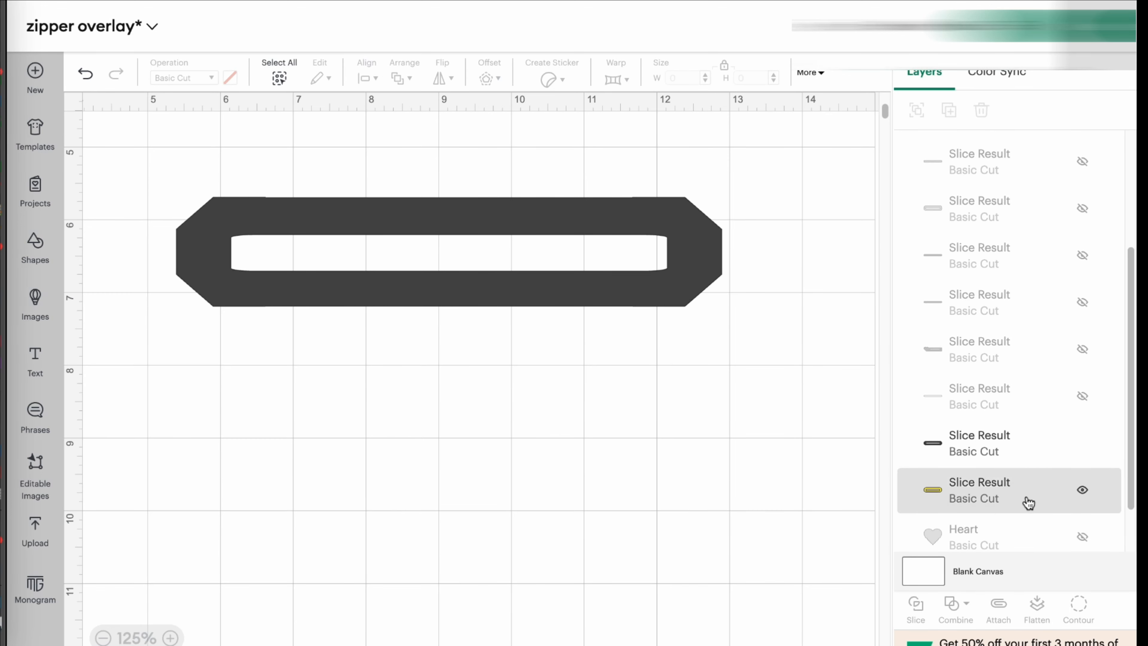
Step: Toggle the square layer's eye icon to reveal and hide it again in the Layers panel
click(1082, 525)
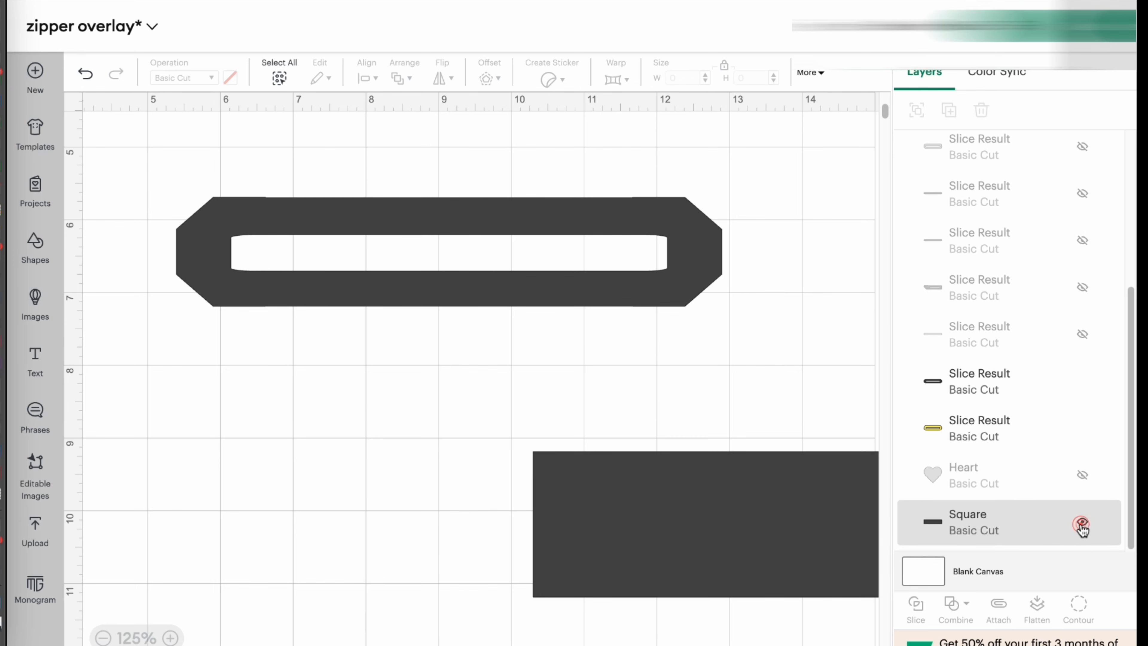
click(1082, 526)
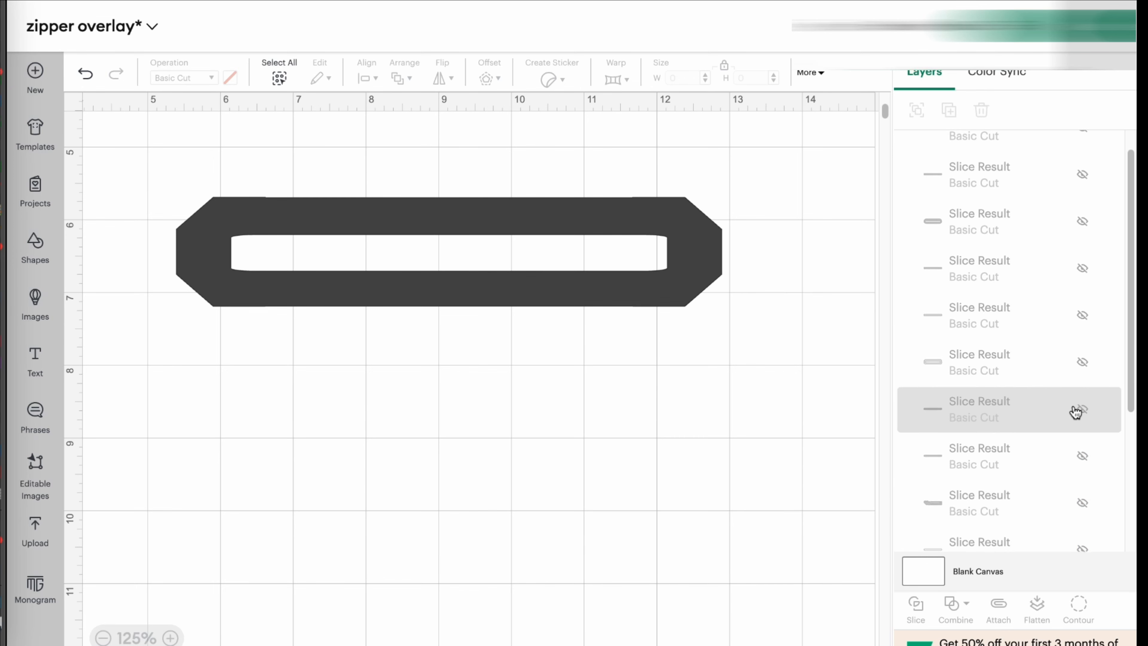
scroll(down, 3)
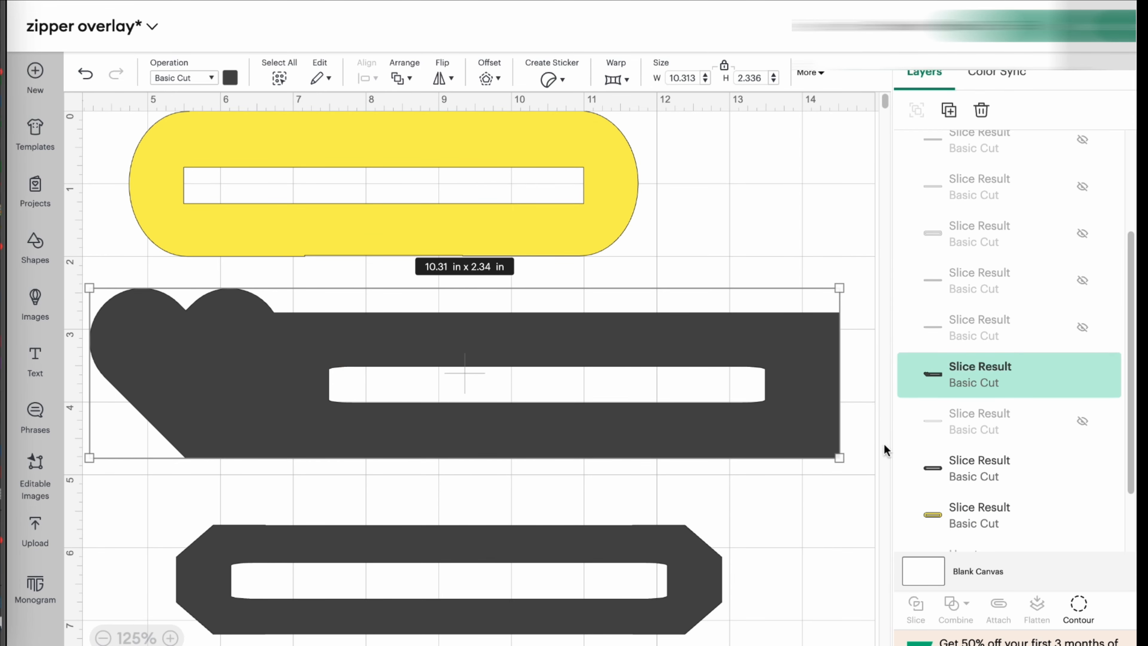
mouse_move(222, 365)
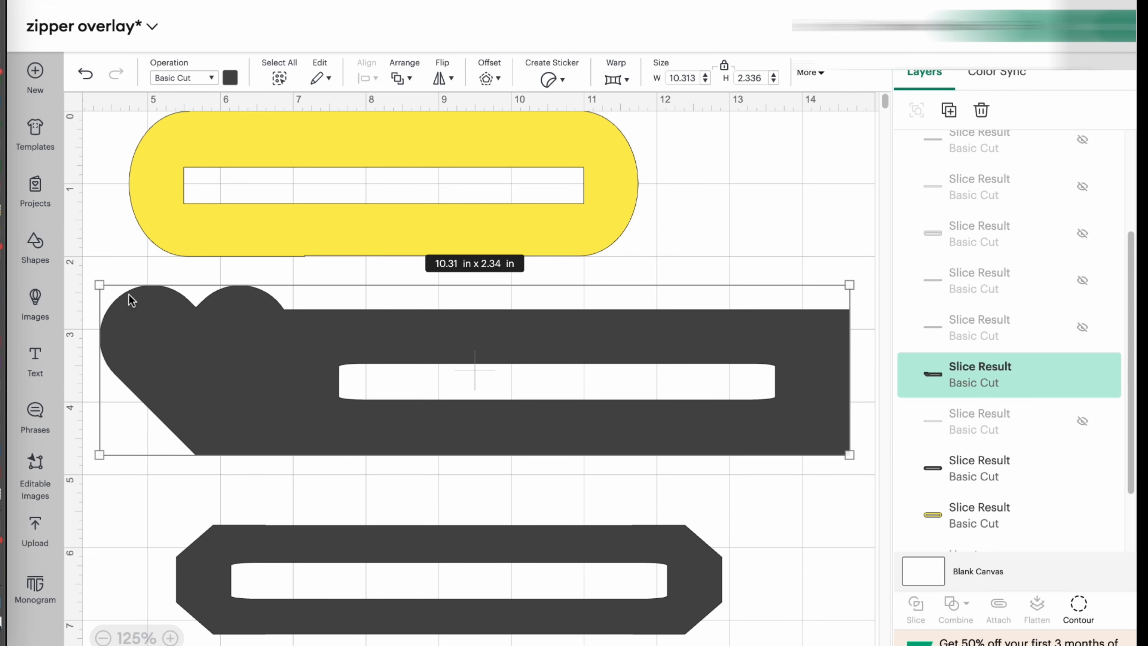
mouse_move(437, 402)
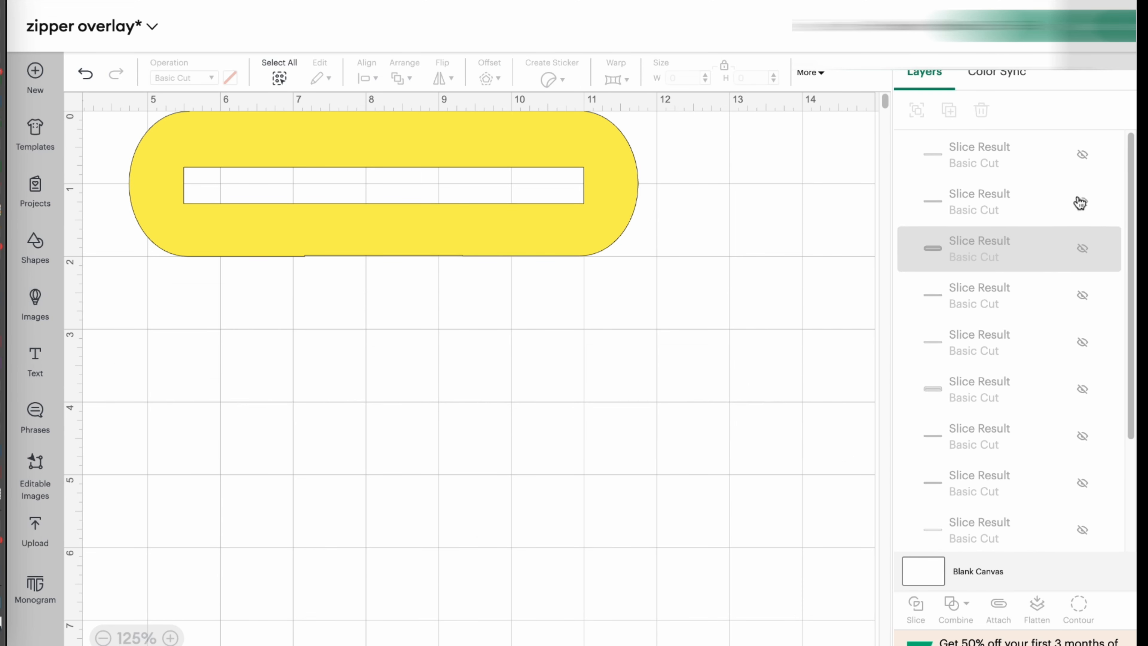
Step: Unhide and select the dark slotted overlay, then insert a Heart from Shapes
click(1009, 248)
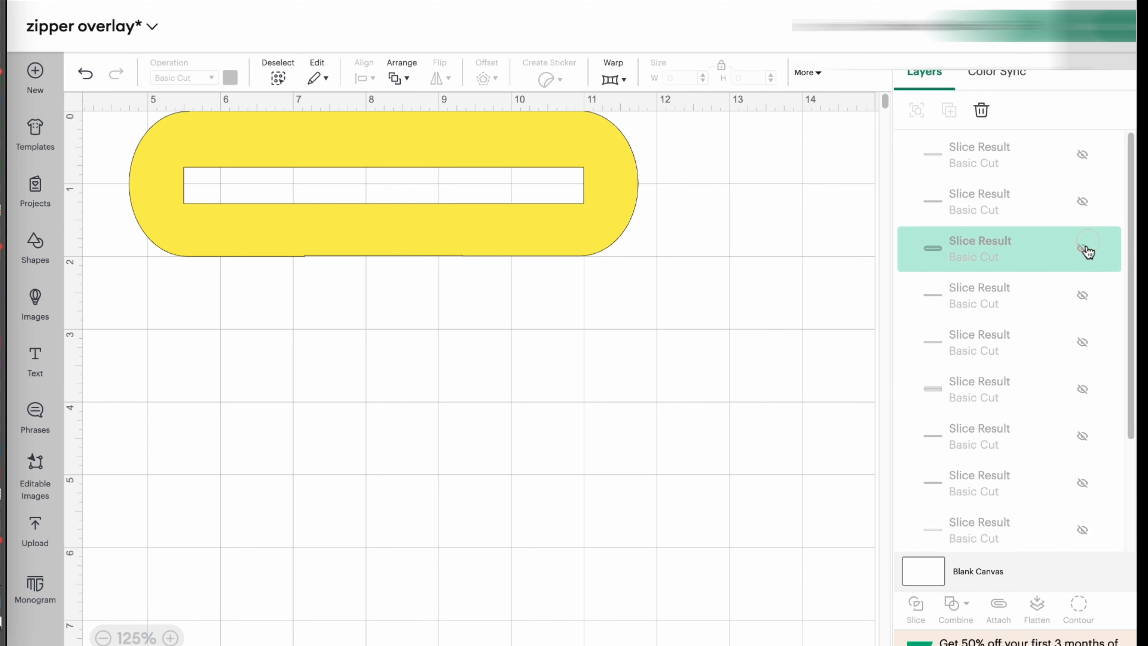
click(1083, 249)
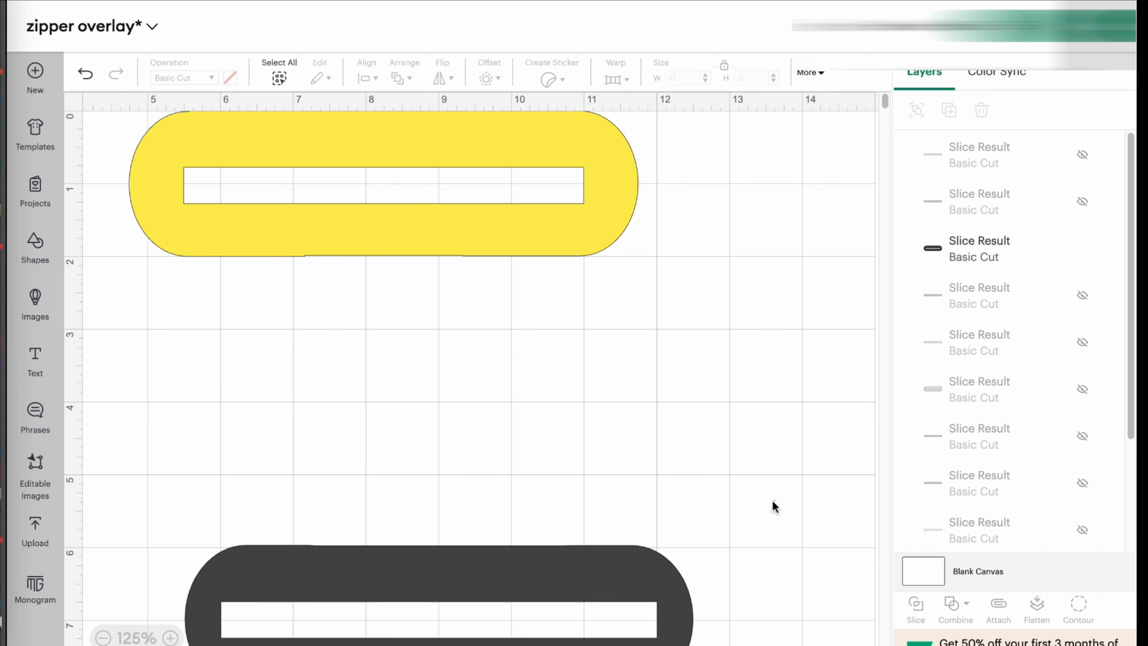
click(980, 249)
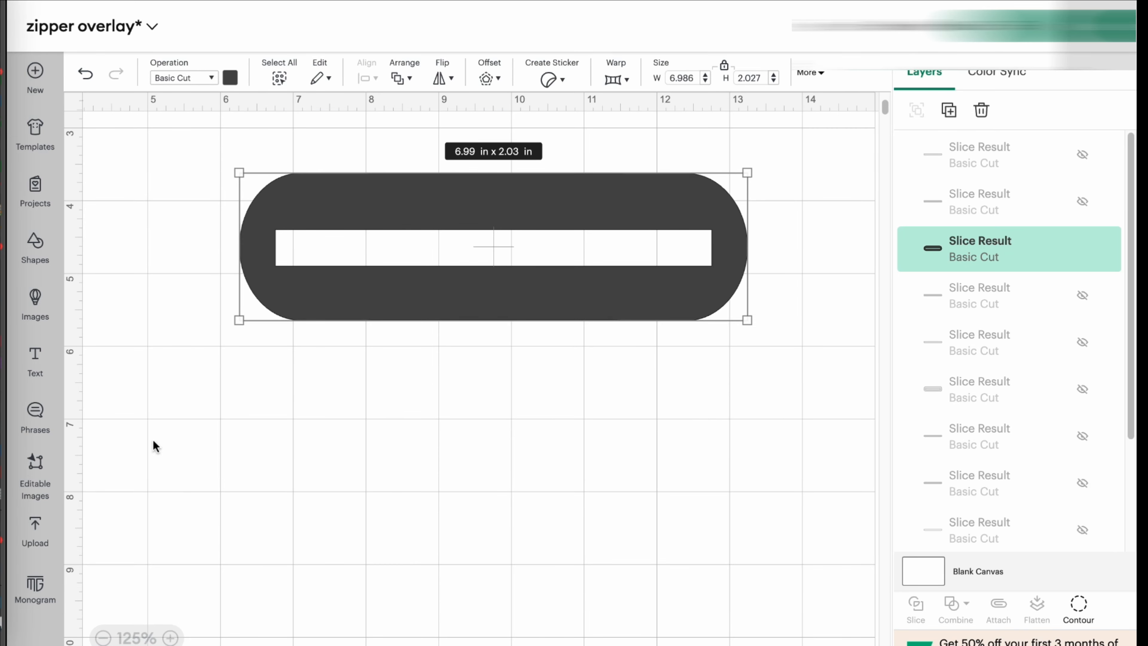
click(34, 249)
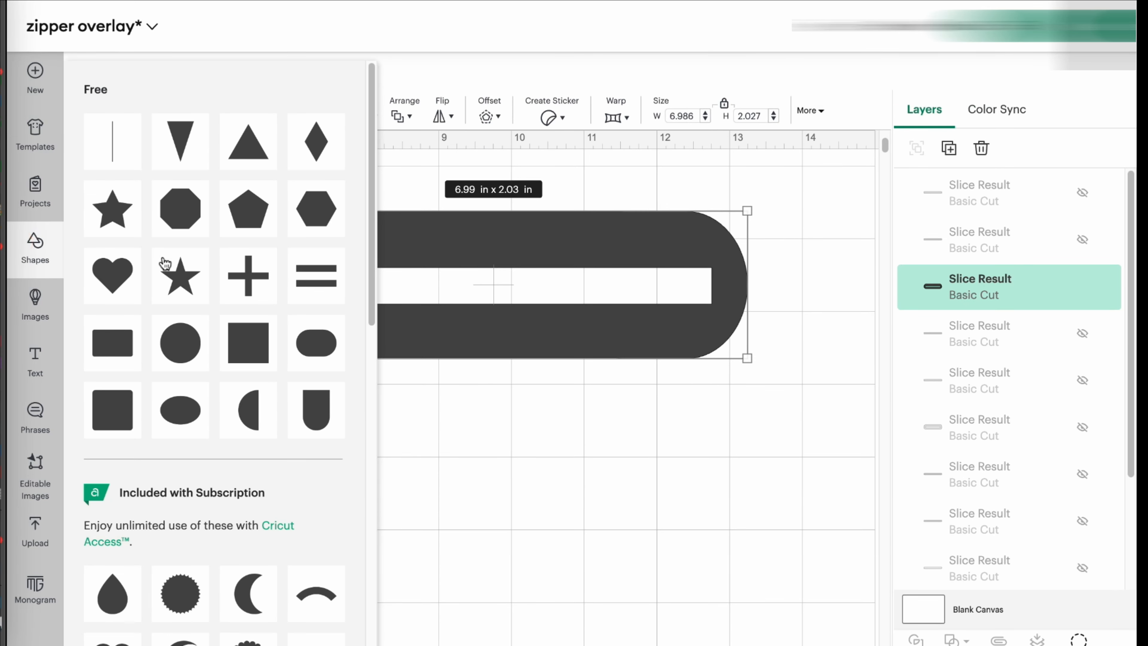
click(111, 275)
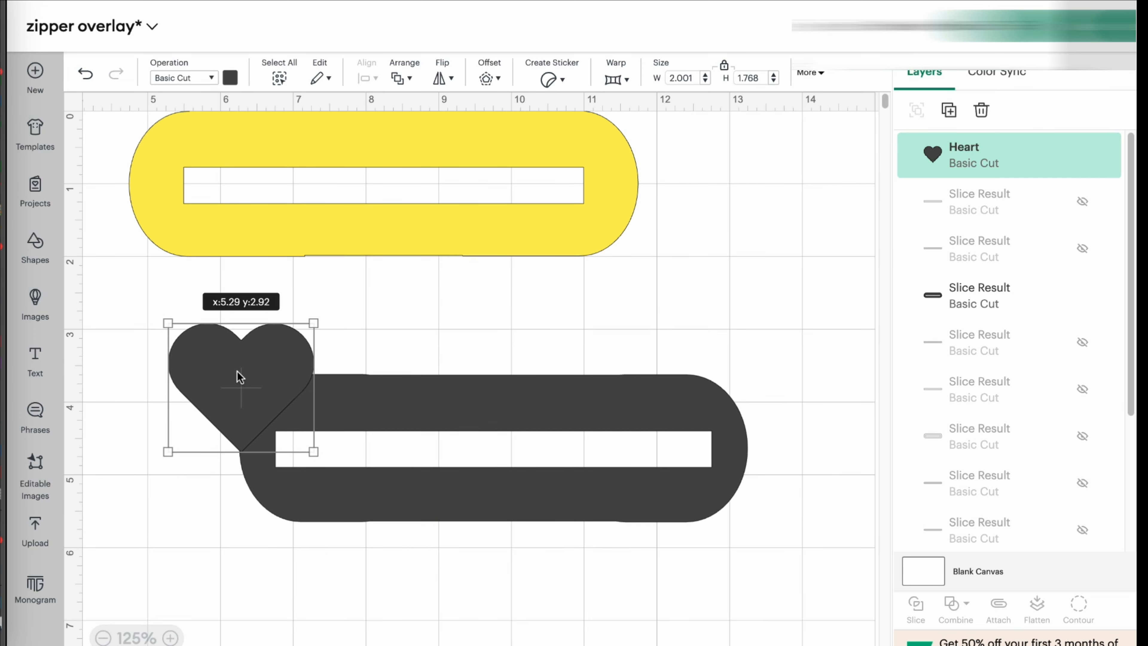
Step: Recolor the heart red, select it with the overlay and Unite them into one shape
click(340, 623)
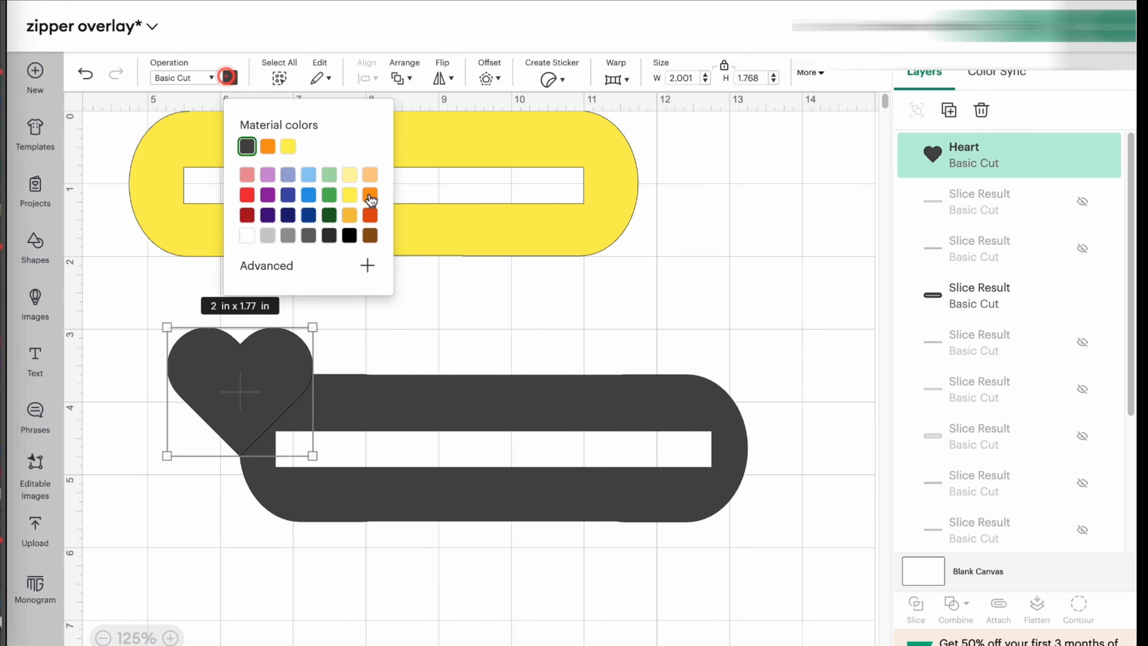
click(267, 146)
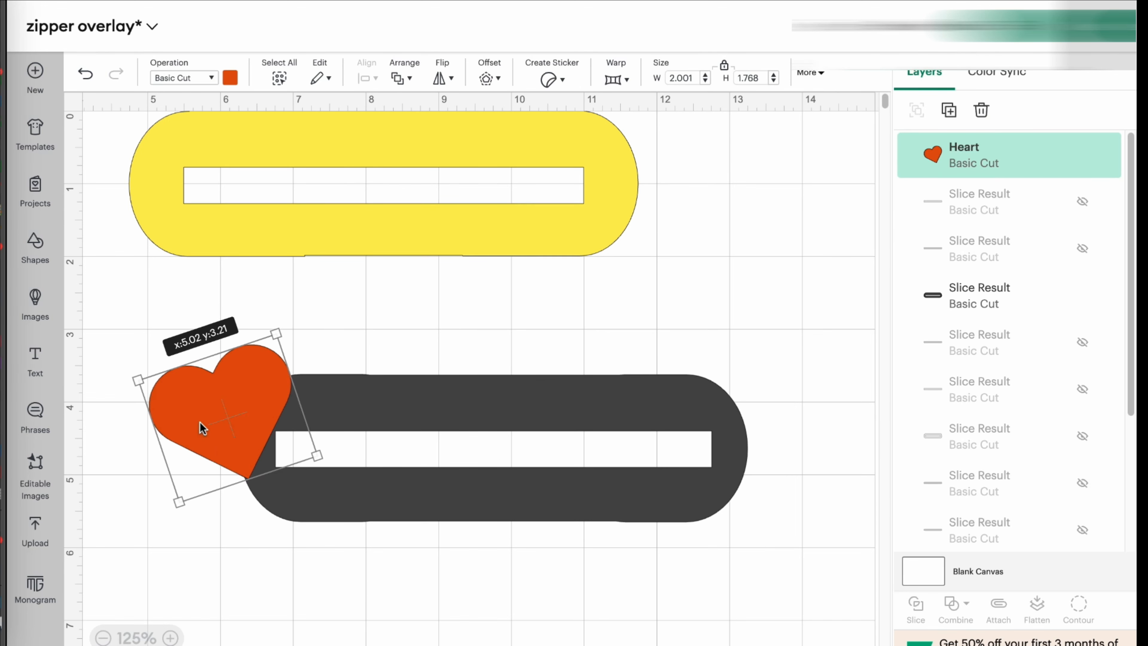
click(370, 352)
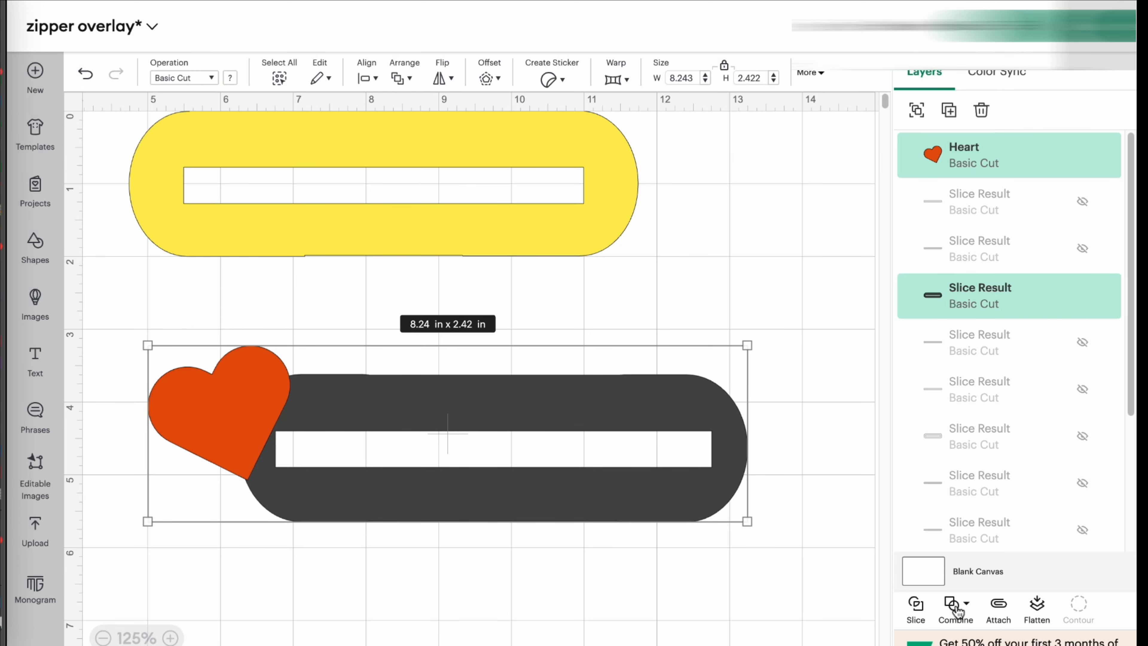
click(955, 609)
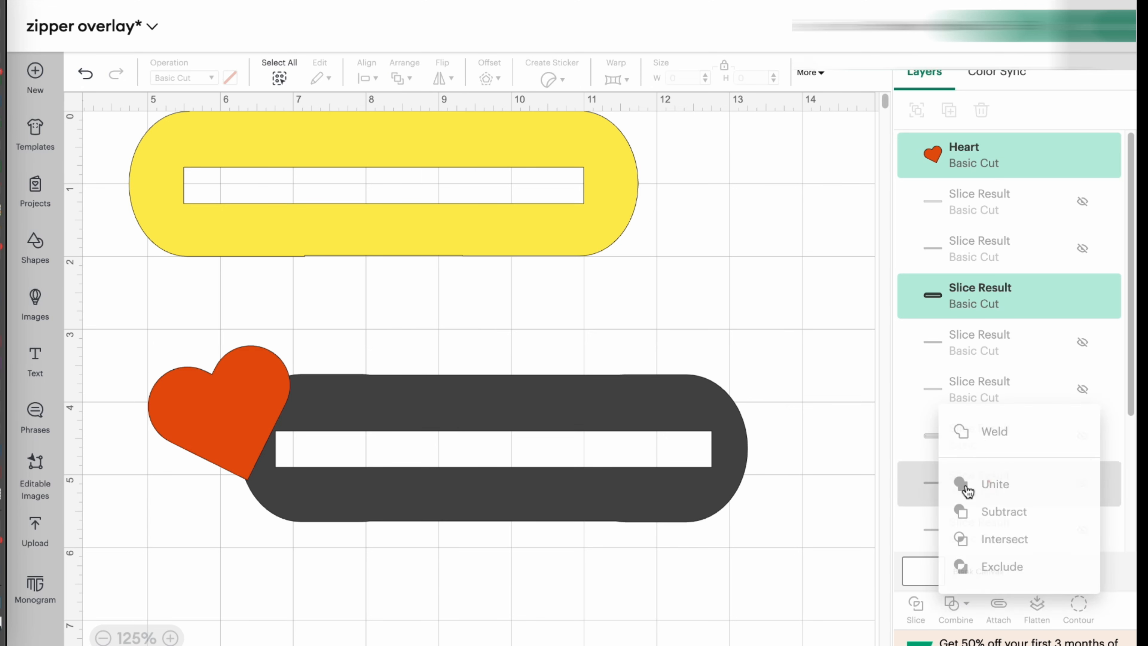
click(994, 484)
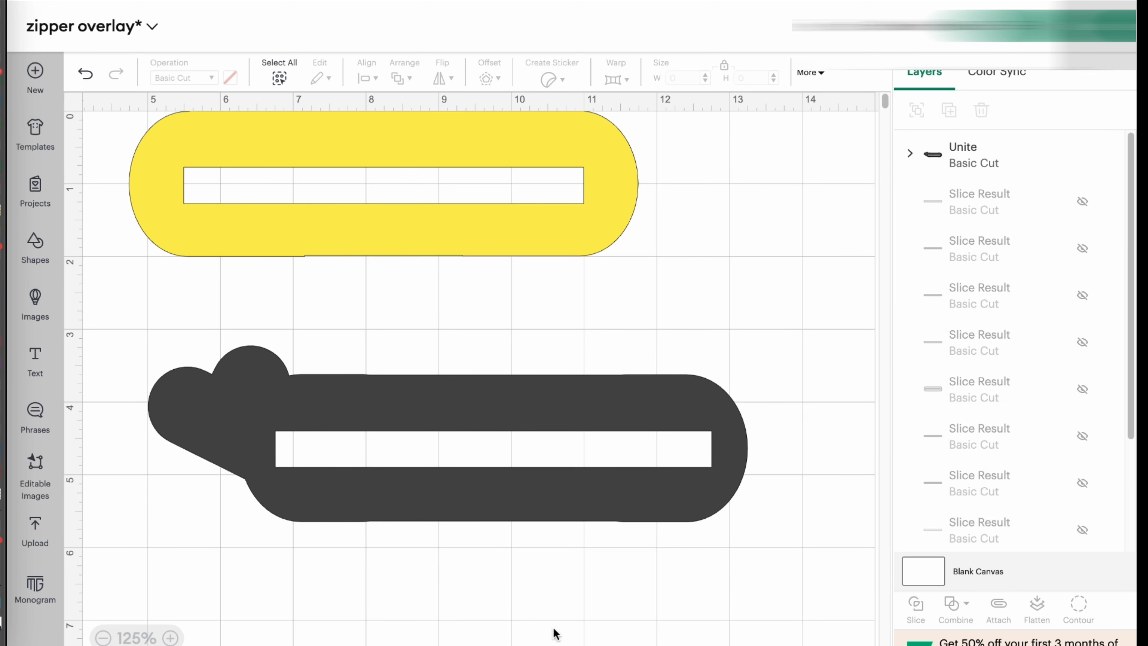
mouse_move(545, 424)
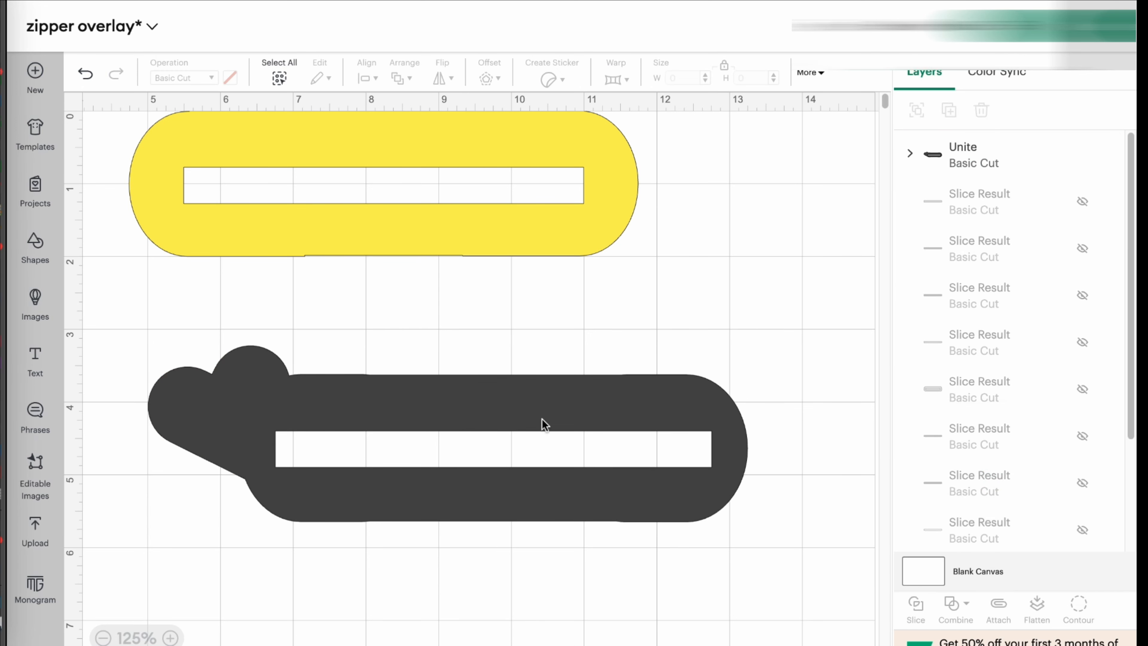
mouse_move(744, 578)
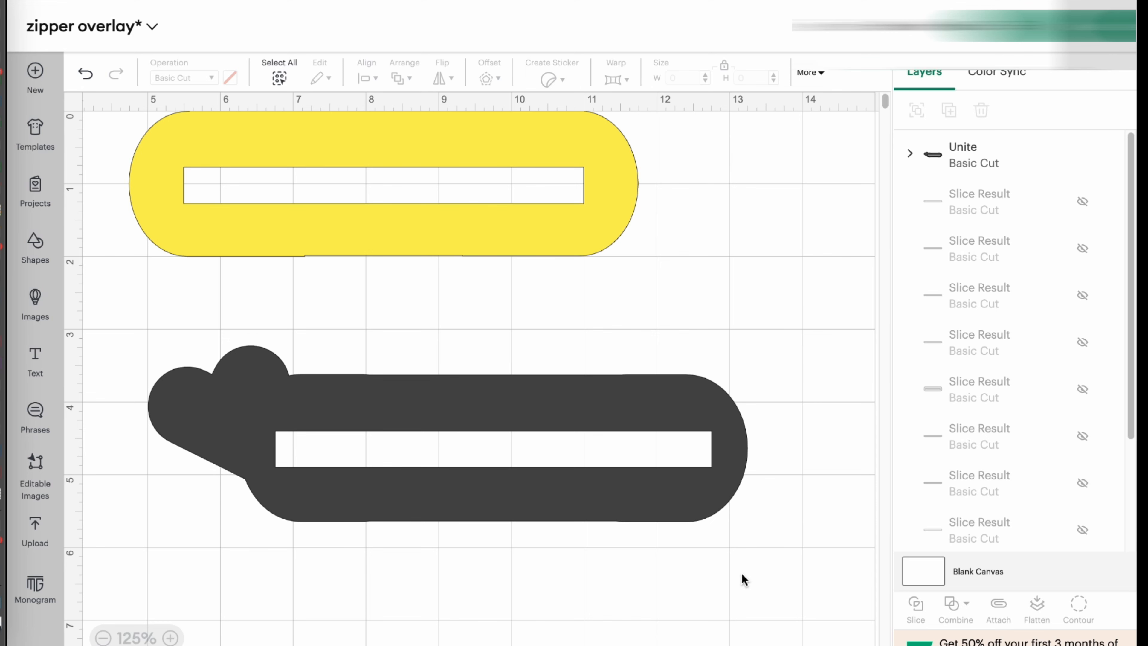
mouse_move(476, 214)
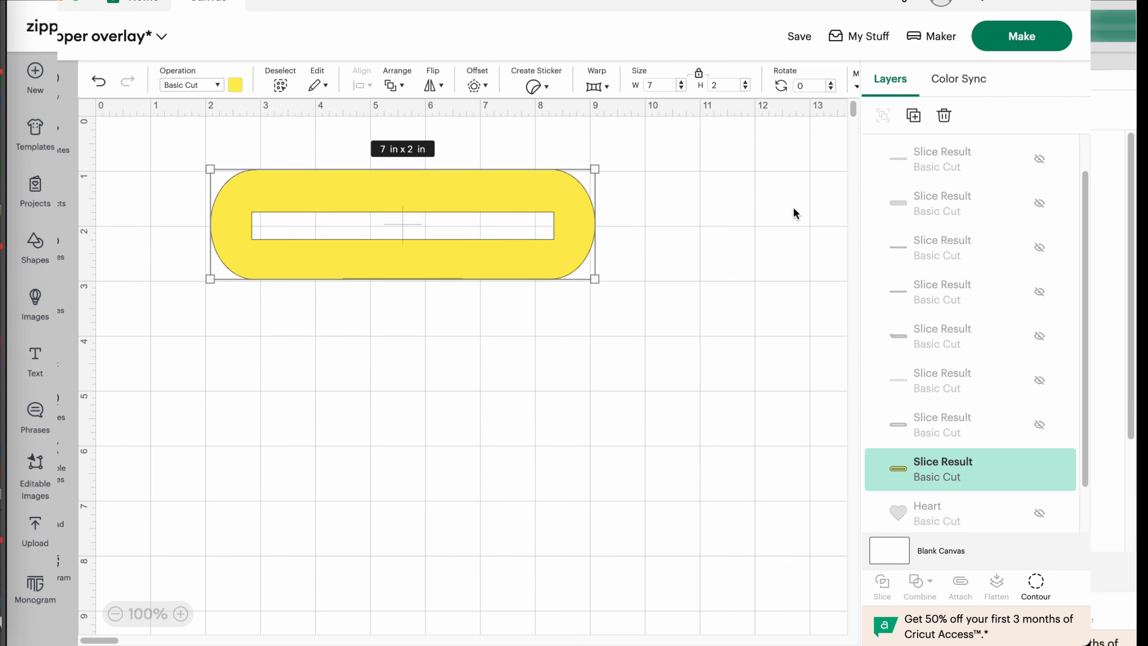
Step: Send the yellow overlay to Make and set base material to Extra Heavy Fabrics (like Burlap)
click(1021, 36)
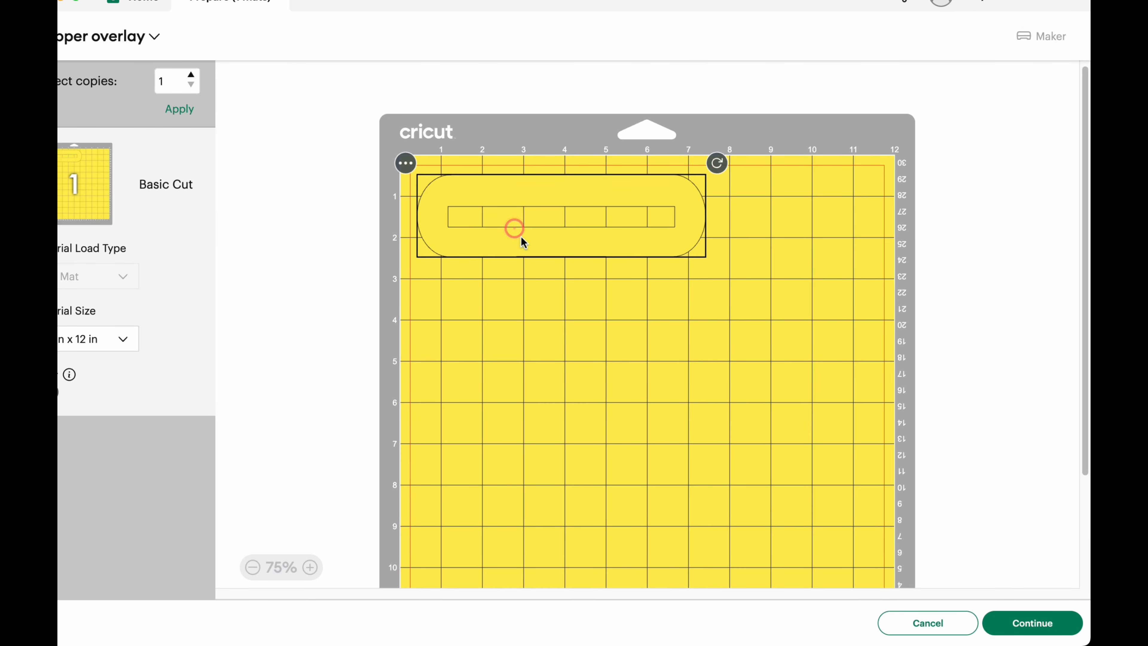
click(1031, 623)
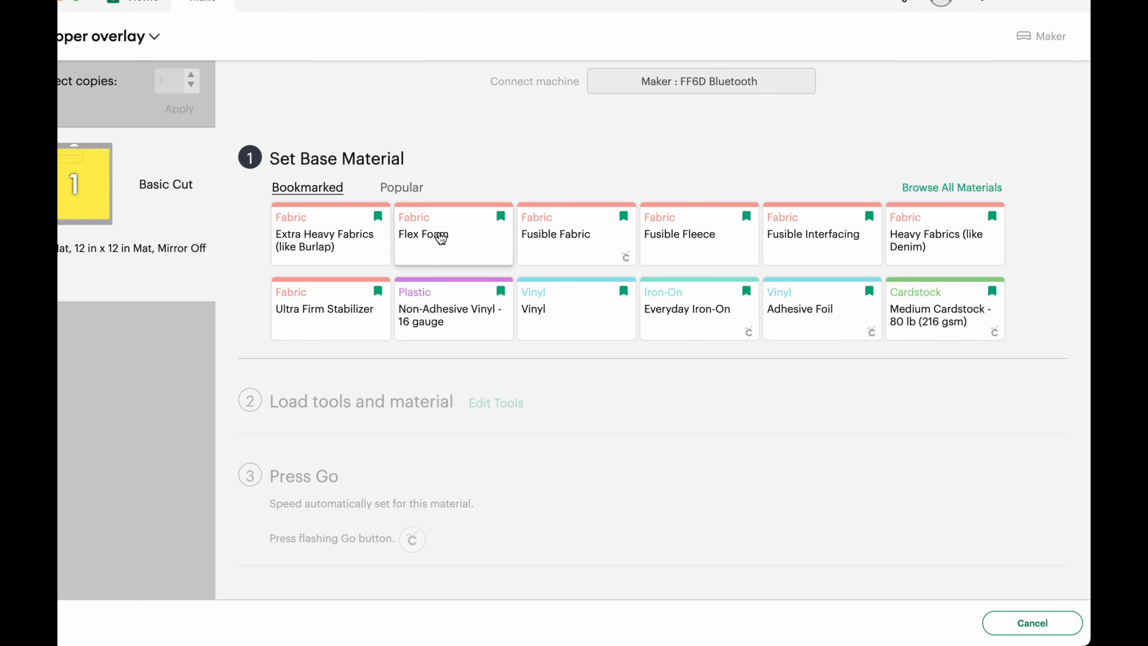
mouse_move(337, 249)
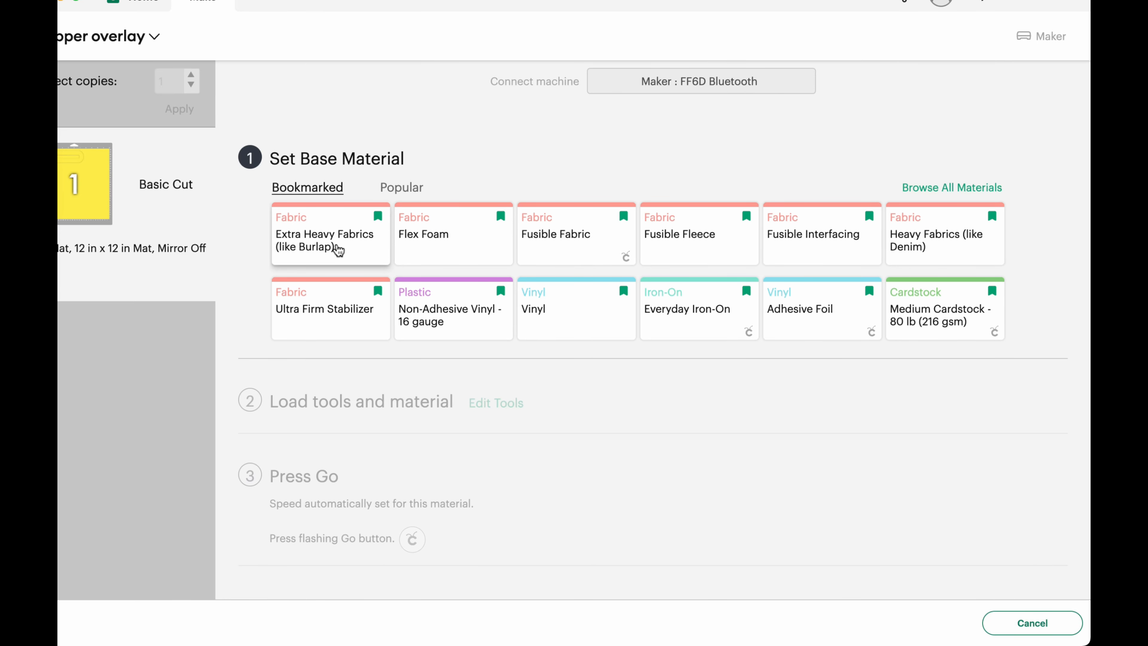
click(330, 235)
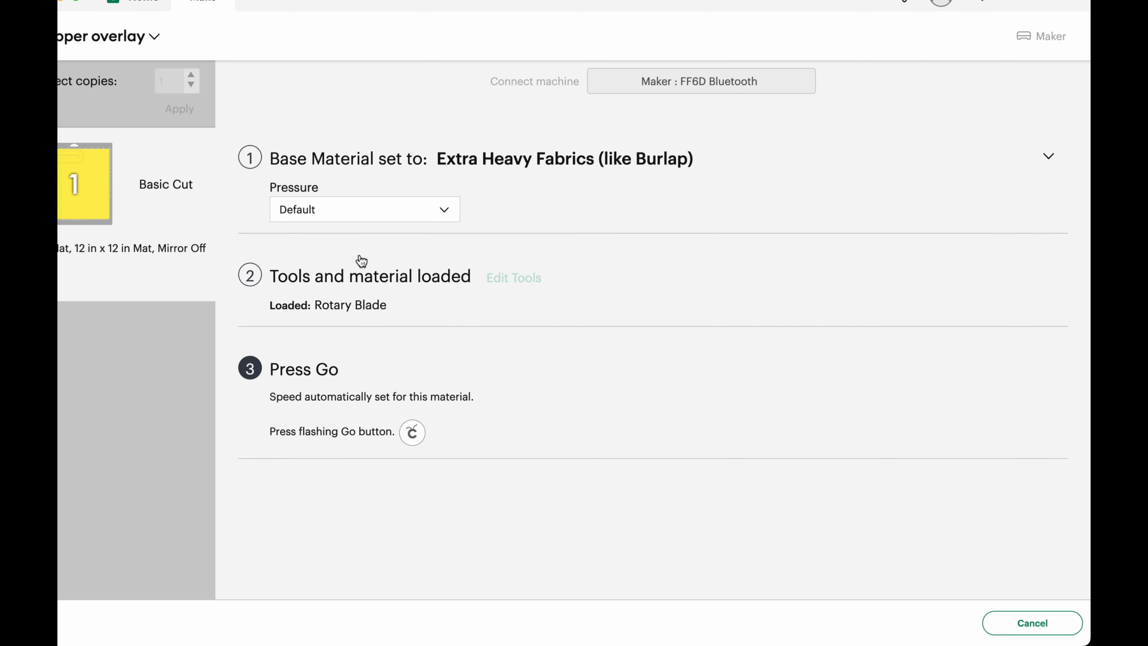
mouse_move(549, 433)
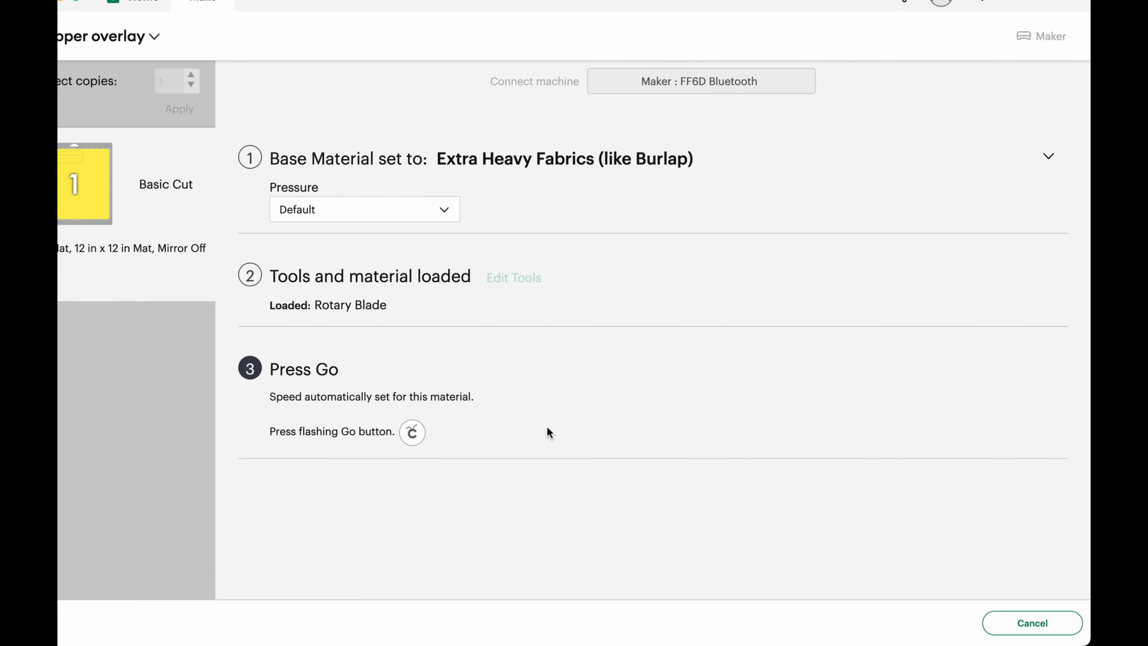